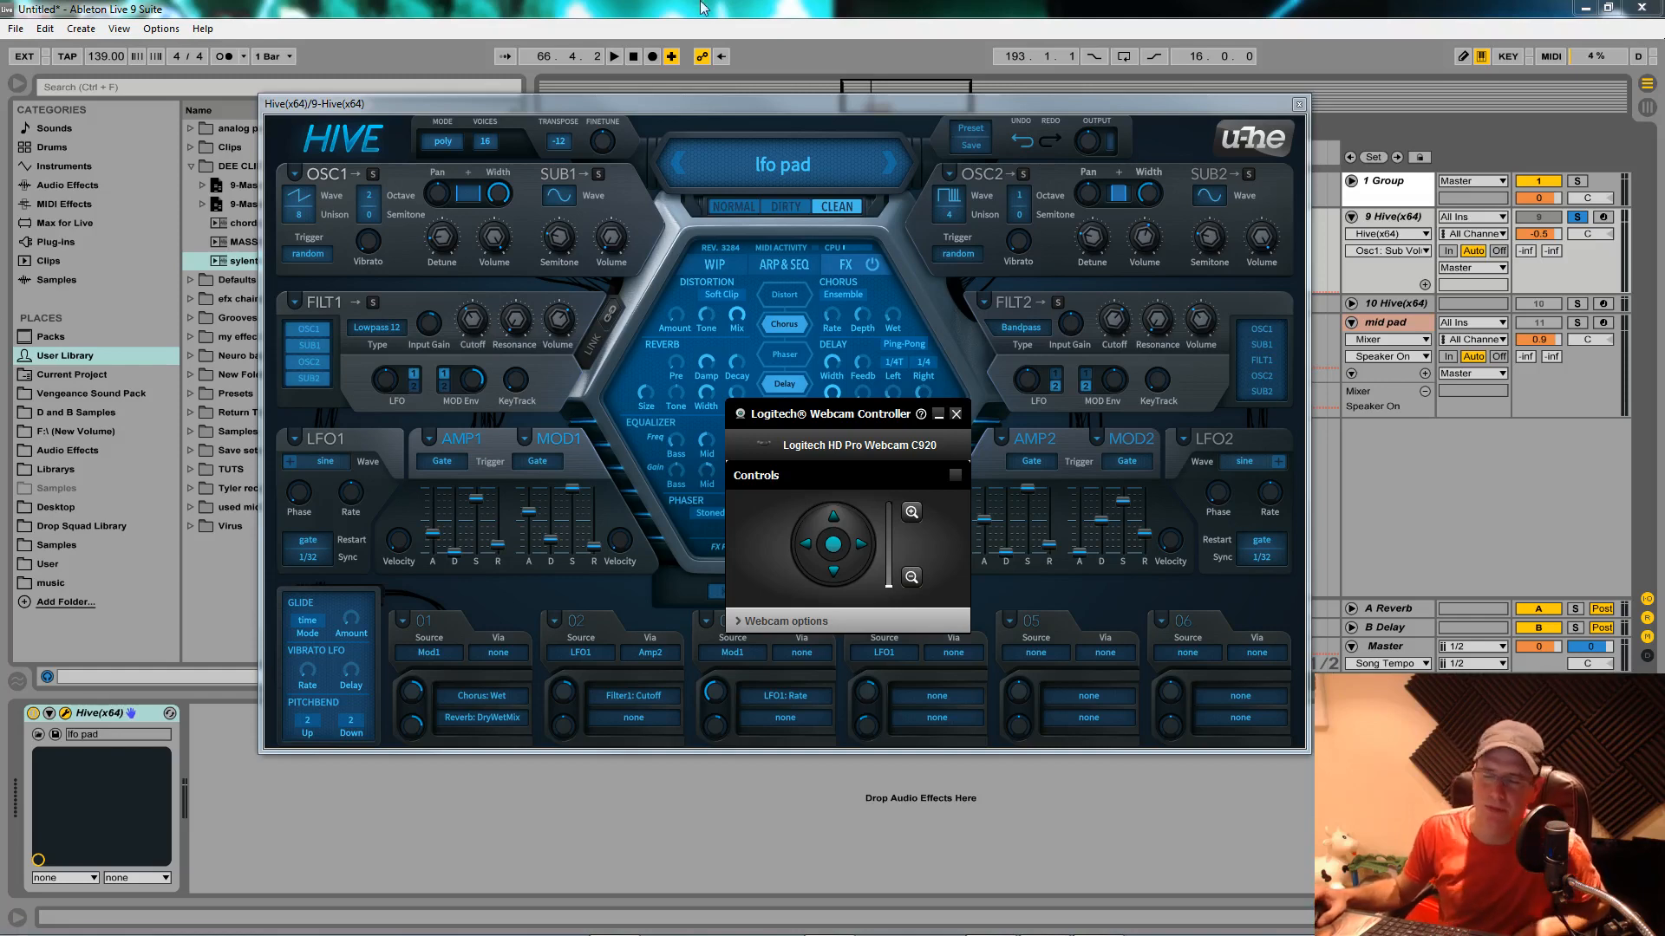
pyautogui.moveTo(966, 429)
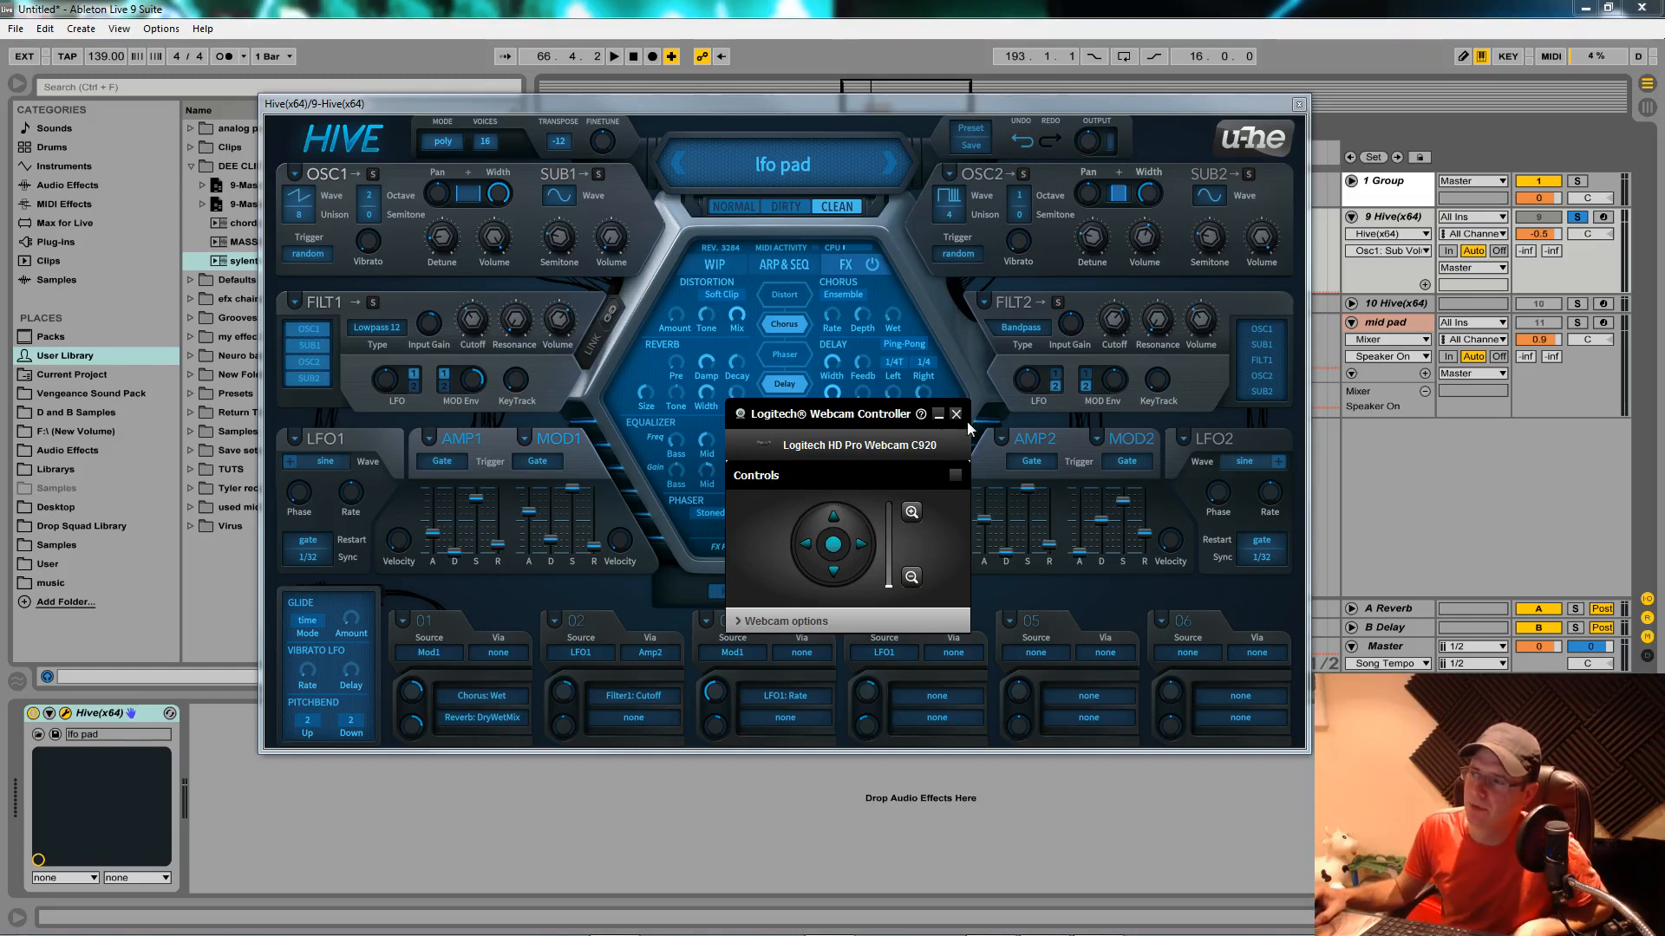
# Close the webcam controller and solo the mid pad track playing Sylenth1.
pyautogui.click(954, 414)
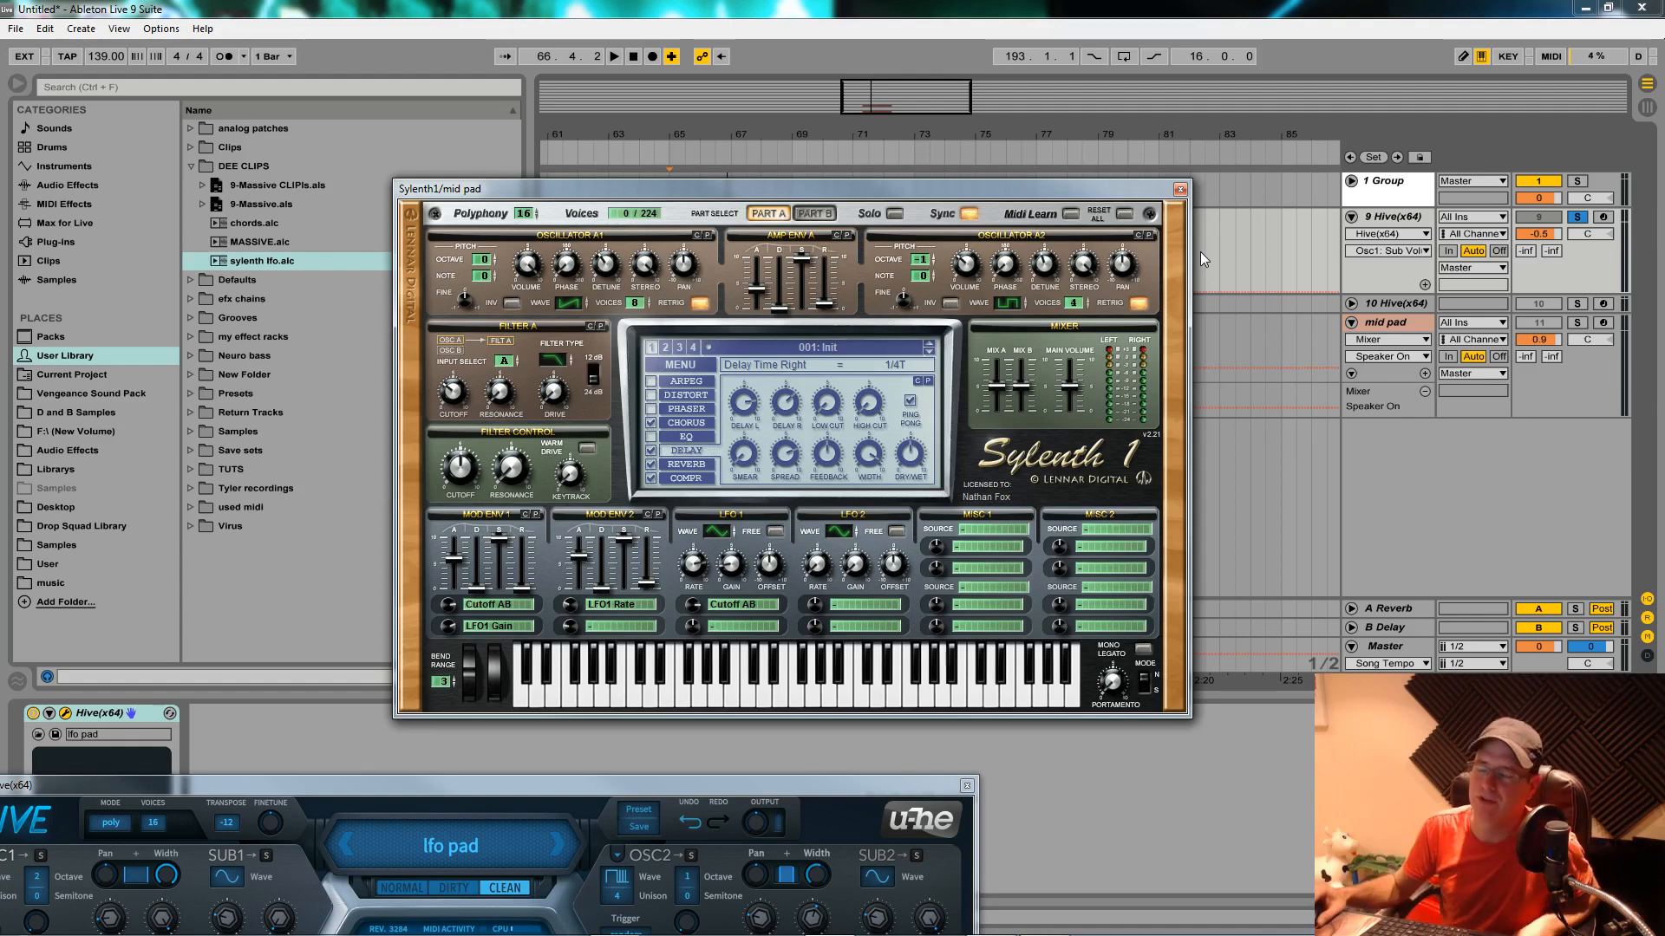
pyautogui.moveTo(727, 306)
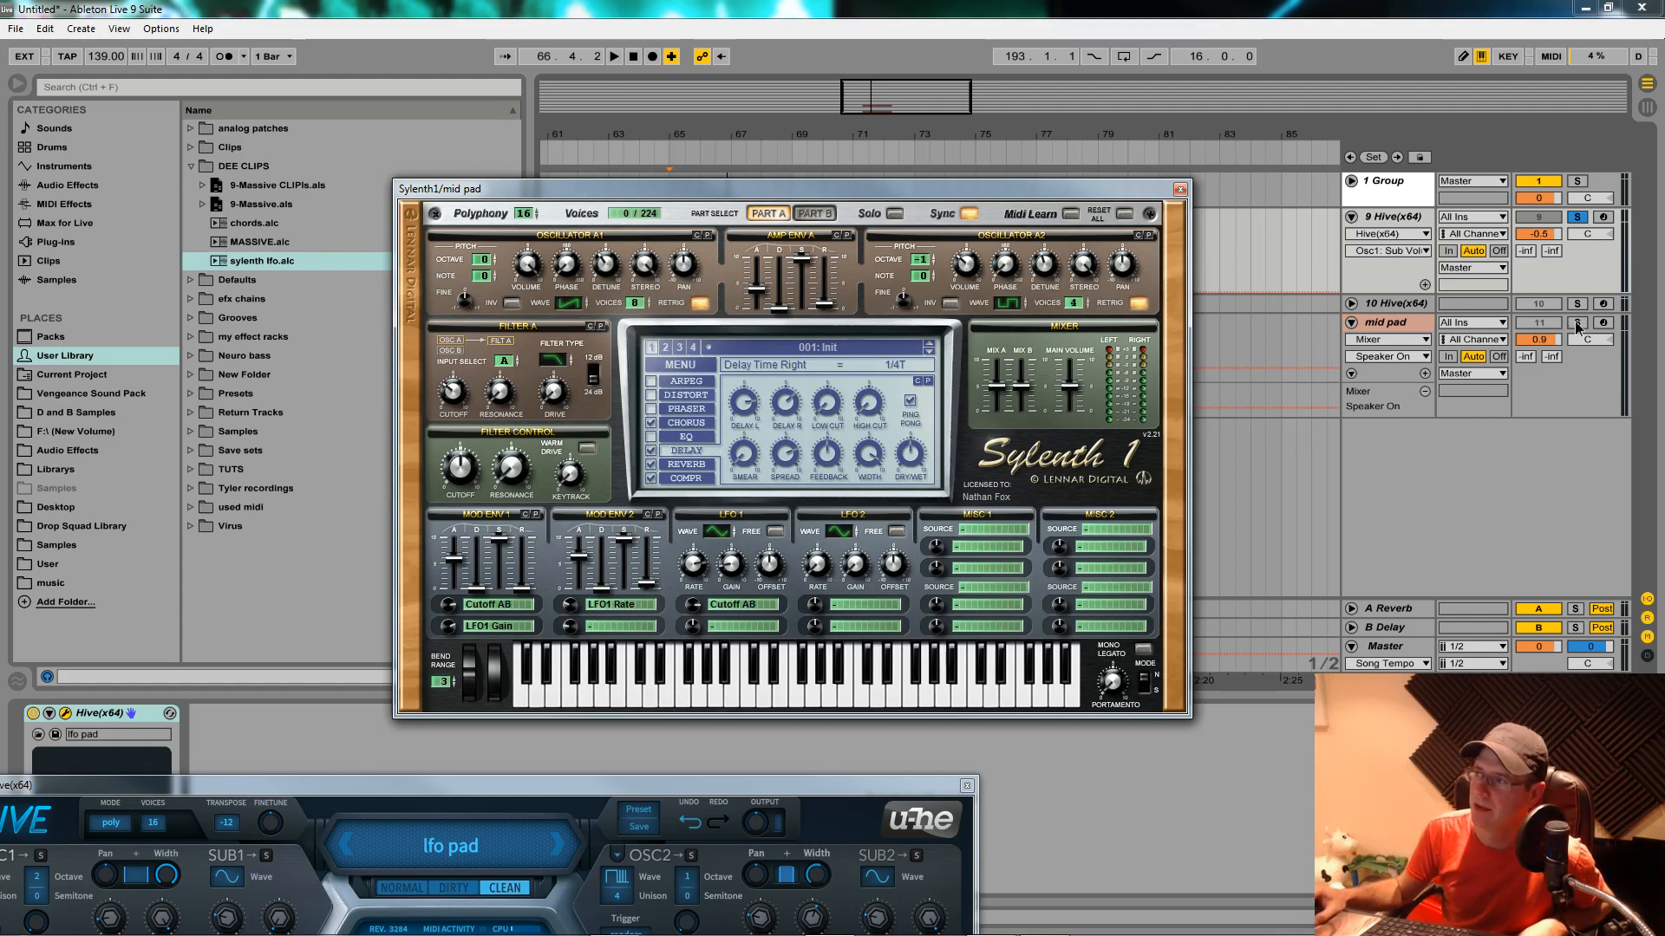
pyautogui.click(1575, 322)
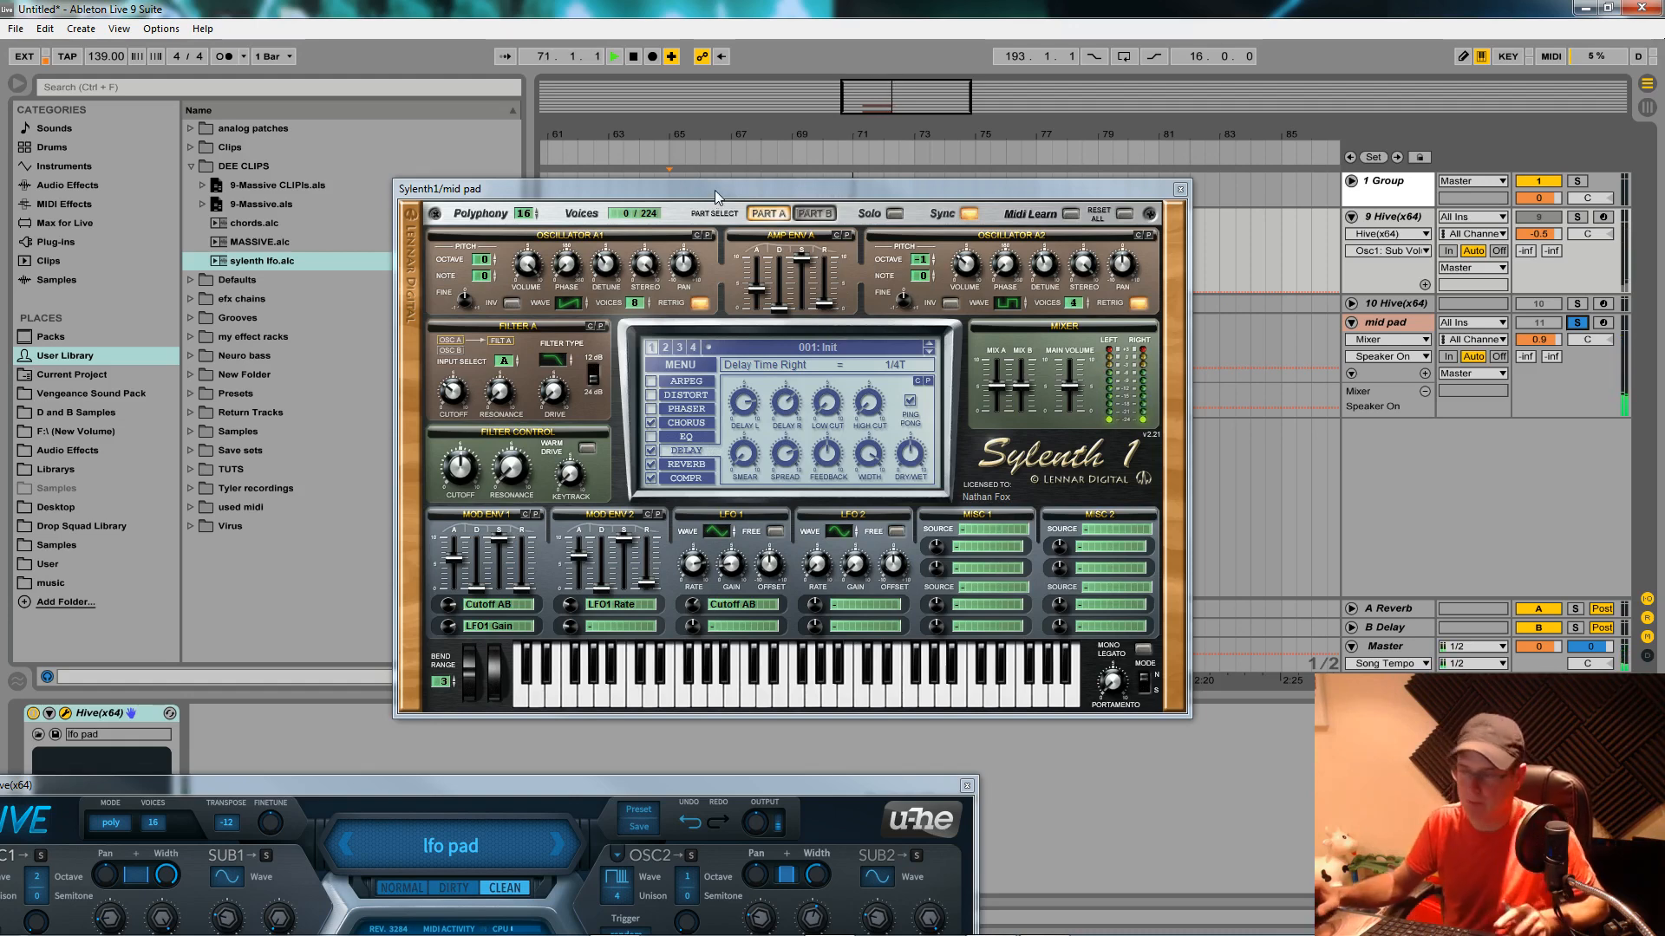
# Move the Sylenth1 window, inspect Part B, then close Sylenth1.
pyautogui.click(614, 56)
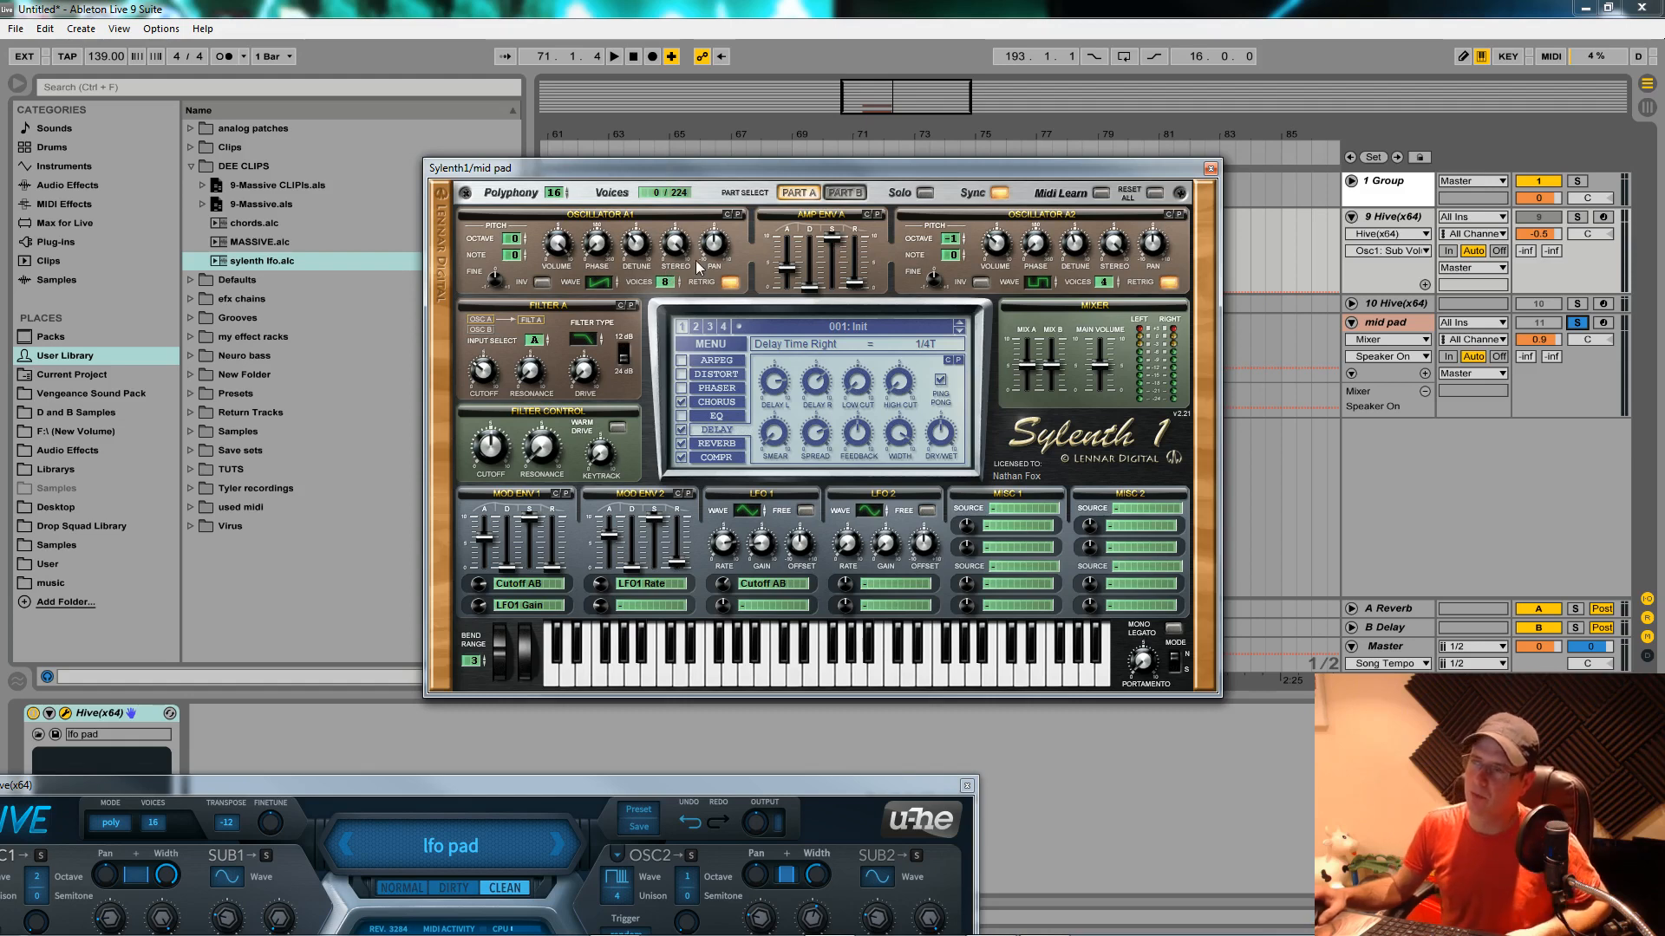
pyautogui.click(843, 192)
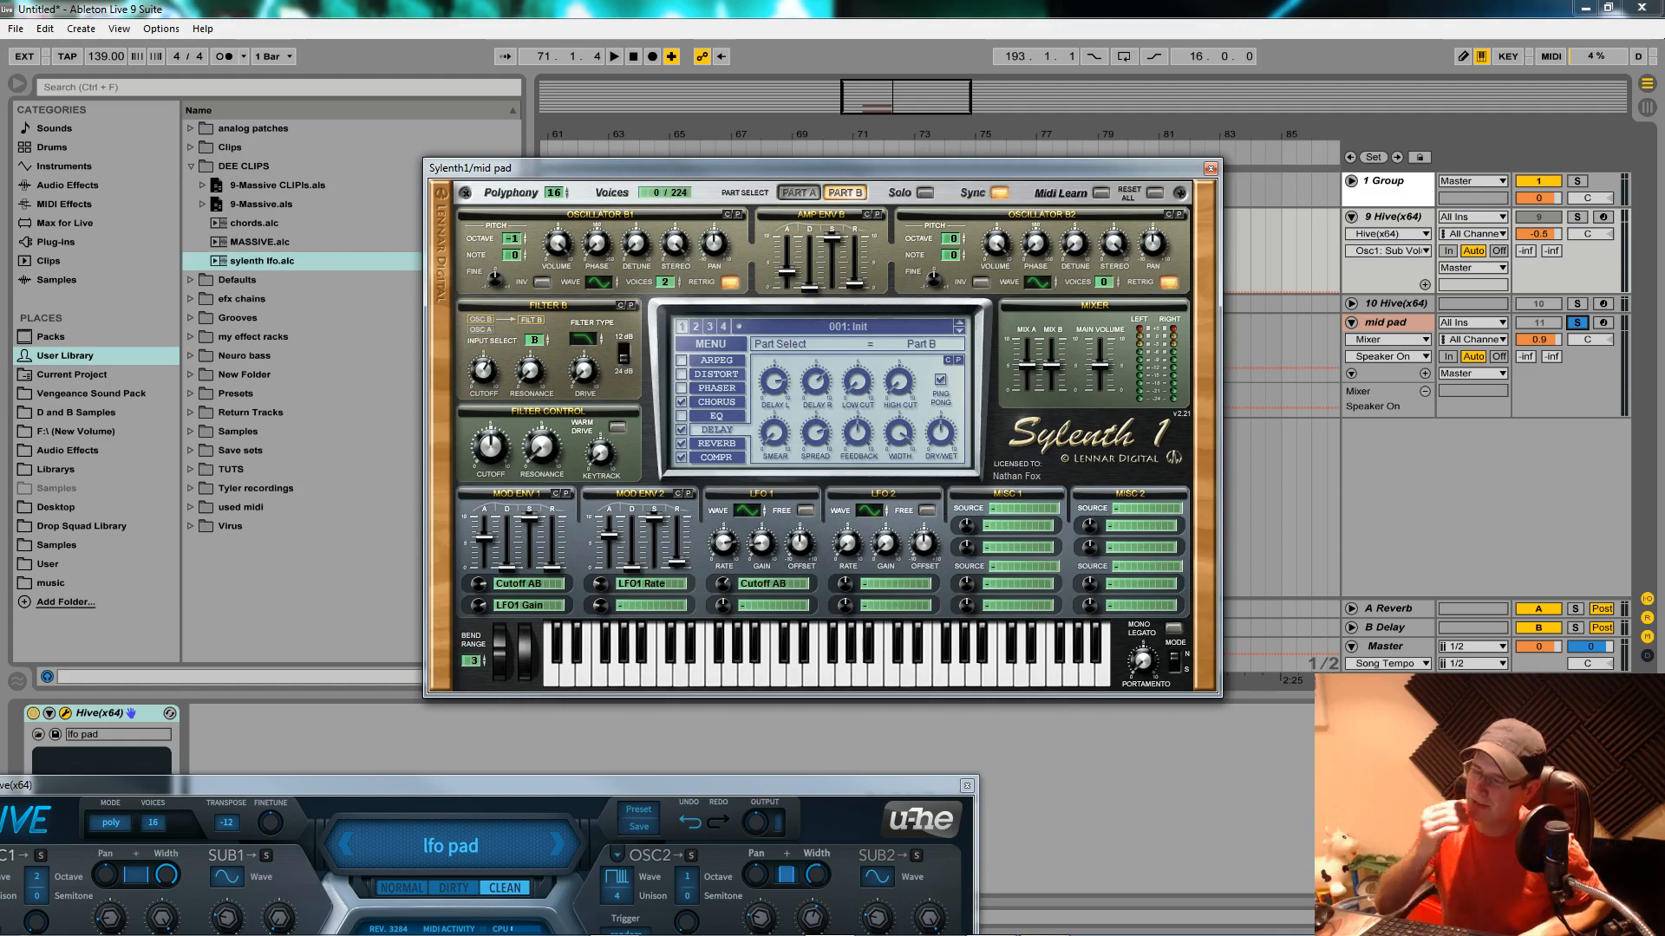
pyautogui.moveTo(453, 406)
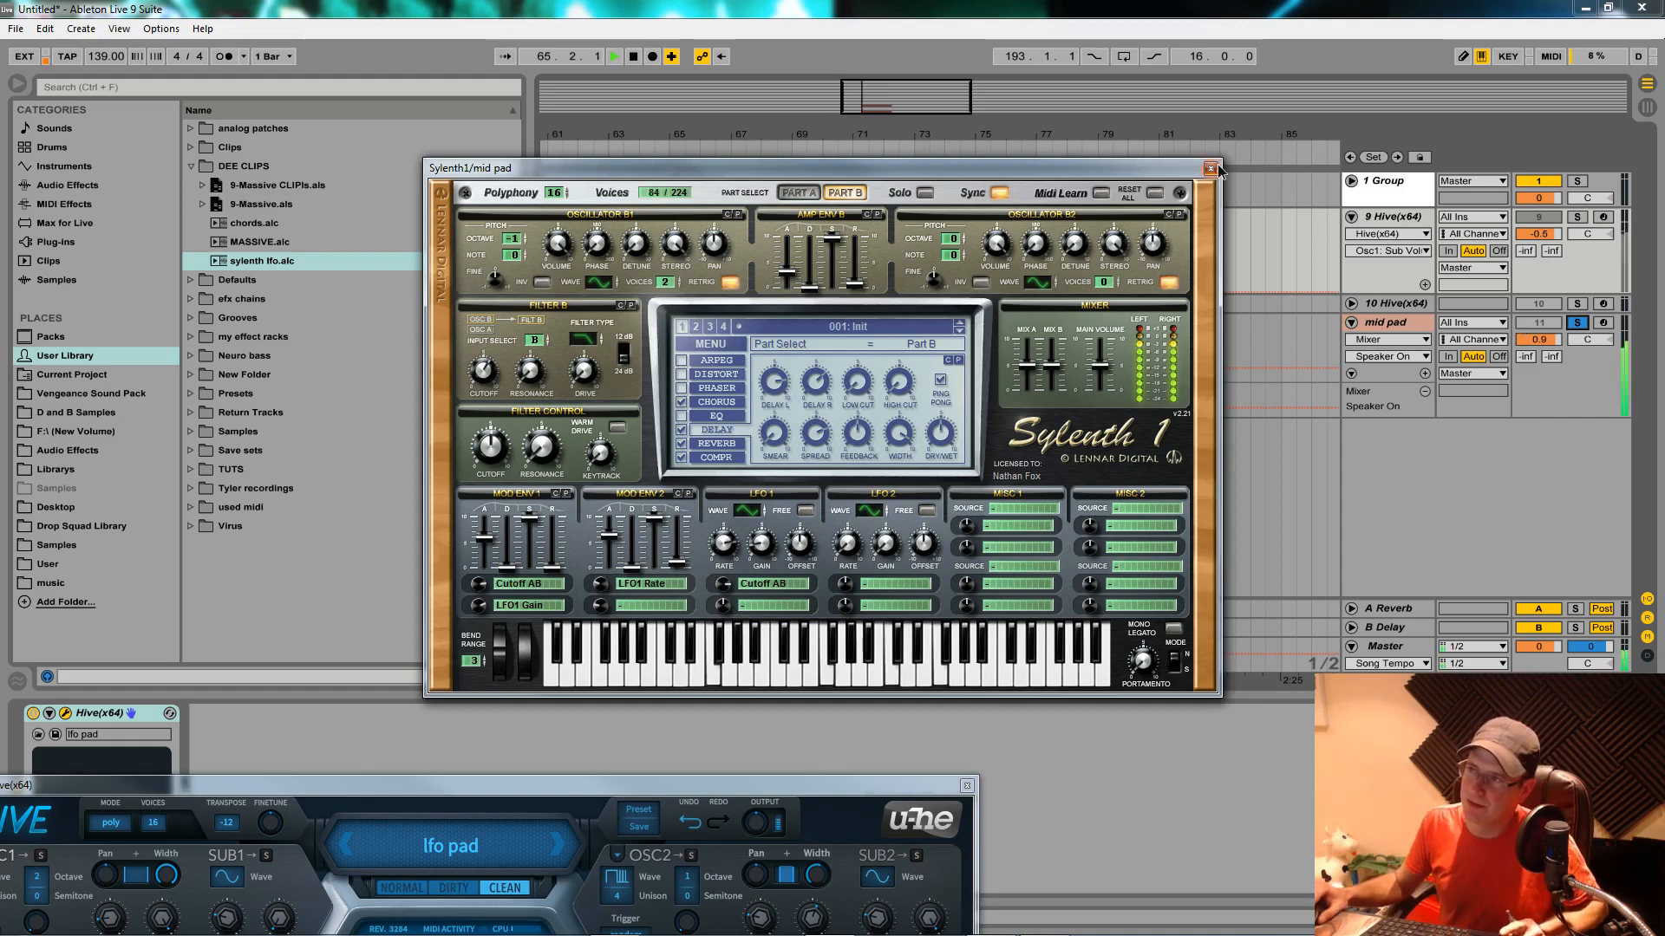
pyautogui.click(1210, 169)
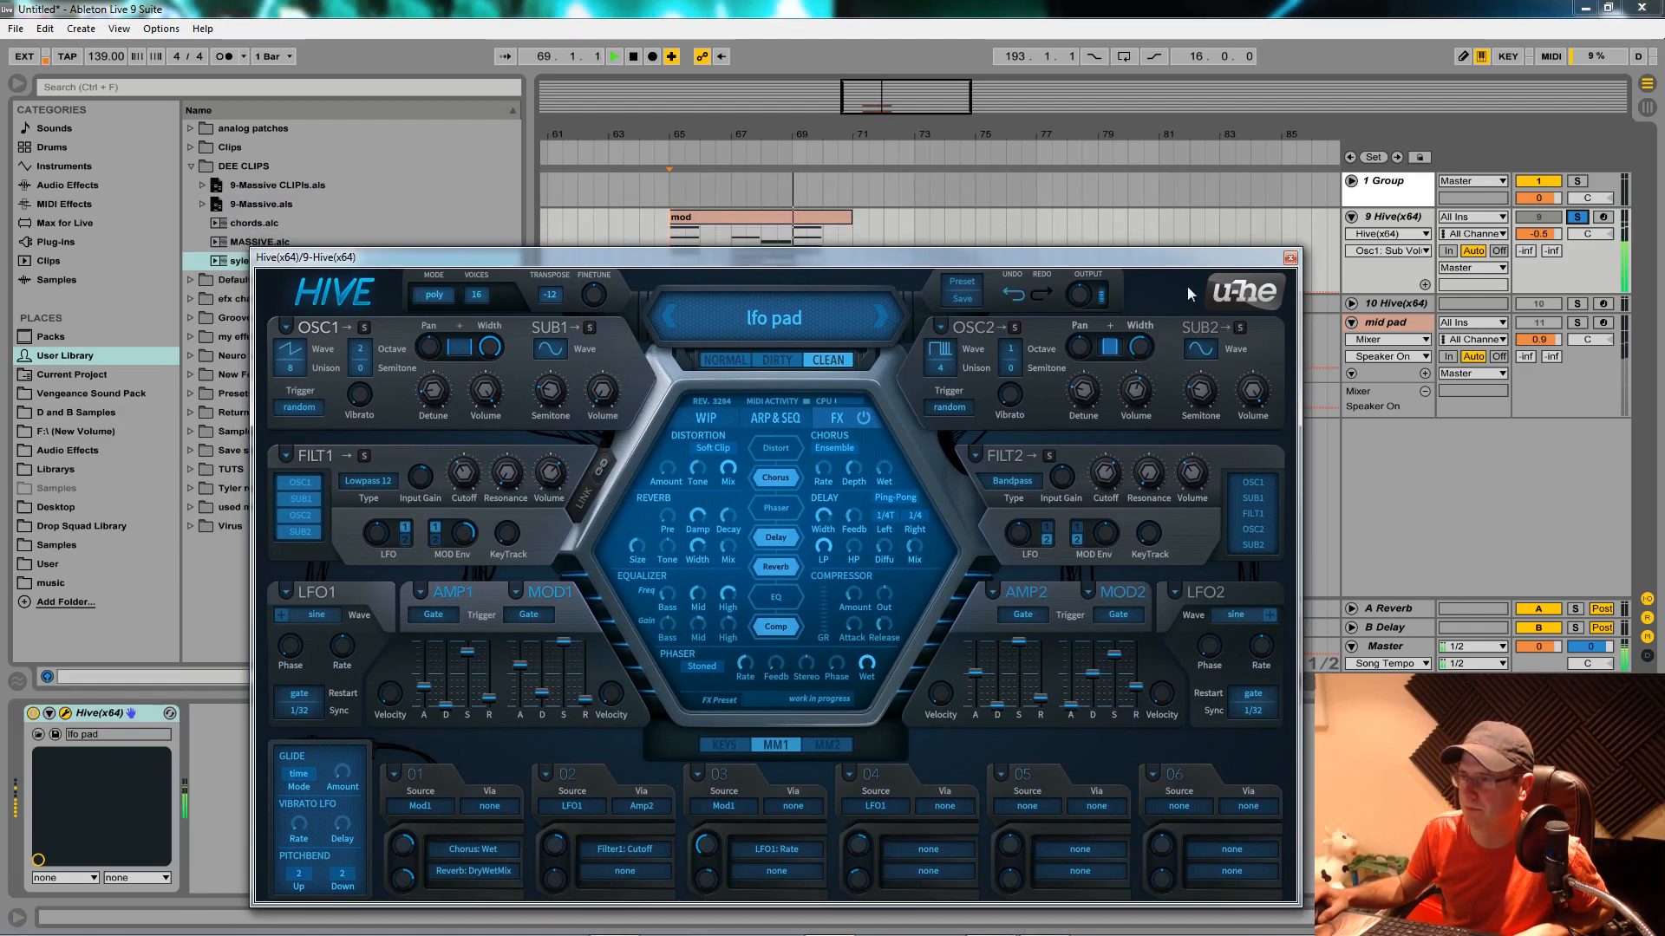
pyautogui.moveTo(1149, 378)
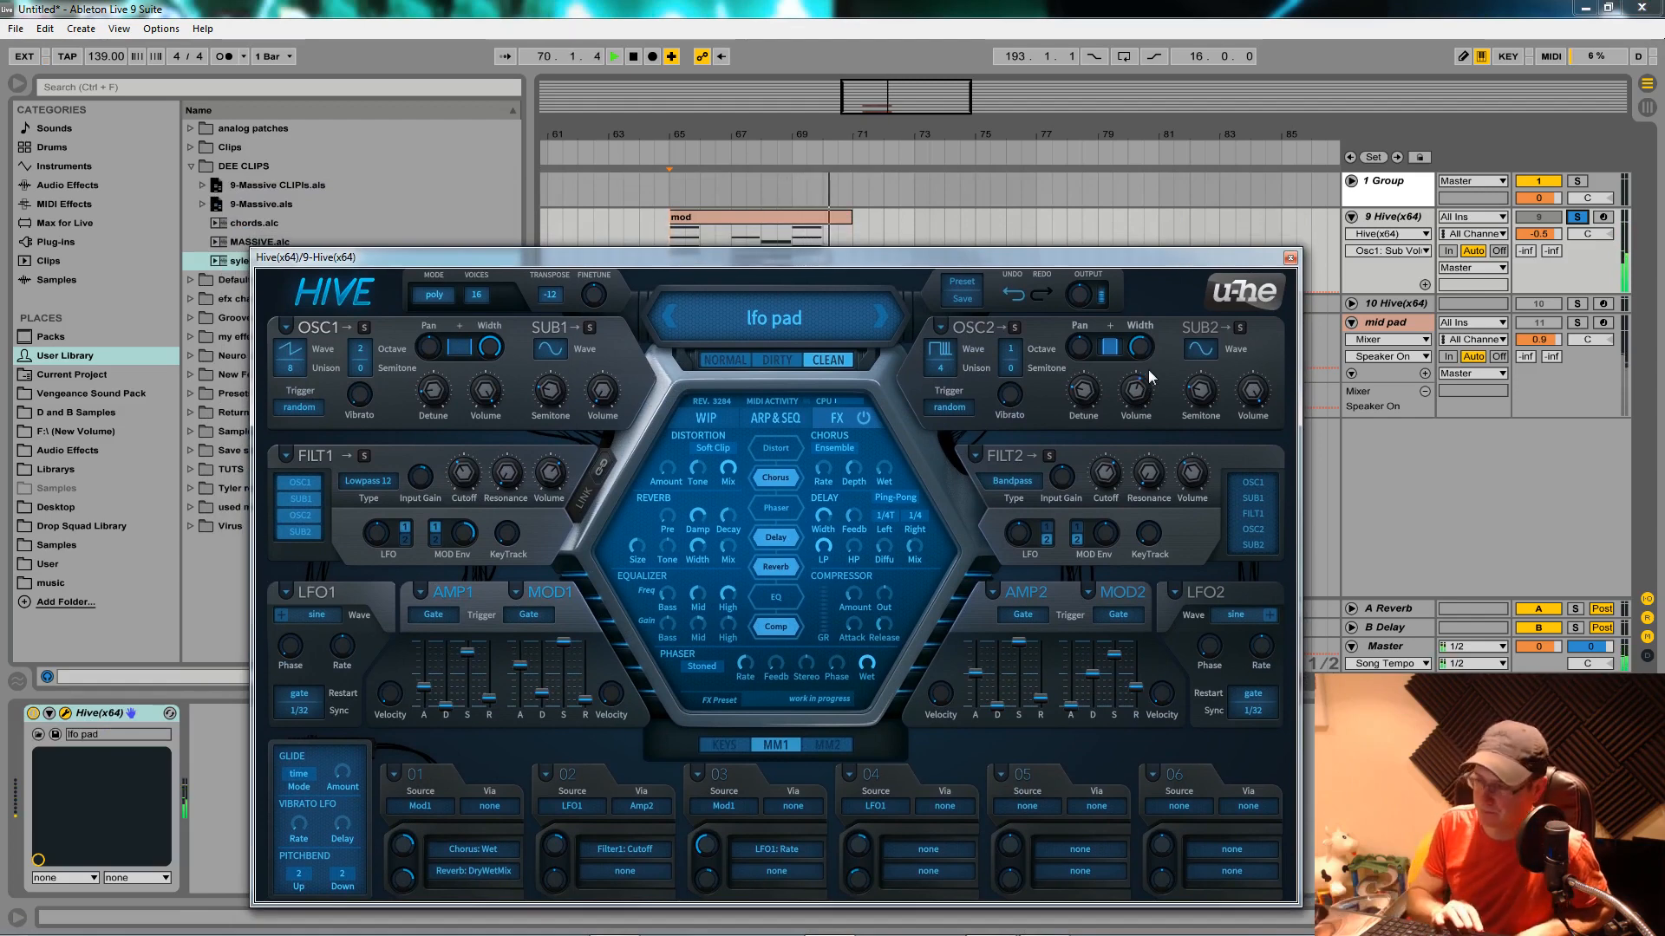
pyautogui.click(614, 56)
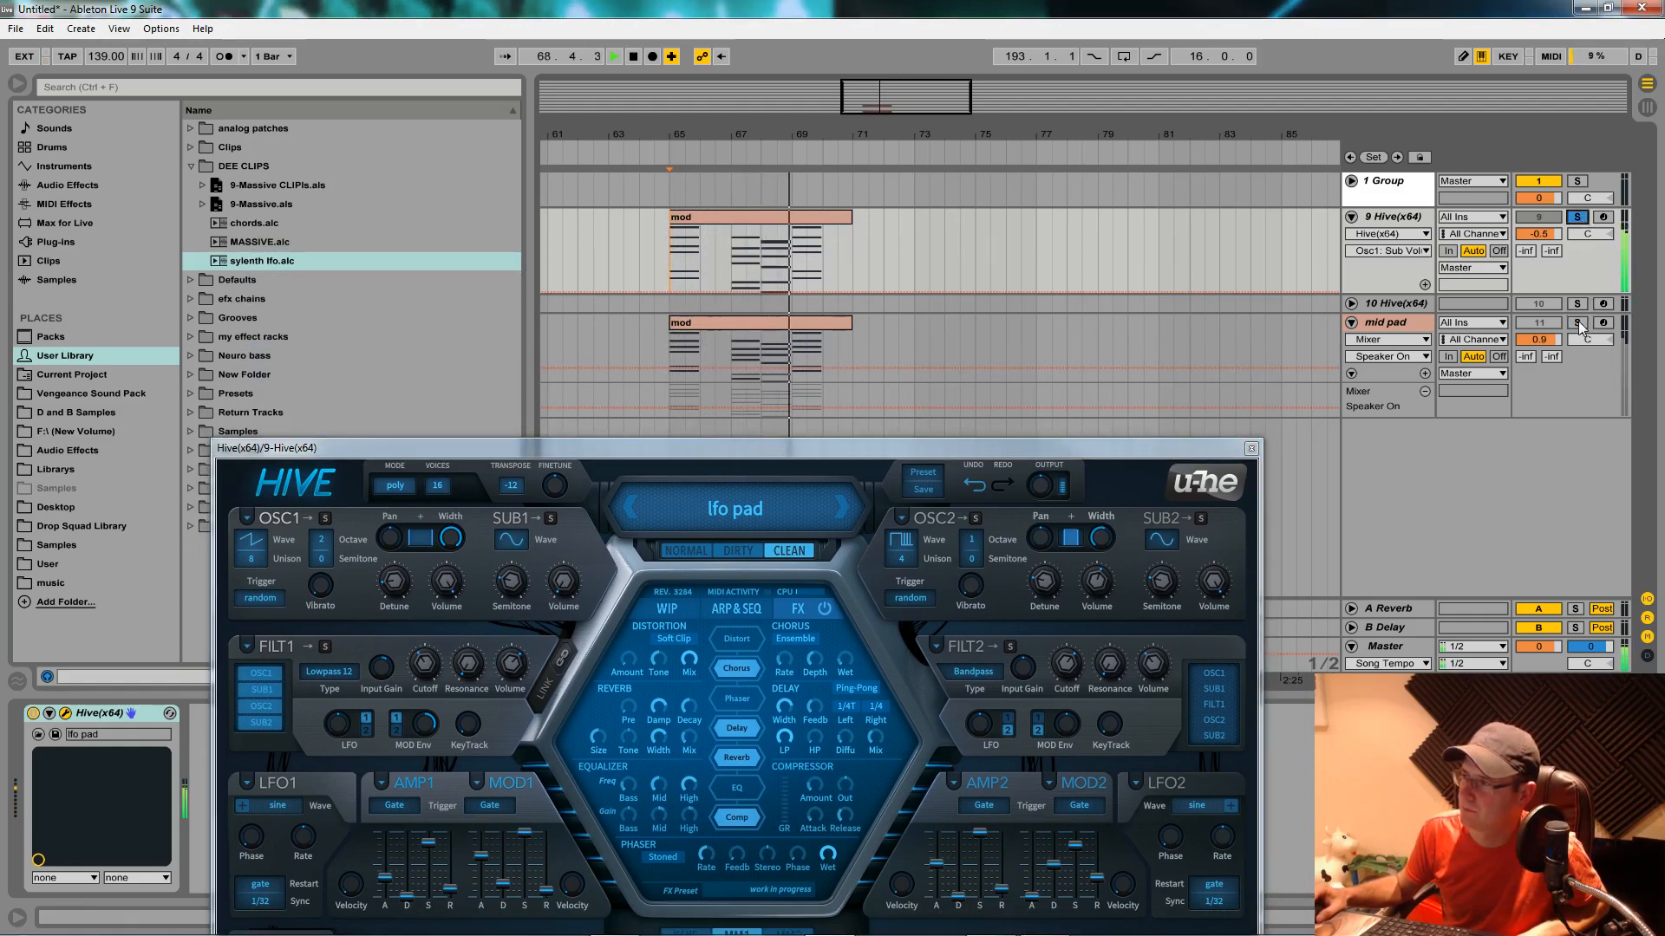
pyautogui.click(1576, 322)
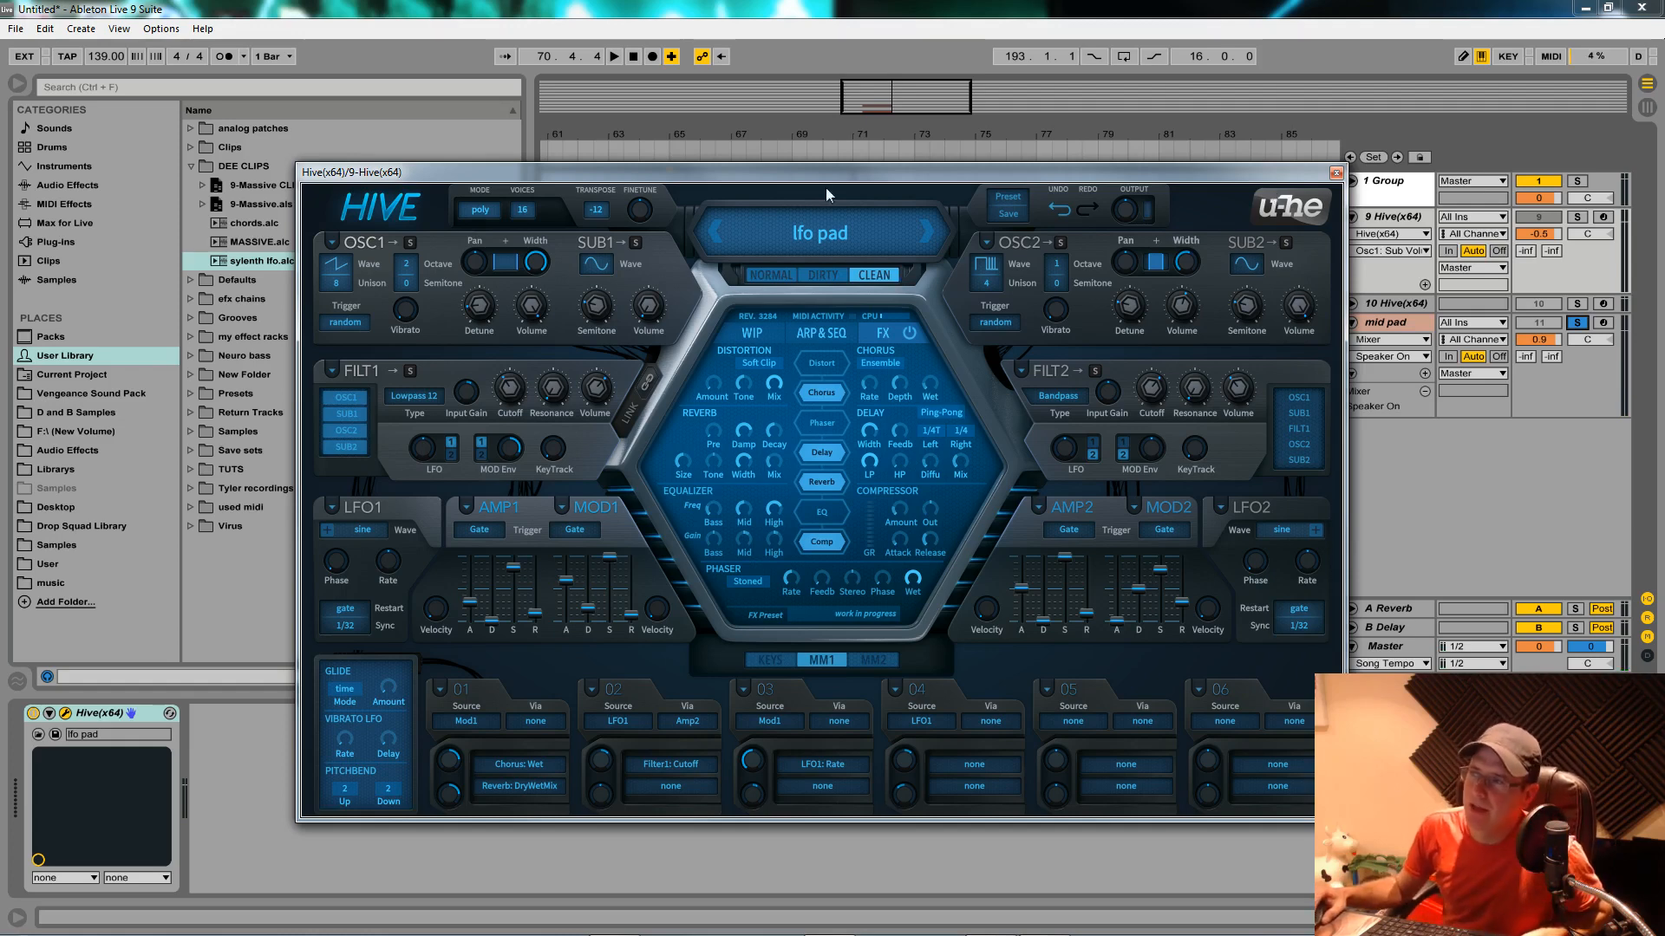
# Load Hive's 'initialize' preset from the preset browser.
pyautogui.click(1013, 170)
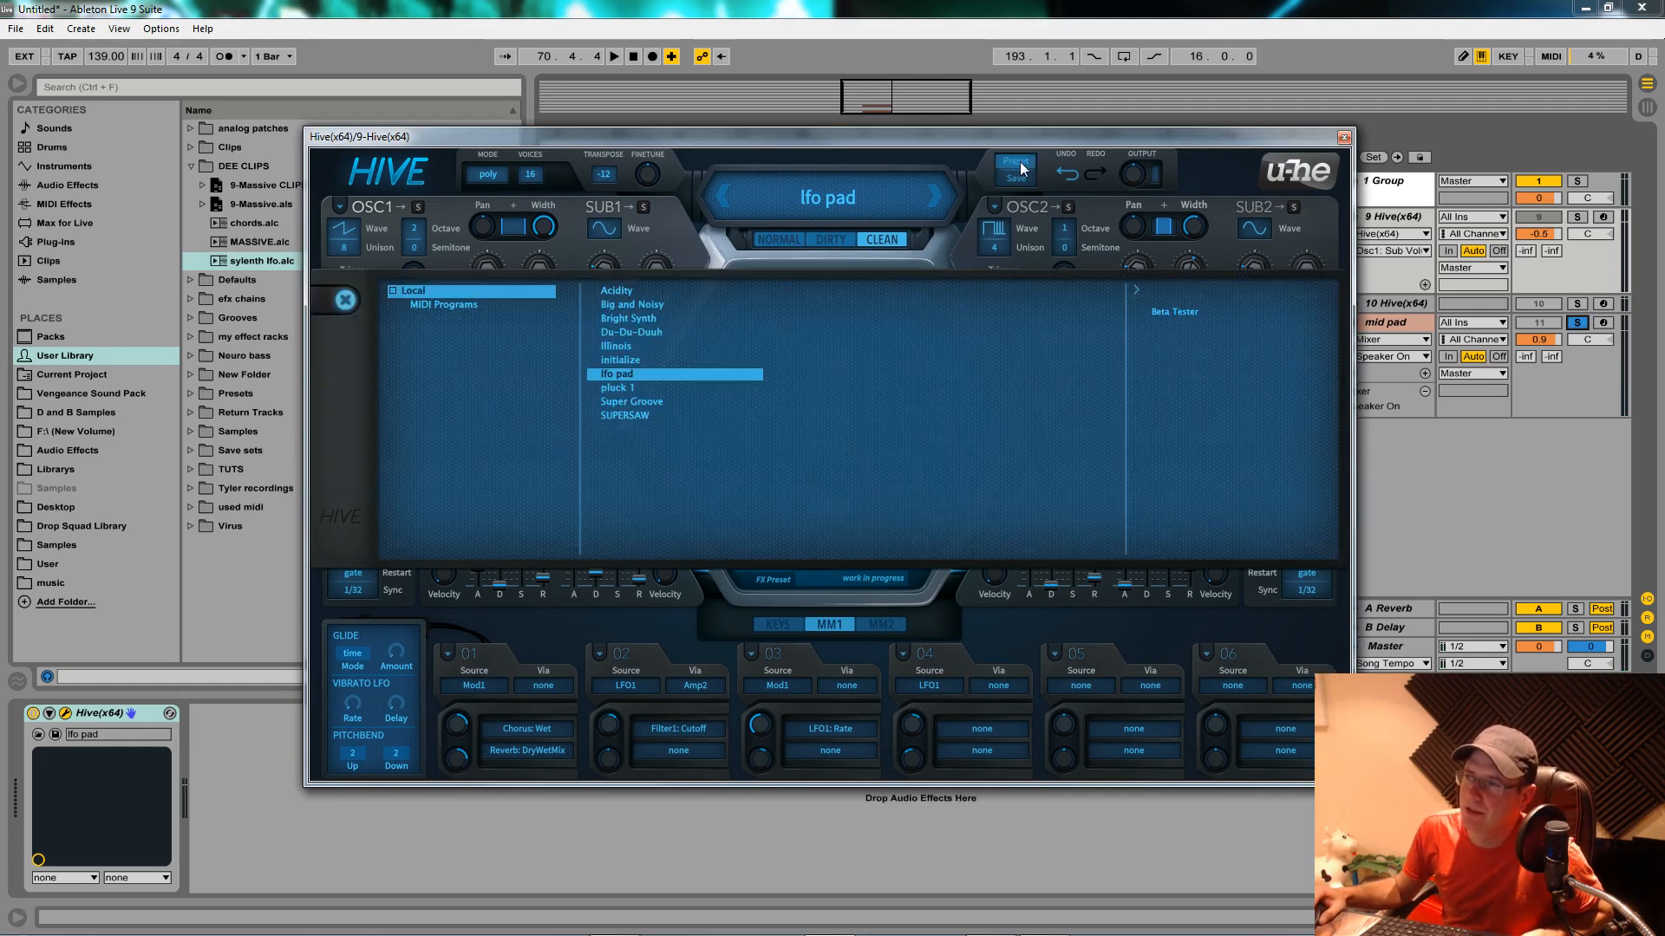
pyautogui.moveTo(1053, 311)
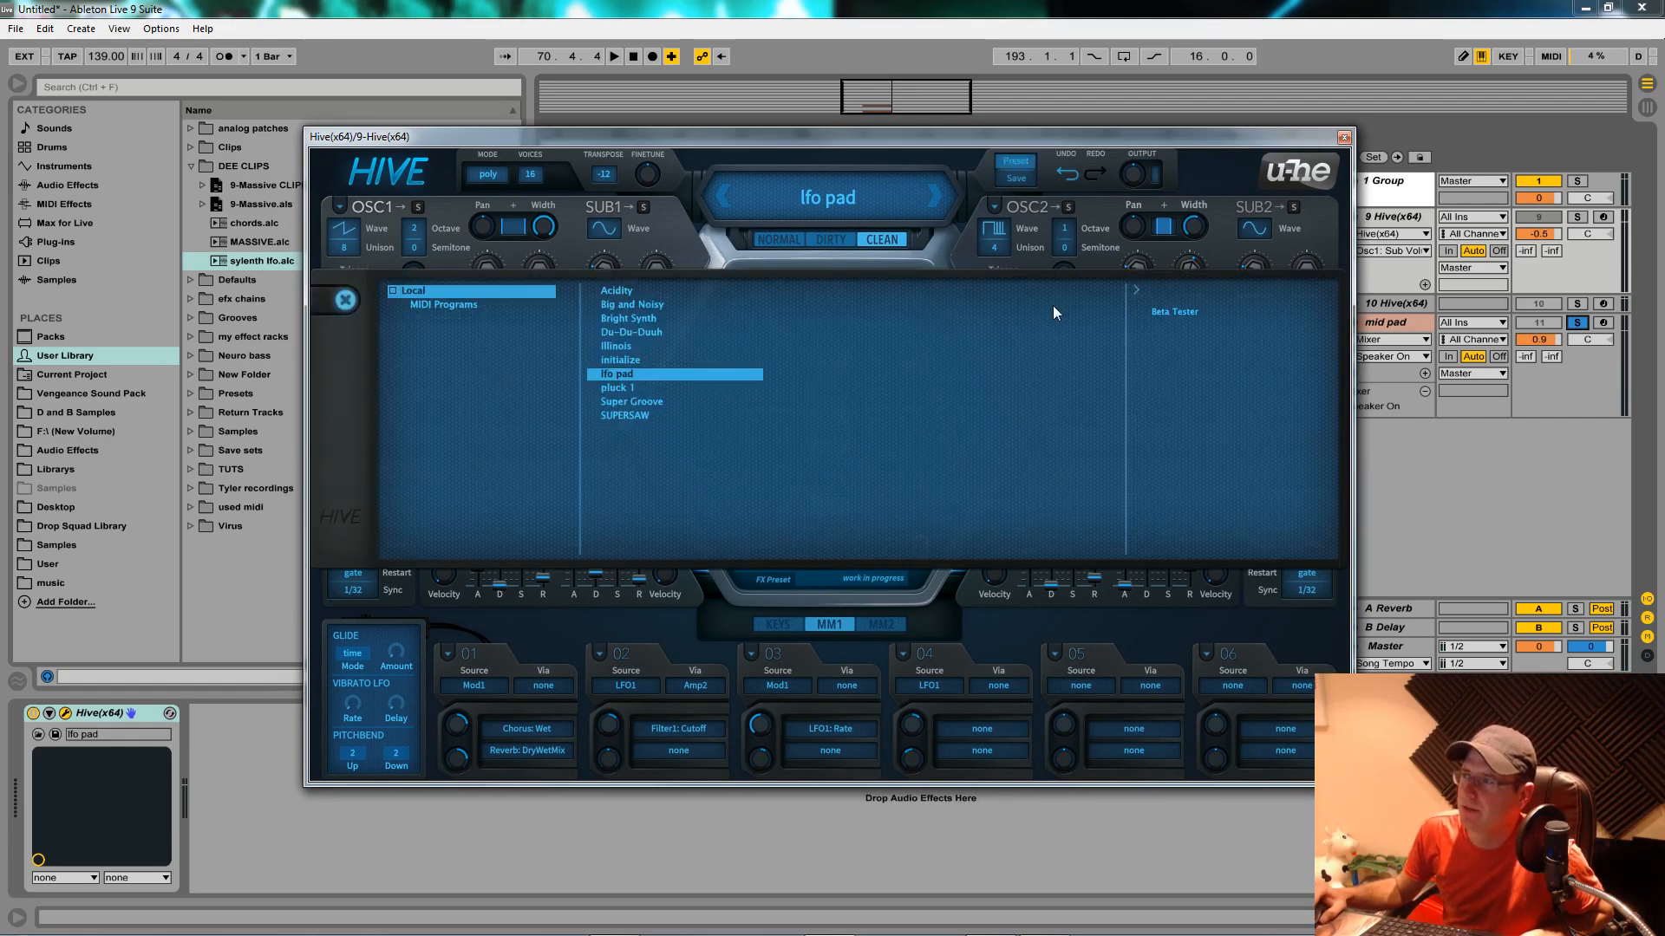
pyautogui.click(827, 198)
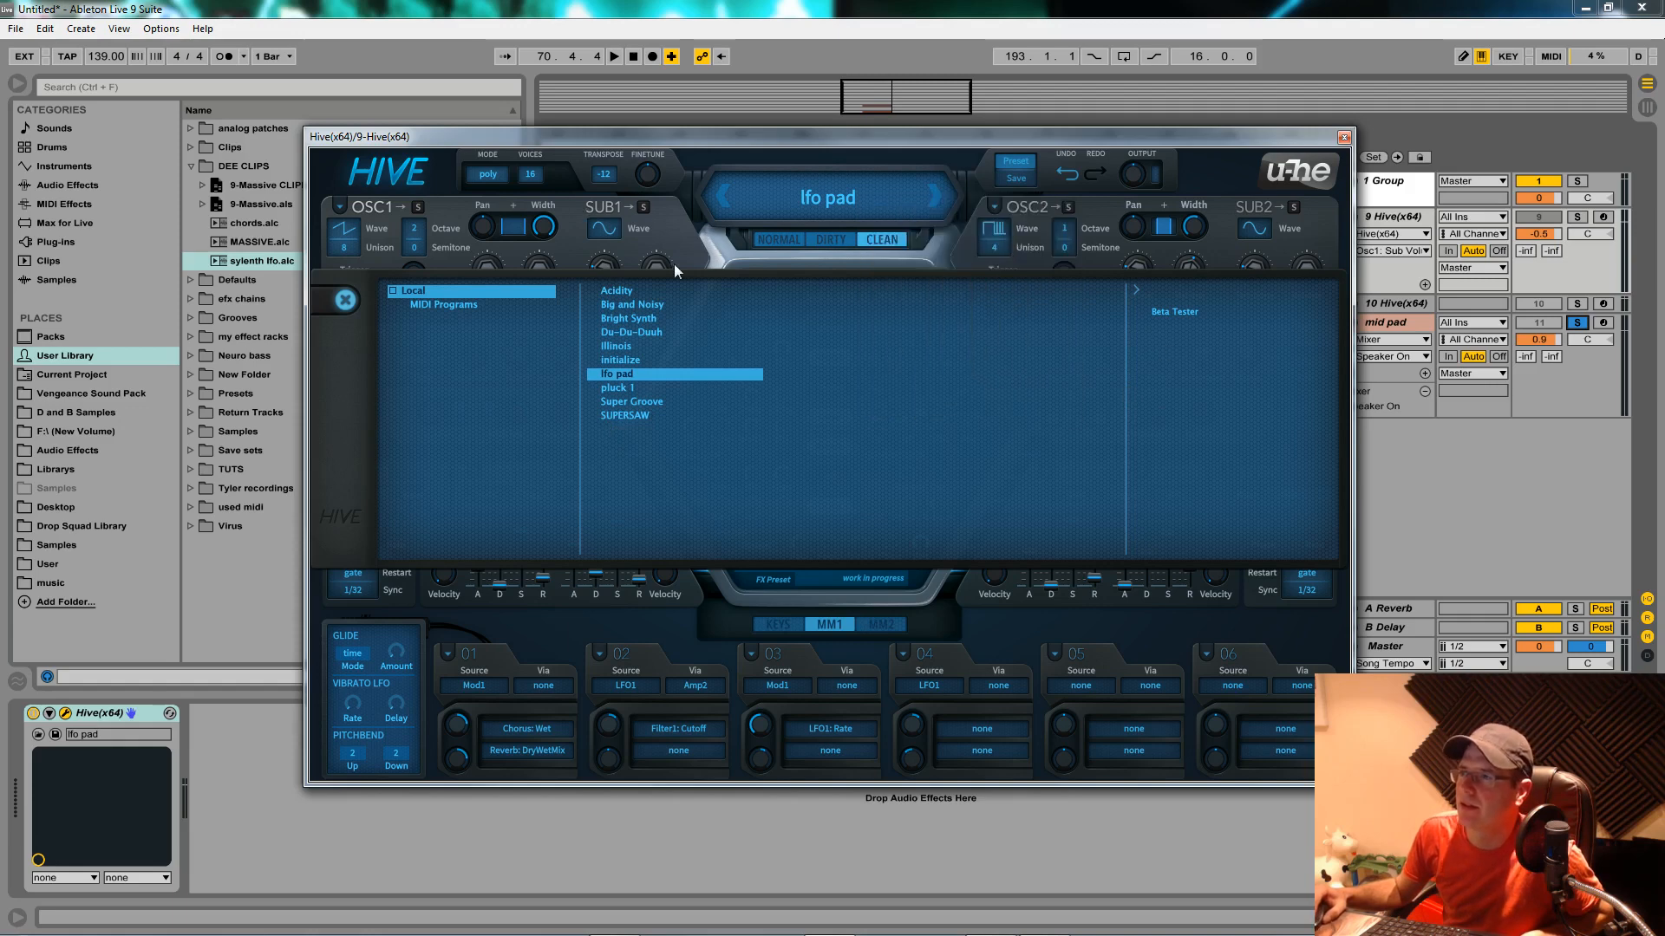
pyautogui.moveTo(733, 337)
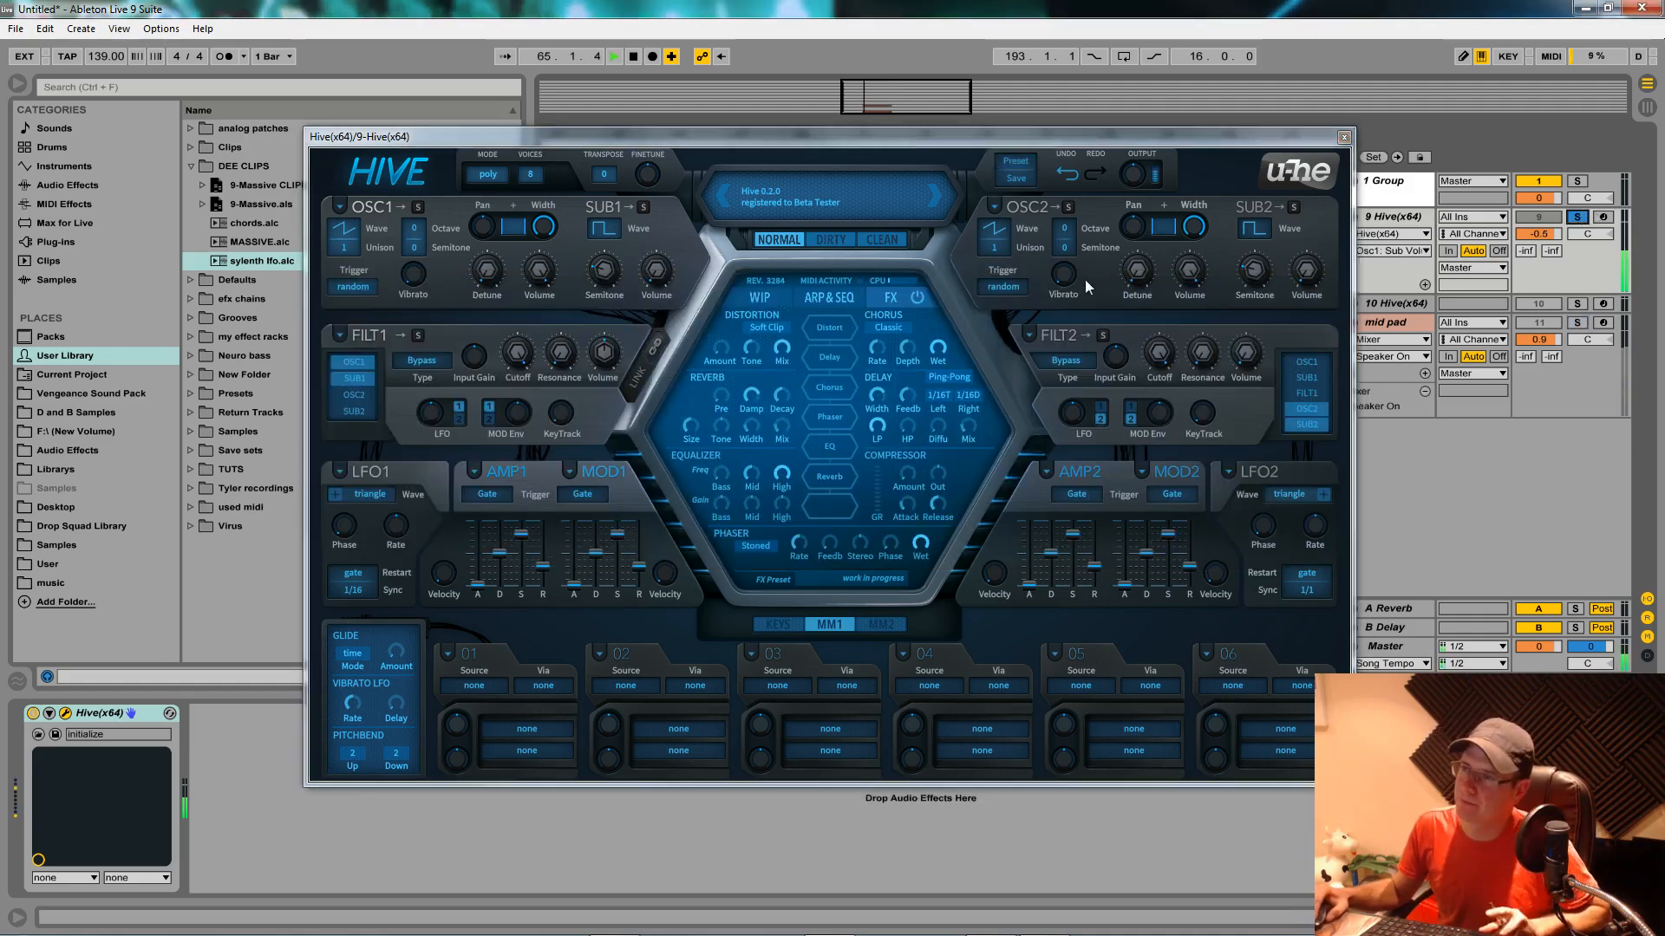
# Set Hive's Voices to 8 and select the mid pad track.
pyautogui.click(614, 57)
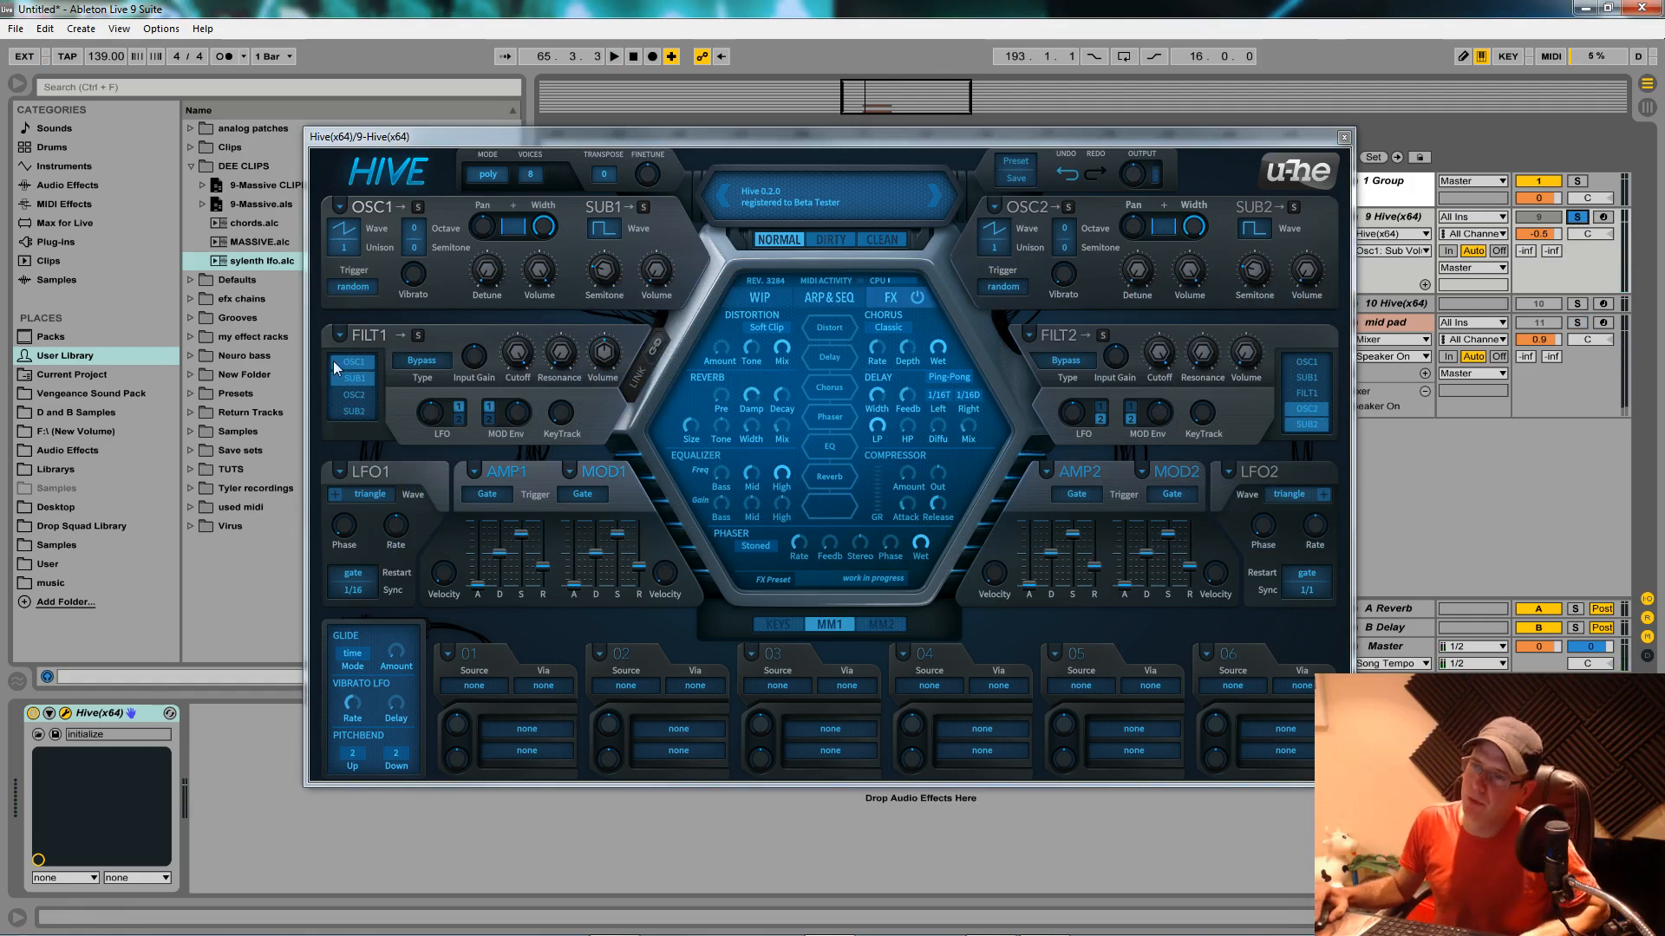
pyautogui.click(353, 361)
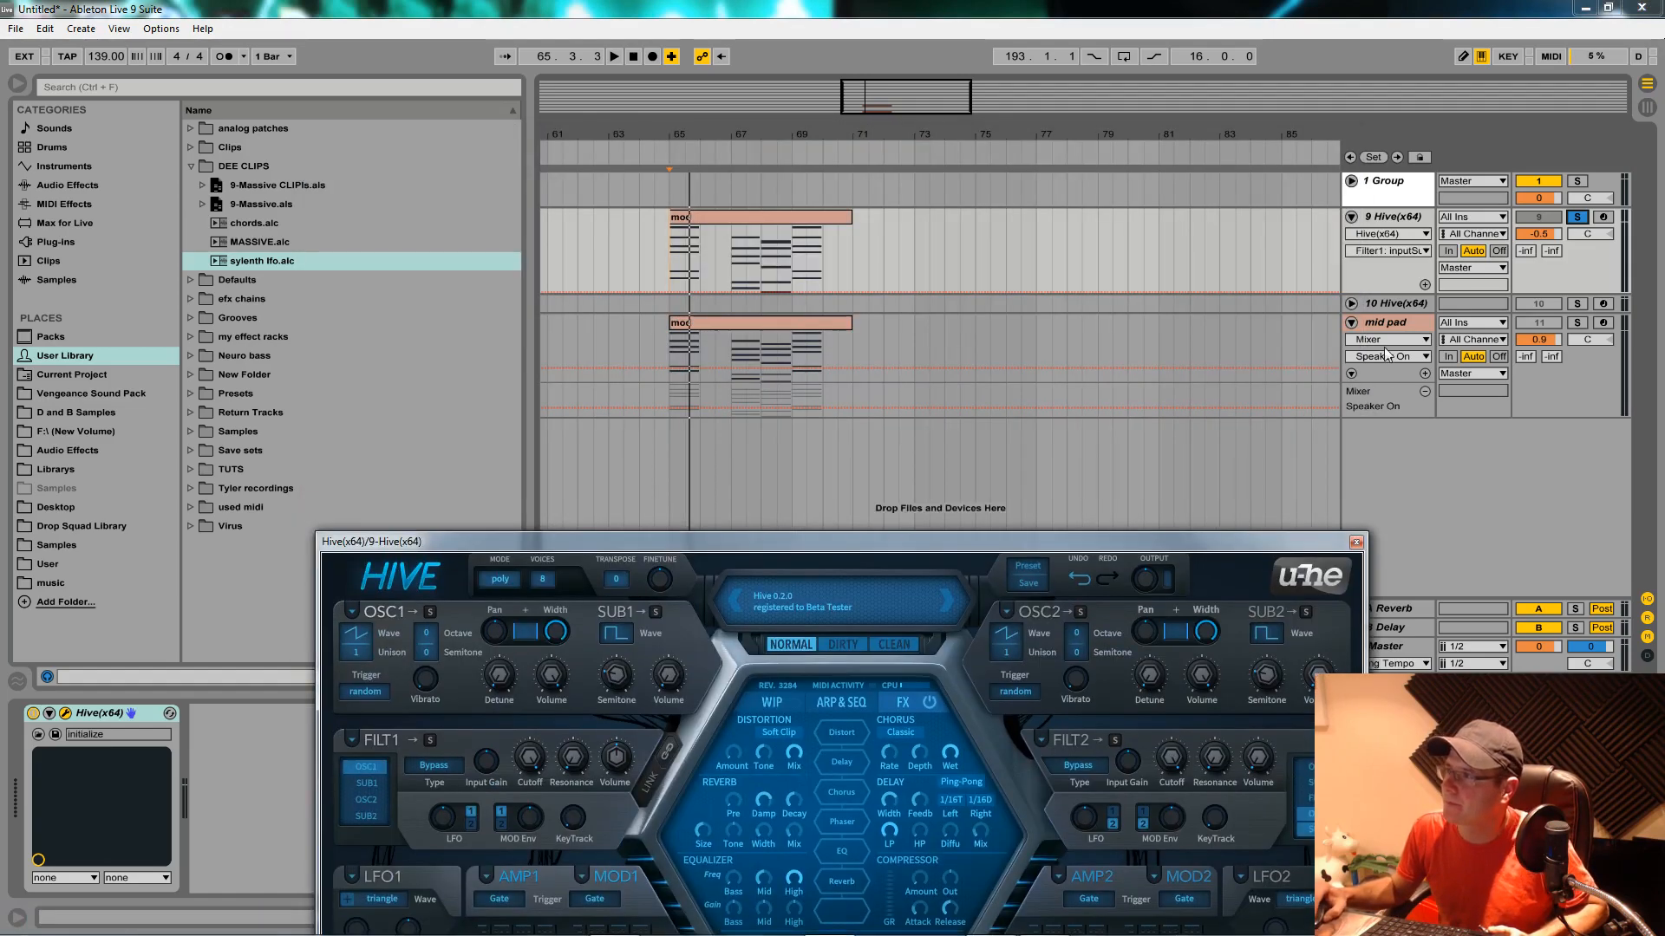
pyautogui.click(1385, 322)
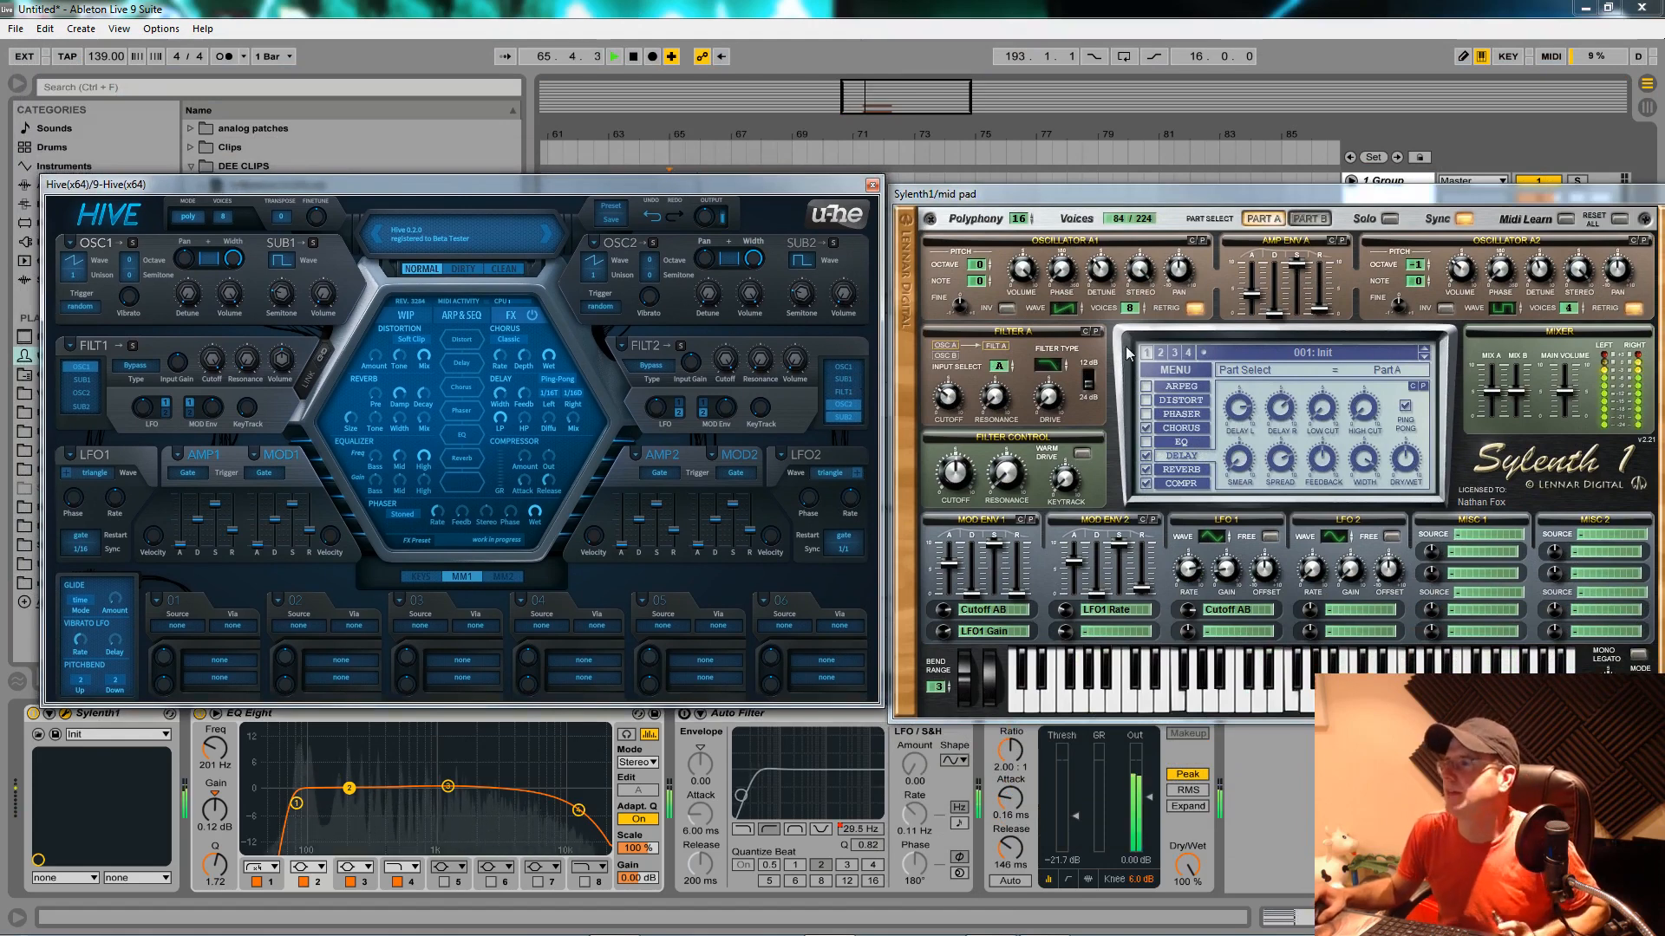
# Set OSC1 unison to 8 voices and make the second sub oscillator a square wave.
pyautogui.click(614, 56)
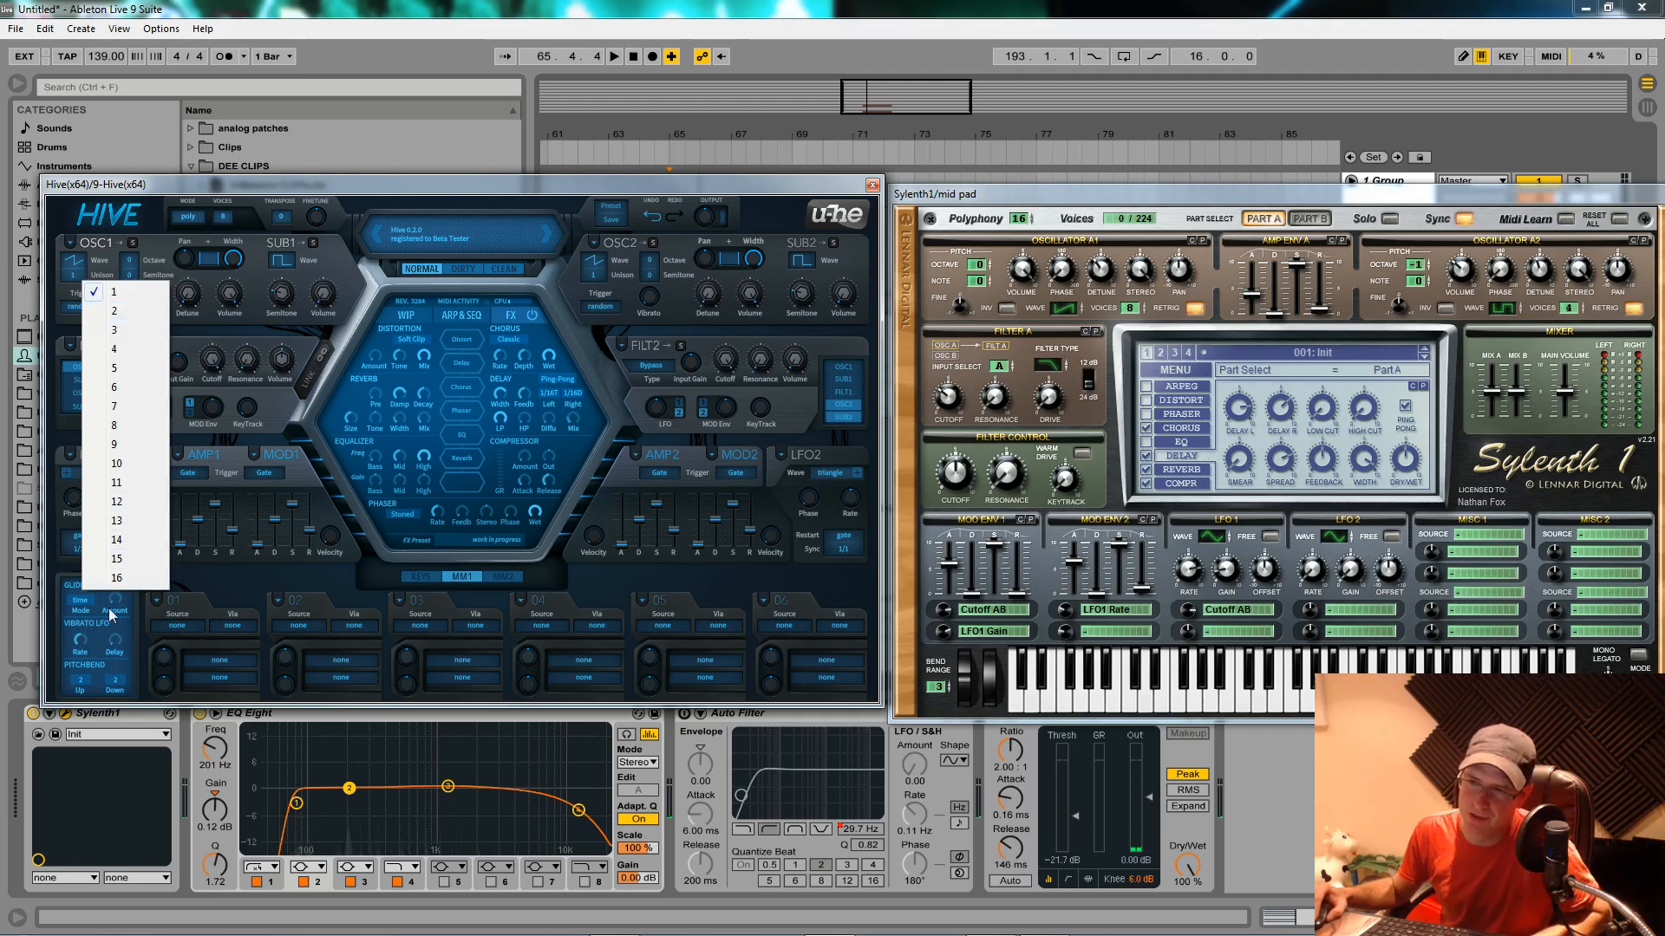
pyautogui.click(114, 426)
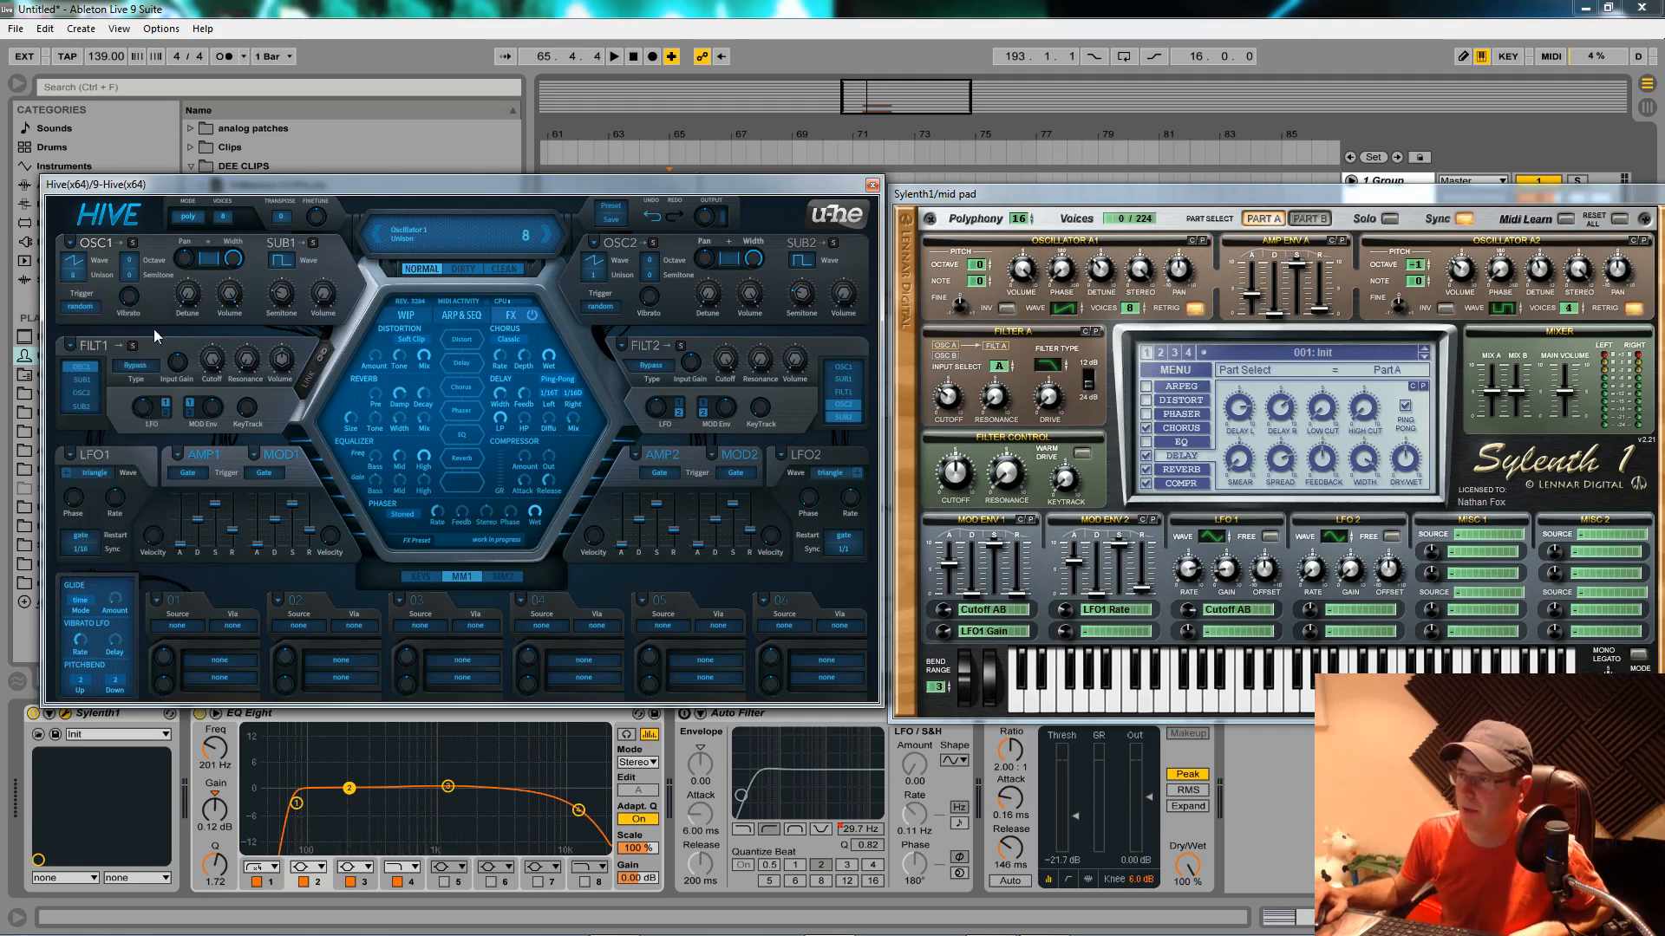
pyautogui.moveTo(505, 310)
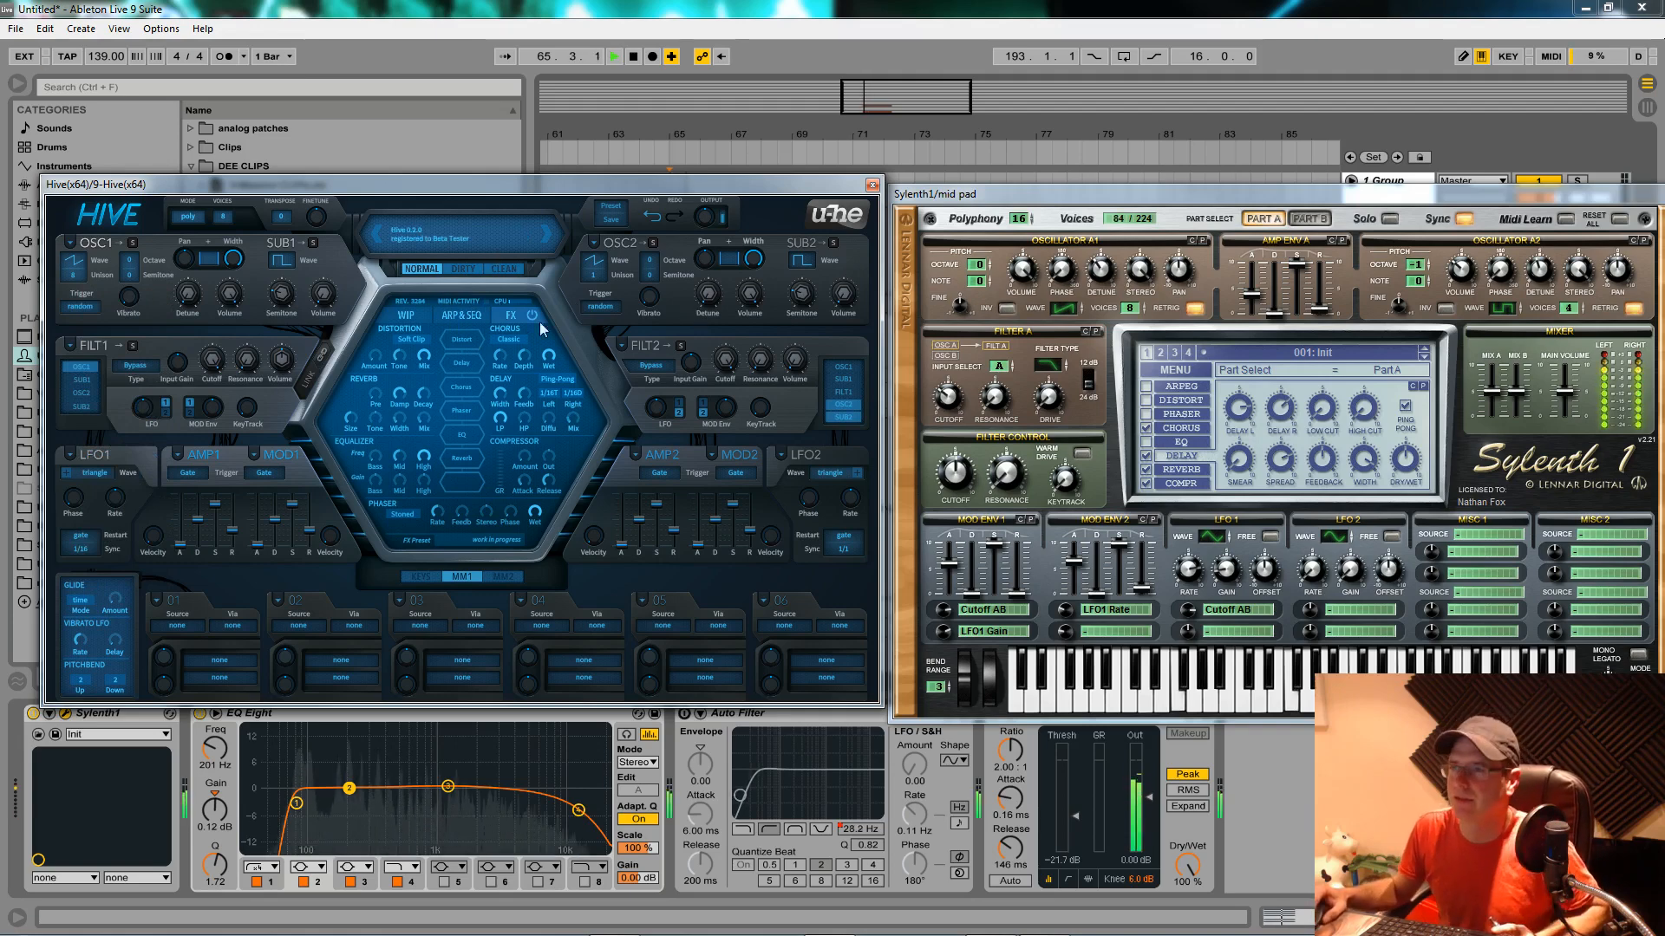
pyautogui.click(613, 57)
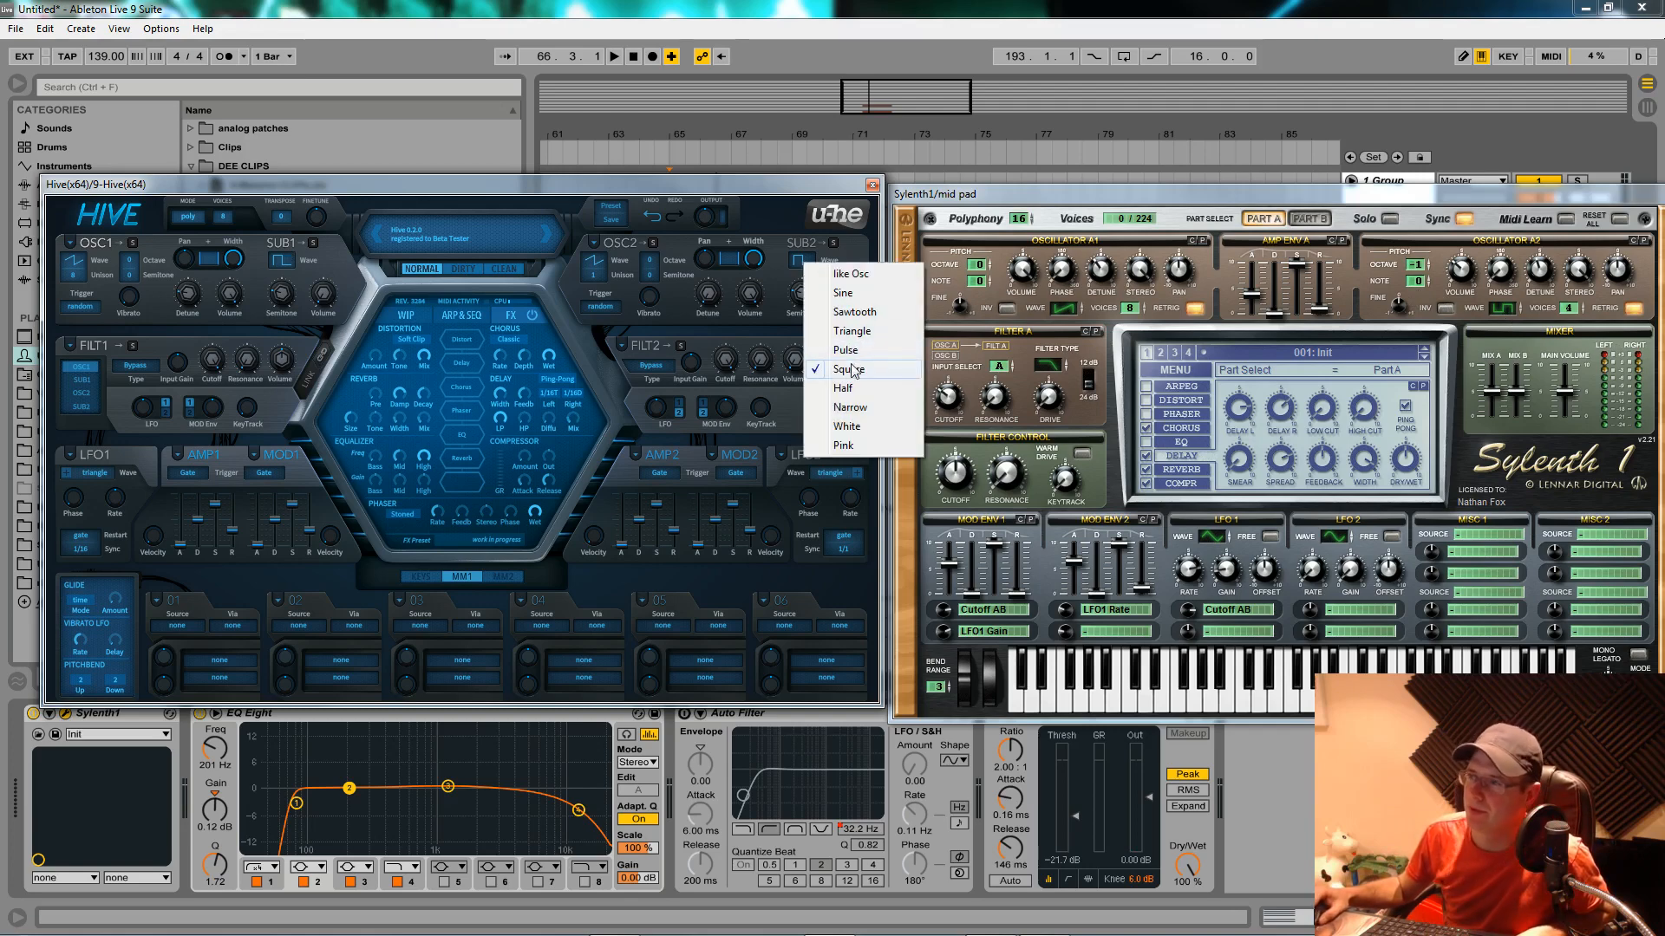
pyautogui.click(844, 343)
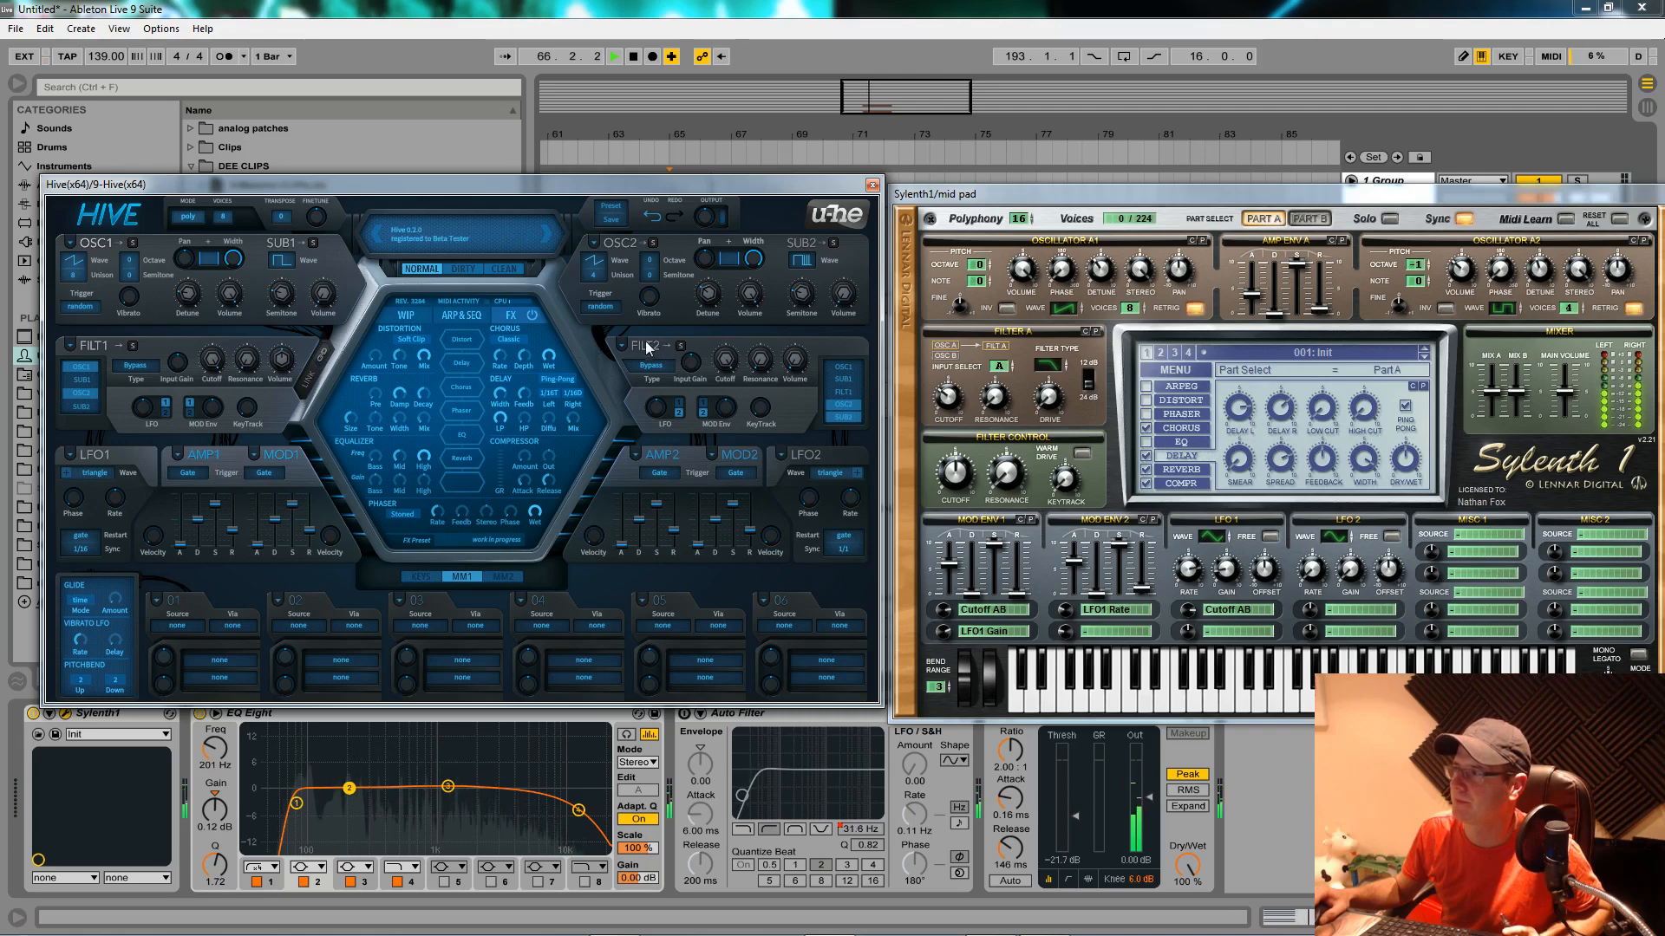
pyautogui.click(748, 298)
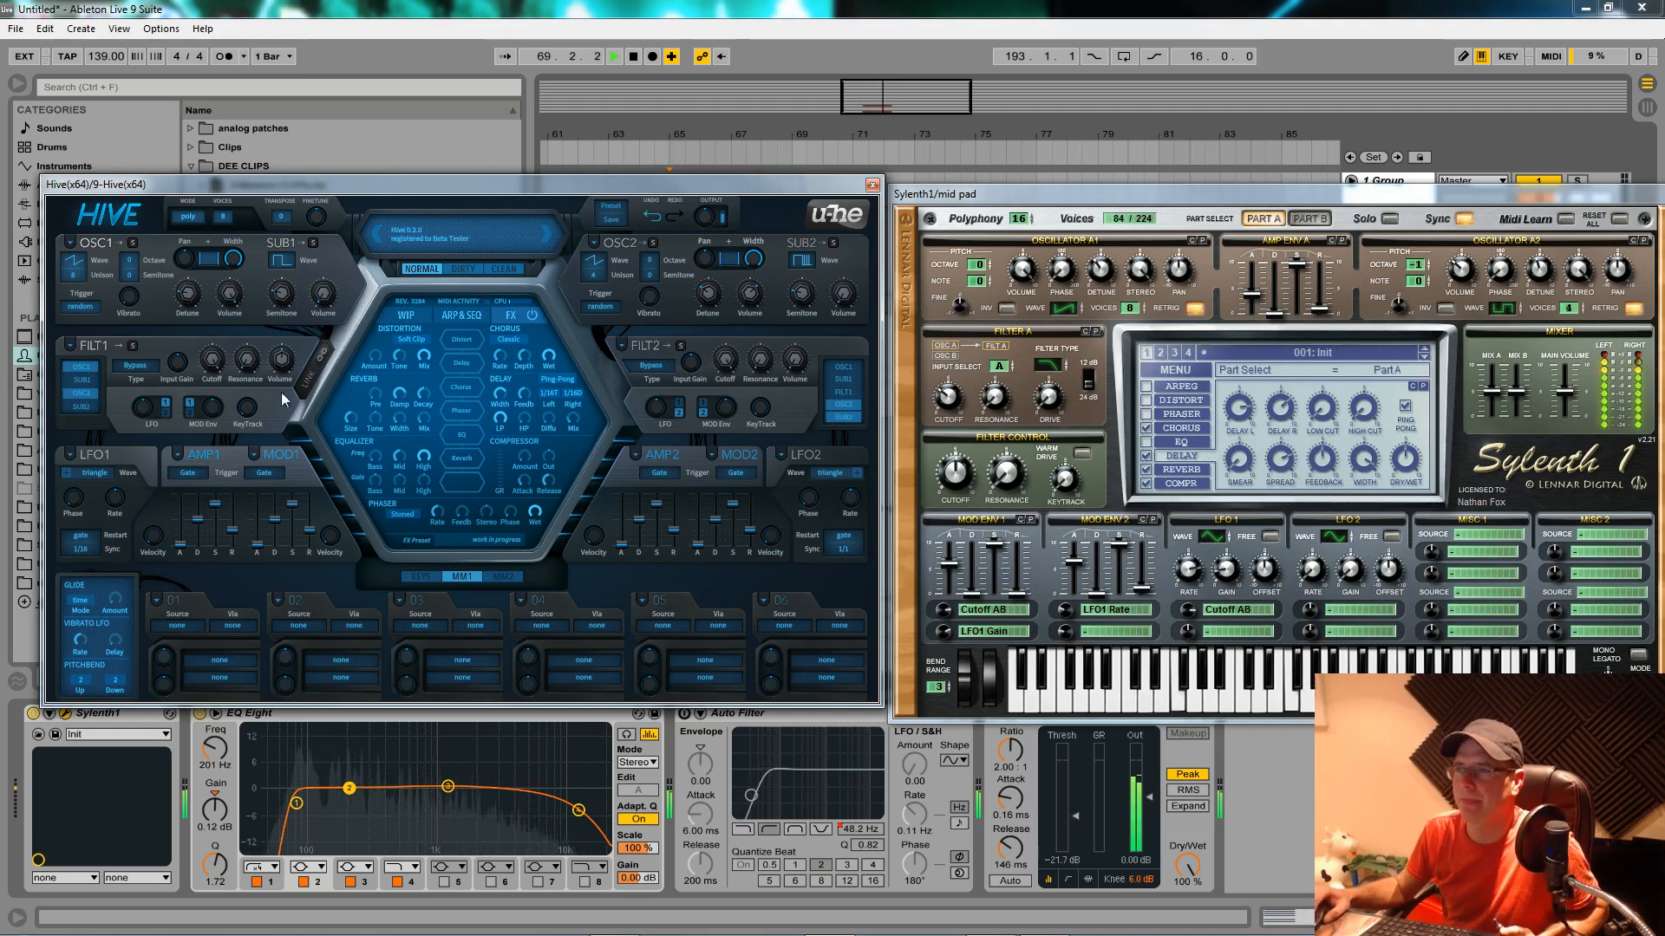
# Set FILT1 to Lowpass 24, adjust cutoff and the MOD1 envelope release.
pyautogui.click(614, 56)
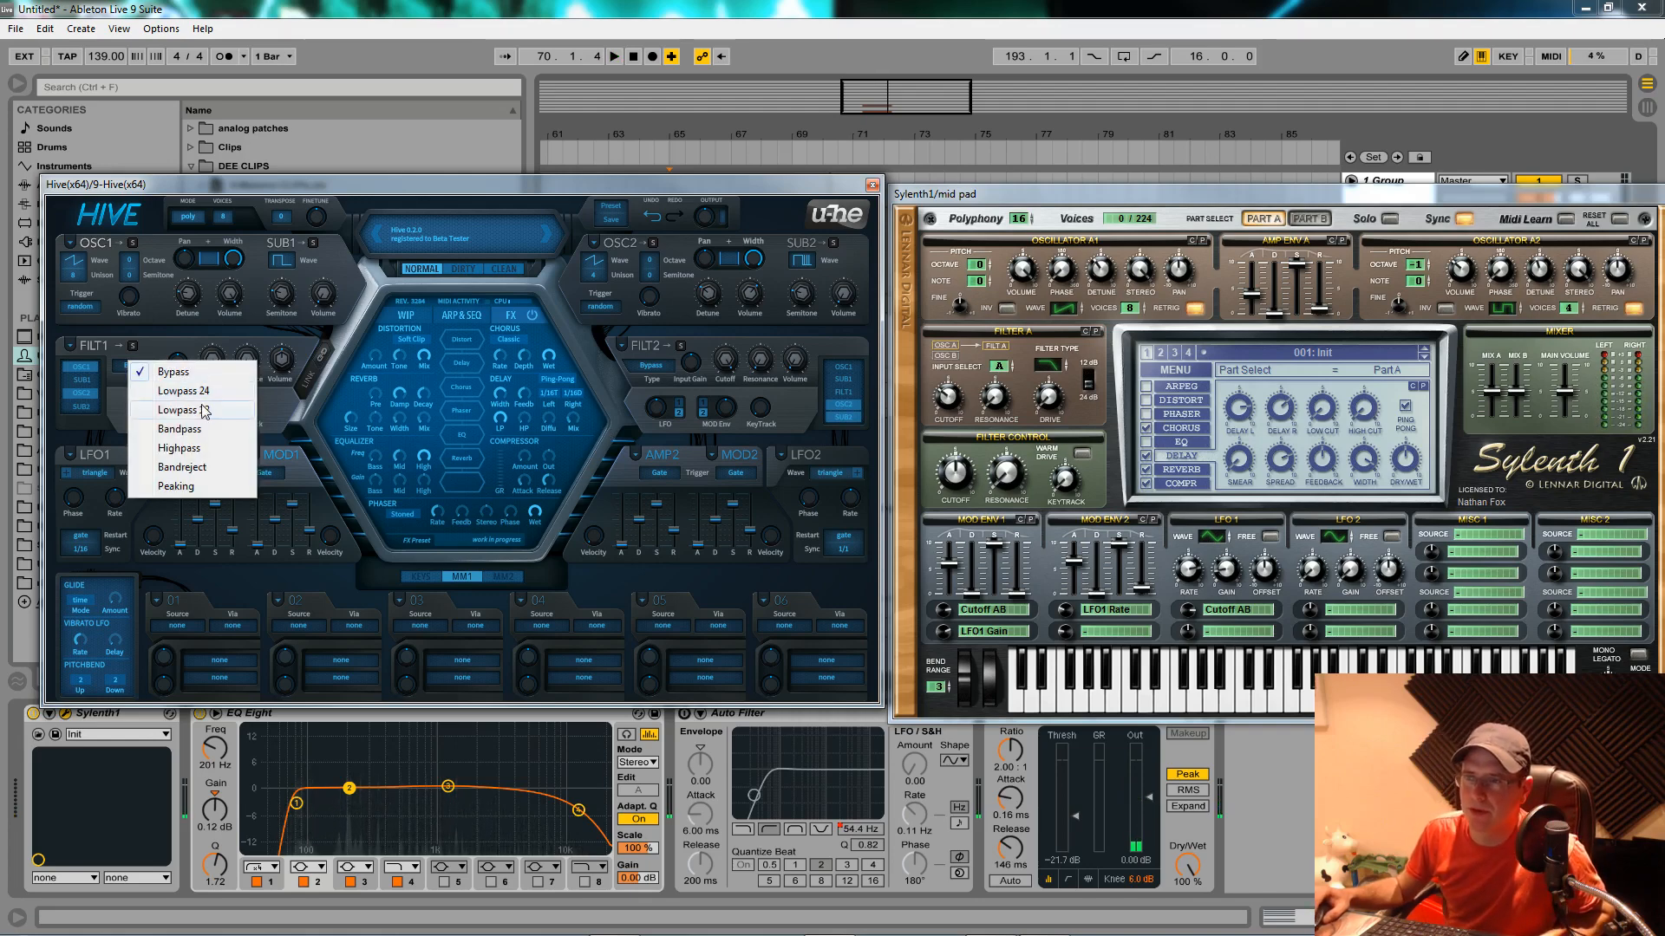
pyautogui.click(187, 391)
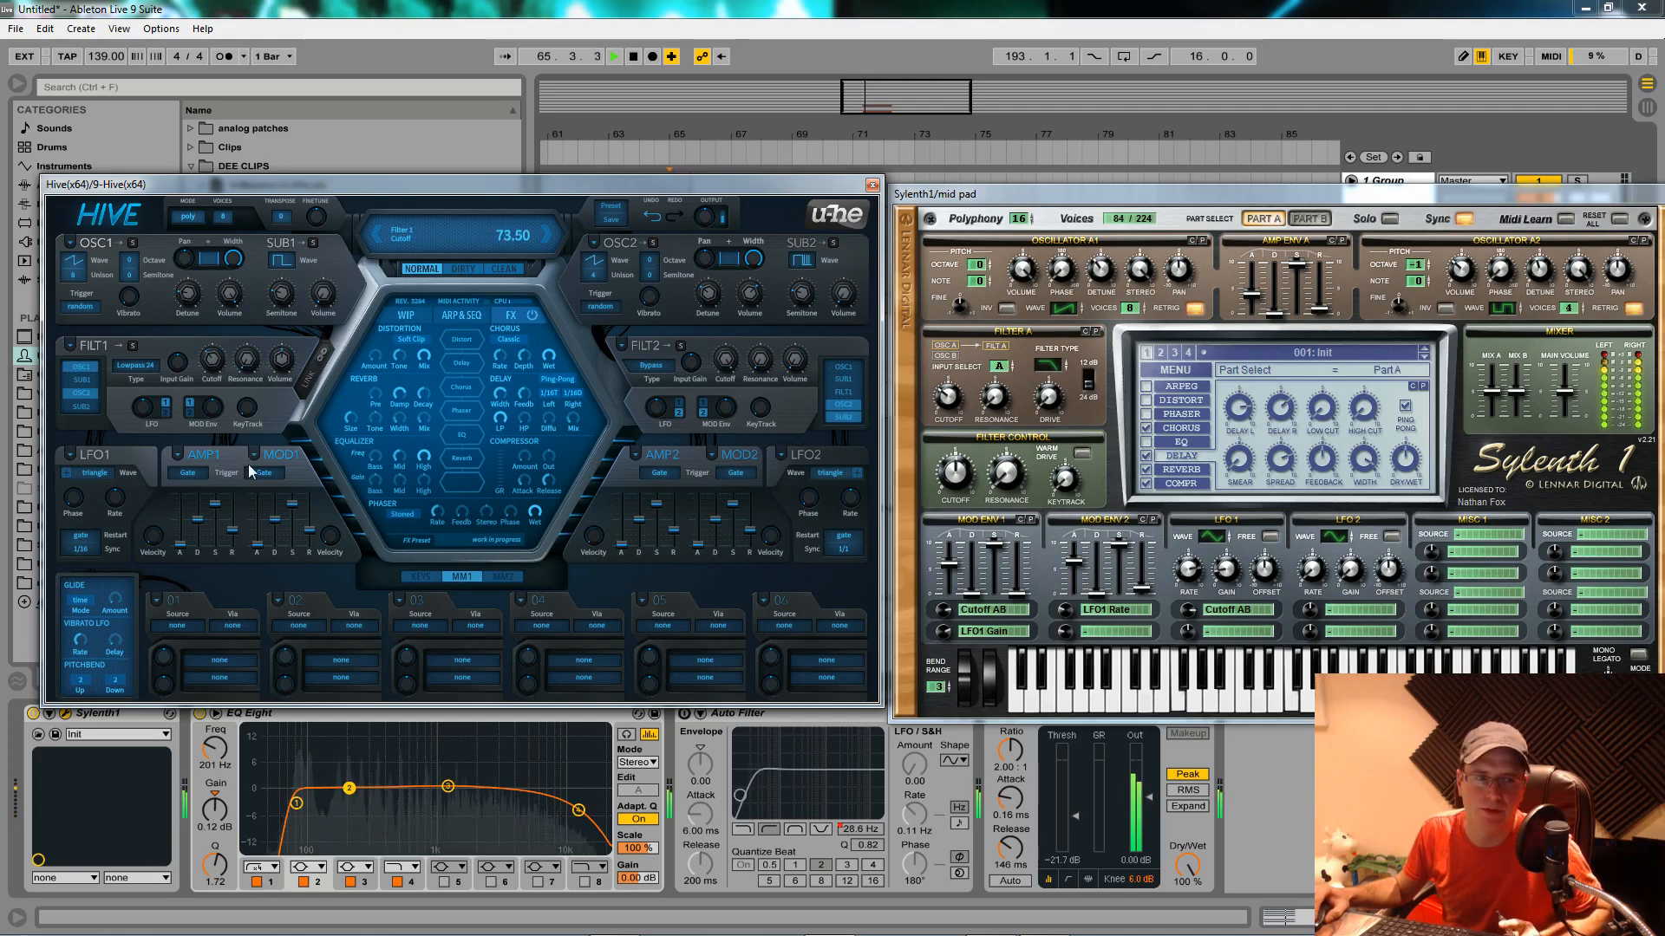
pyautogui.click(613, 56)
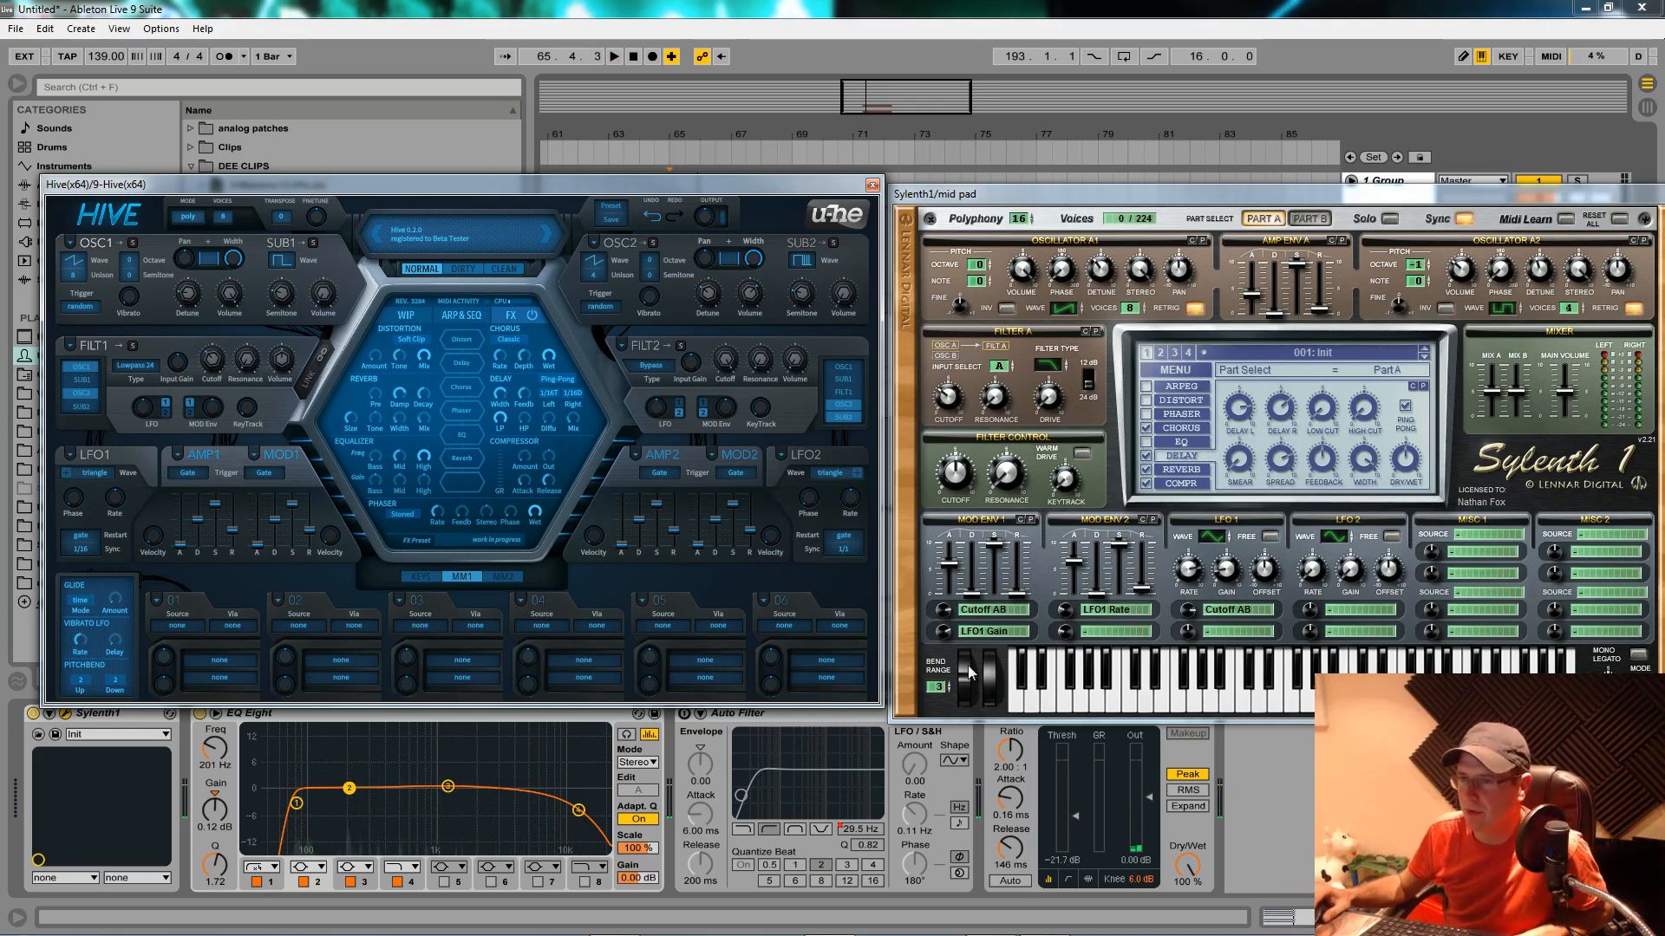
pyautogui.rightClick(308, 467)
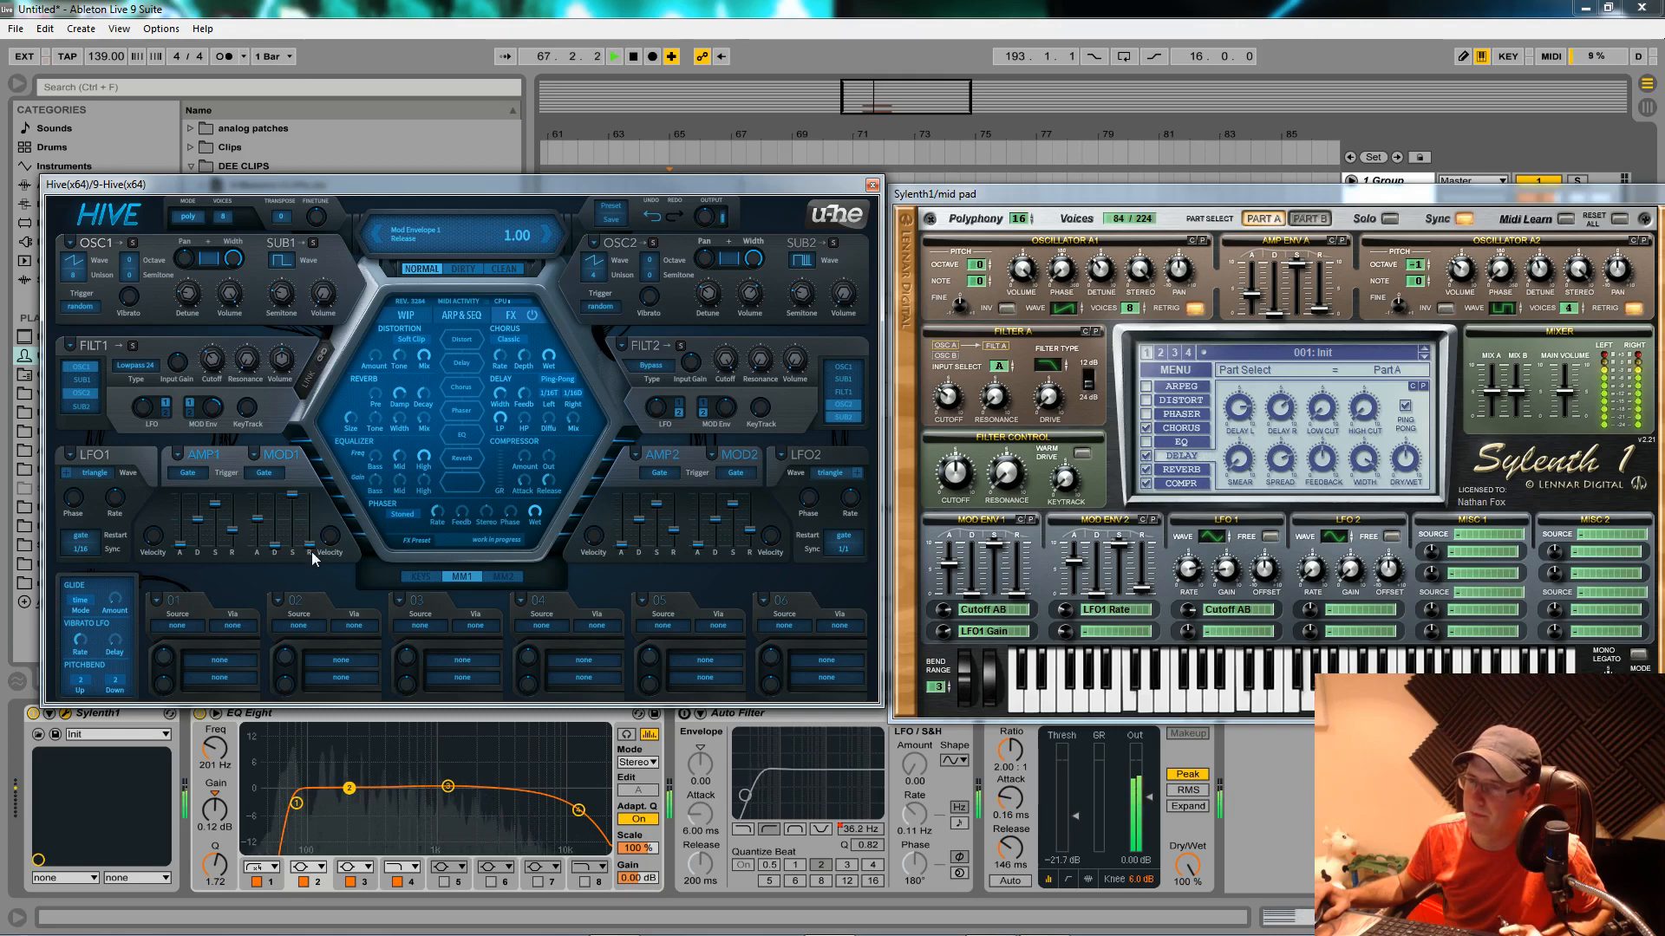
# Raise AMP1 attack to 36, set Clean quality, and pick a SUB1 waveform.
pyautogui.moveTo(212, 360); pyautogui.dragTo(212, 356)
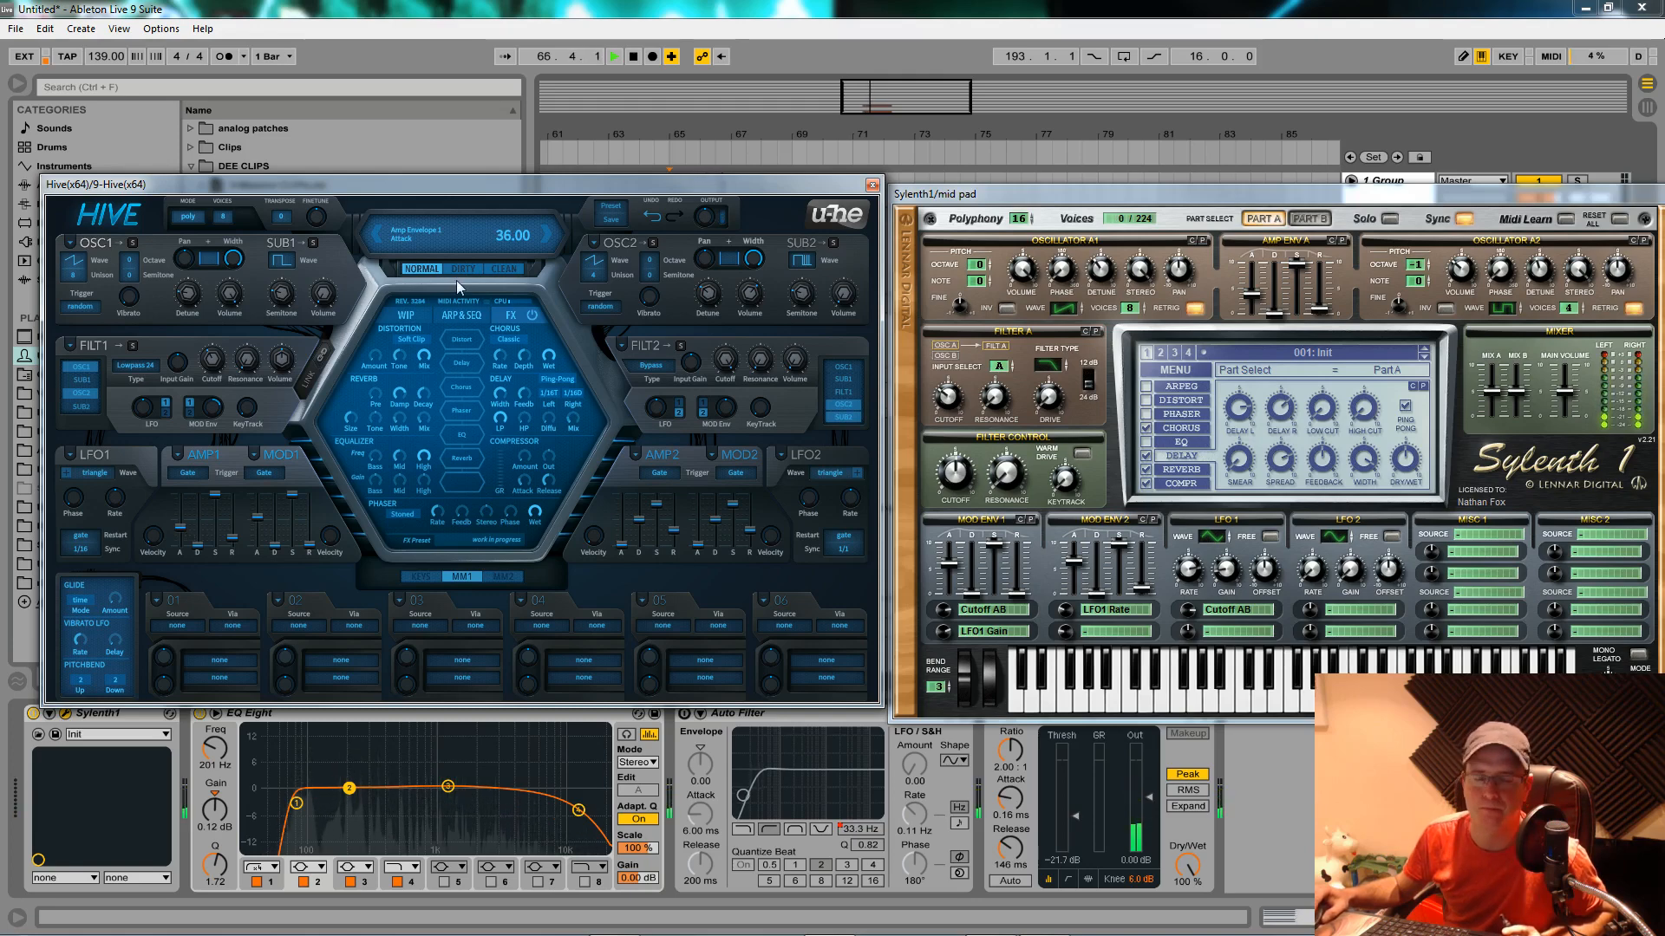
pyautogui.click(503, 269)
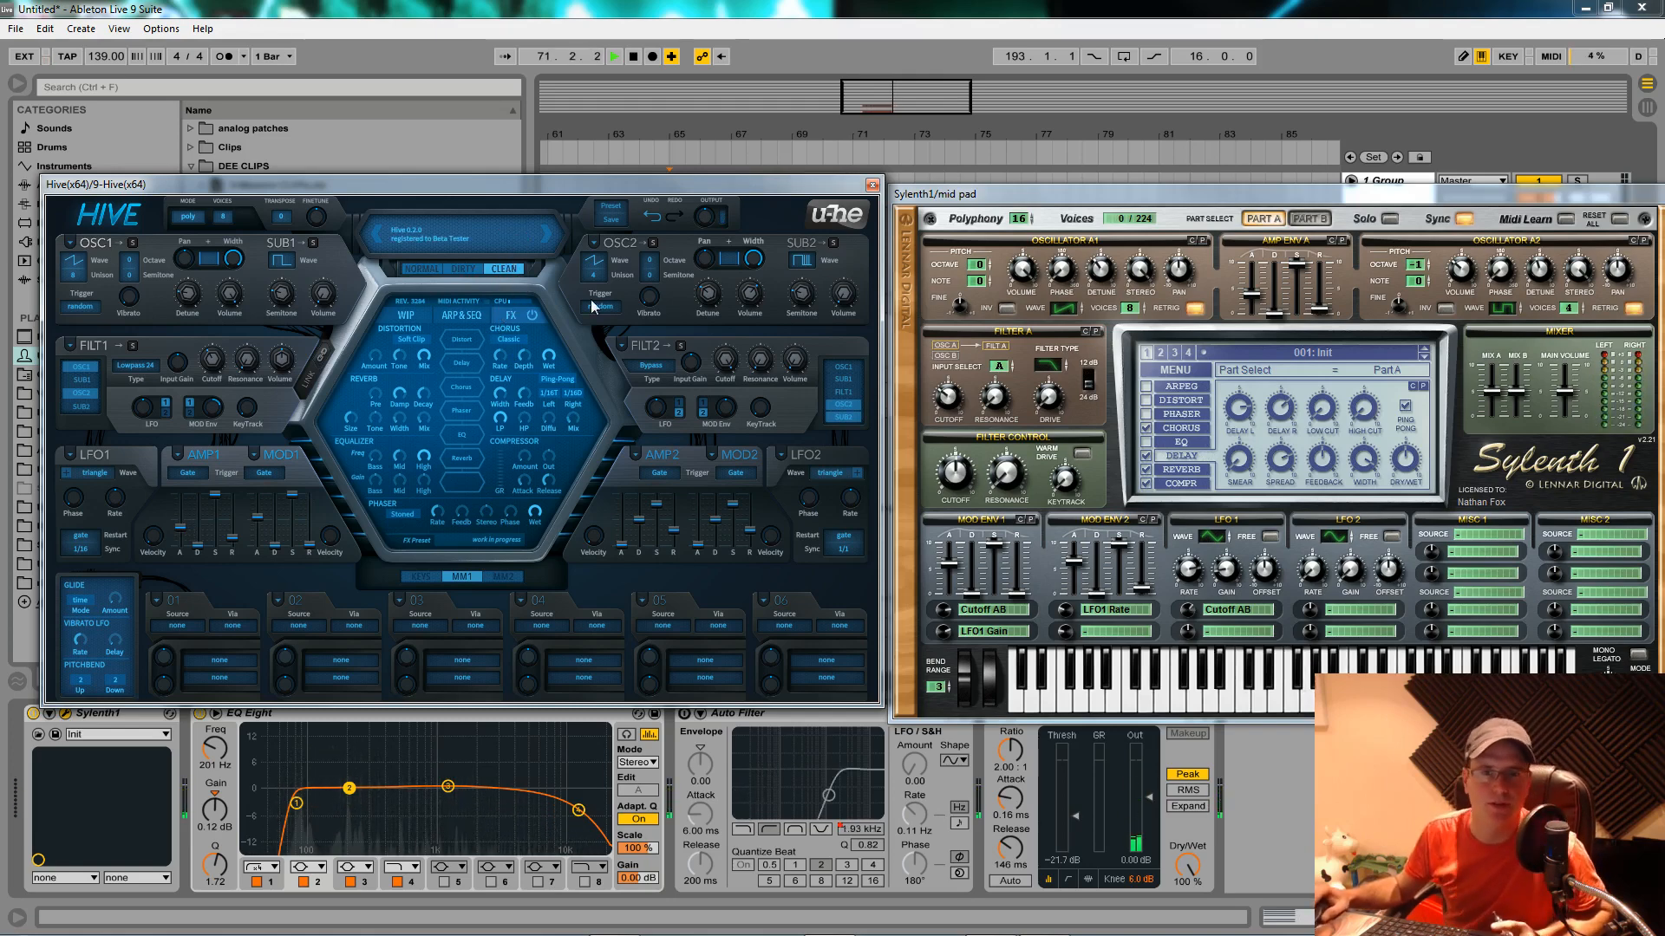
pyautogui.click(614, 57)
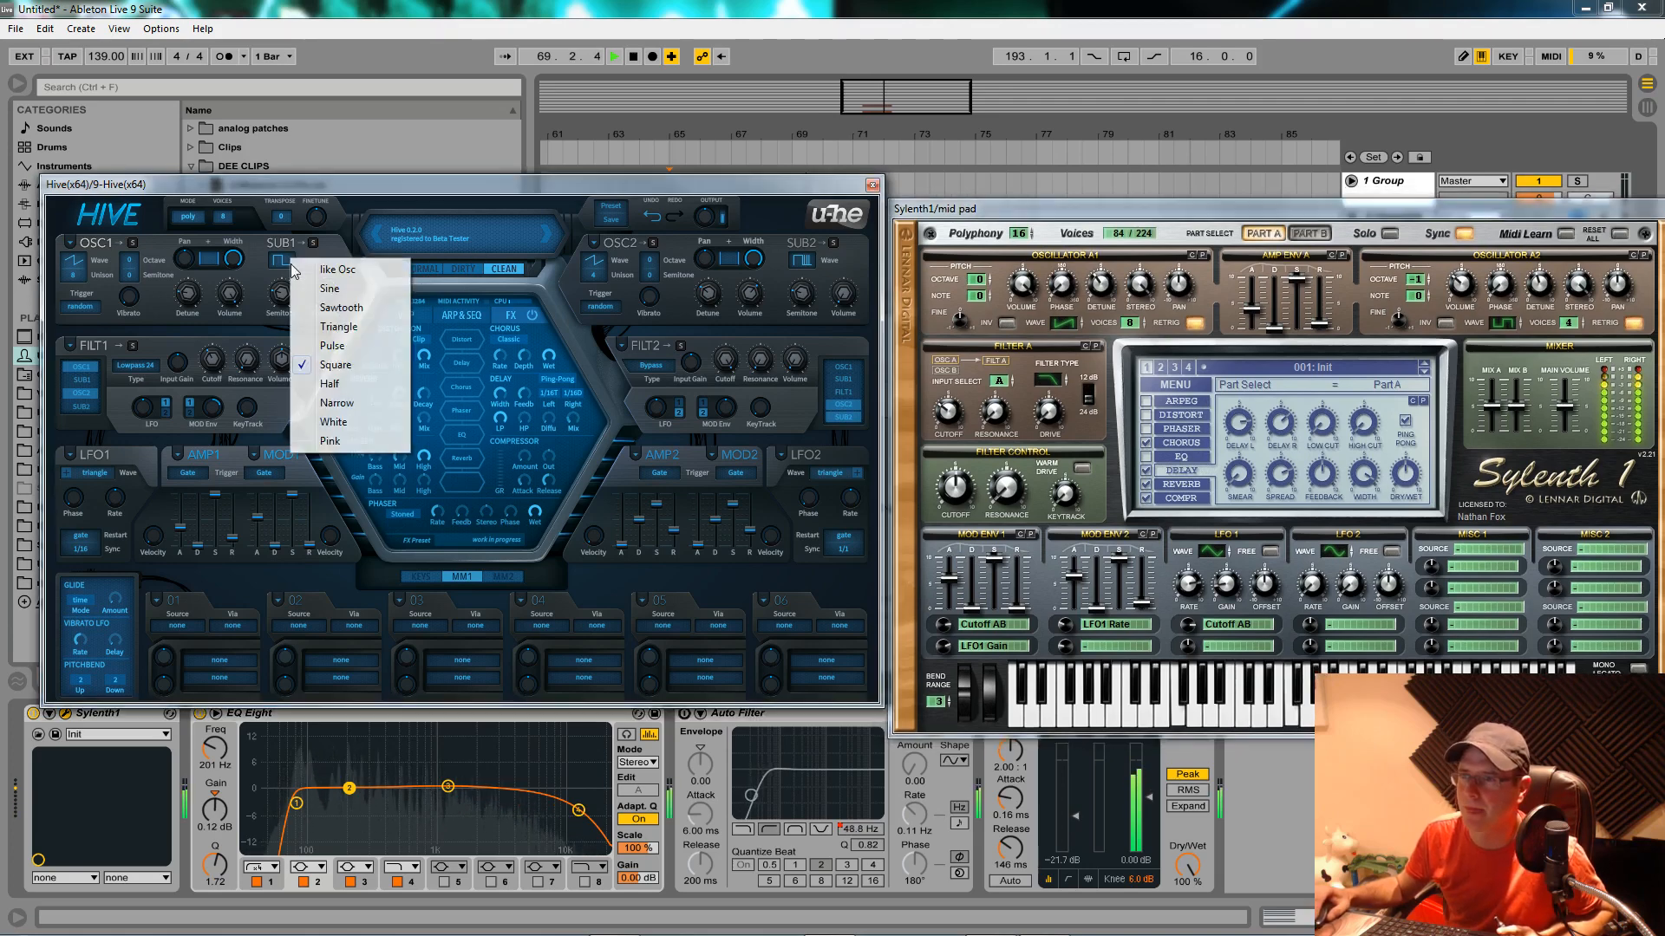
pyautogui.click(331, 288)
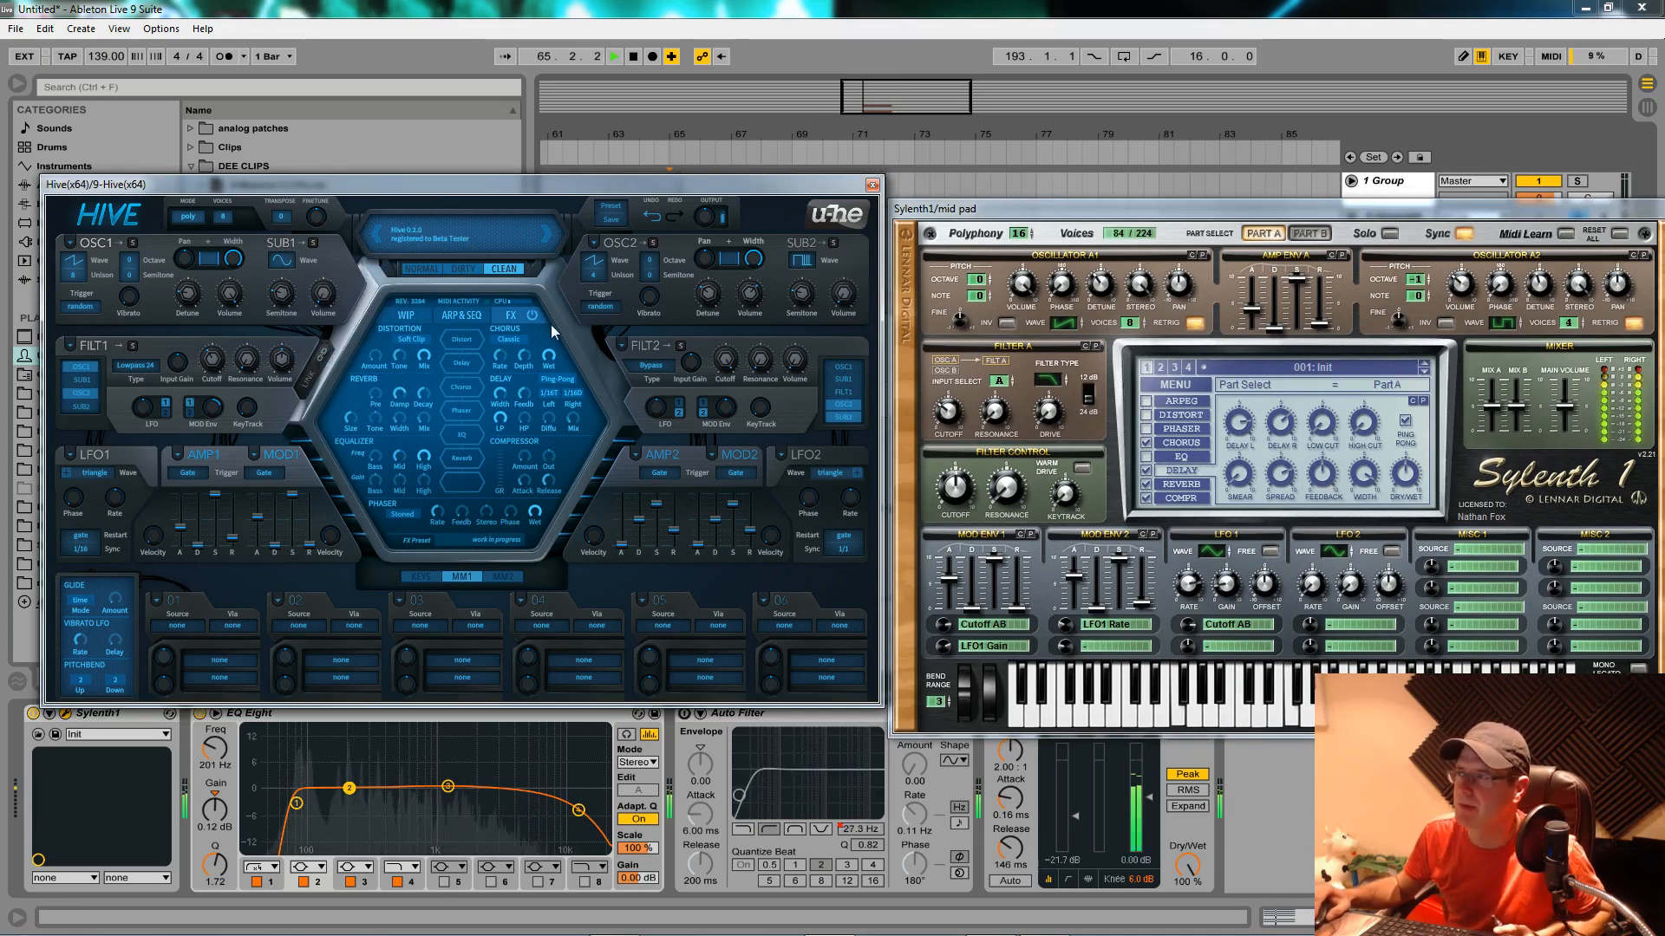
# Set OSC1 octave and raise OSC2 by one octave.
pyautogui.click(614, 57)
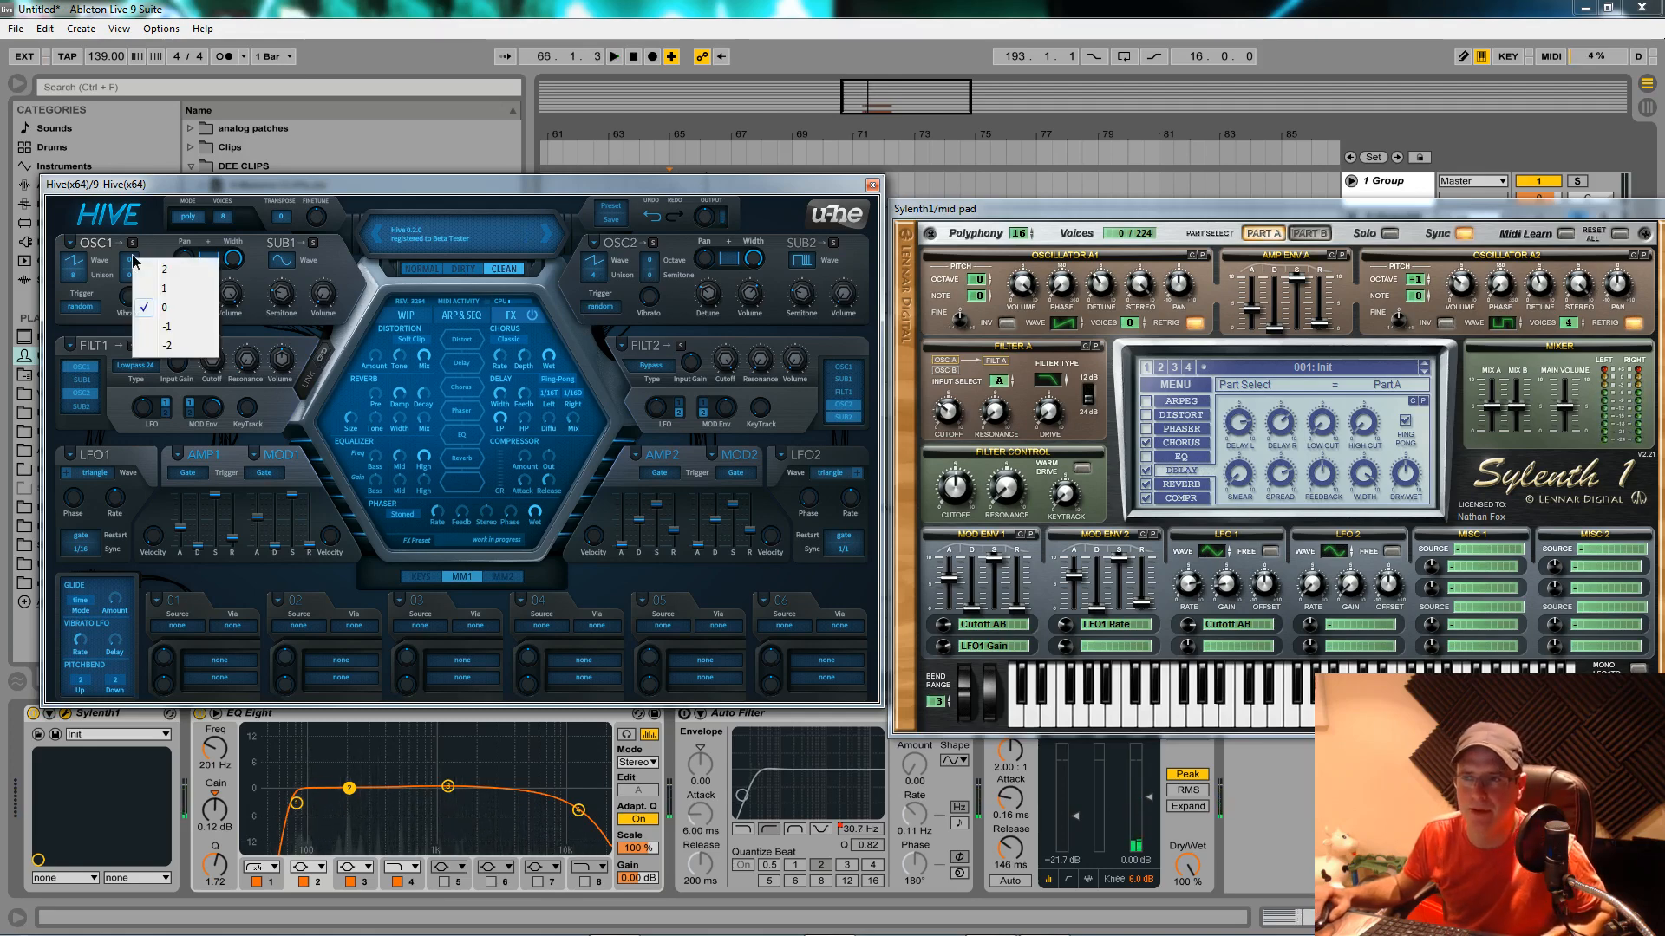
pyautogui.click(164, 268)
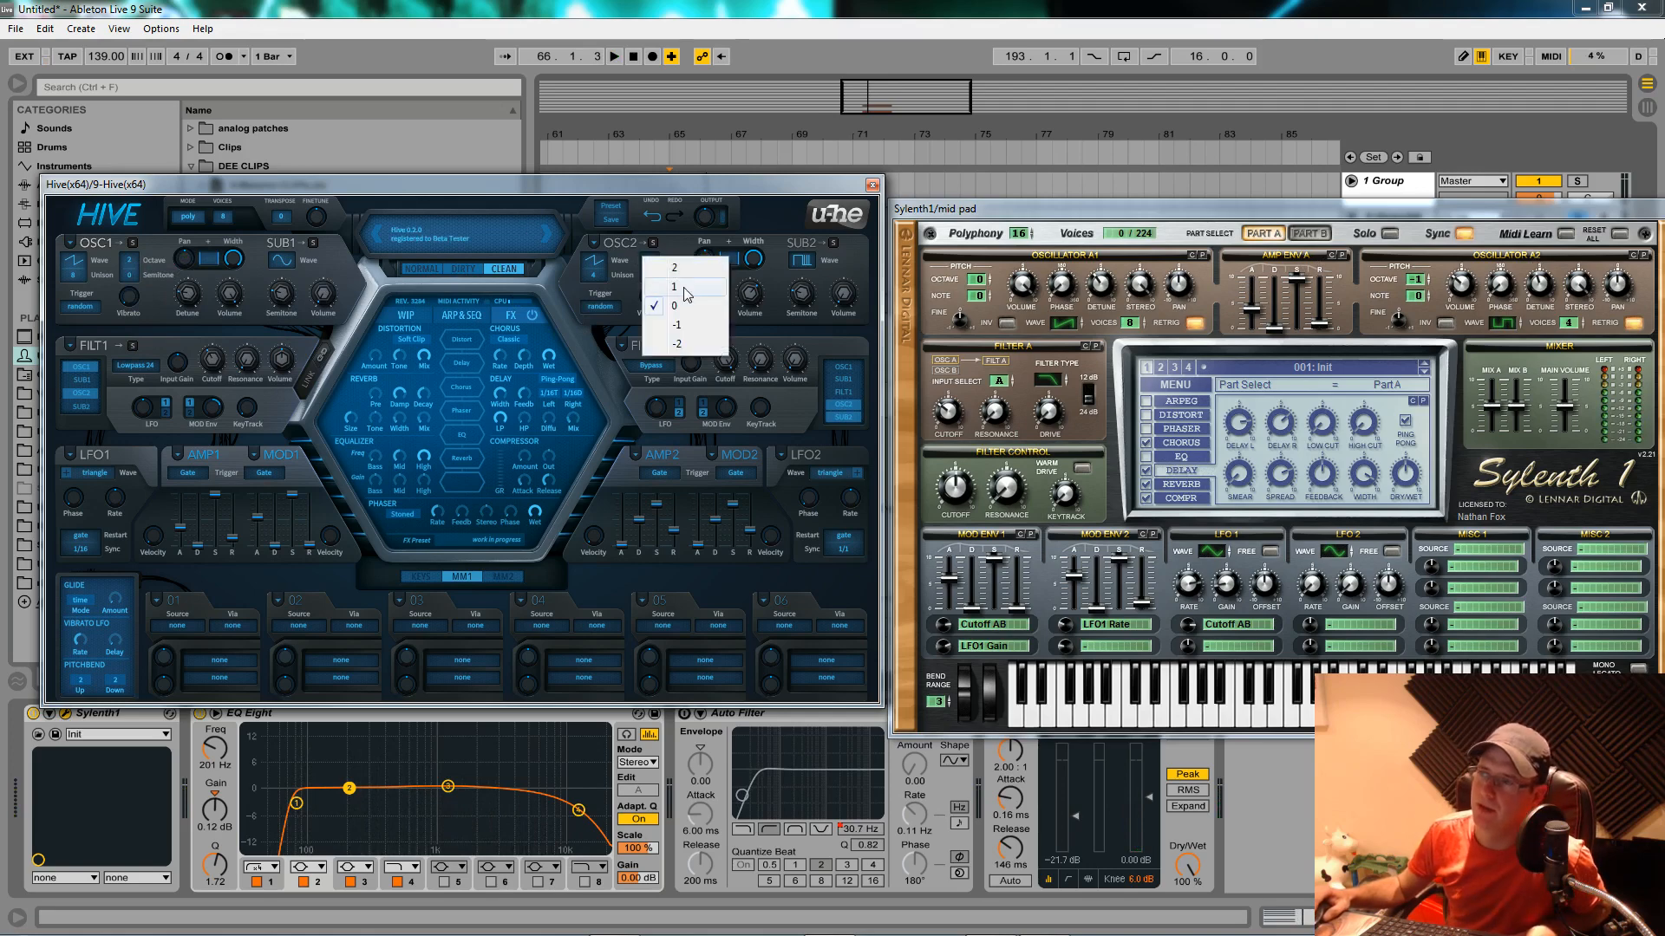
pyautogui.click(675, 287)
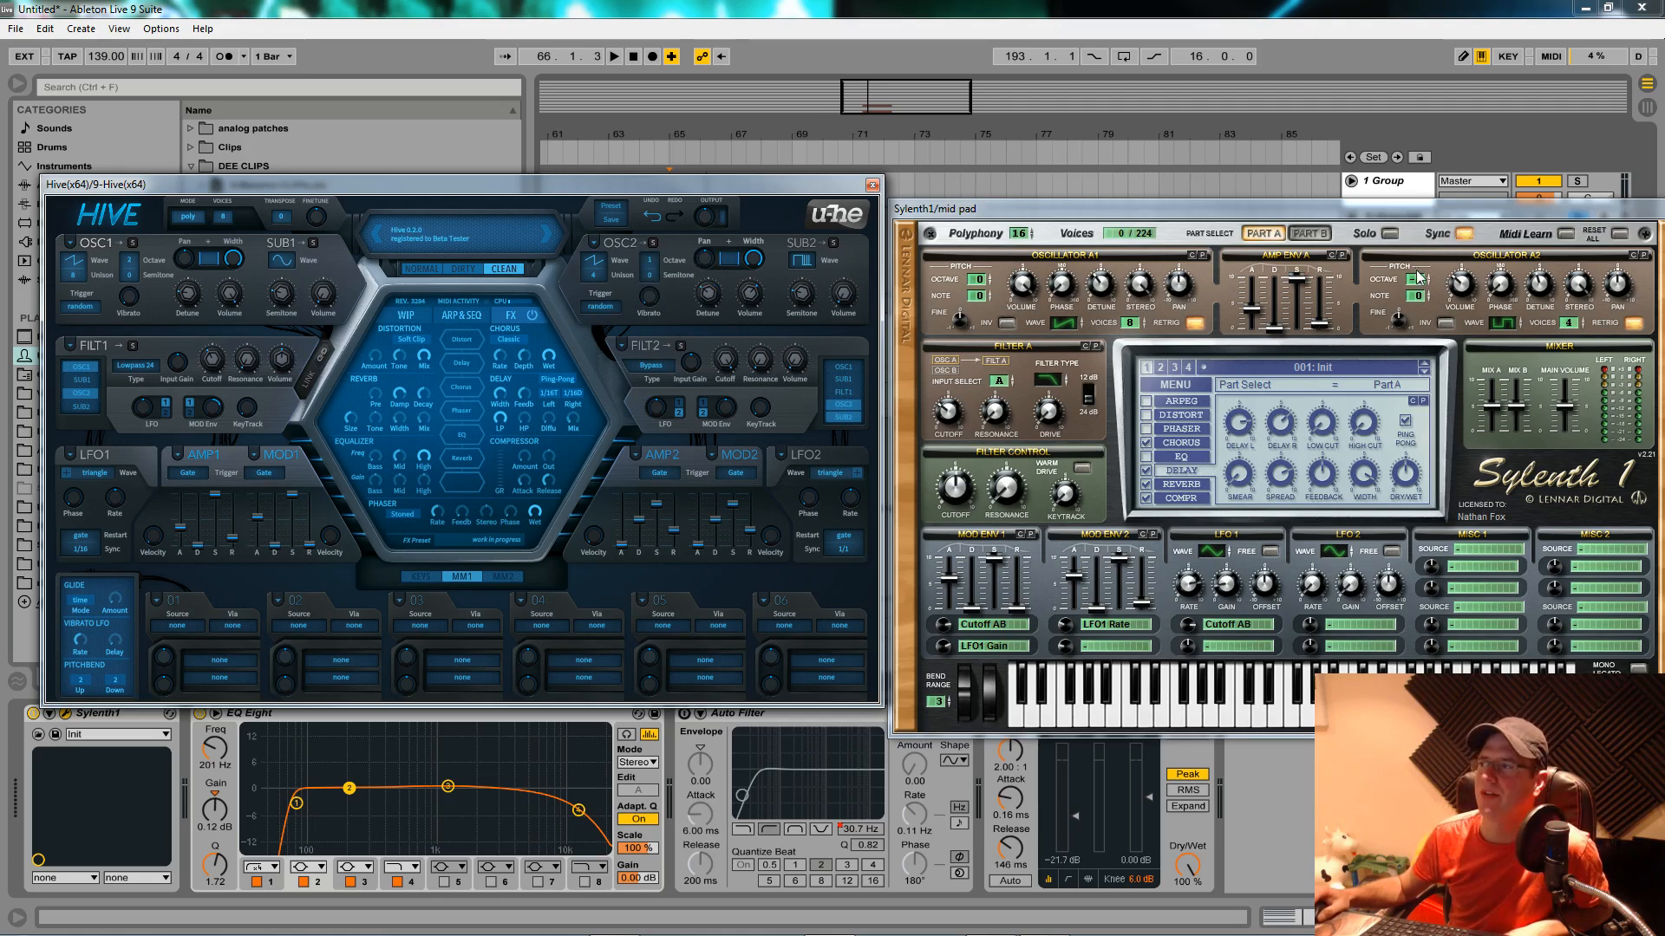
# Check Sylenth1's second oscillator octave, set SUB1 volume to 19.50, and show Part B.
pyautogui.click(1417, 280)
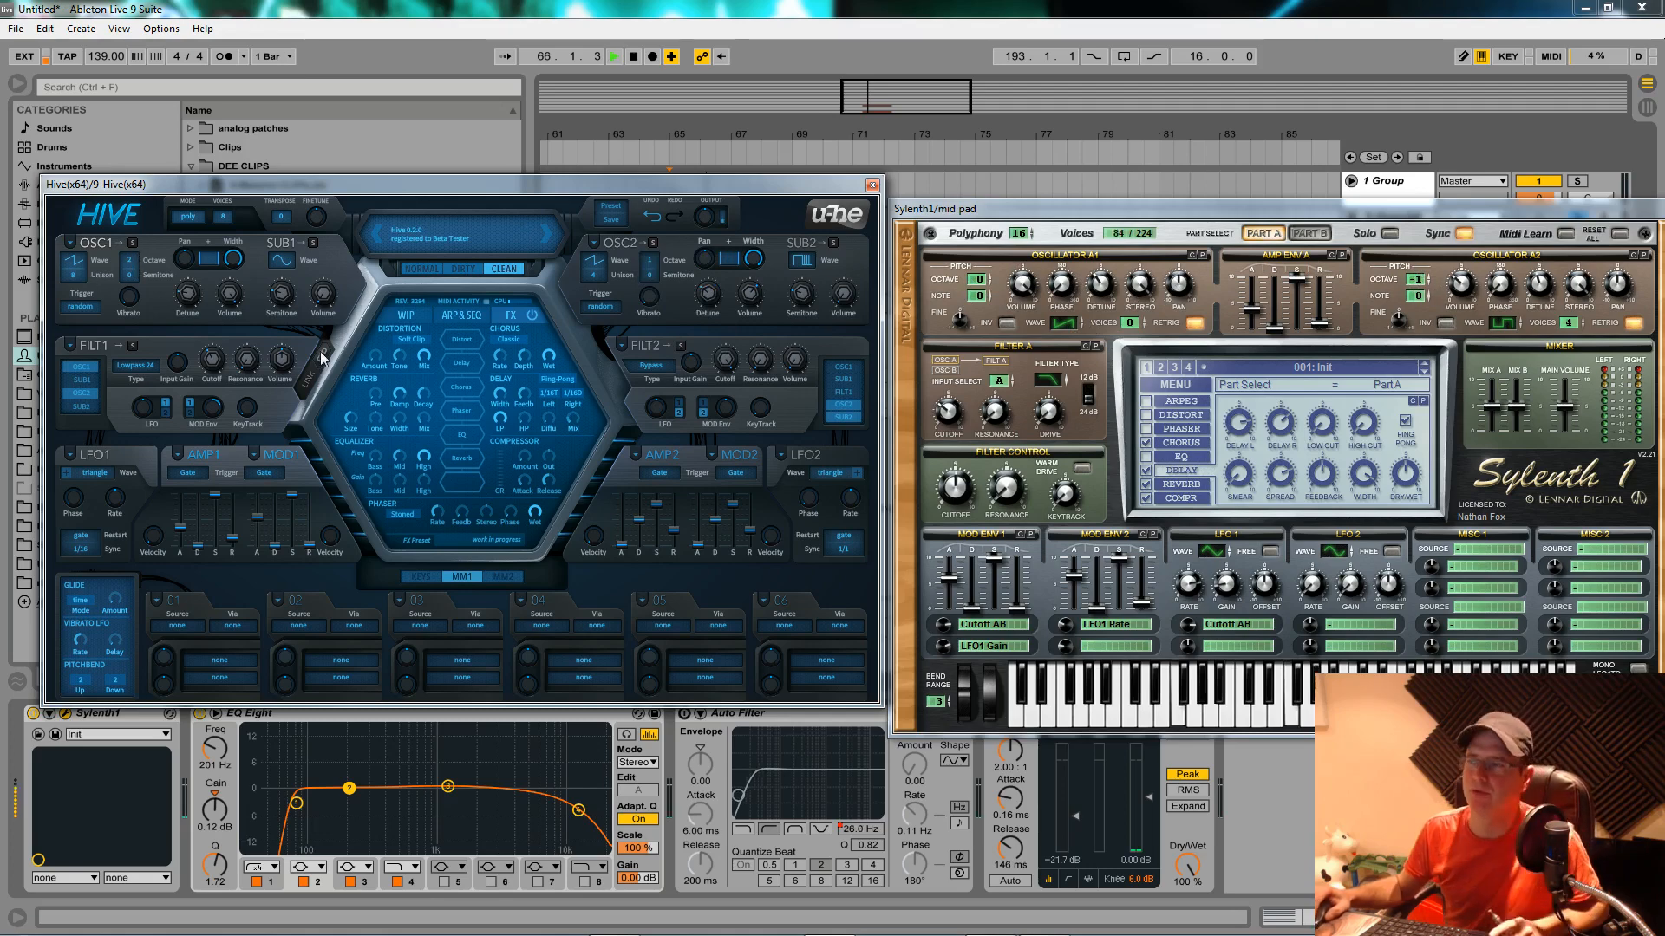
pyautogui.click(614, 56)
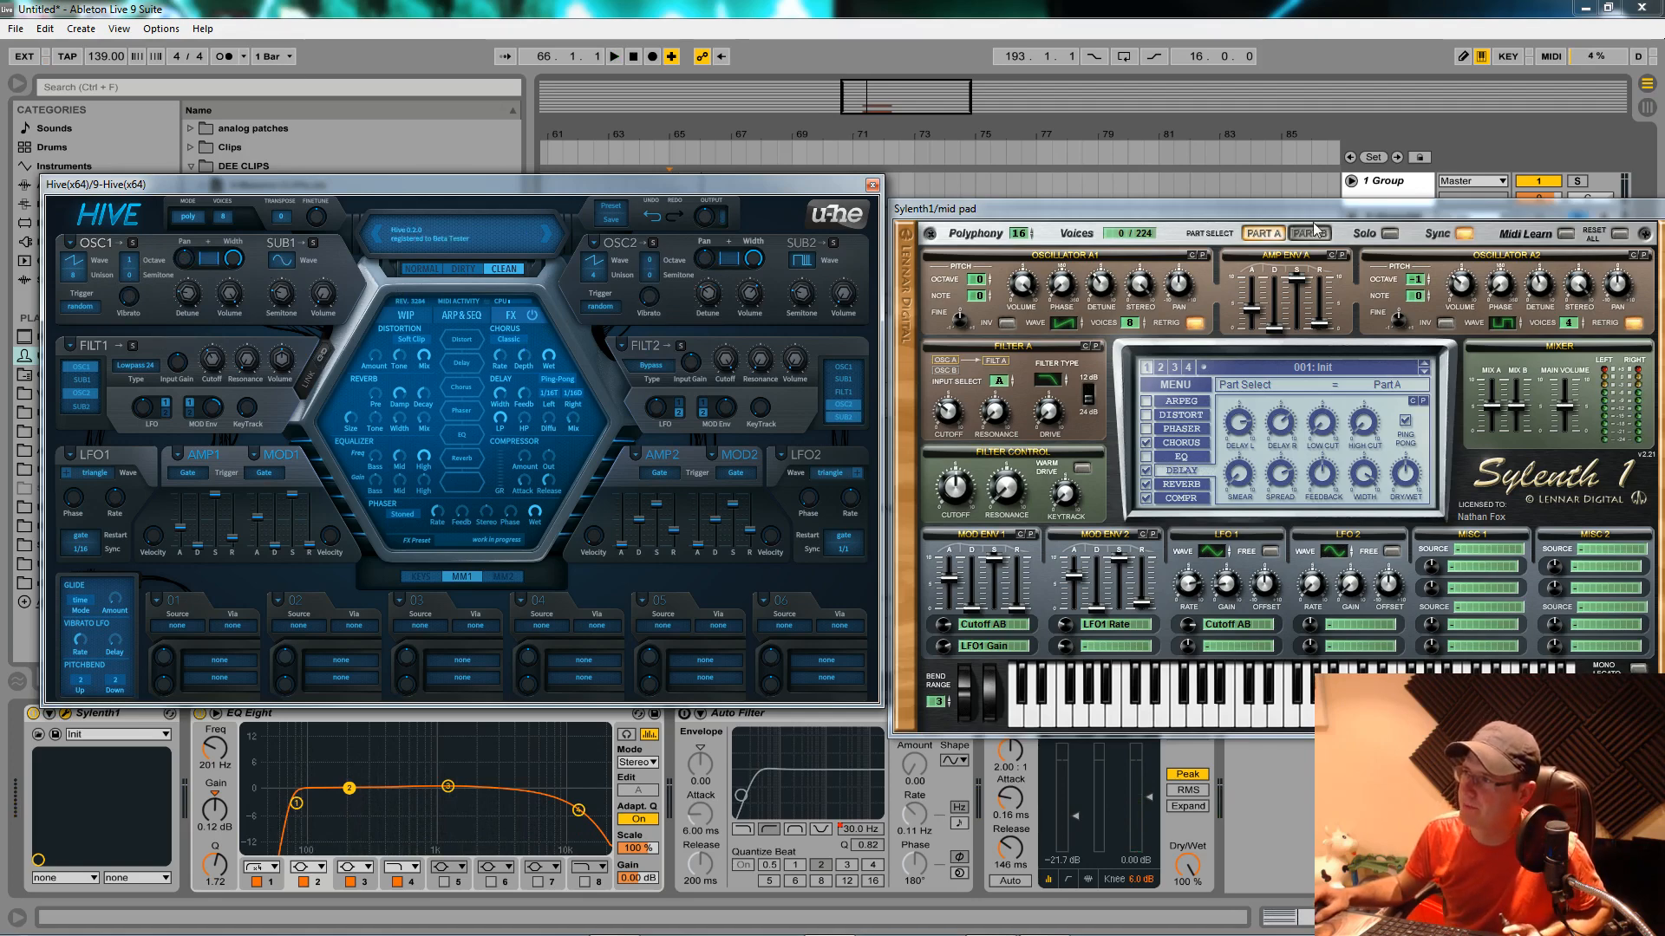
pyautogui.click(1308, 232)
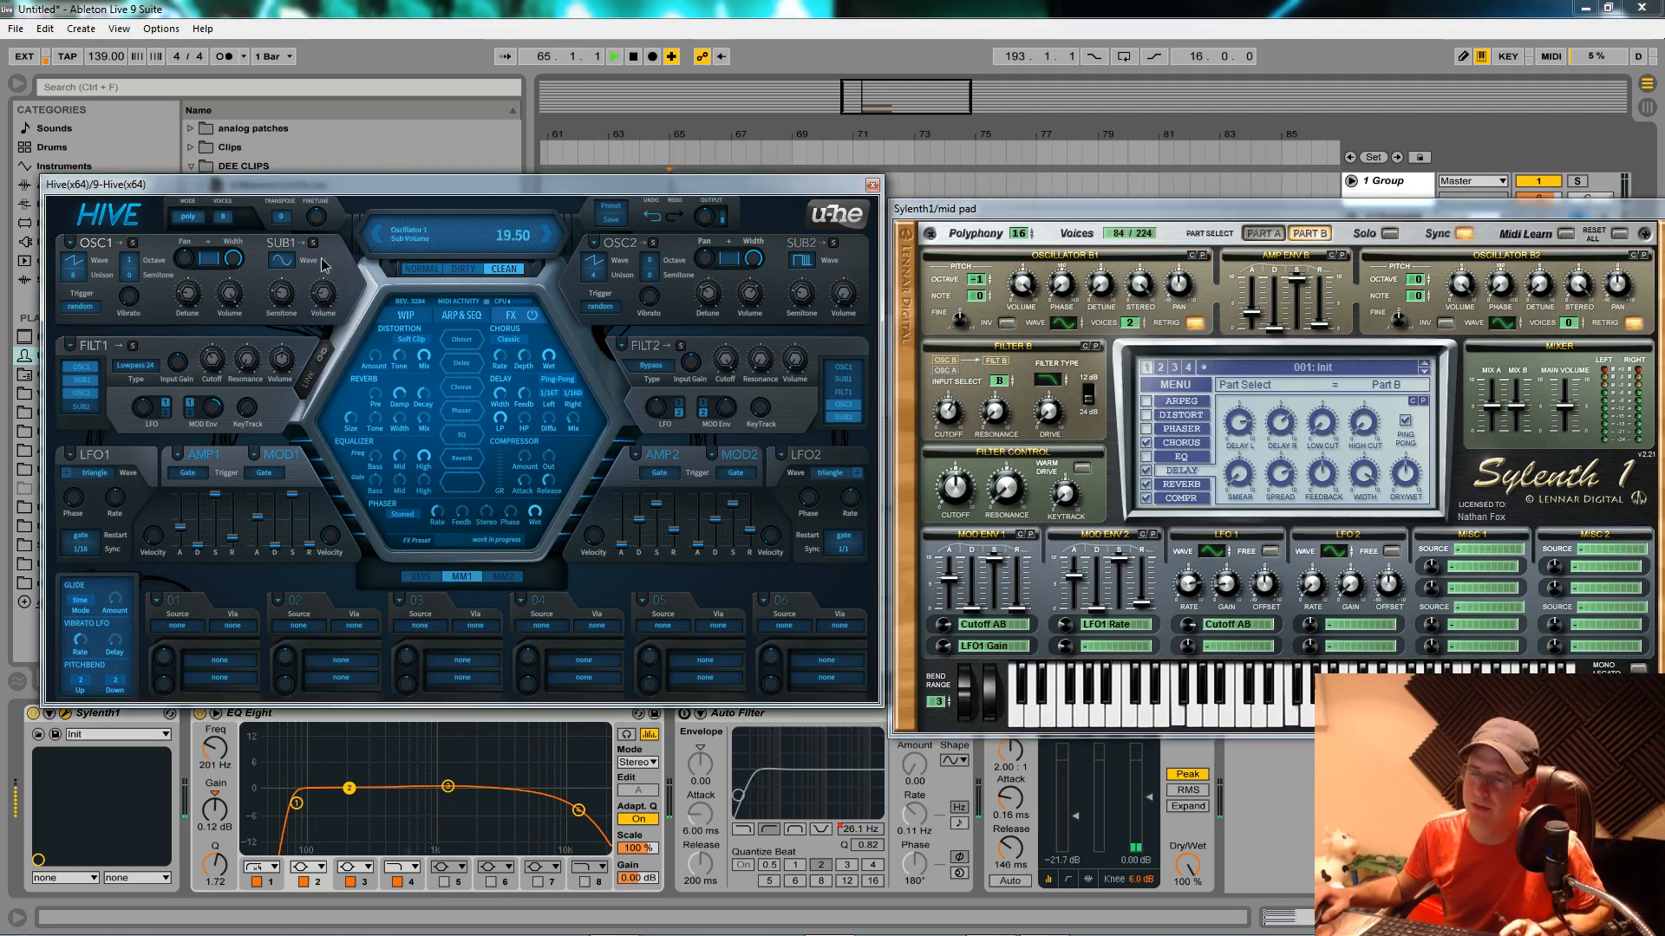
# Set Hive's FILT1 type to Lowpass 12.
pyautogui.click(614, 57)
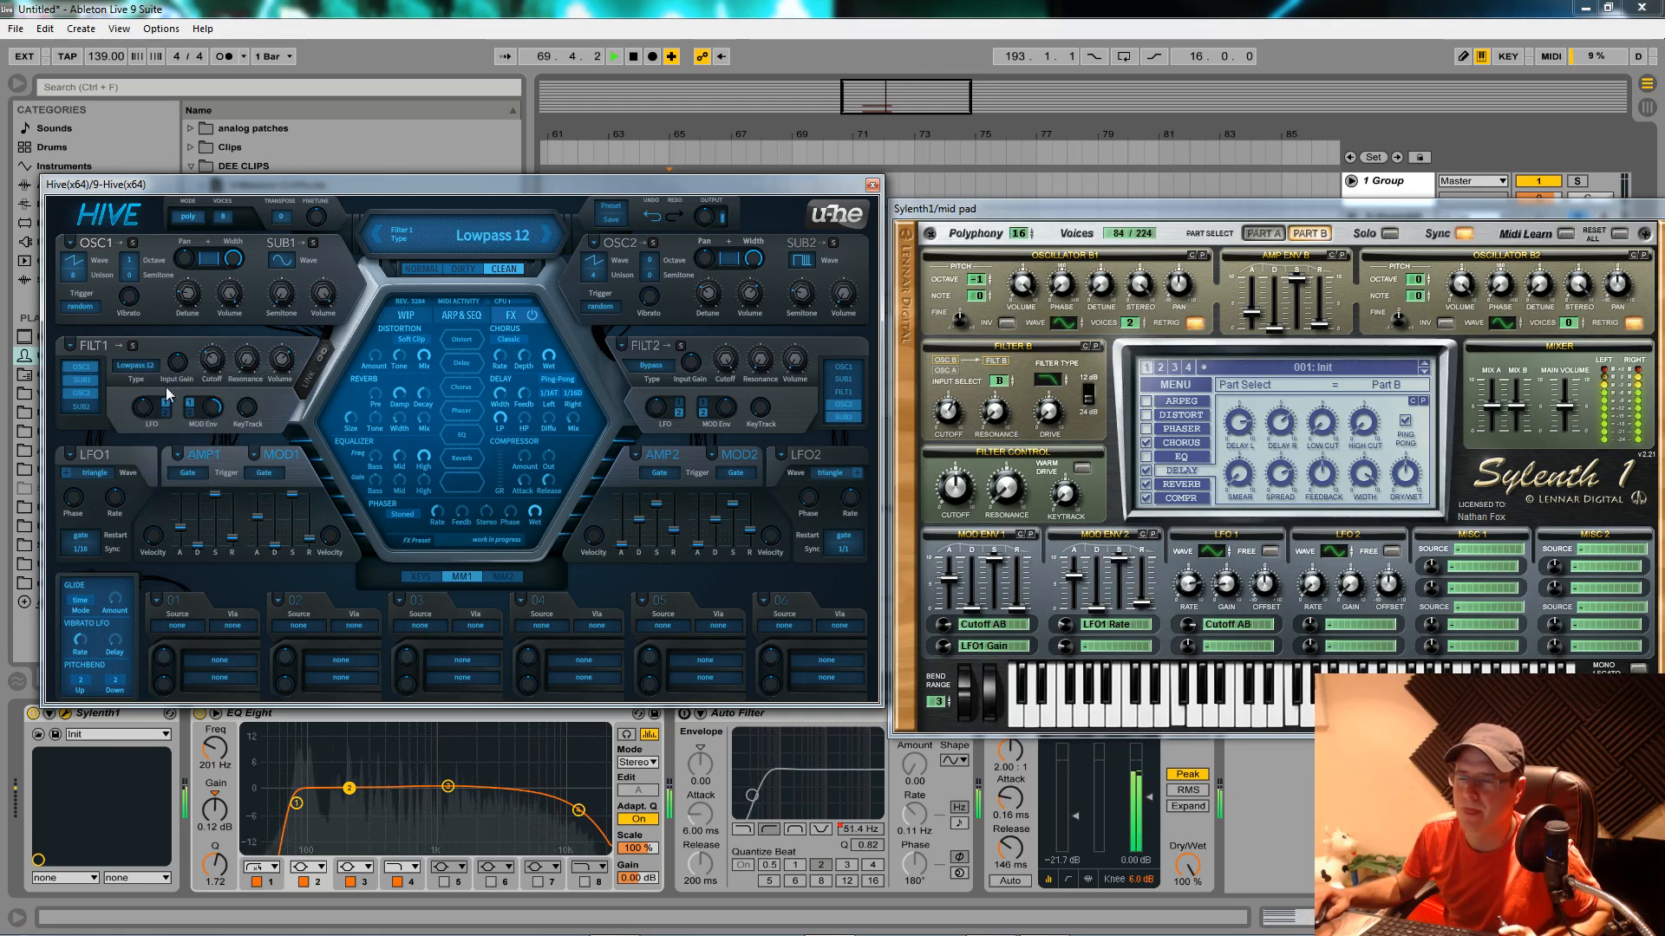
# Adjust FILT1's LFO and MOD Env modulation amounts.
pyautogui.click(613, 57)
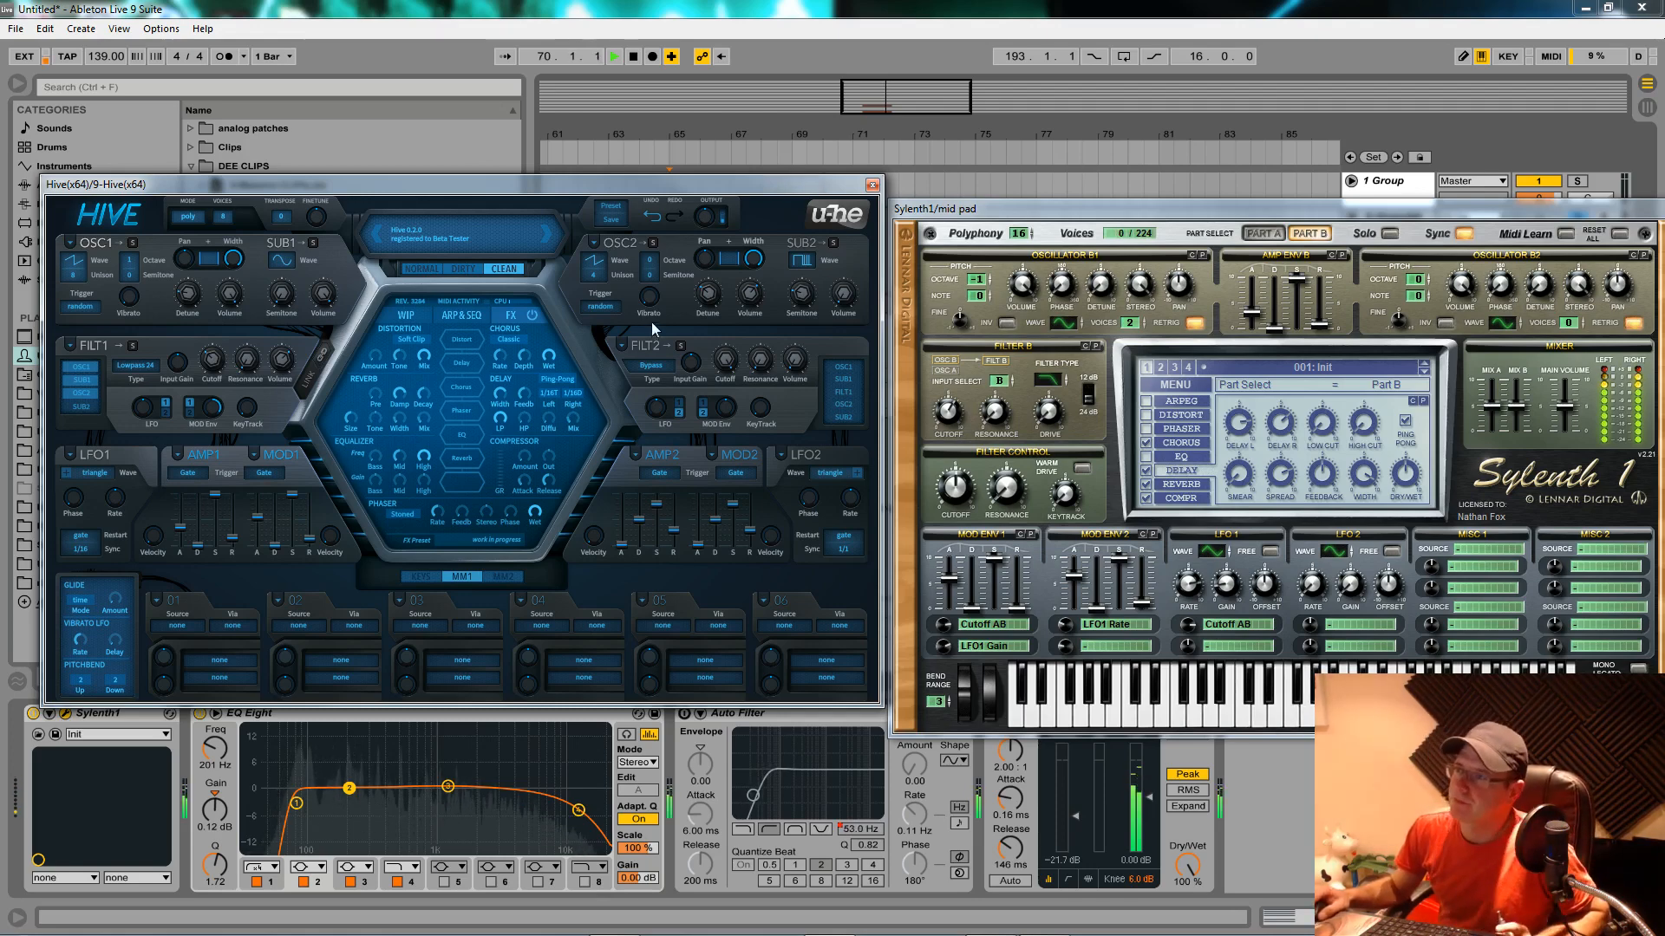
pyautogui.click(818, 261)
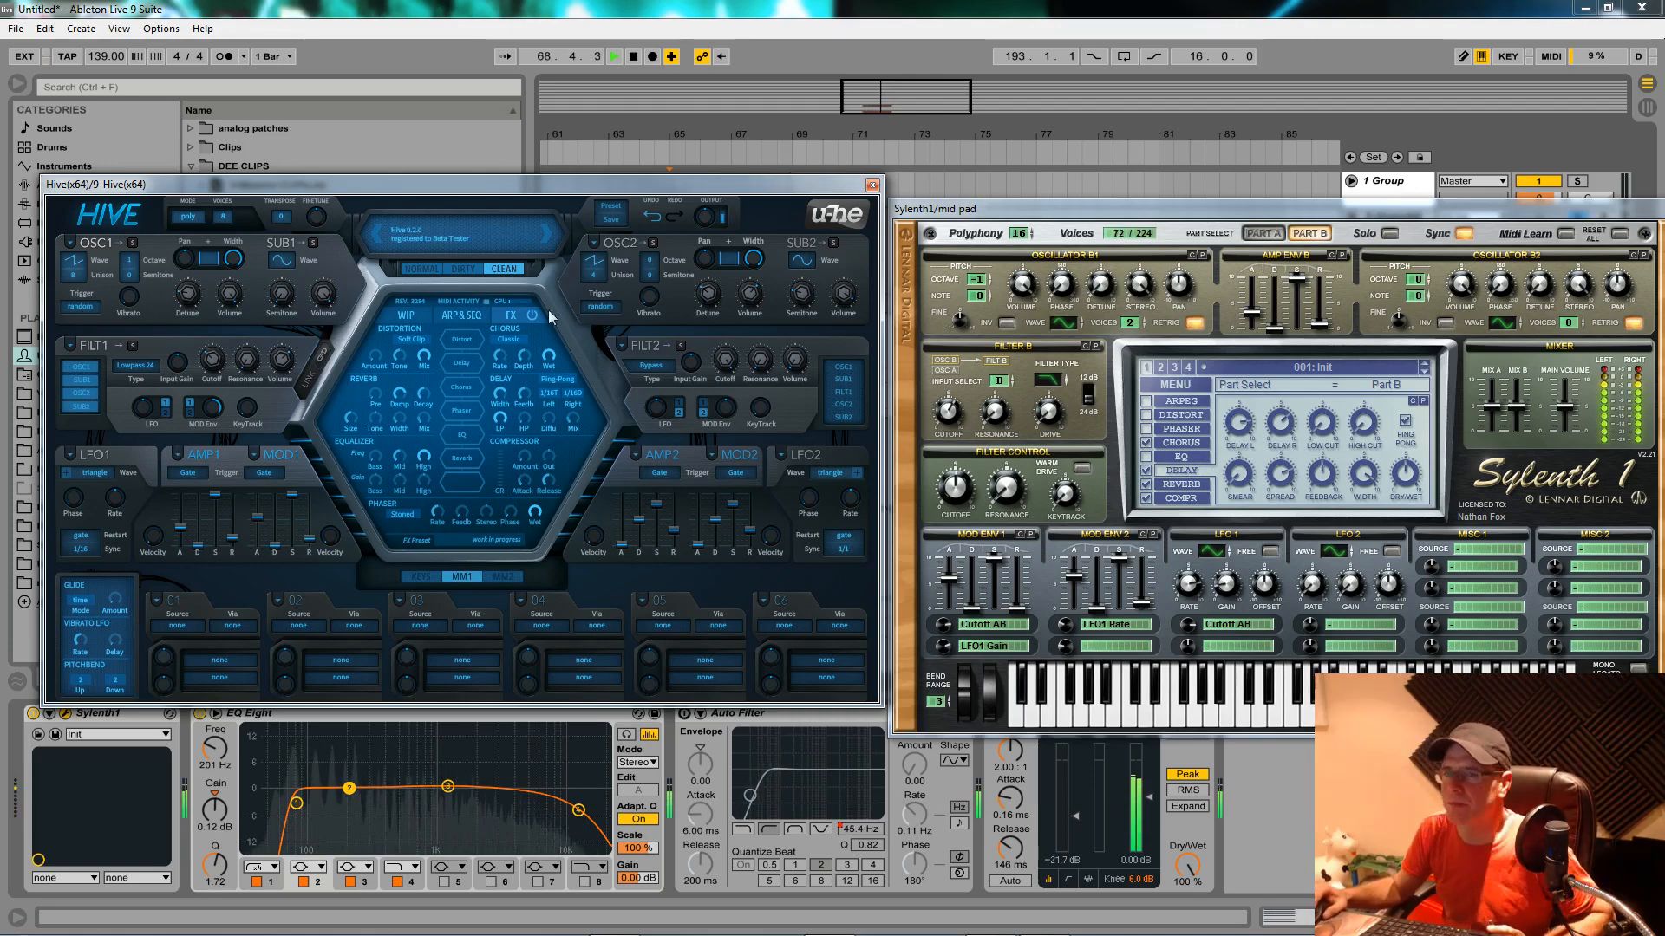
# Switch on Hive's chorus as Ensemble type with the wet amount at 22.
pyautogui.click(614, 57)
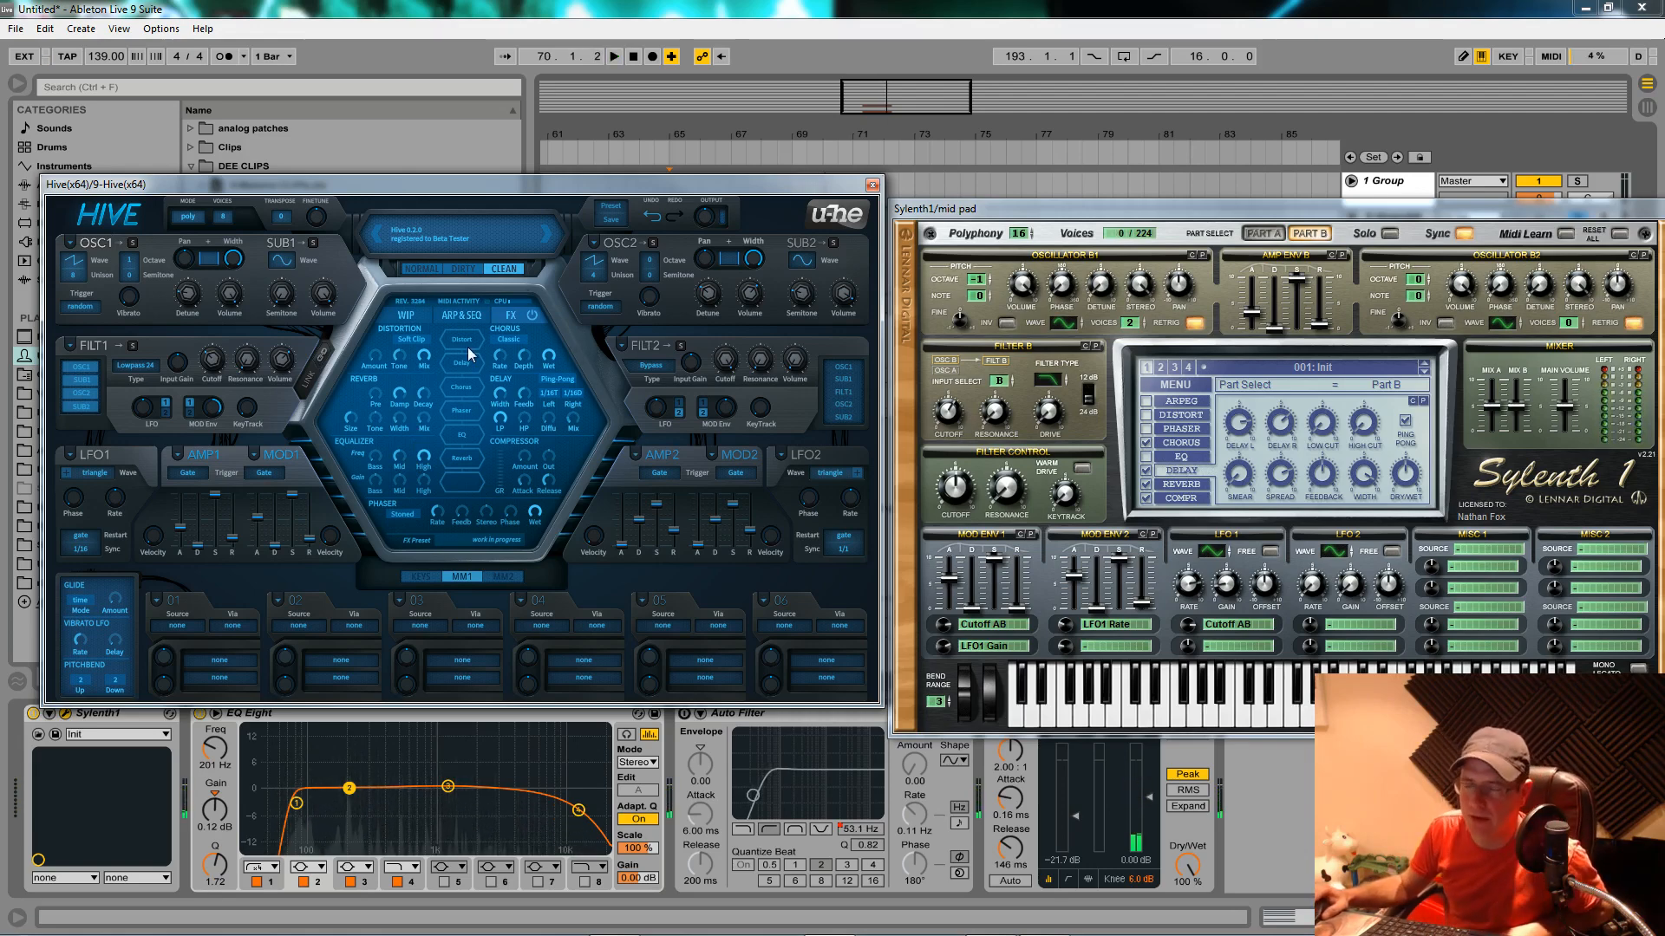
pyautogui.moveTo(275, 544)
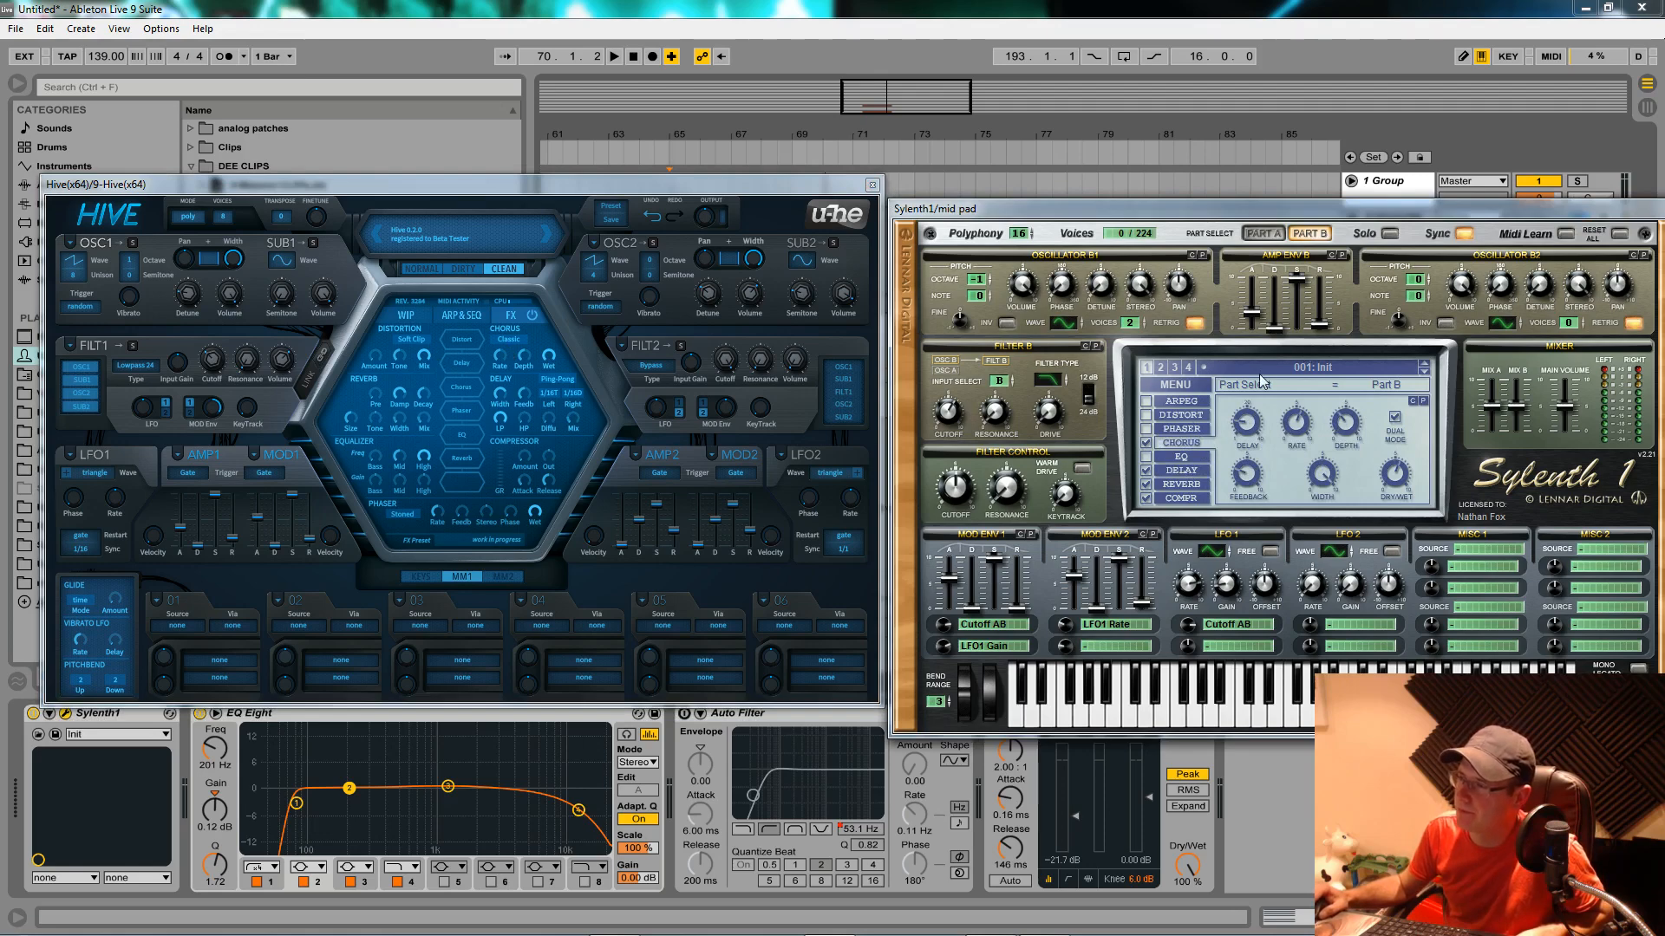
pyautogui.moveTo(449, 437)
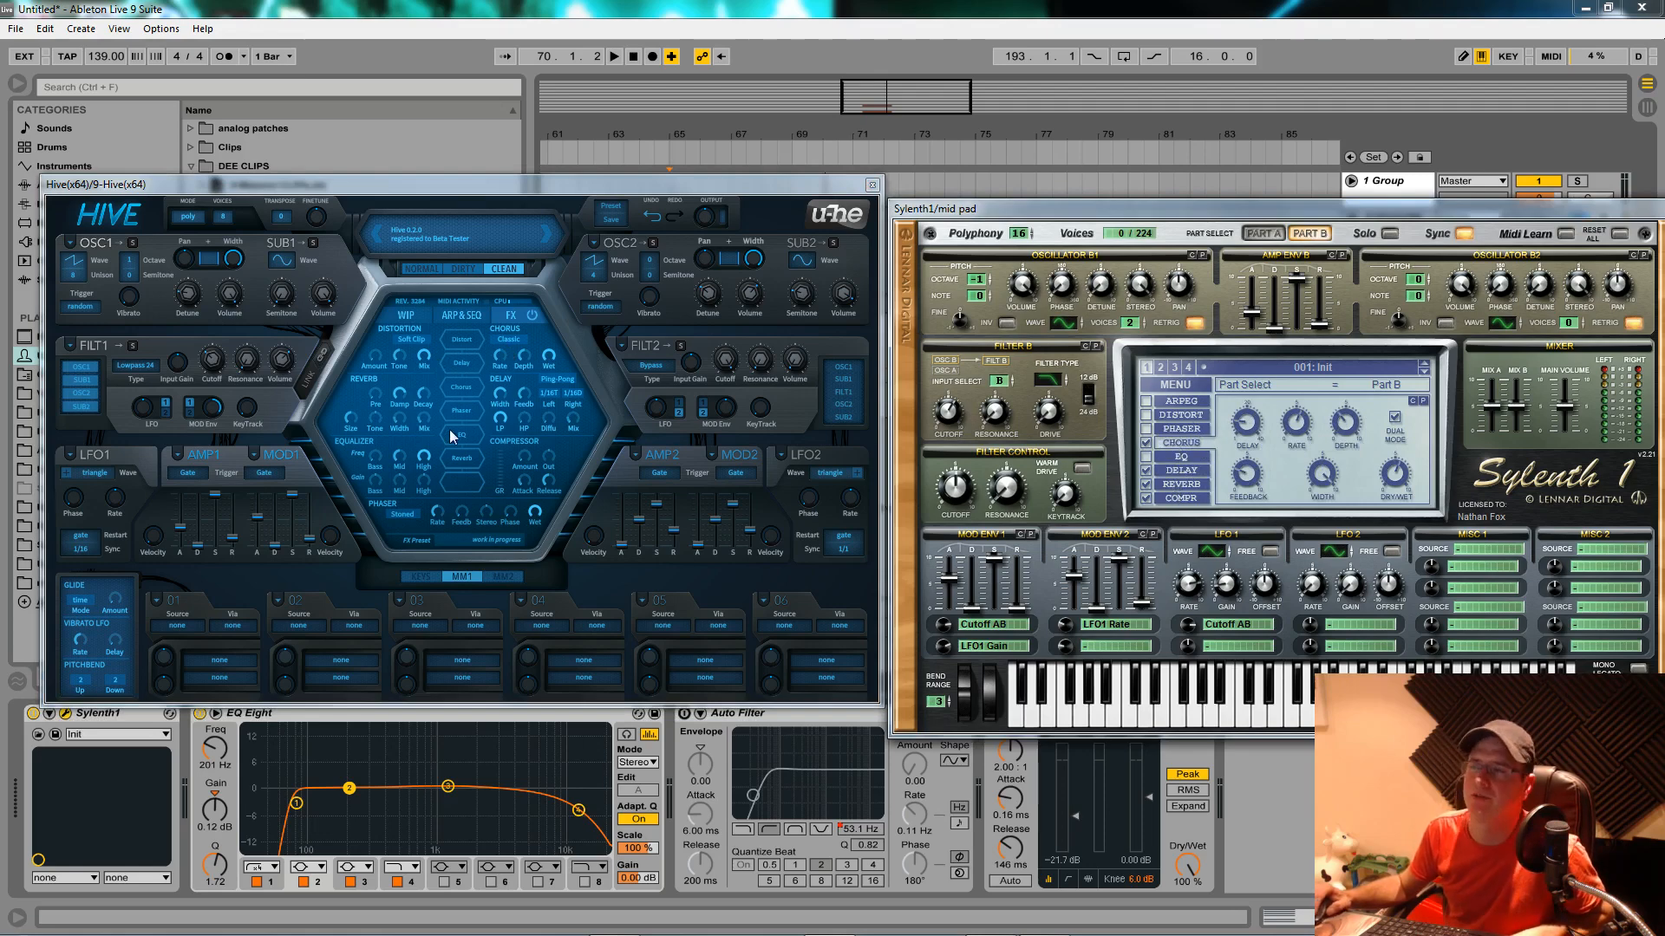
pyautogui.moveTo(438, 486)
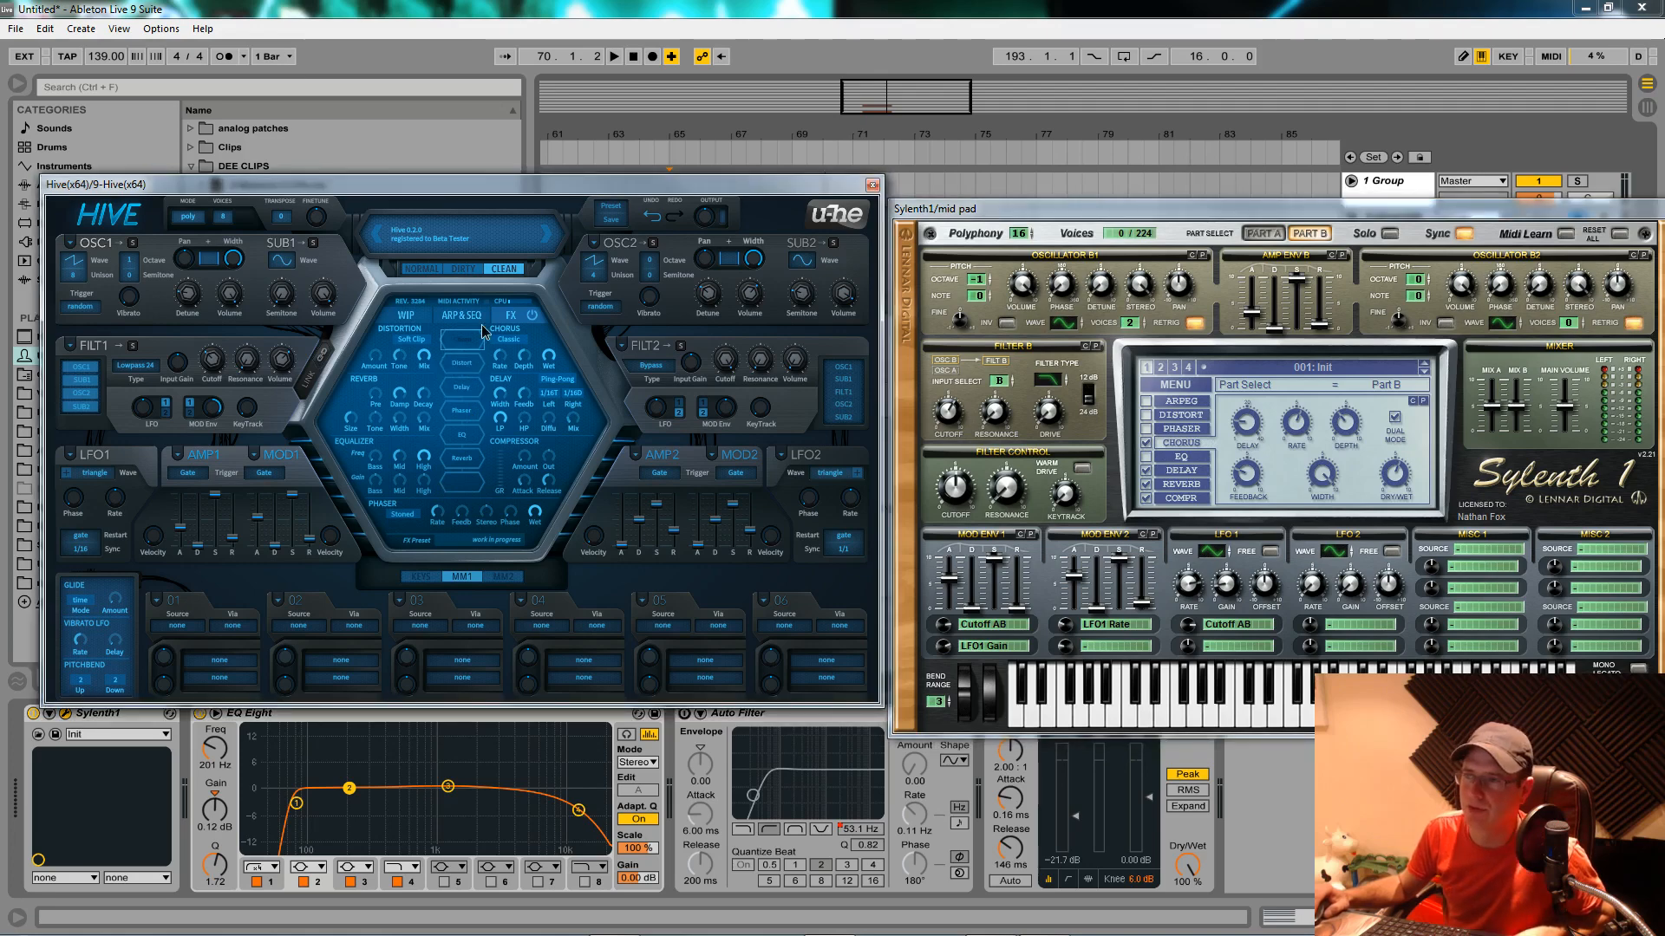
pyautogui.click(503, 328)
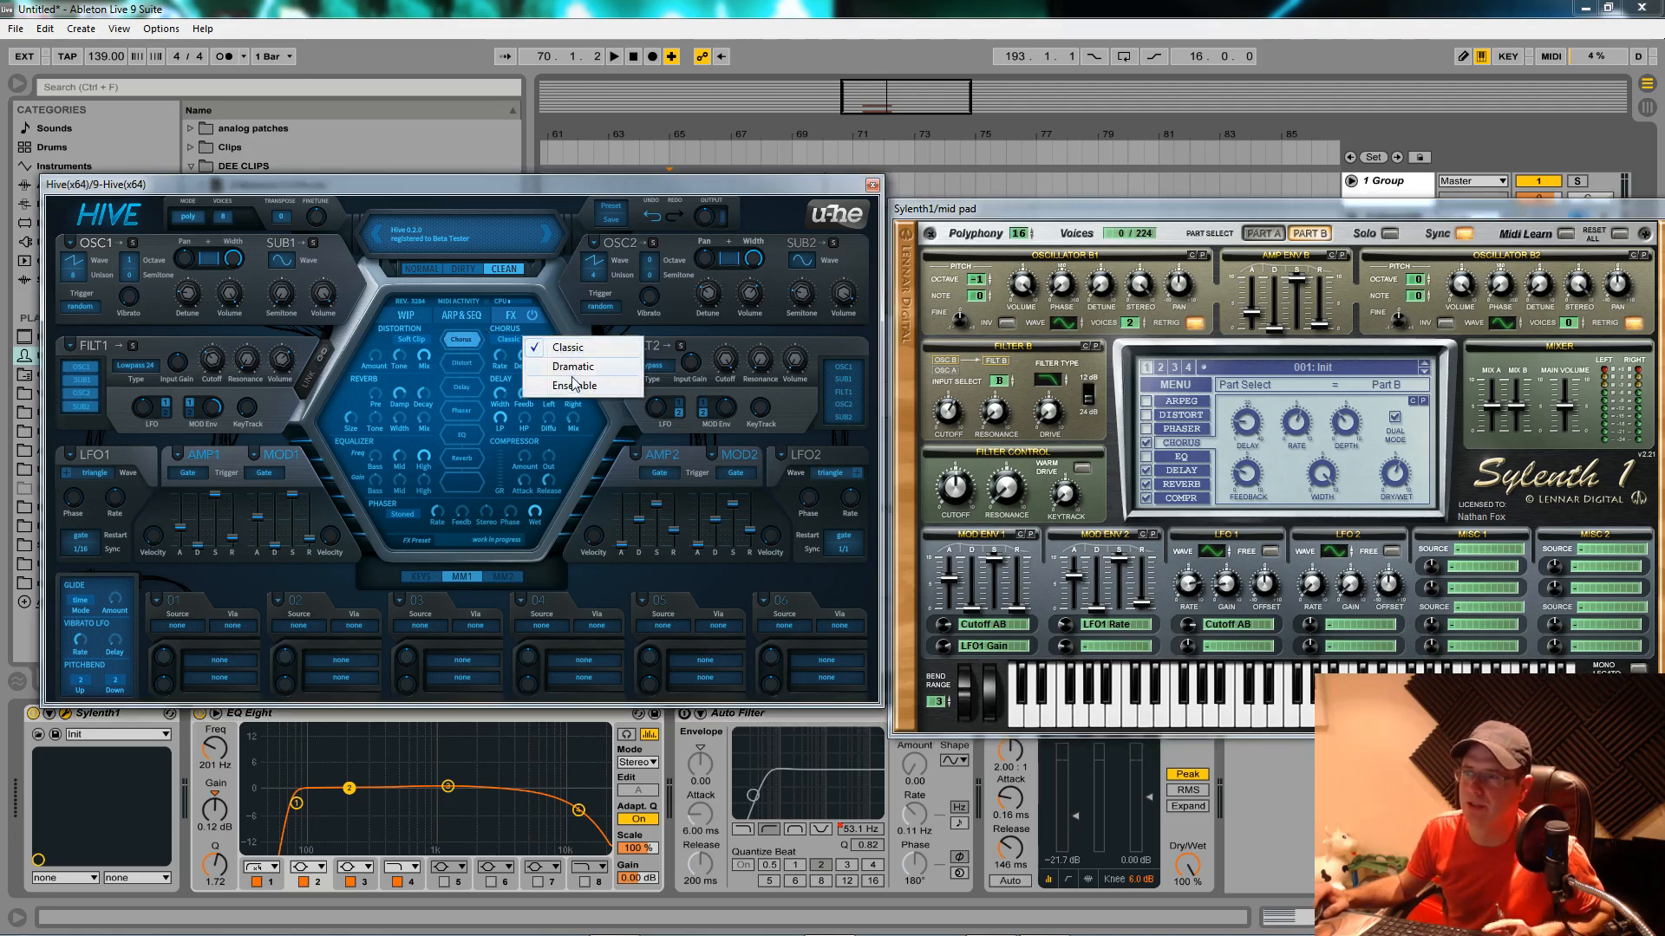
pyautogui.click(573, 385)
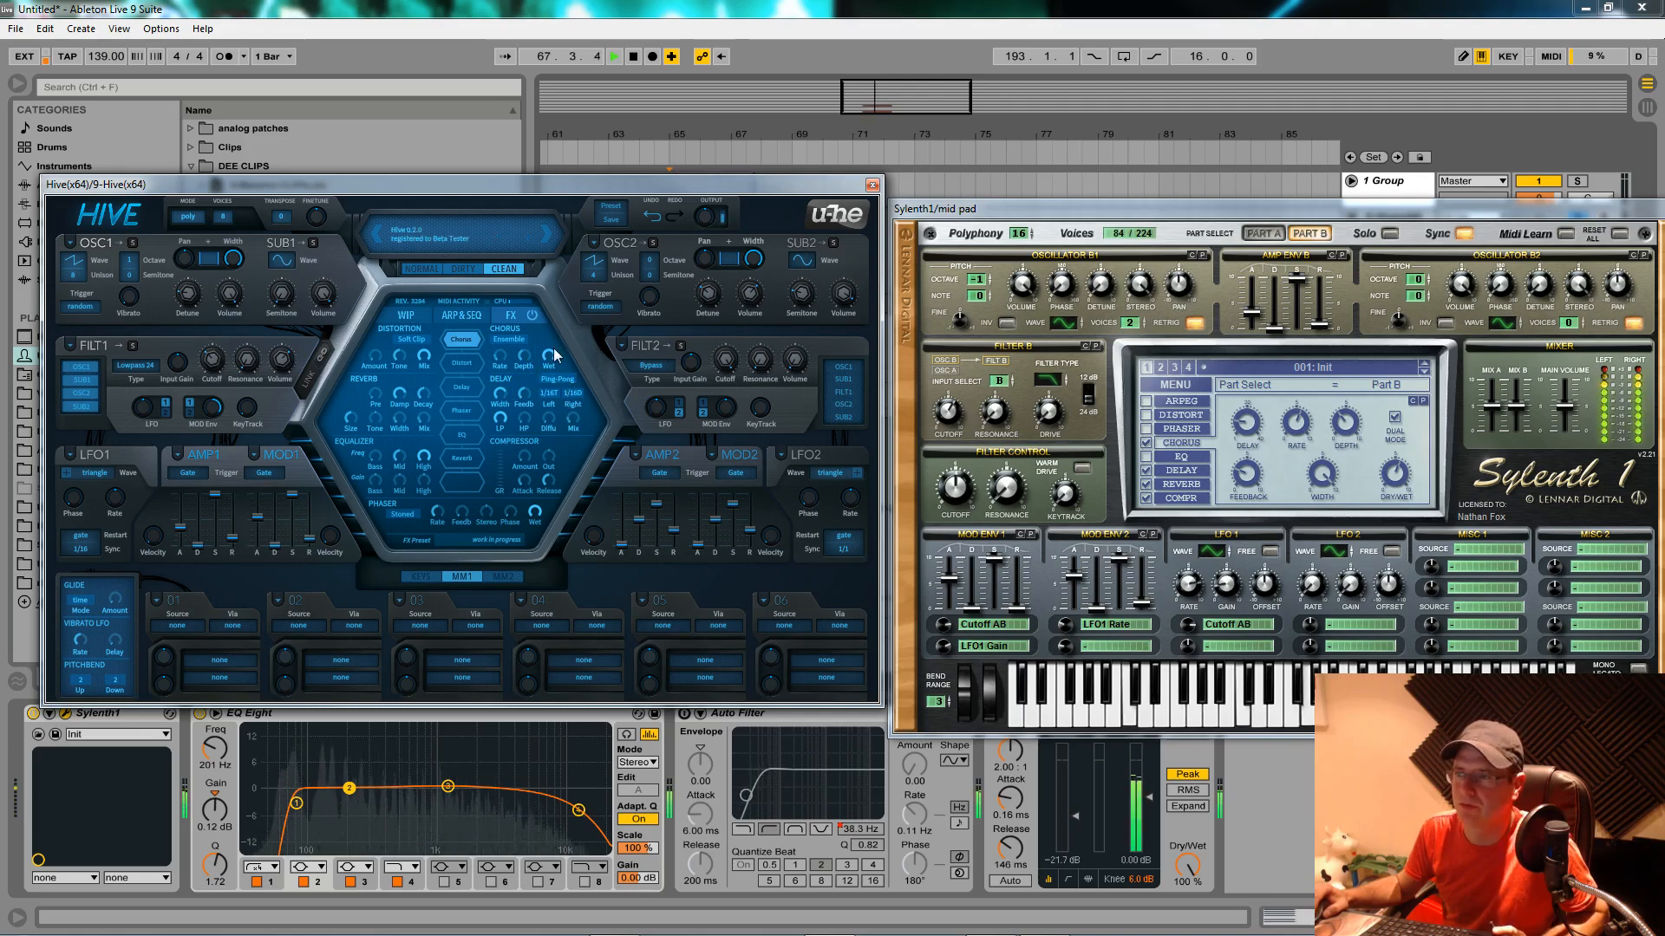
pyautogui.moveTo(551, 354); pyautogui.dragTo(558, 446)
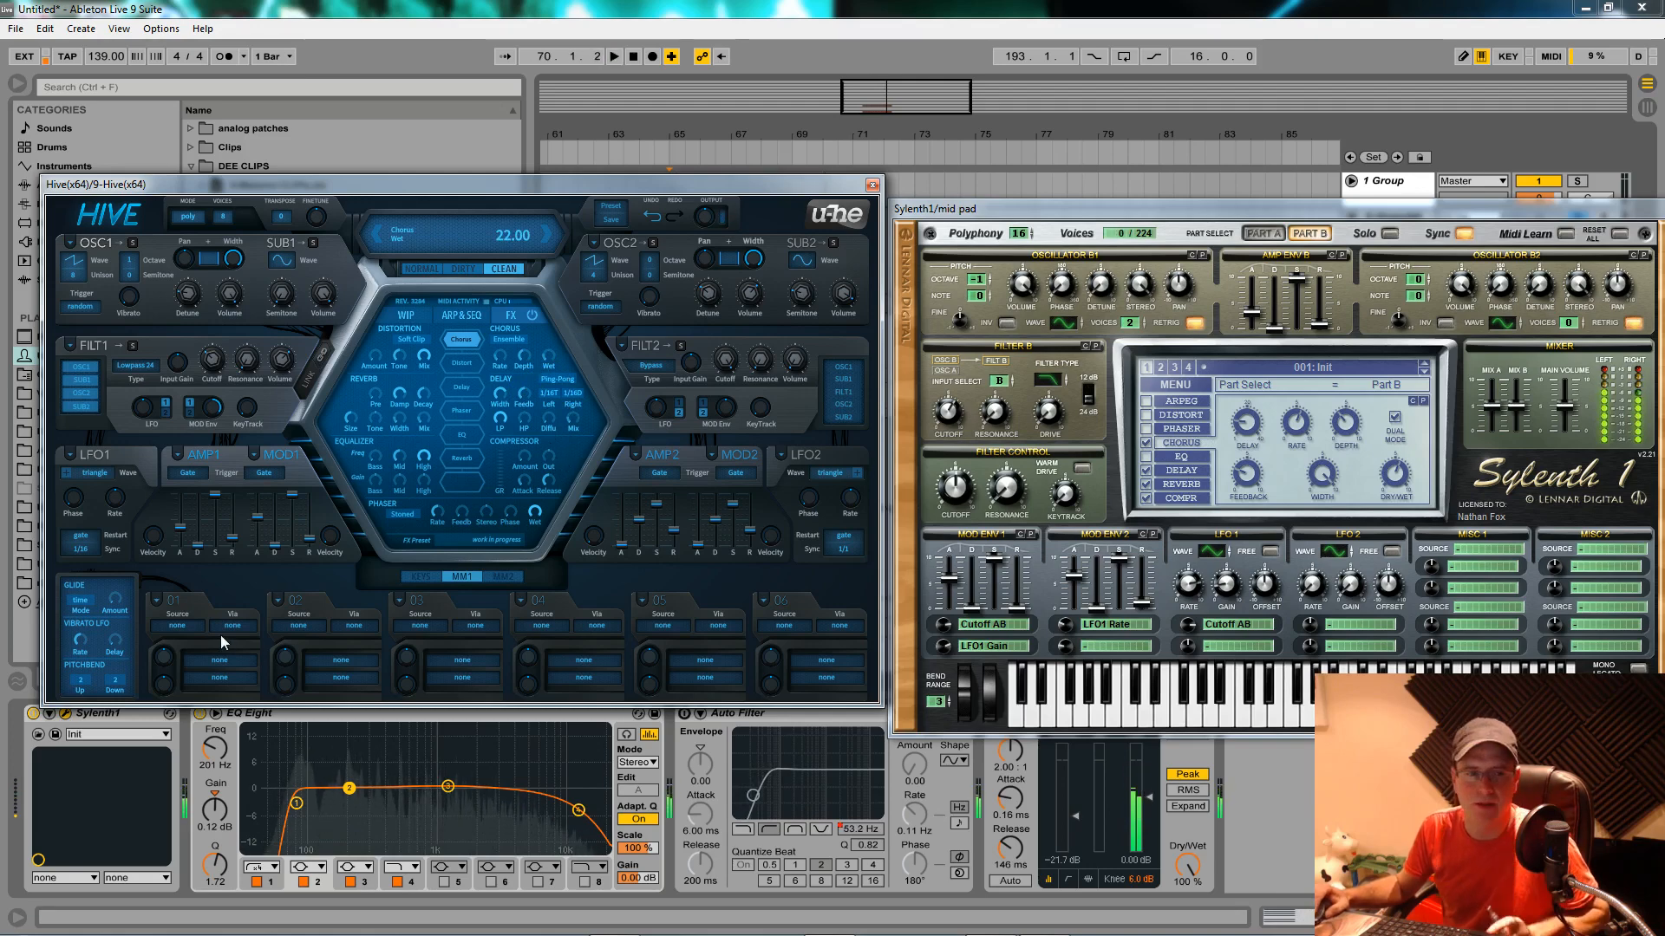
# Pick Mod1 as the source in Hive's modulation slot 1.
pyautogui.click(176, 626)
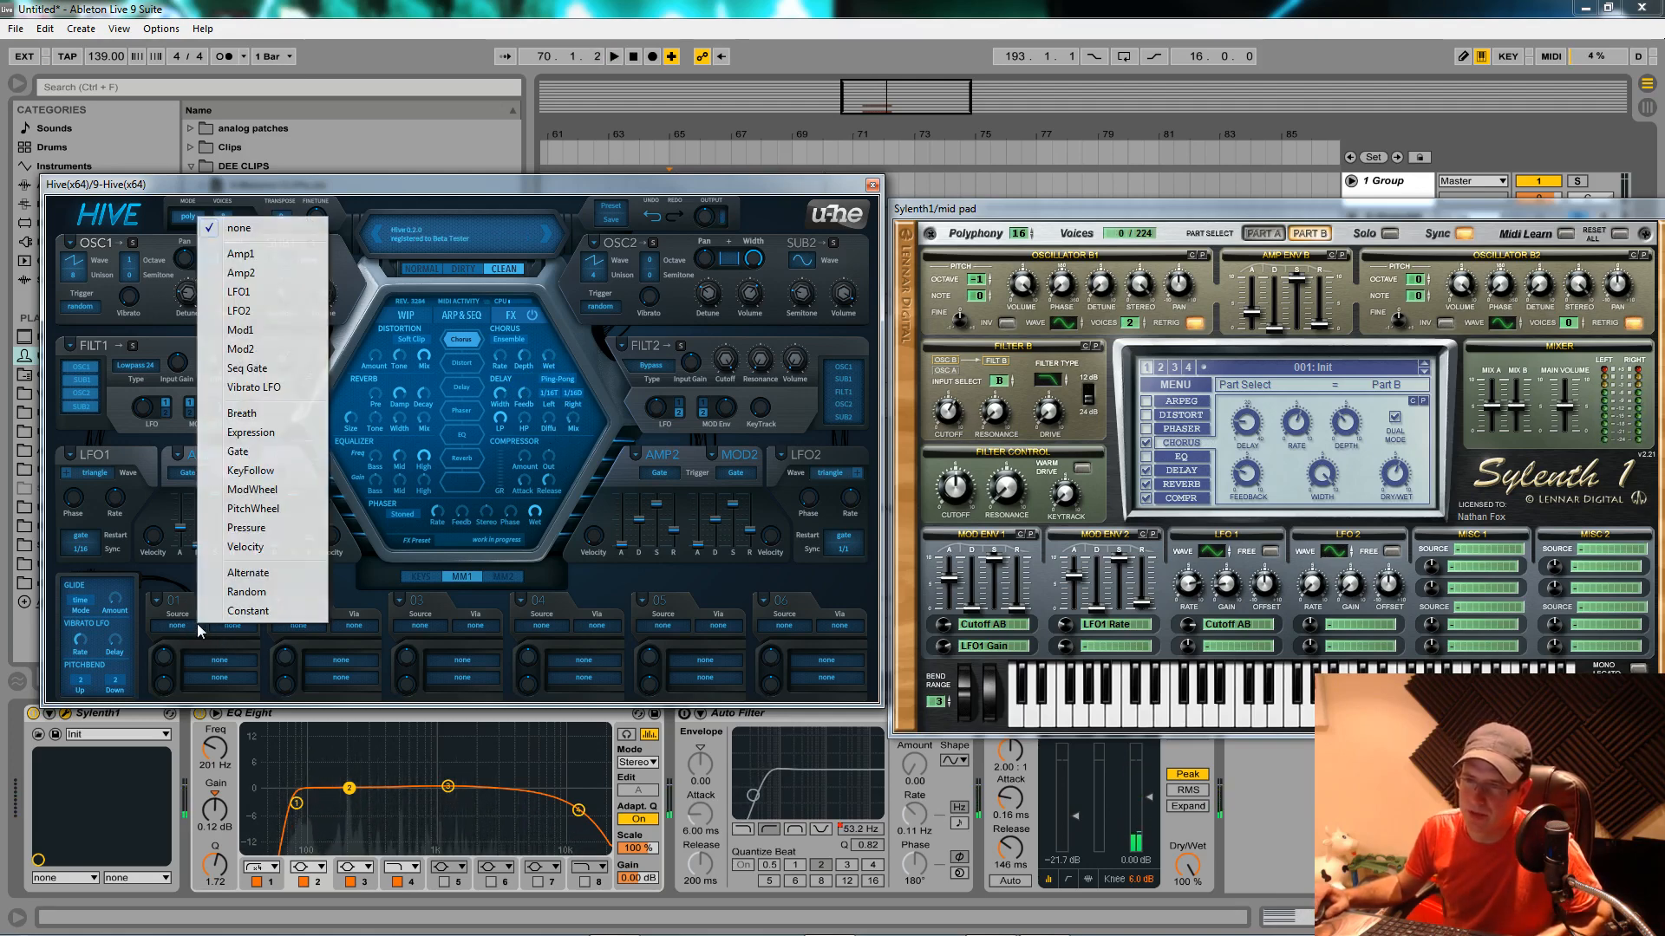
pyautogui.click(241, 330)
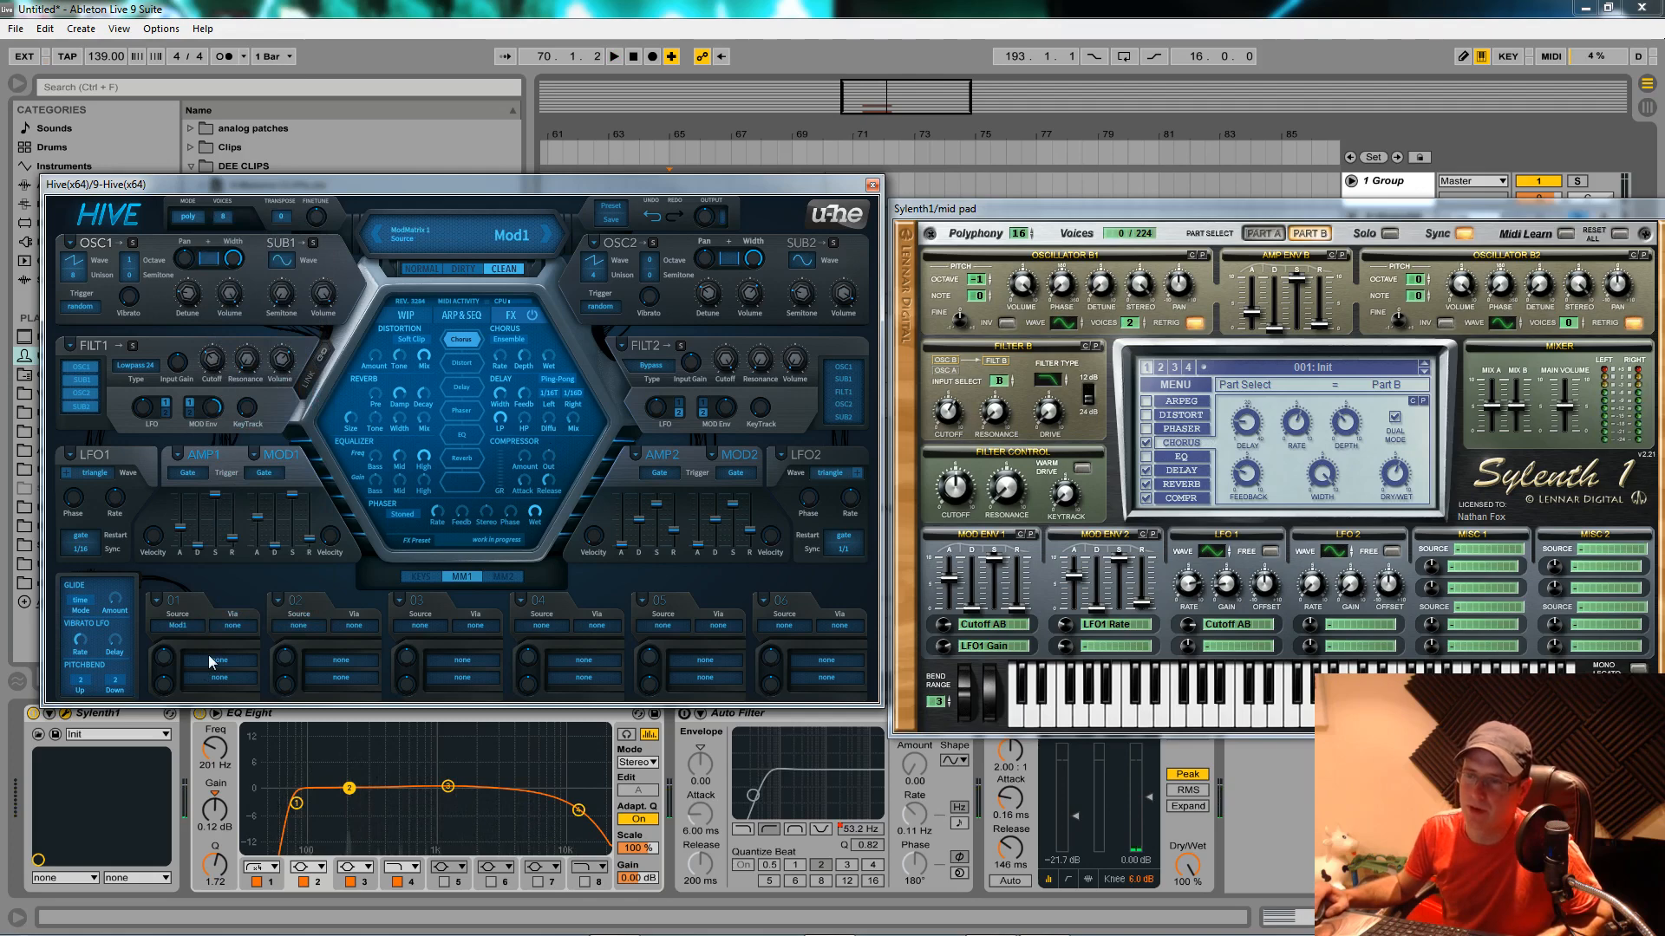
pyautogui.moveTo(552, 356)
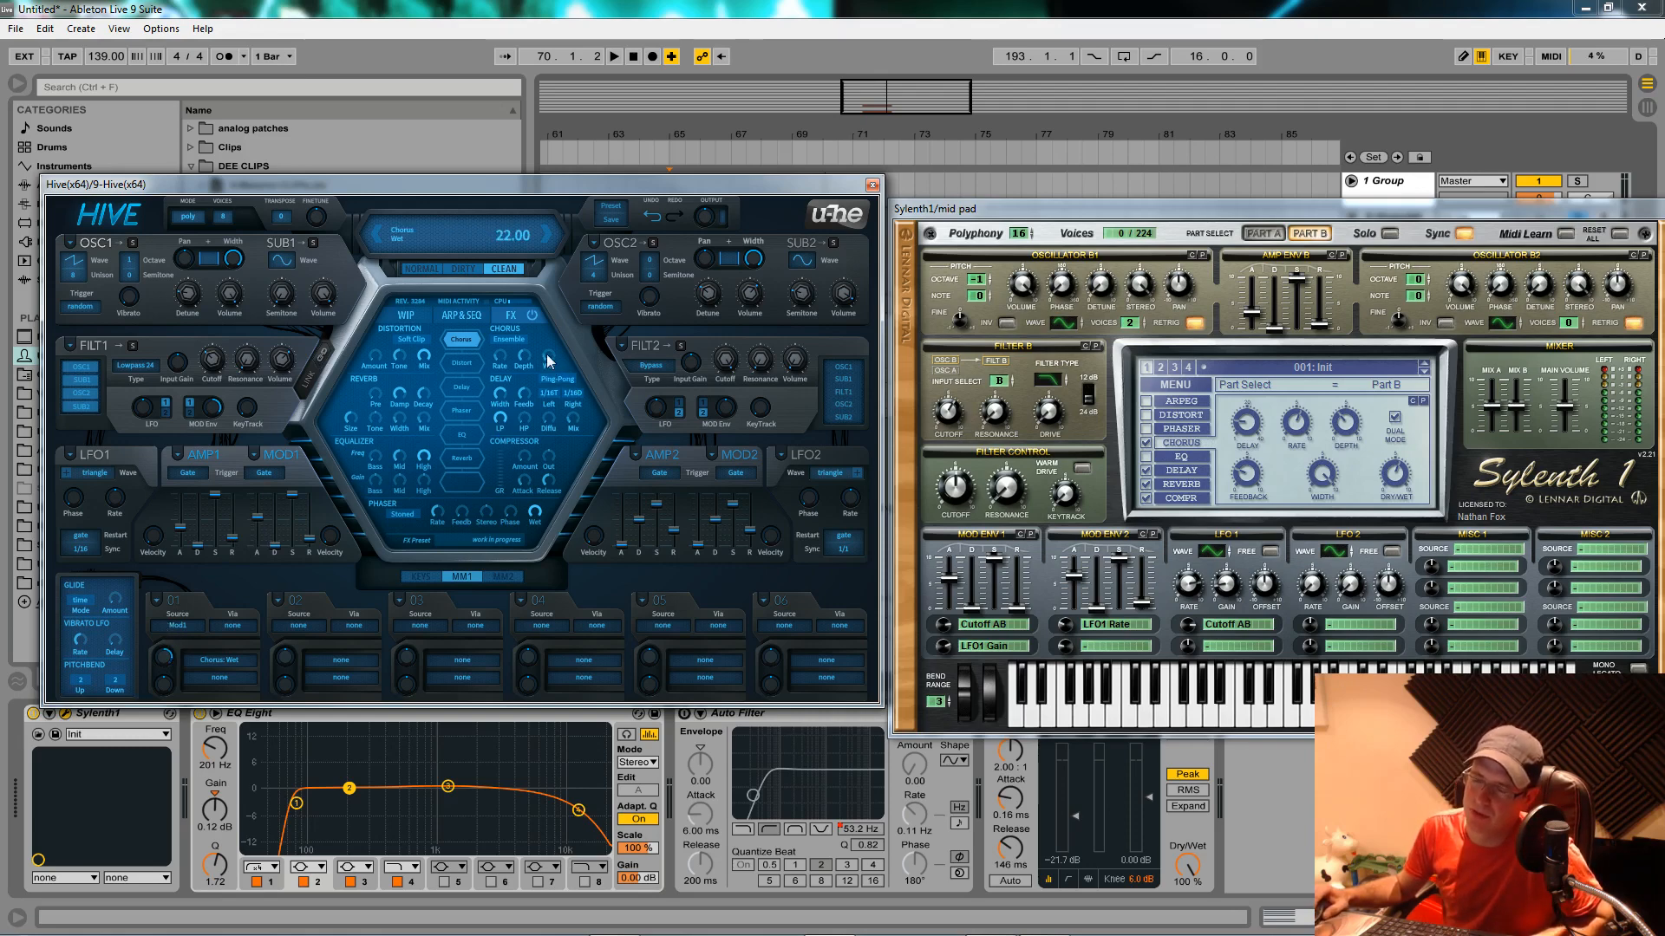
pyautogui.moveTo(197, 632)
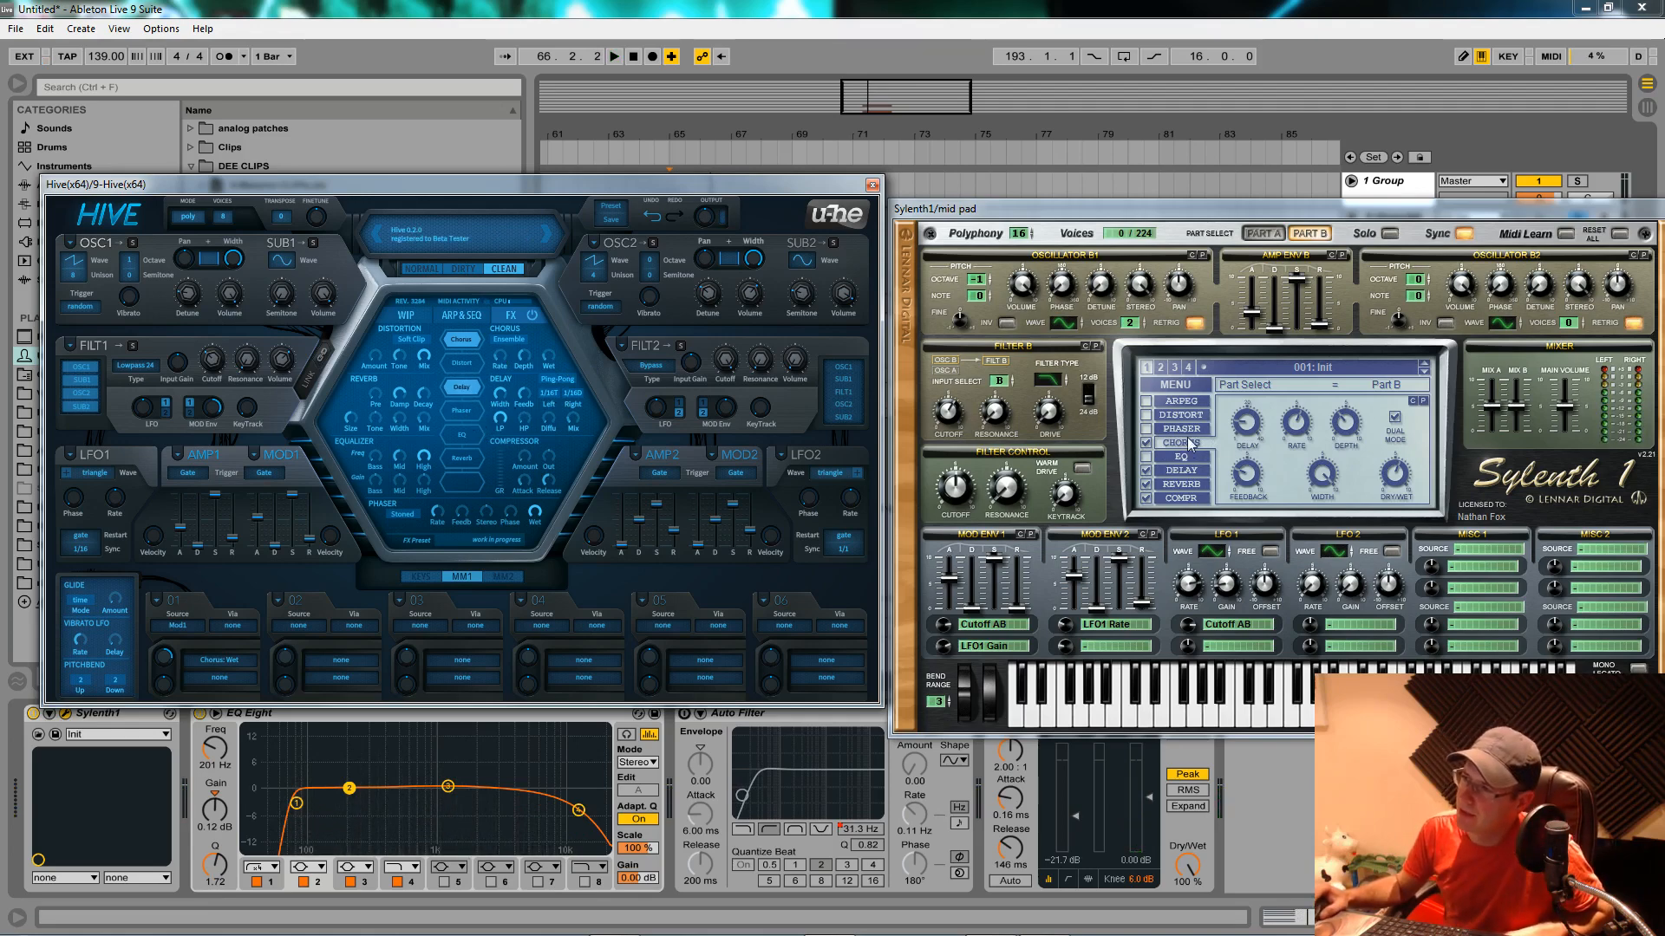
# Show Sylenth's delay page and choose a synced delay time for Hive's delay.
pyautogui.click(1177, 457)
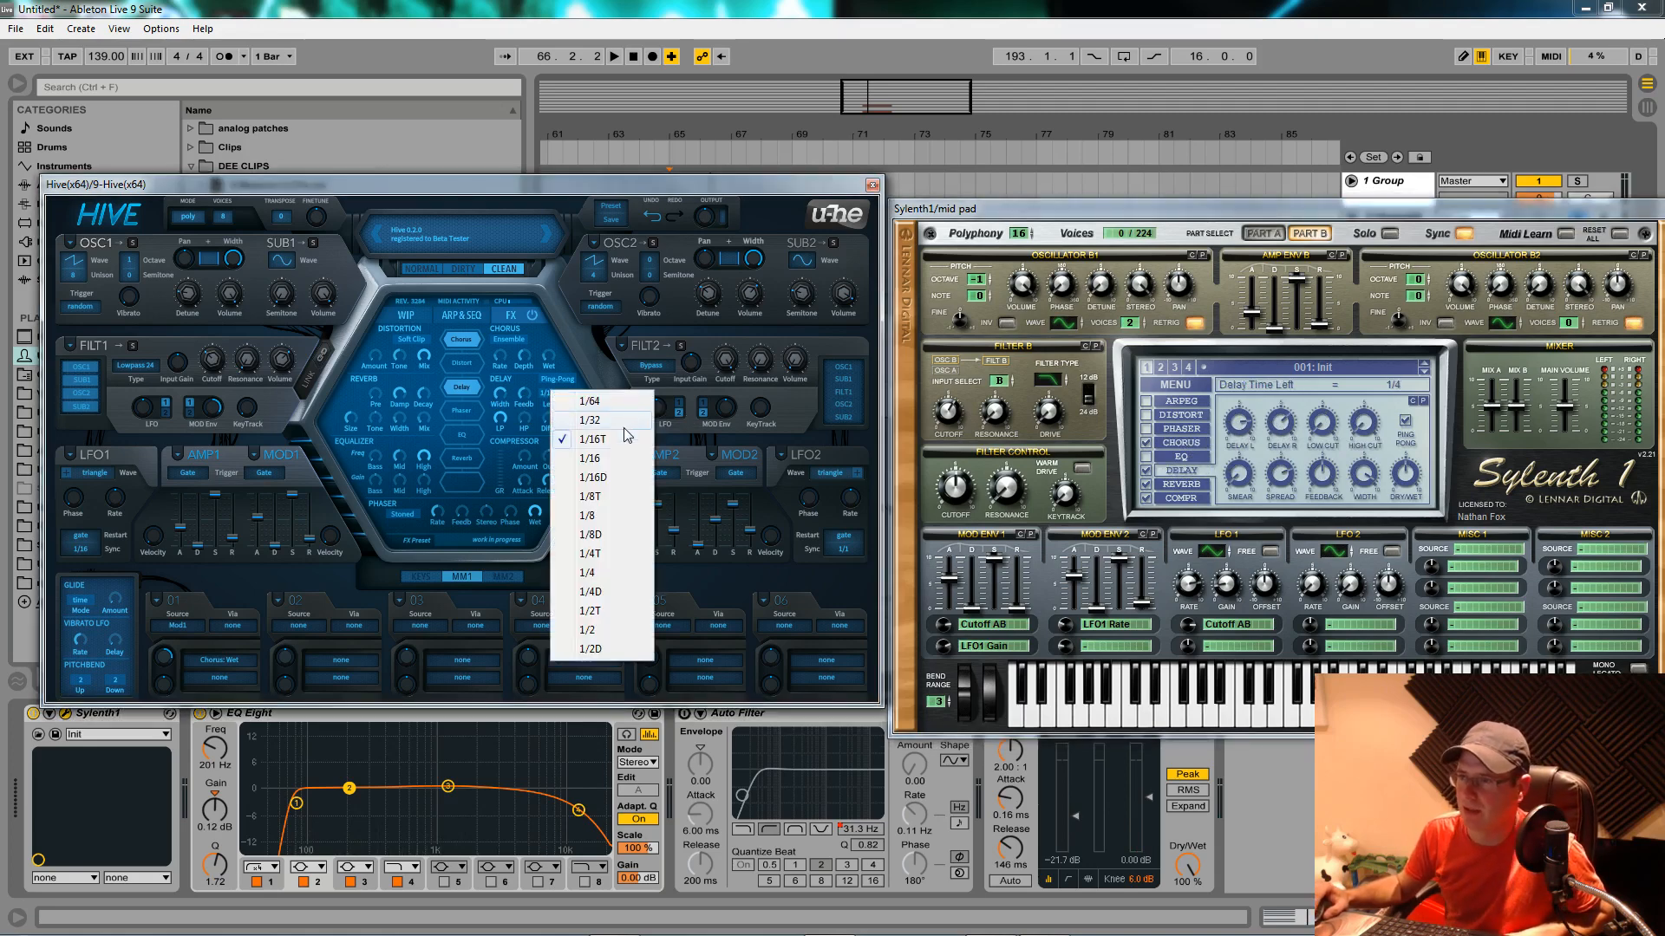
pyautogui.click(590, 553)
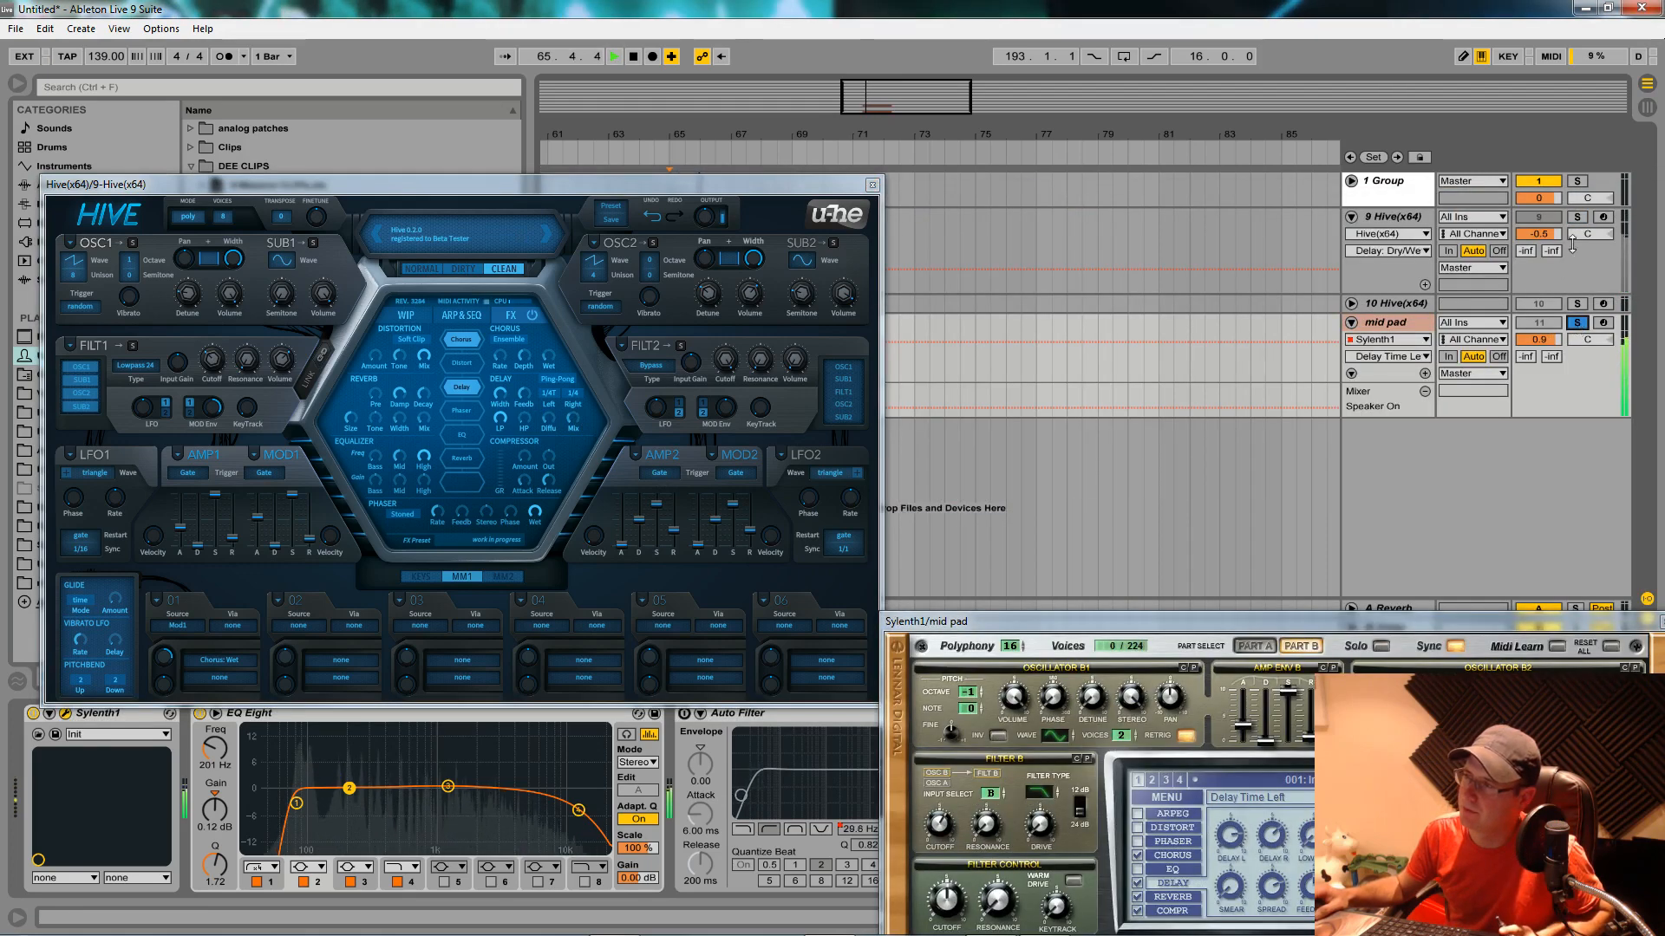
# Solo the Hive track, then the Sylenth mid pad track to compare, then unsolo.
pyautogui.click(1576, 217)
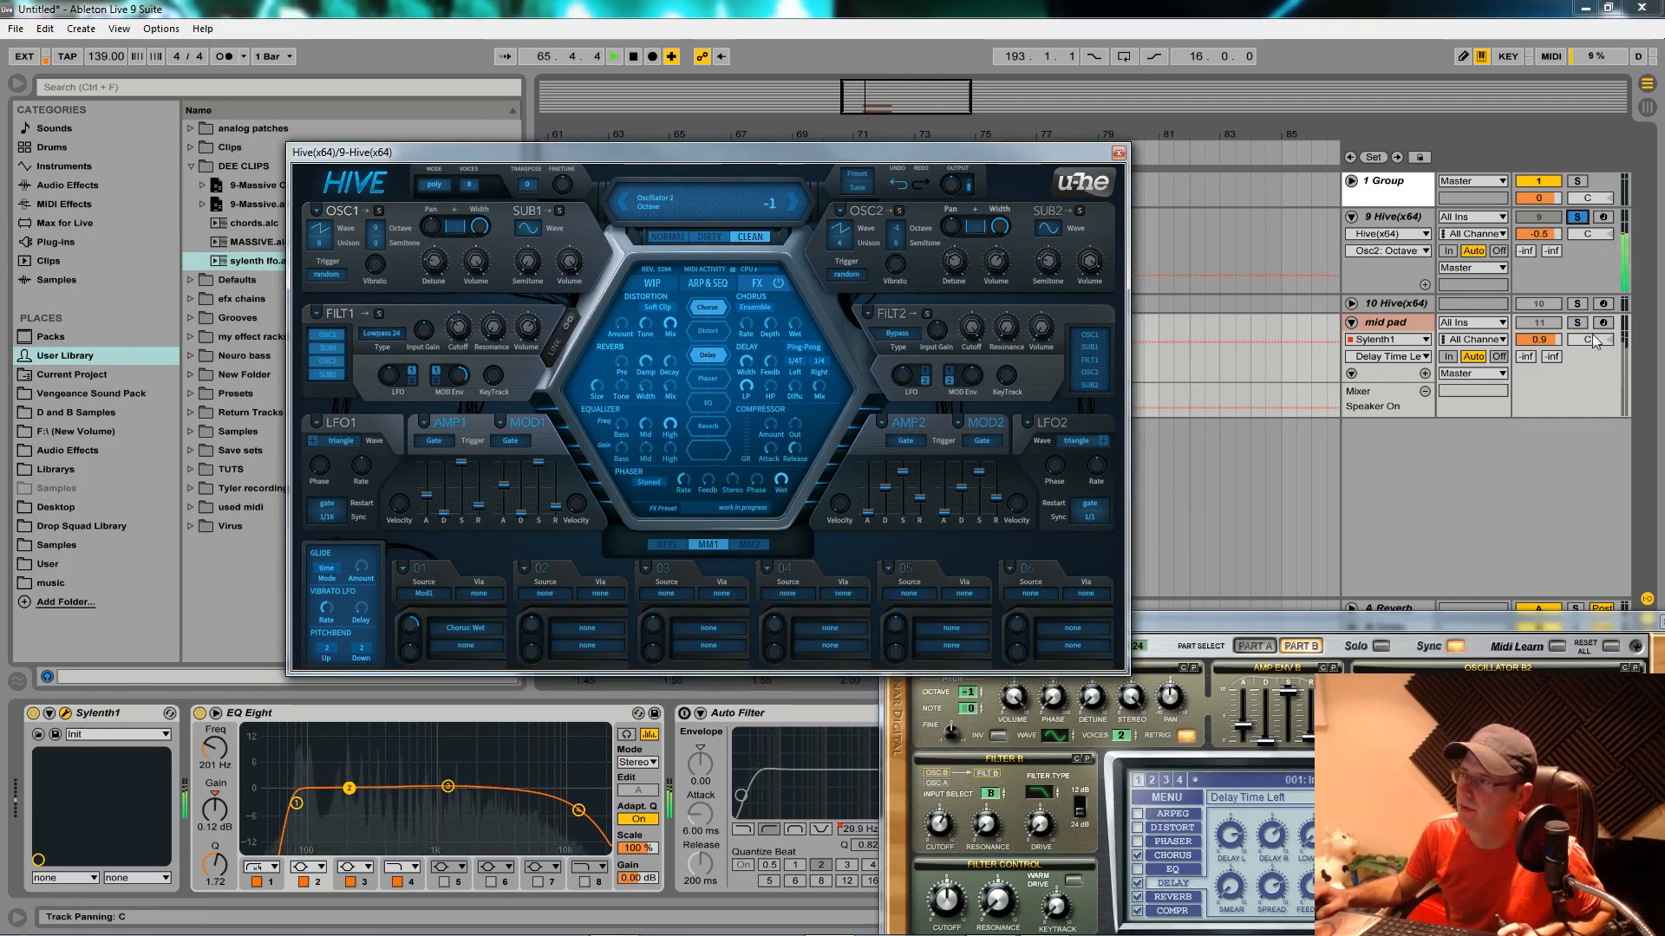
pyautogui.click(1576, 322)
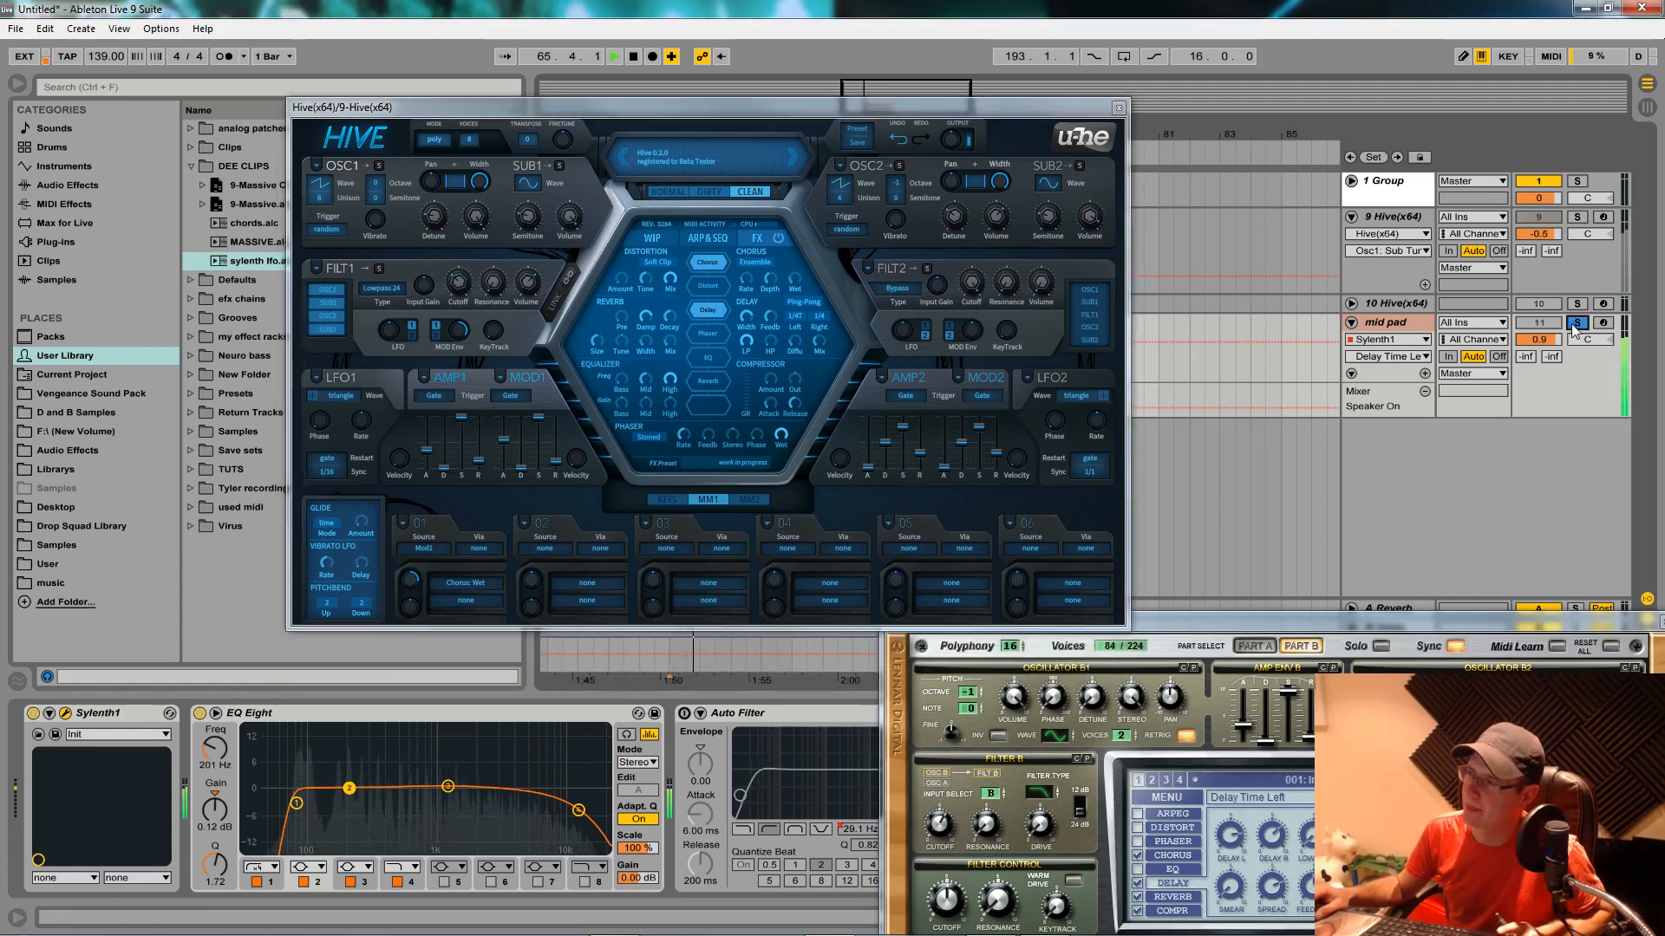
pyautogui.click(613, 56)
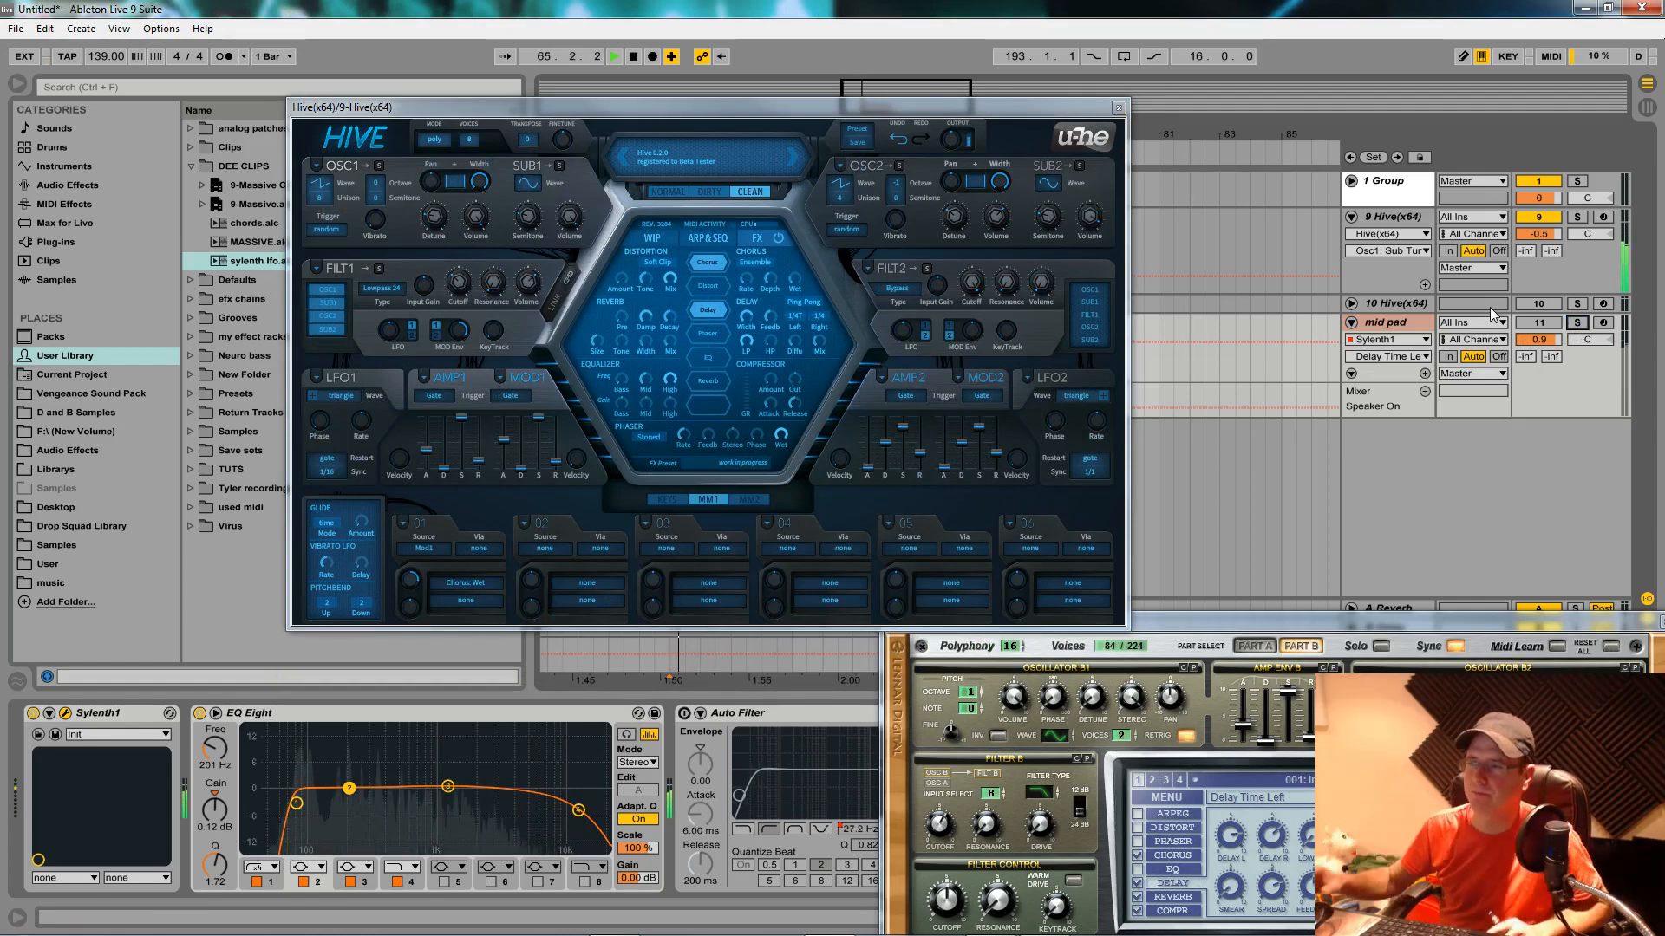
pyautogui.click(613, 56)
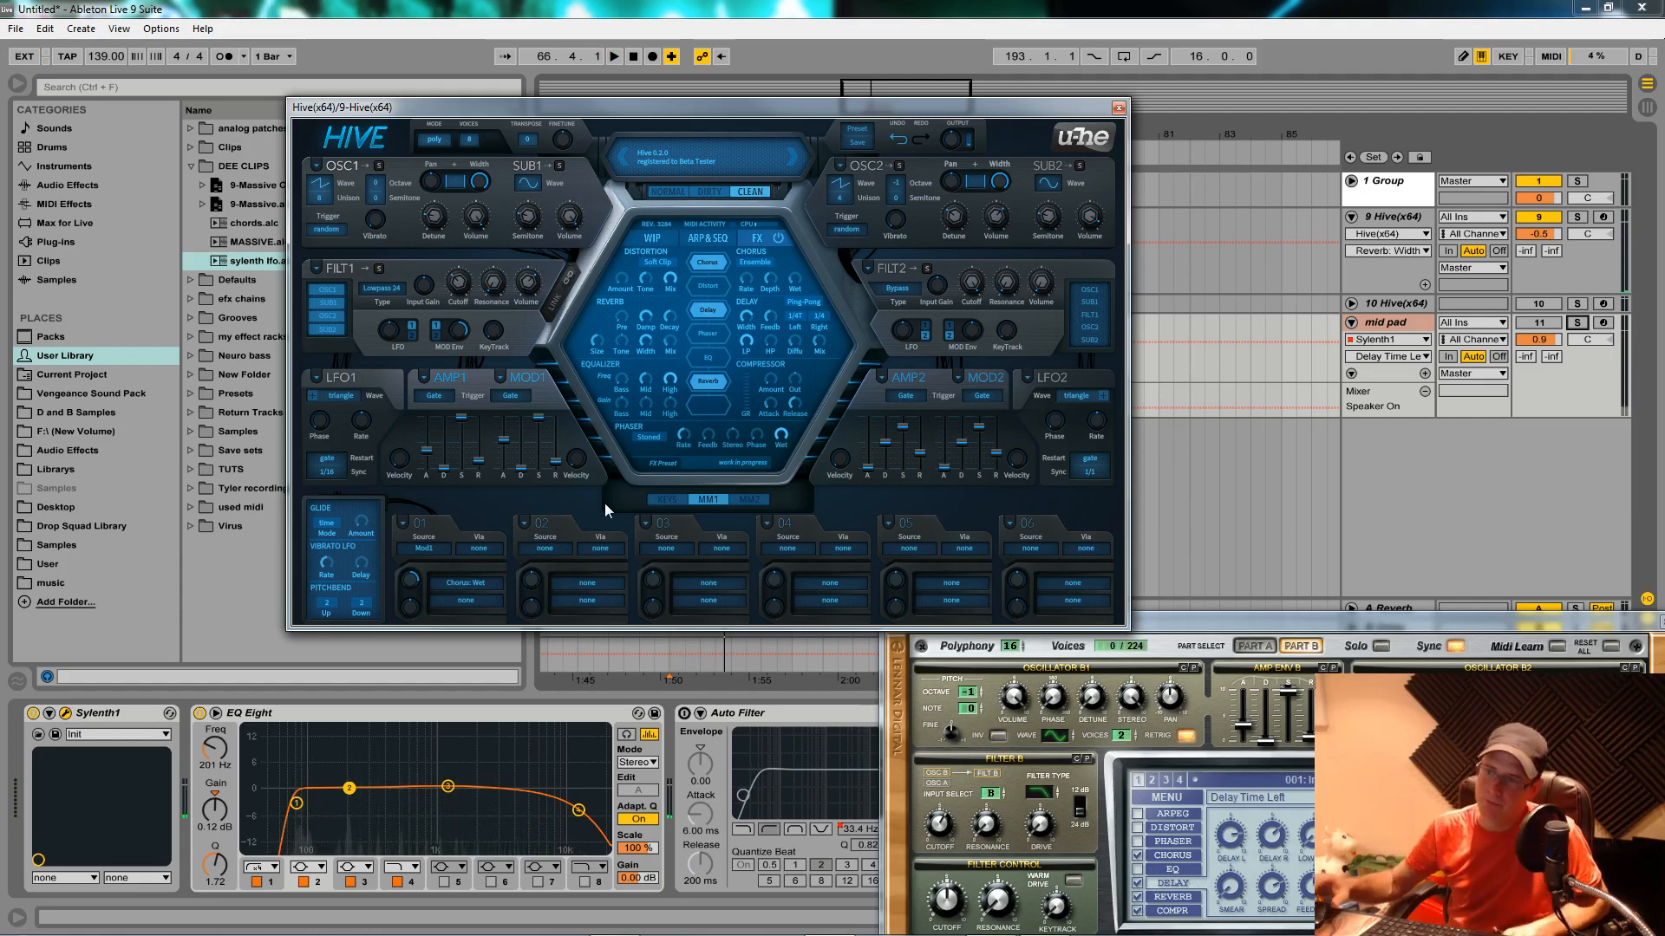
pyautogui.moveTo(448, 605)
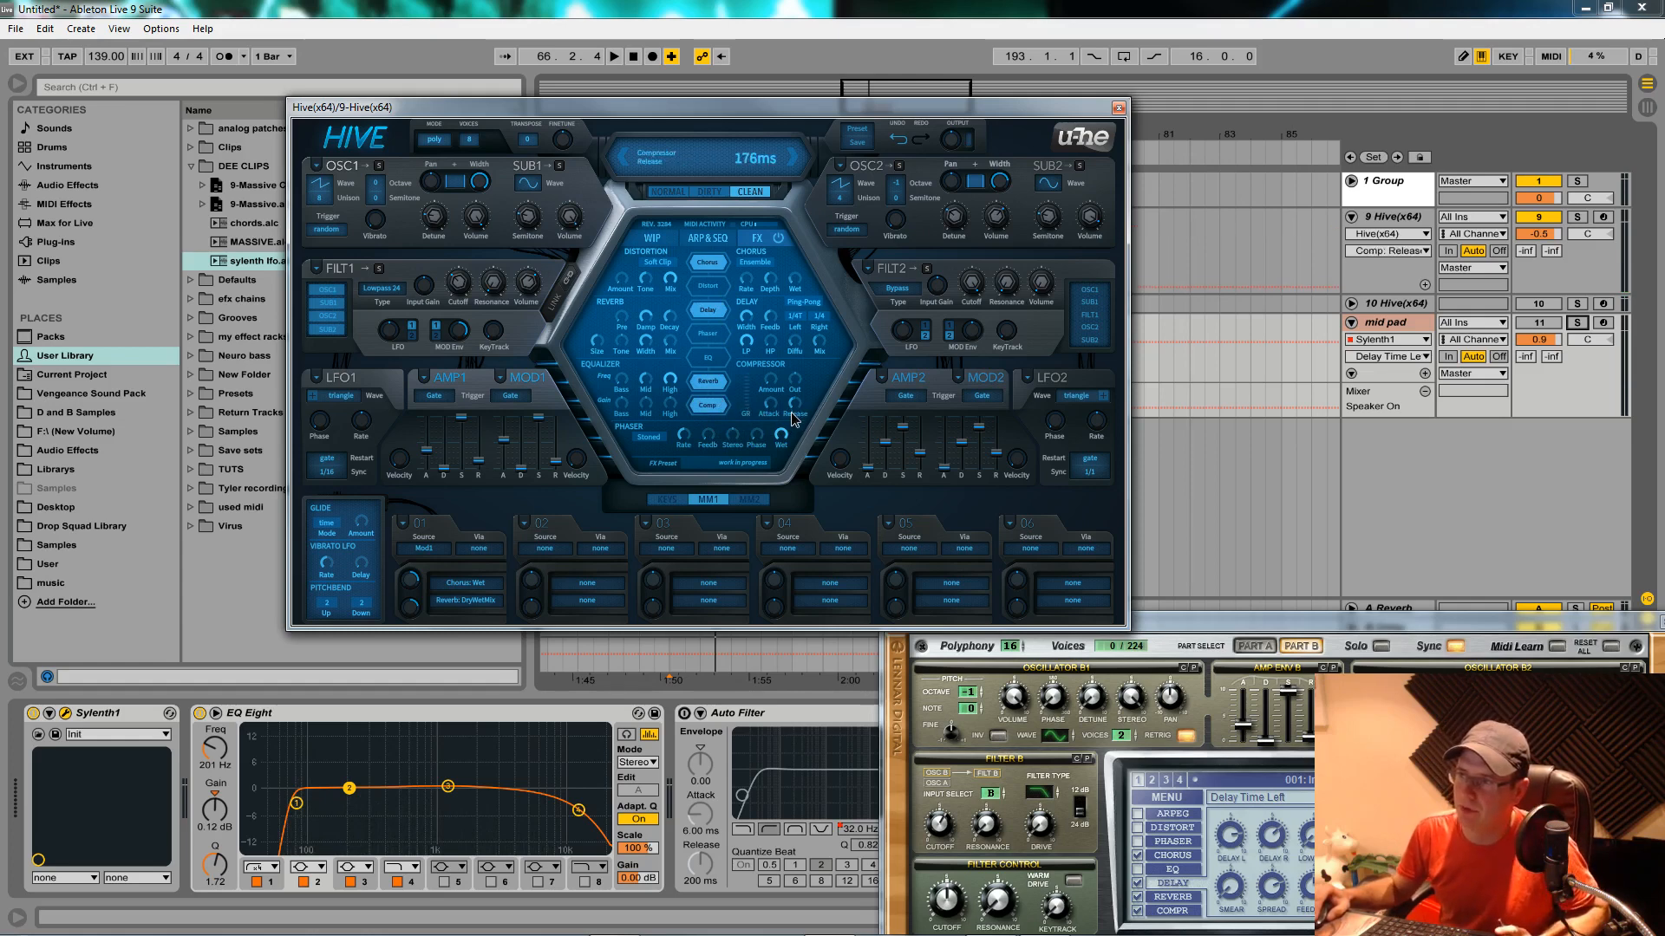
# Set the Hive compressor's release to 176 ms.
pyautogui.click(766, 412)
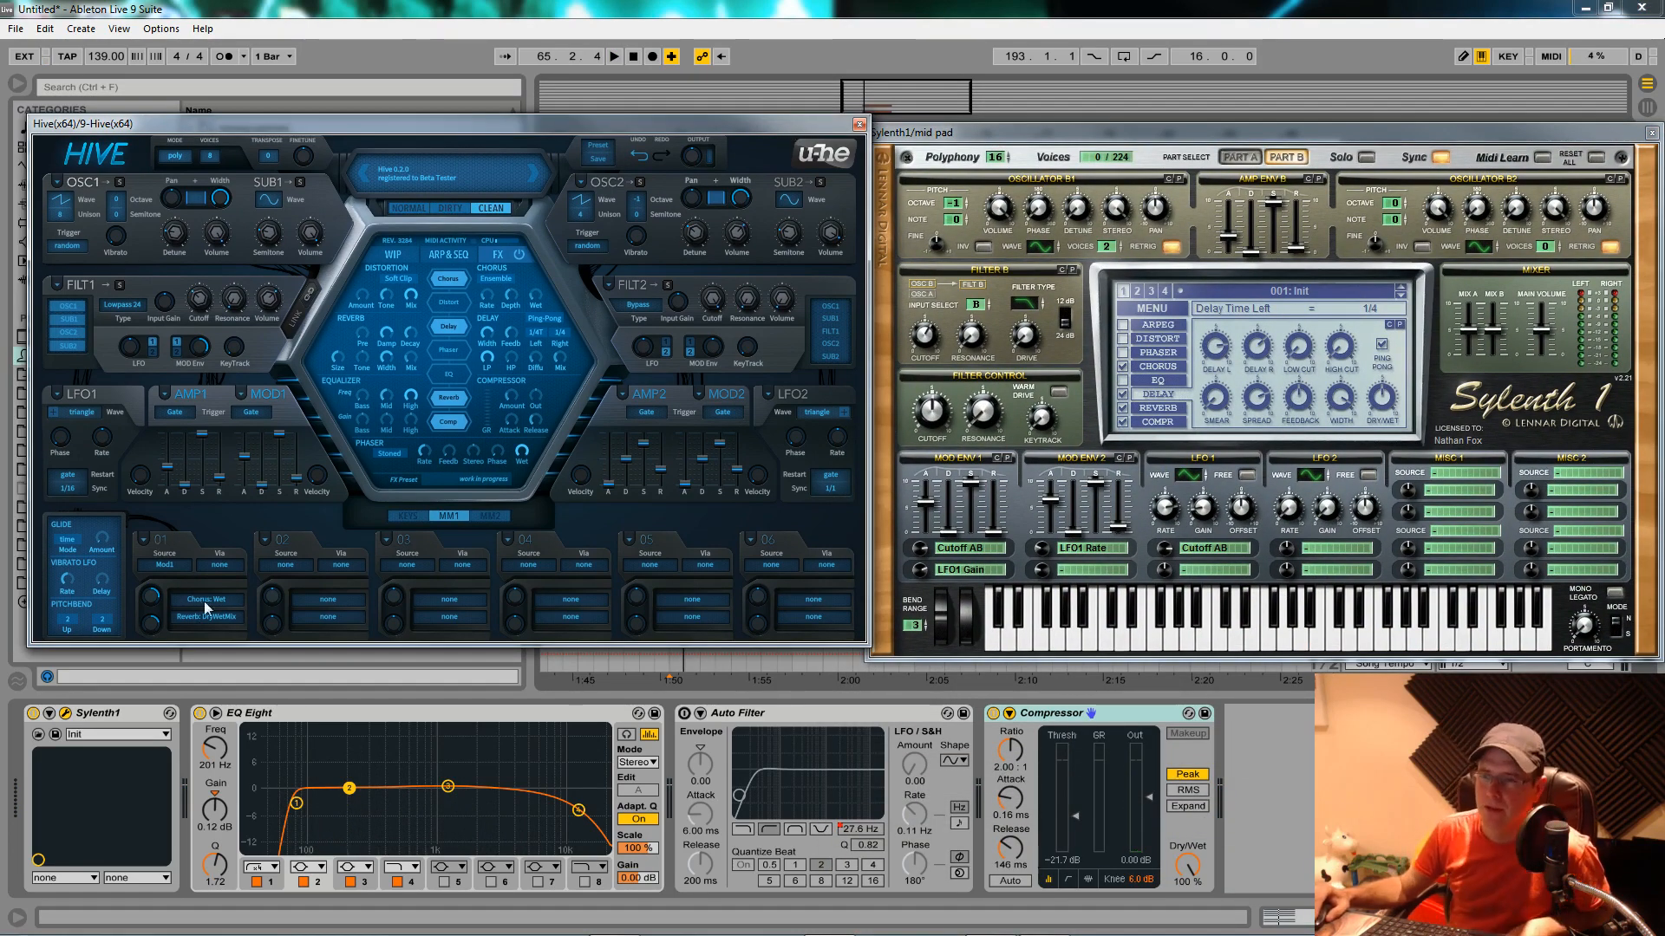
# Route LFO1 to filter 1 cutoff in mod slot 2 with depth 42.
pyautogui.rightClick(83, 394)
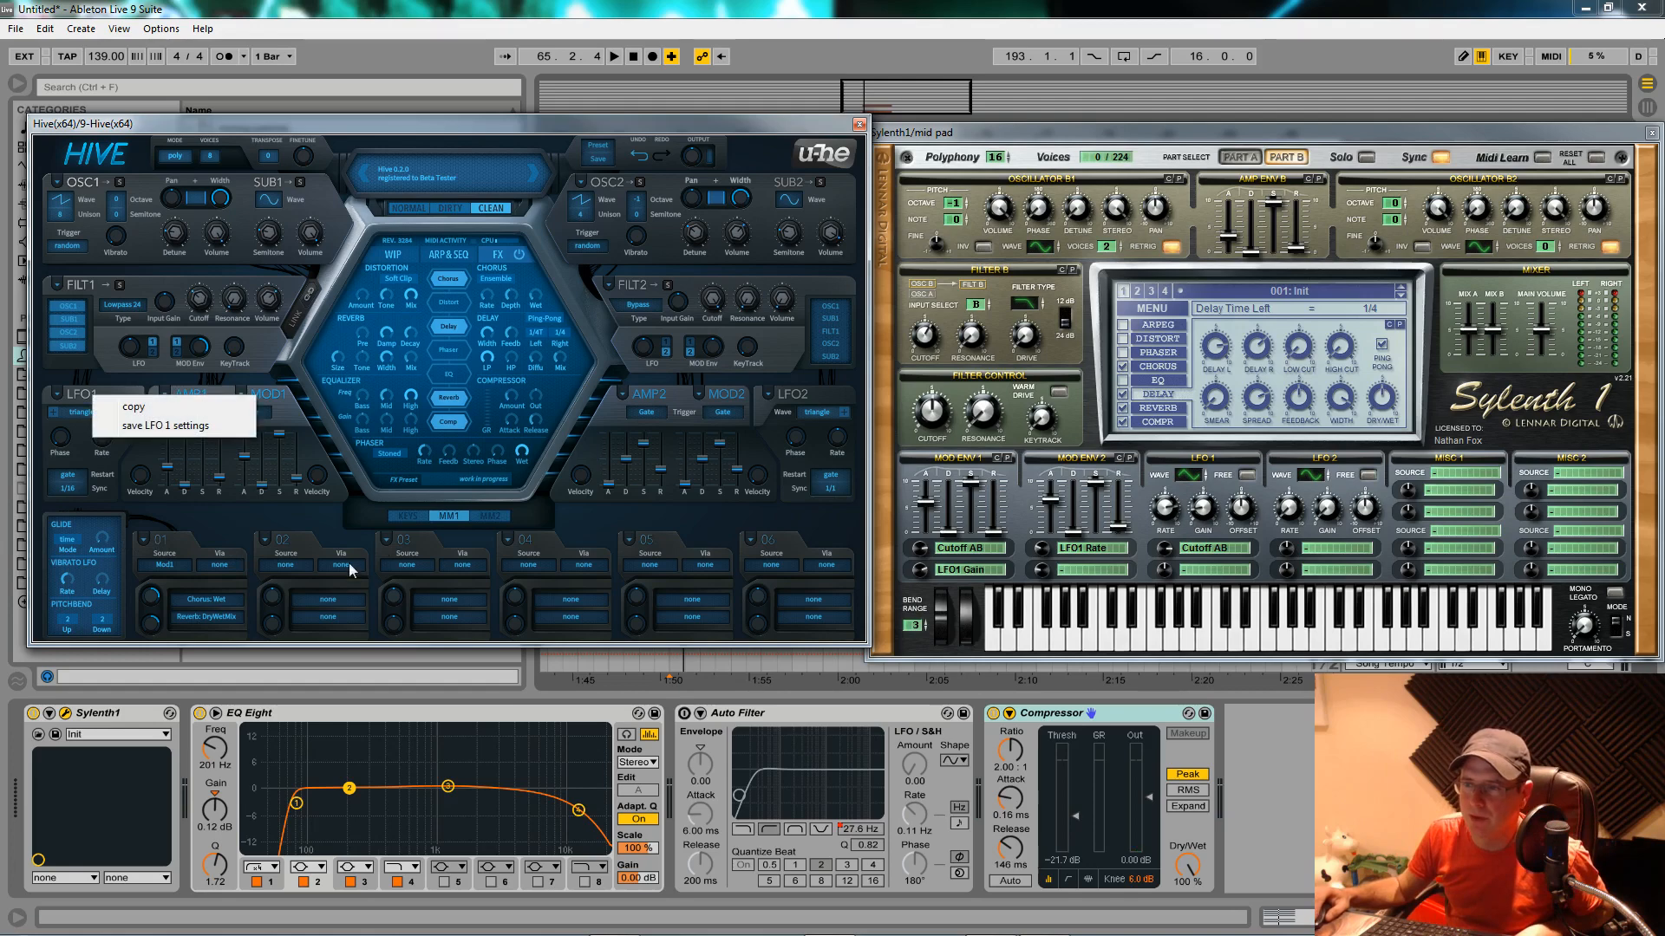
pyautogui.click(165, 563)
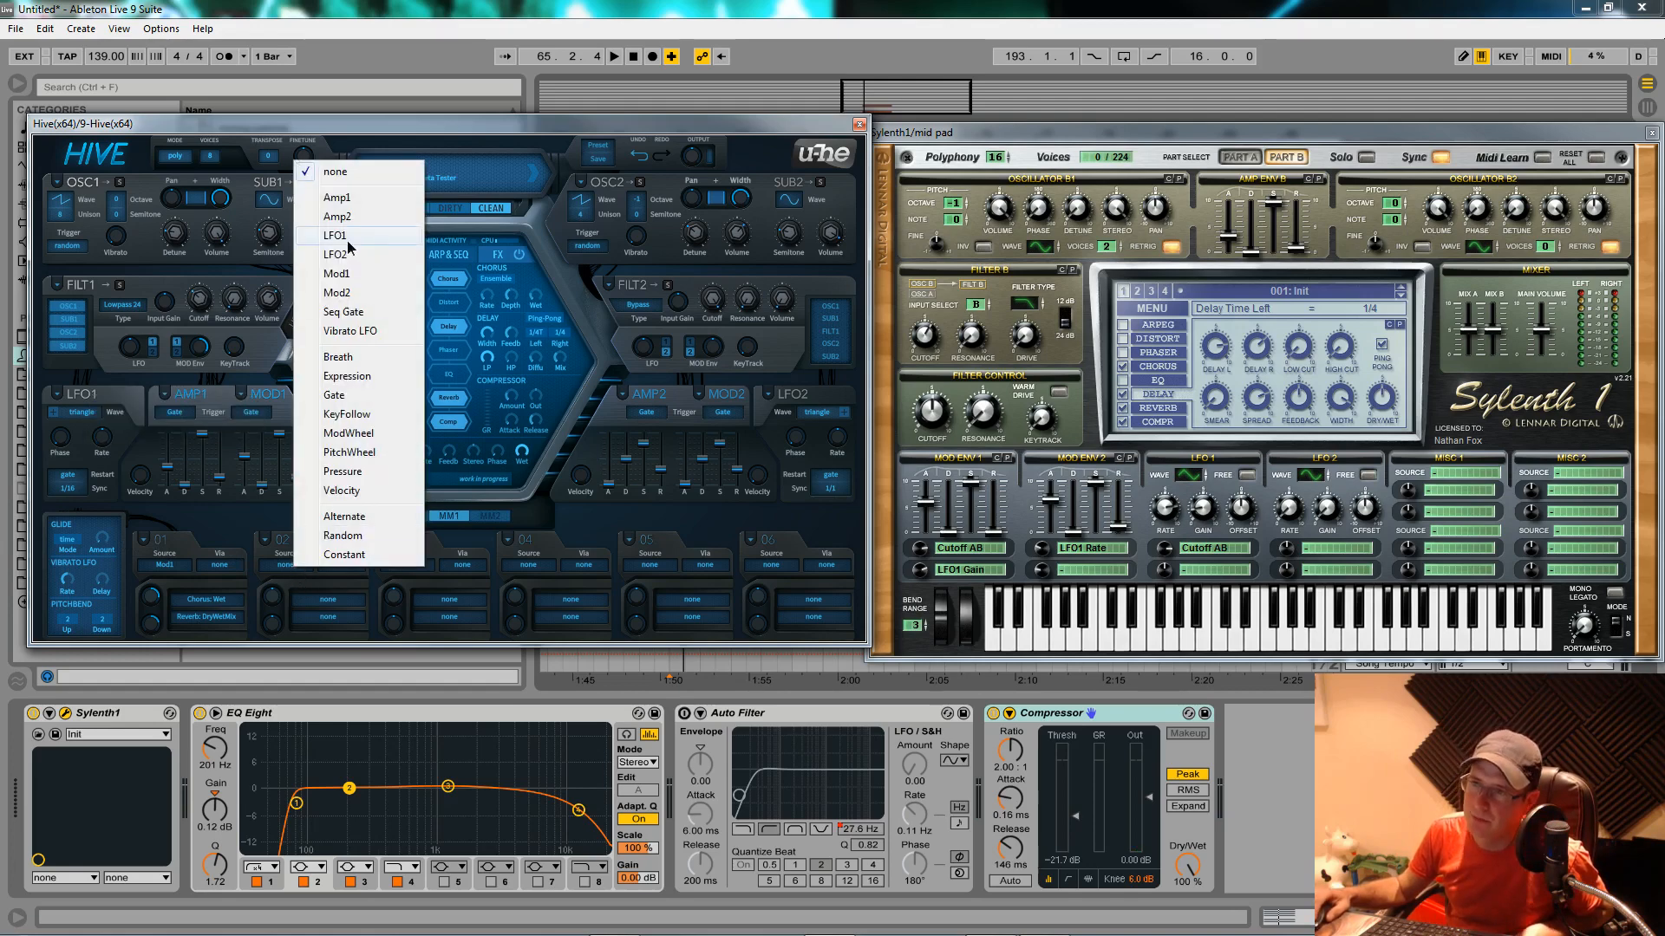
pyautogui.click(335, 235)
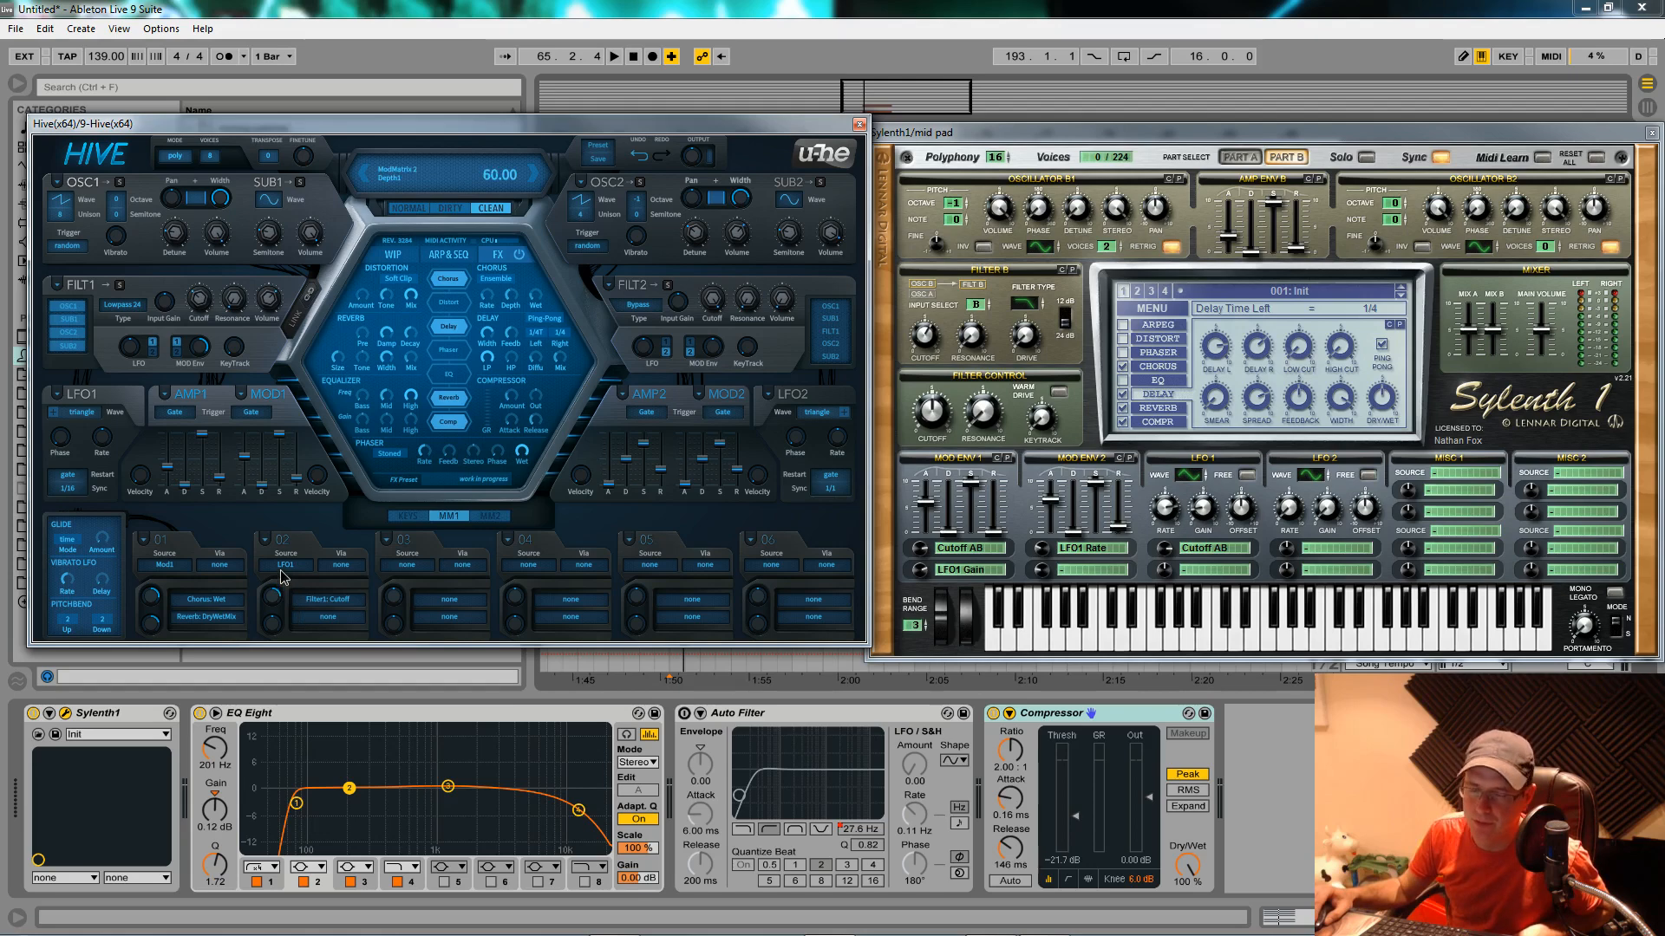
pyautogui.moveTo(472, 174); pyautogui.dragTo(472, 201)
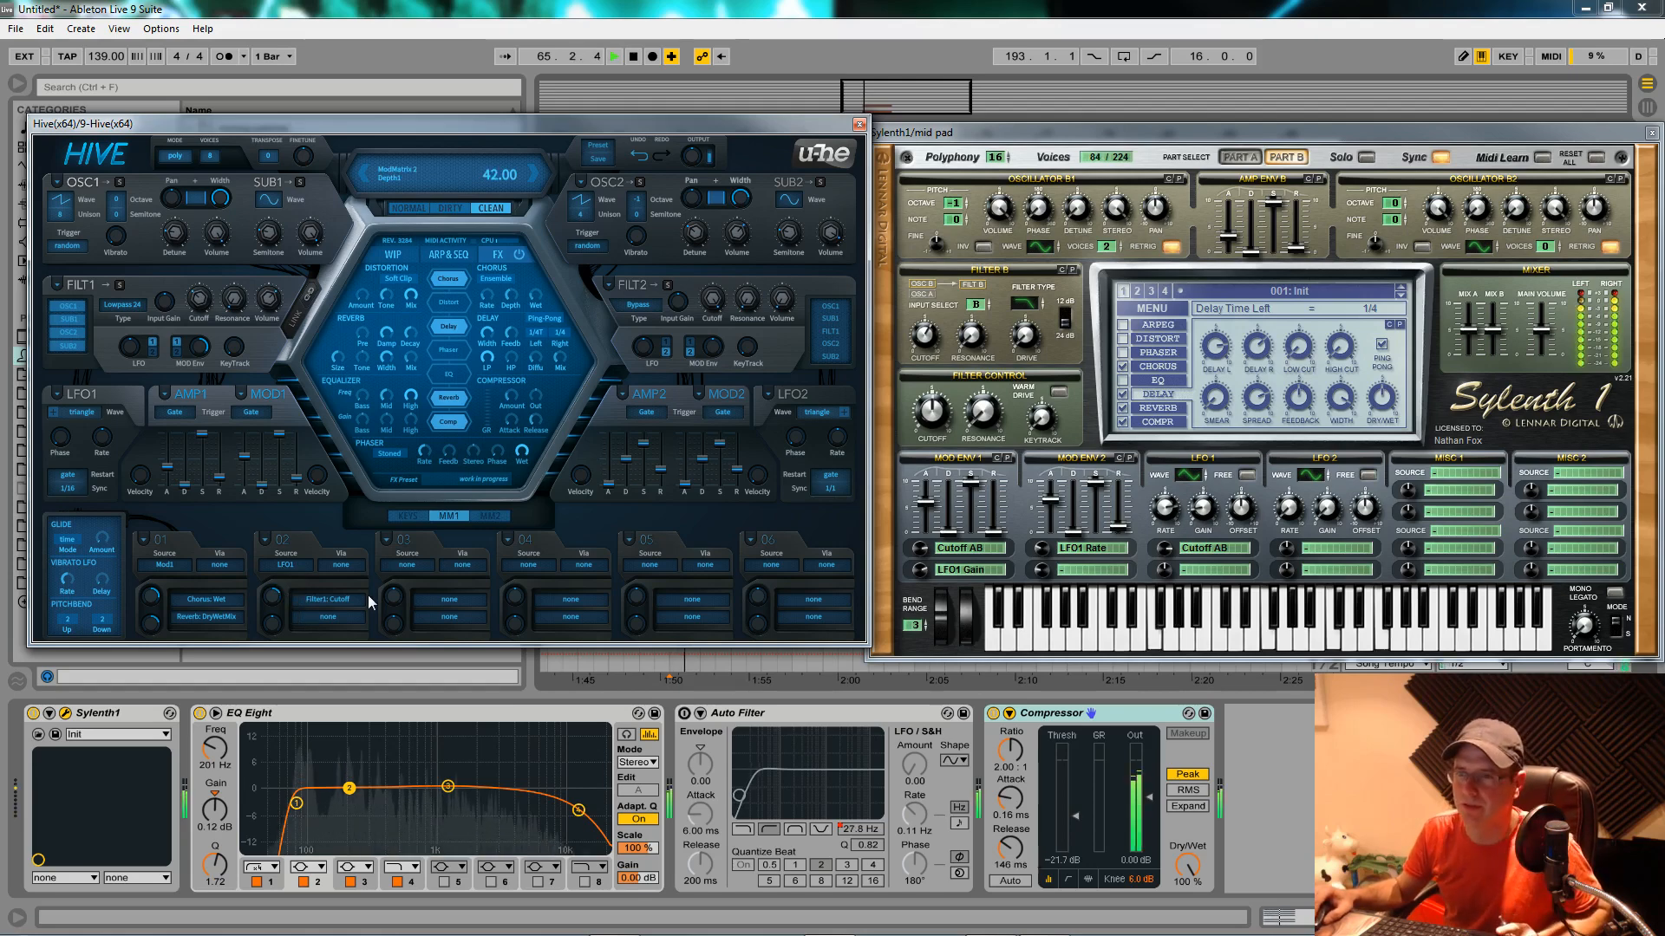
# Set LFO1's rate to 1/32.
pyautogui.click(100, 485)
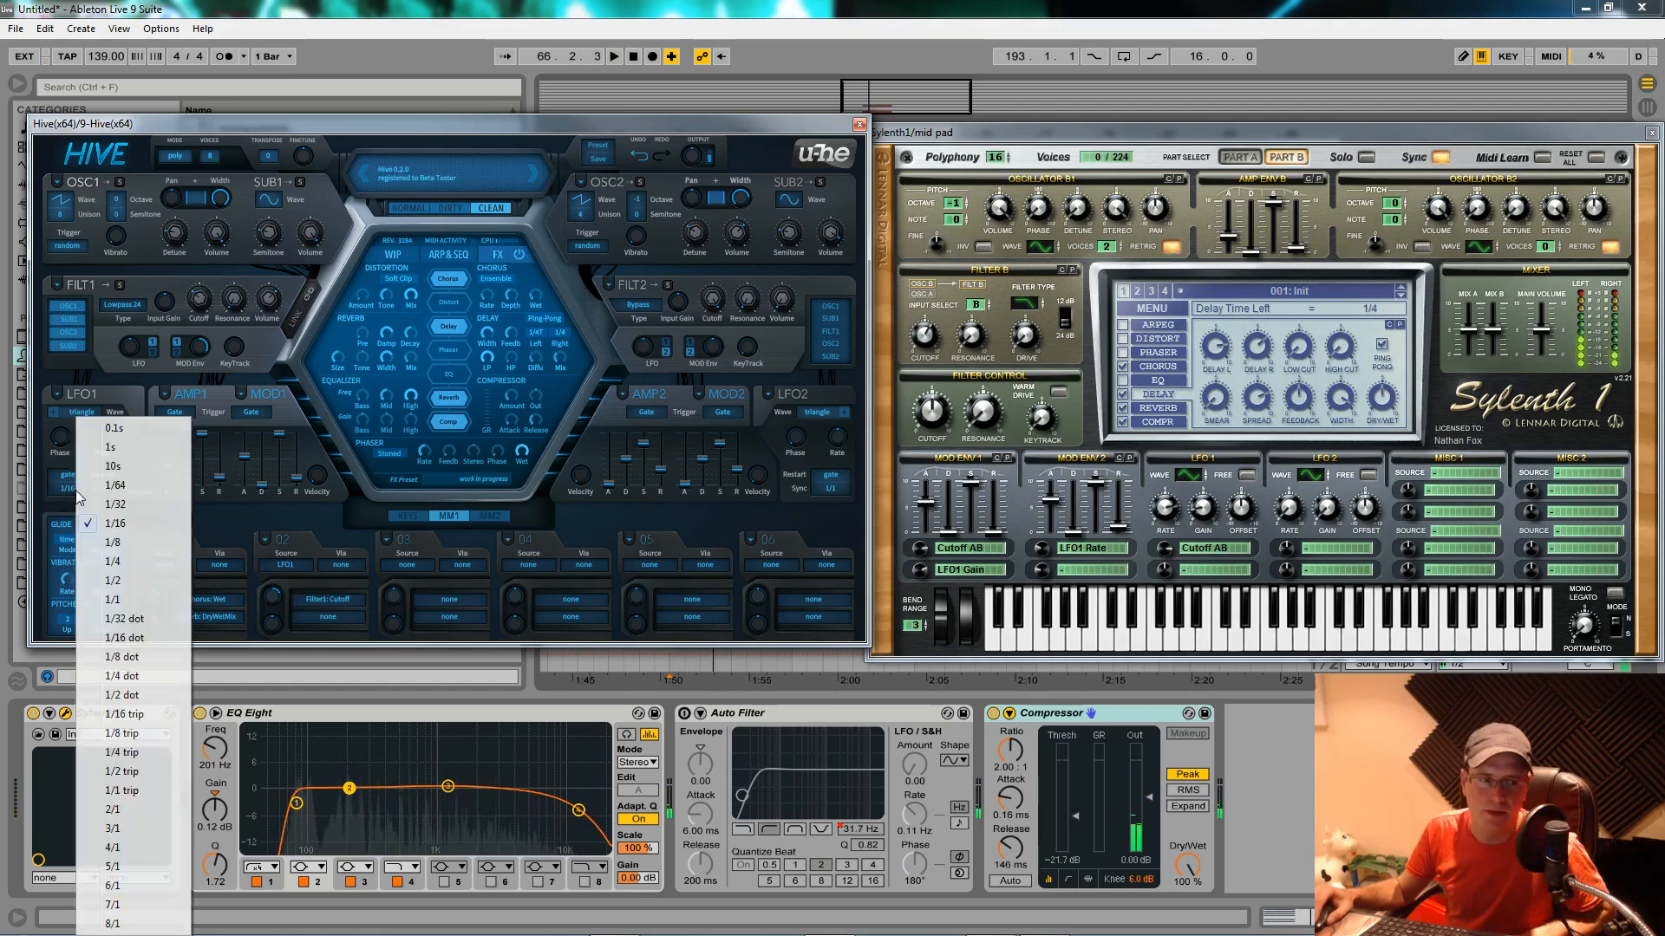
pyautogui.moveTo(233, 528)
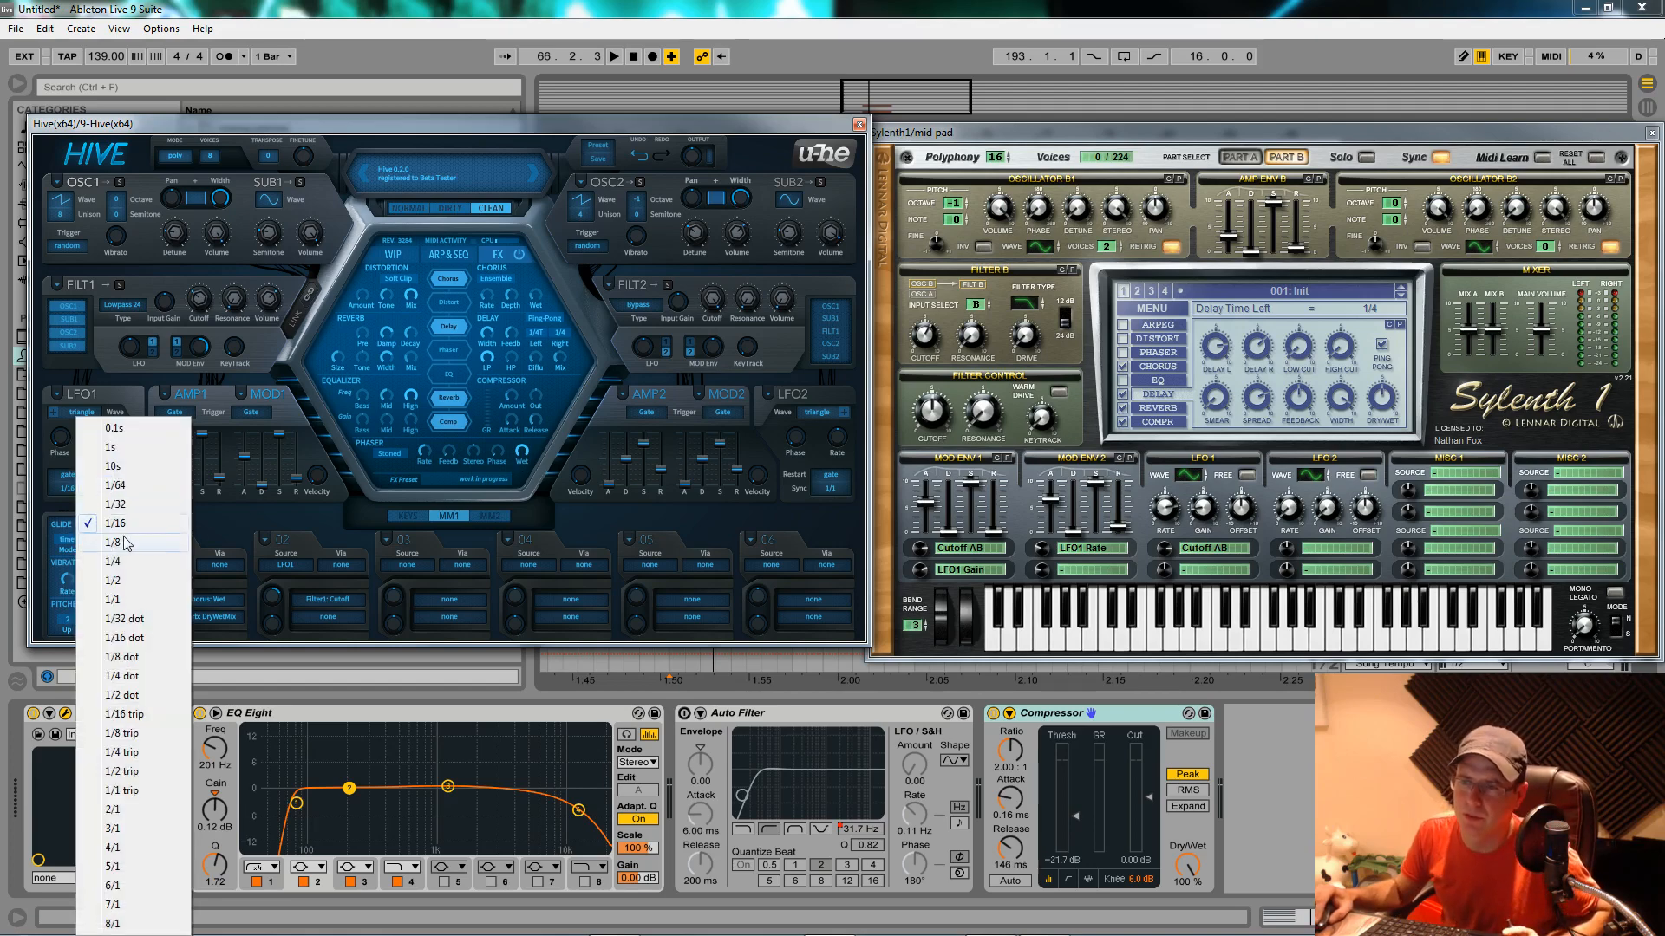
pyautogui.click(113, 502)
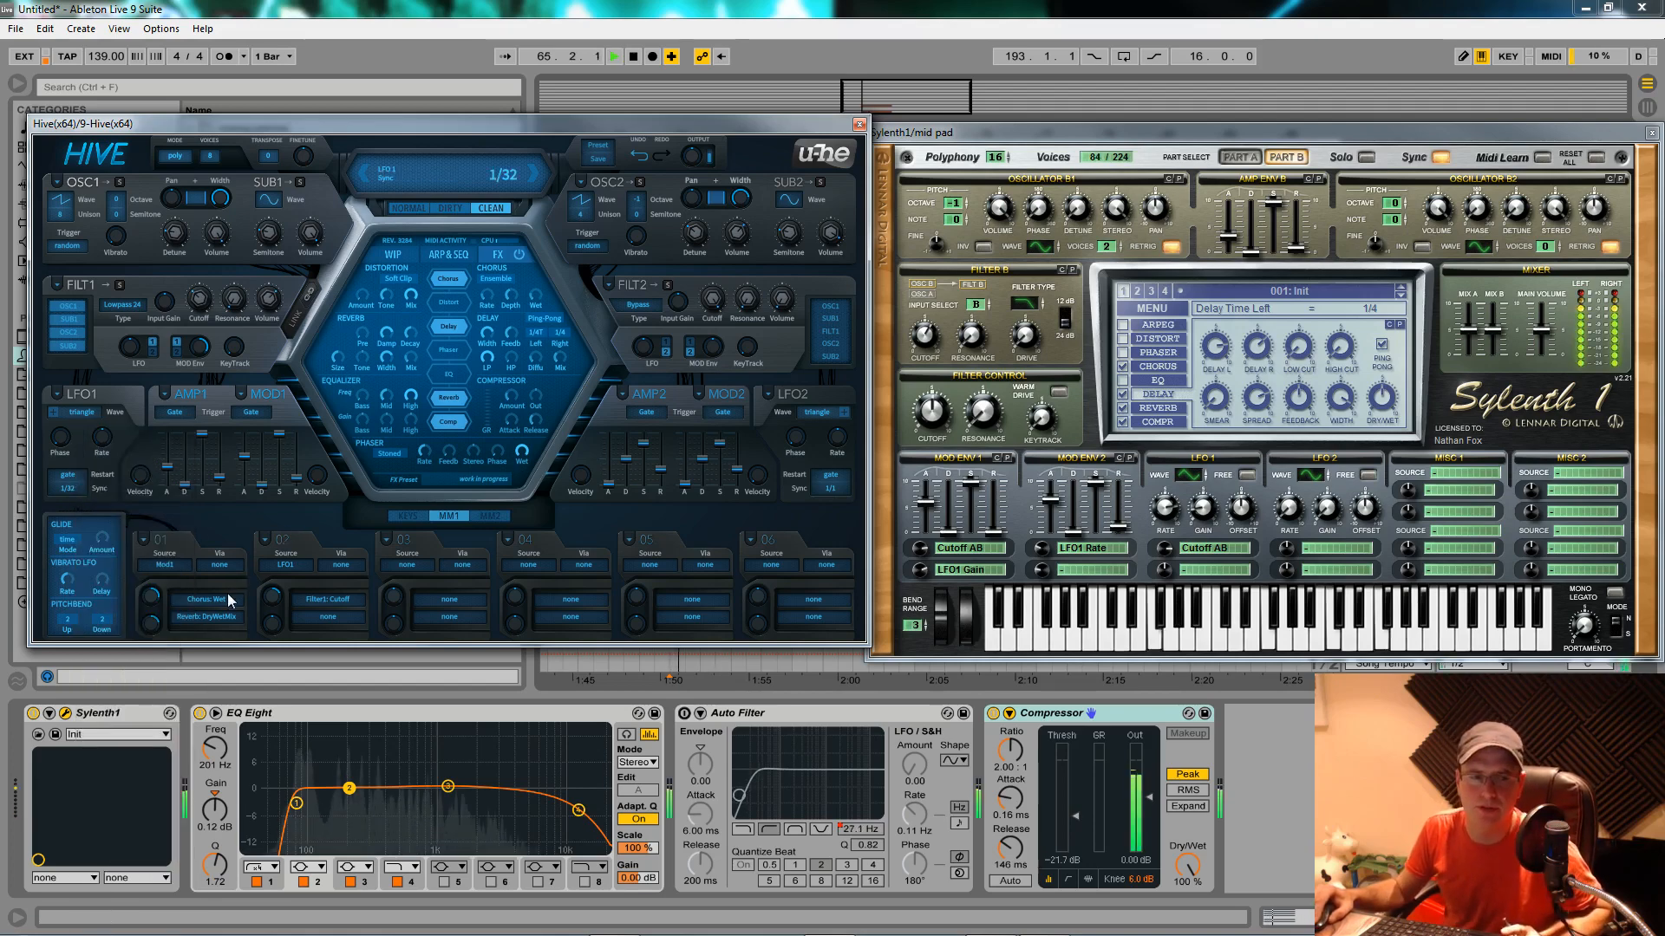
pyautogui.click(614, 57)
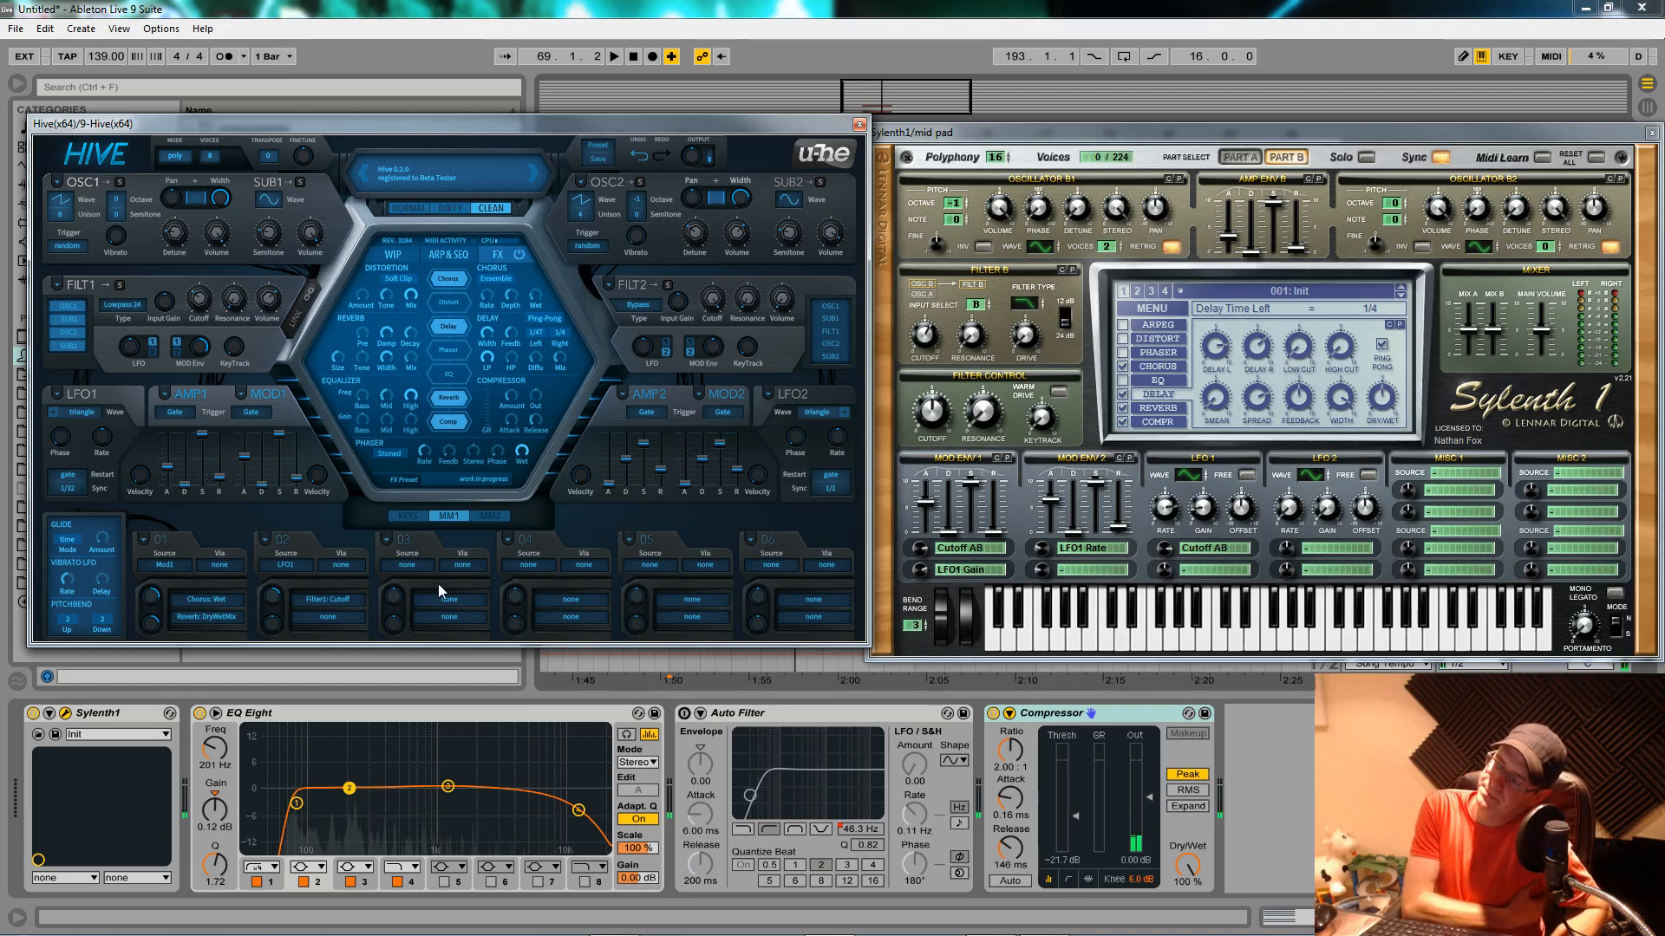
pyautogui.moveTo(1197, 604)
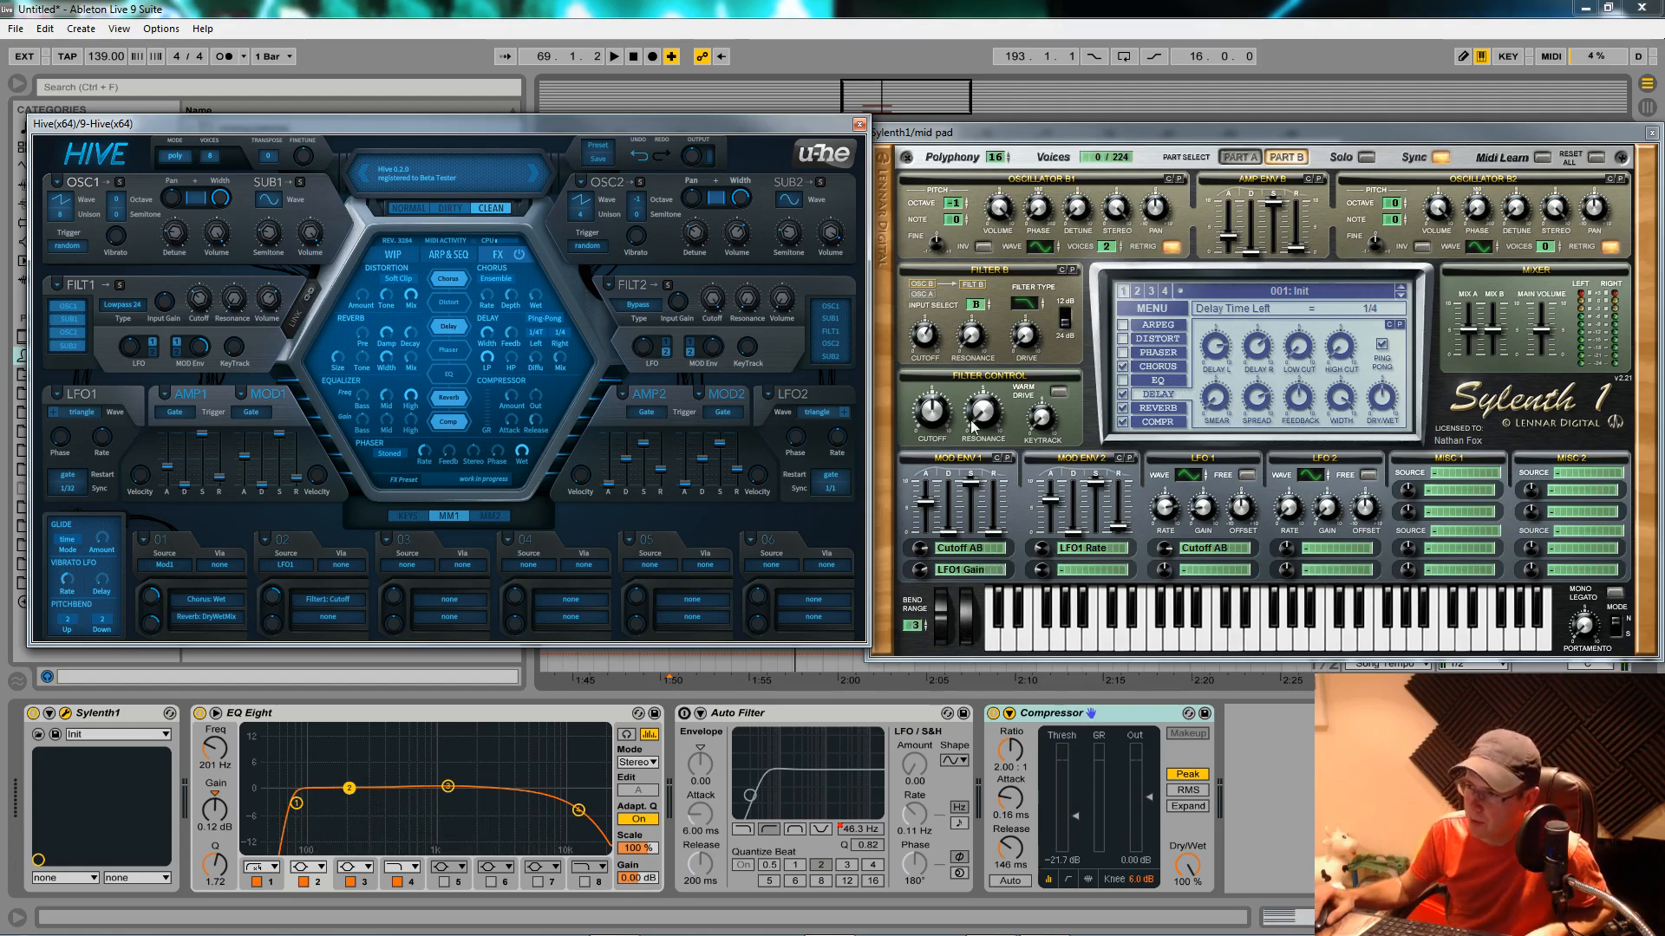
pyautogui.moveTo(974, 573)
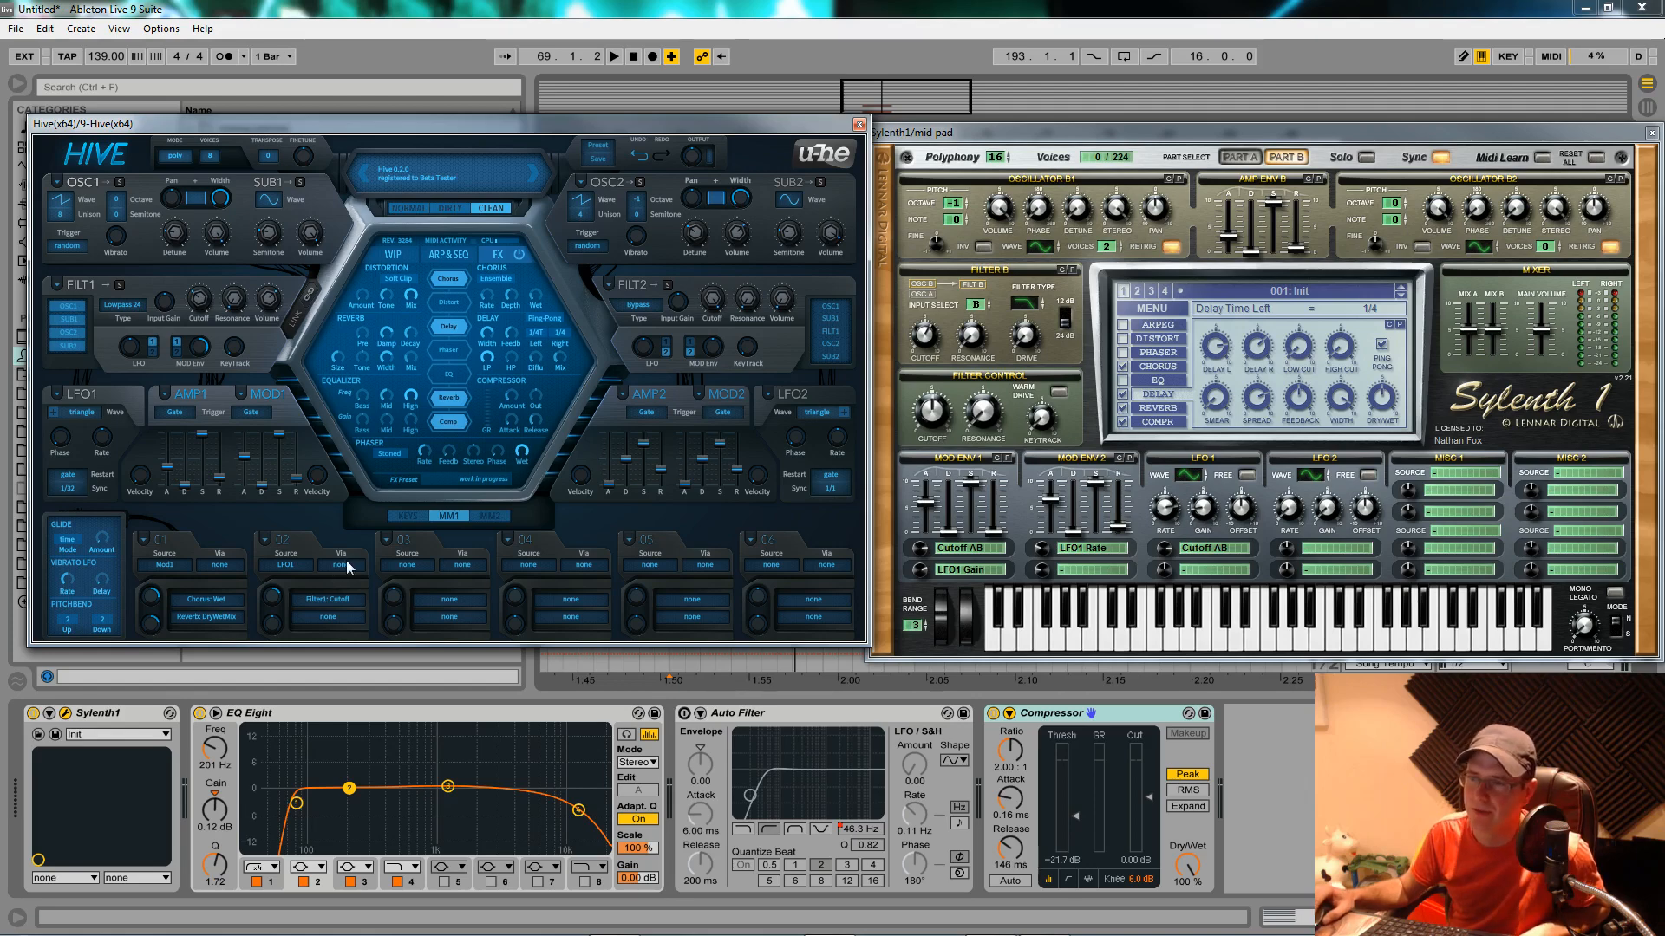
pyautogui.moveTo(302, 573)
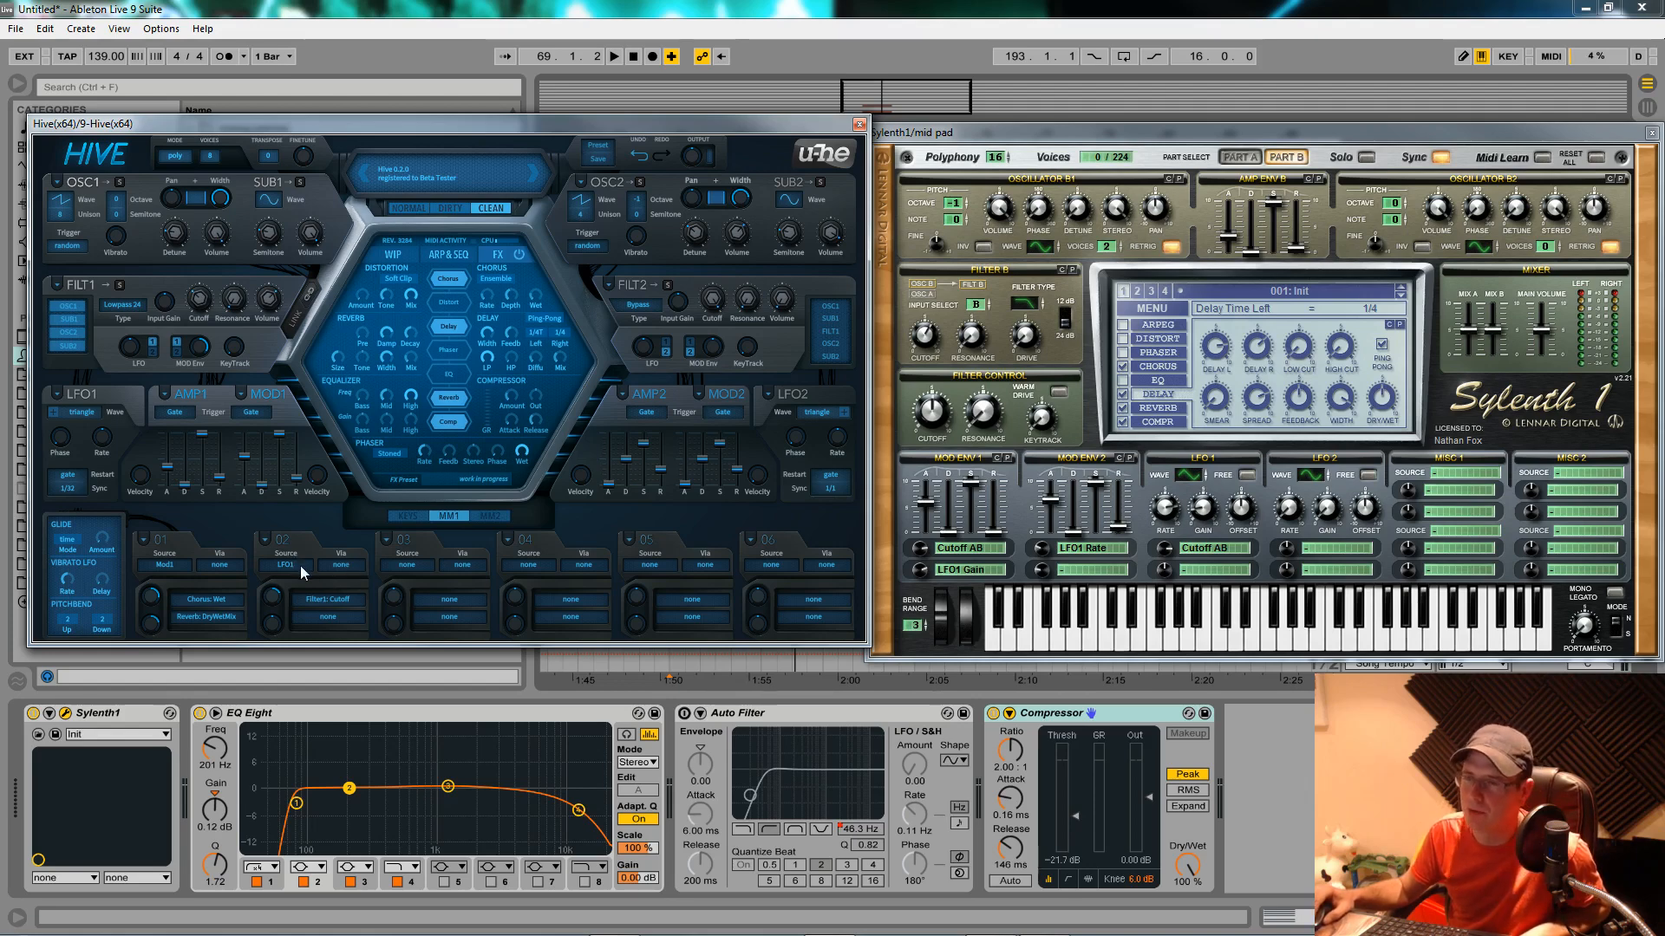
pyautogui.moveTo(327, 568)
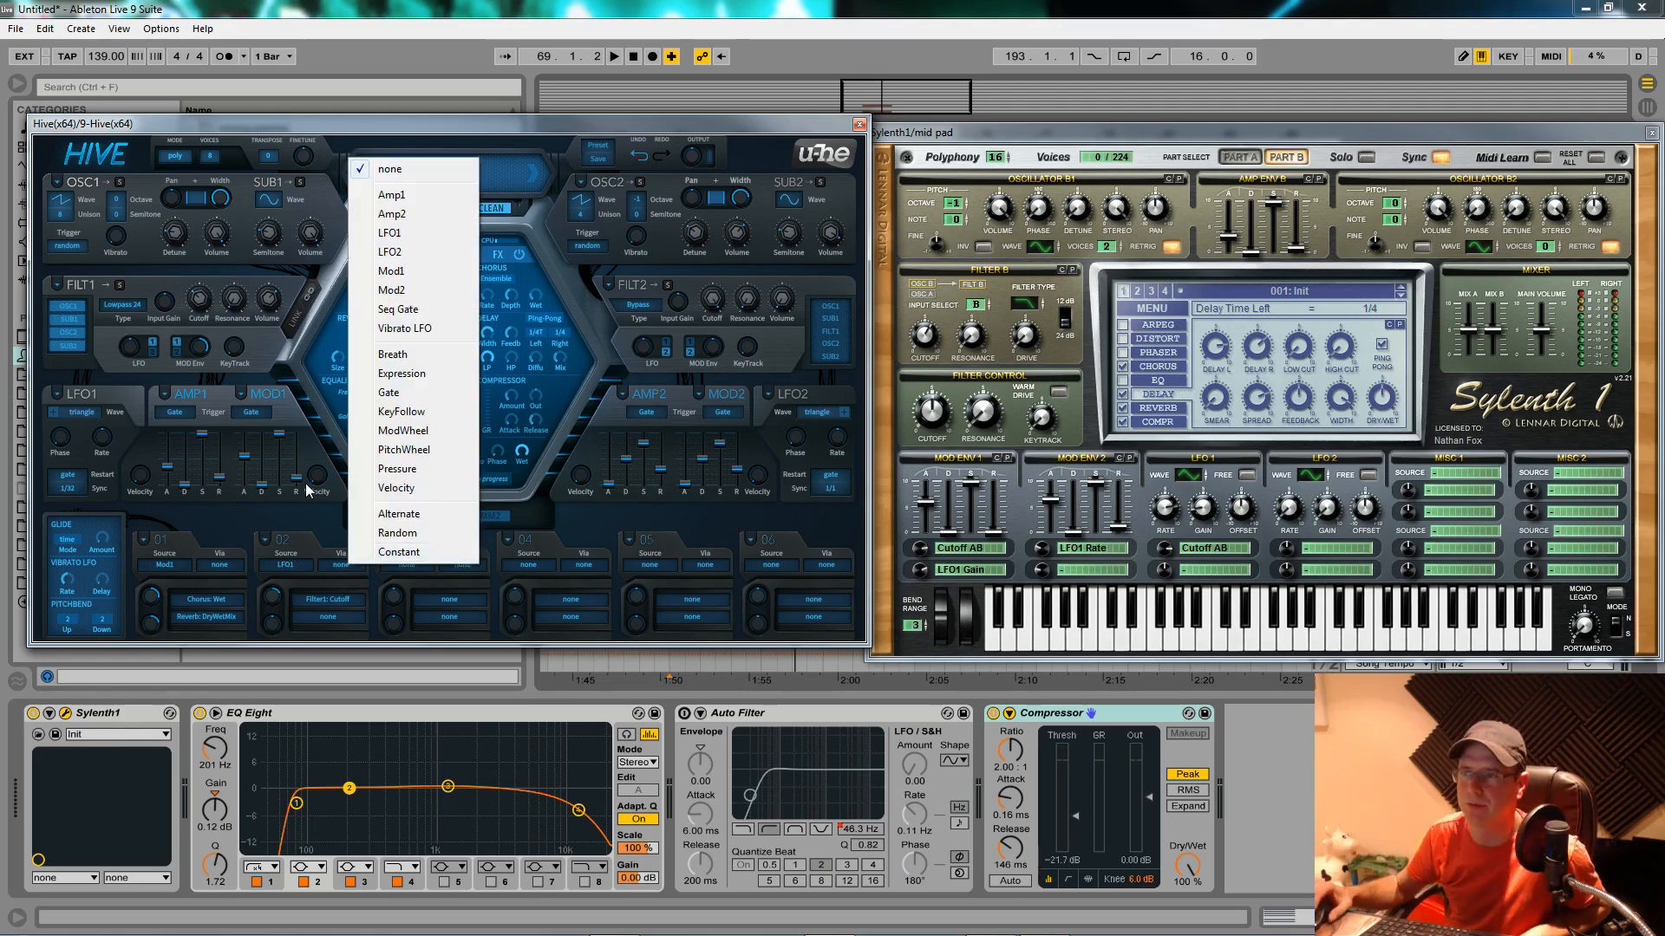
pyautogui.moveTo(420, 213)
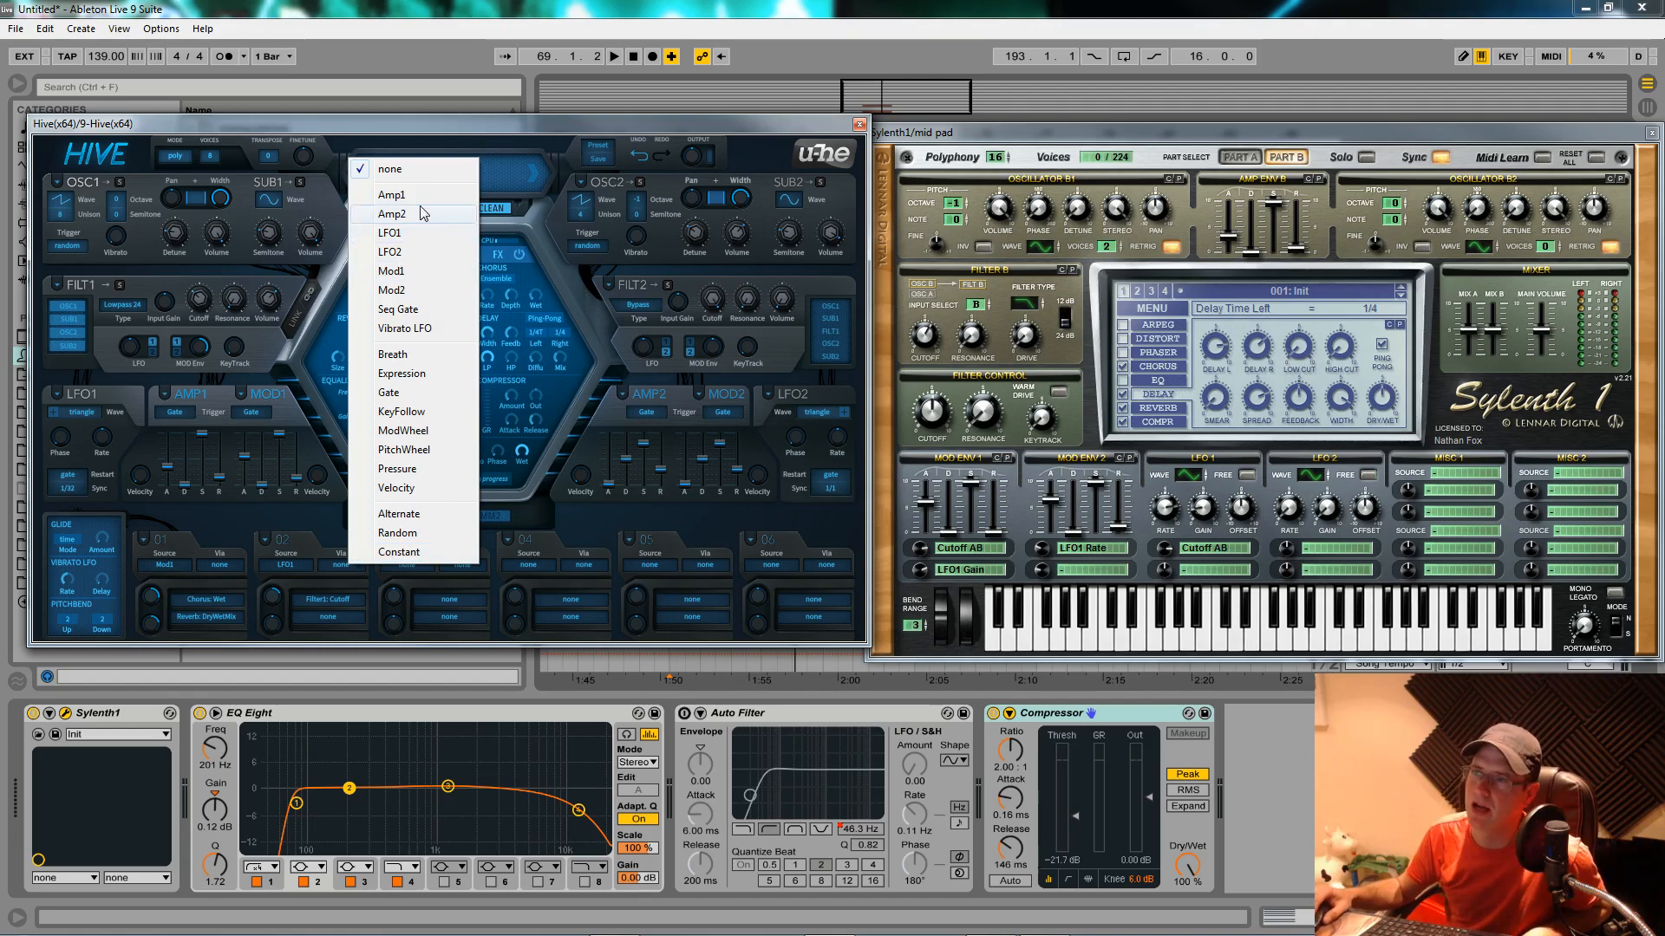
# Set mod slot 2's Via to Amp1 for the LFO1-to-cutoff routing.
pyautogui.click(392, 194)
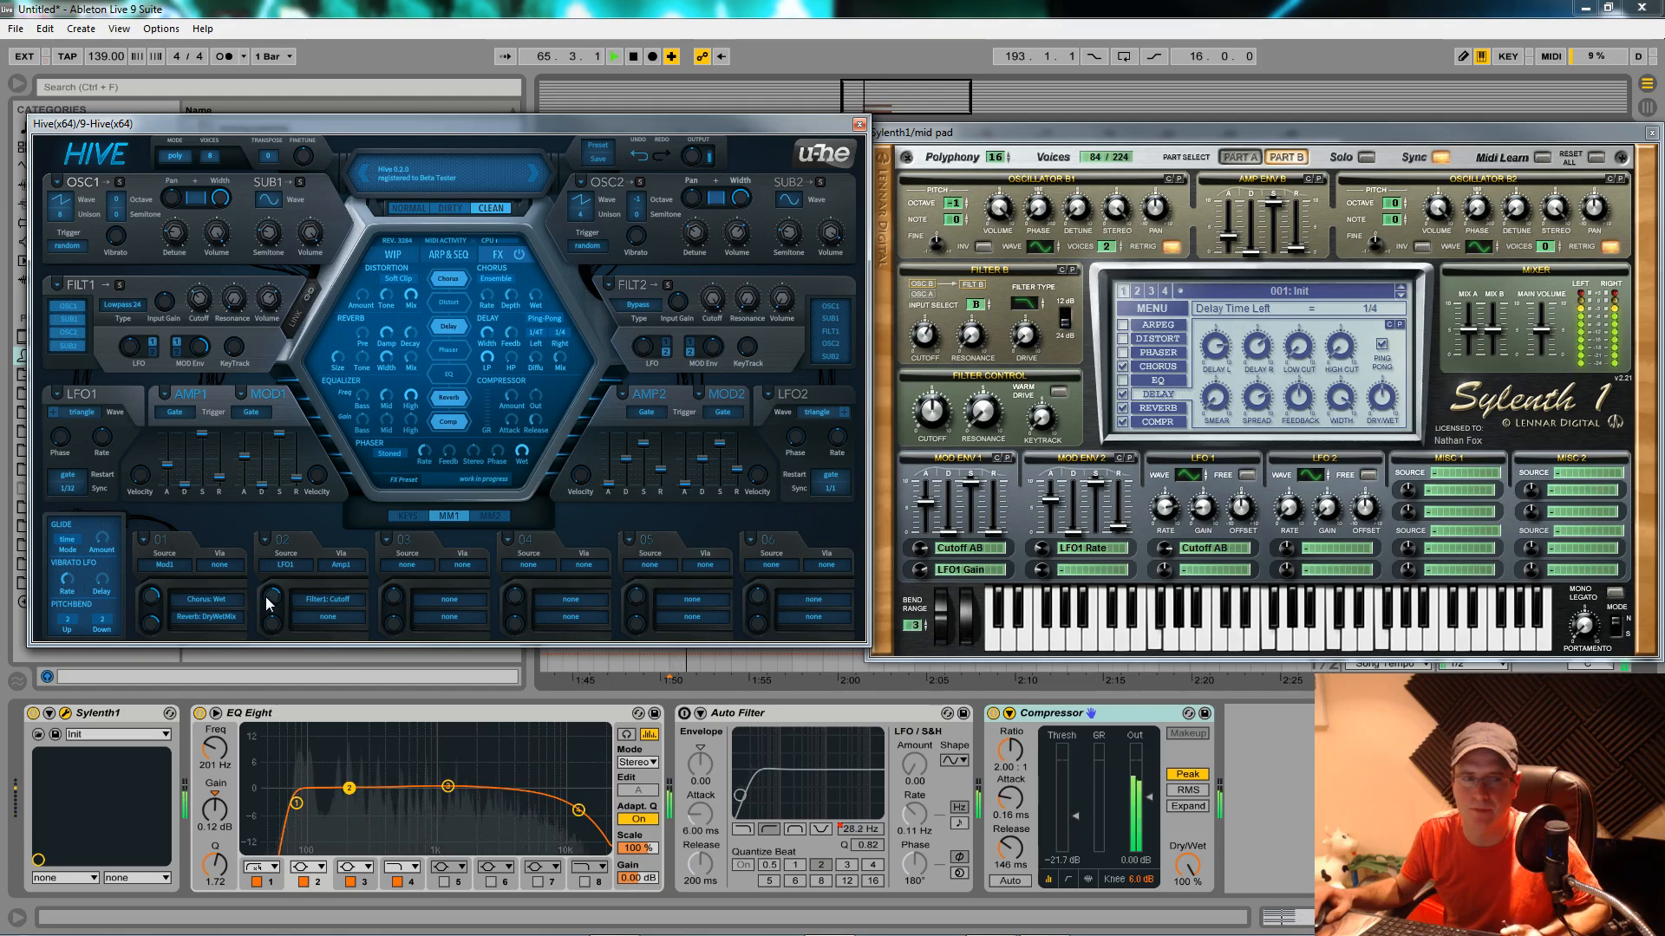
pyautogui.click(613, 57)
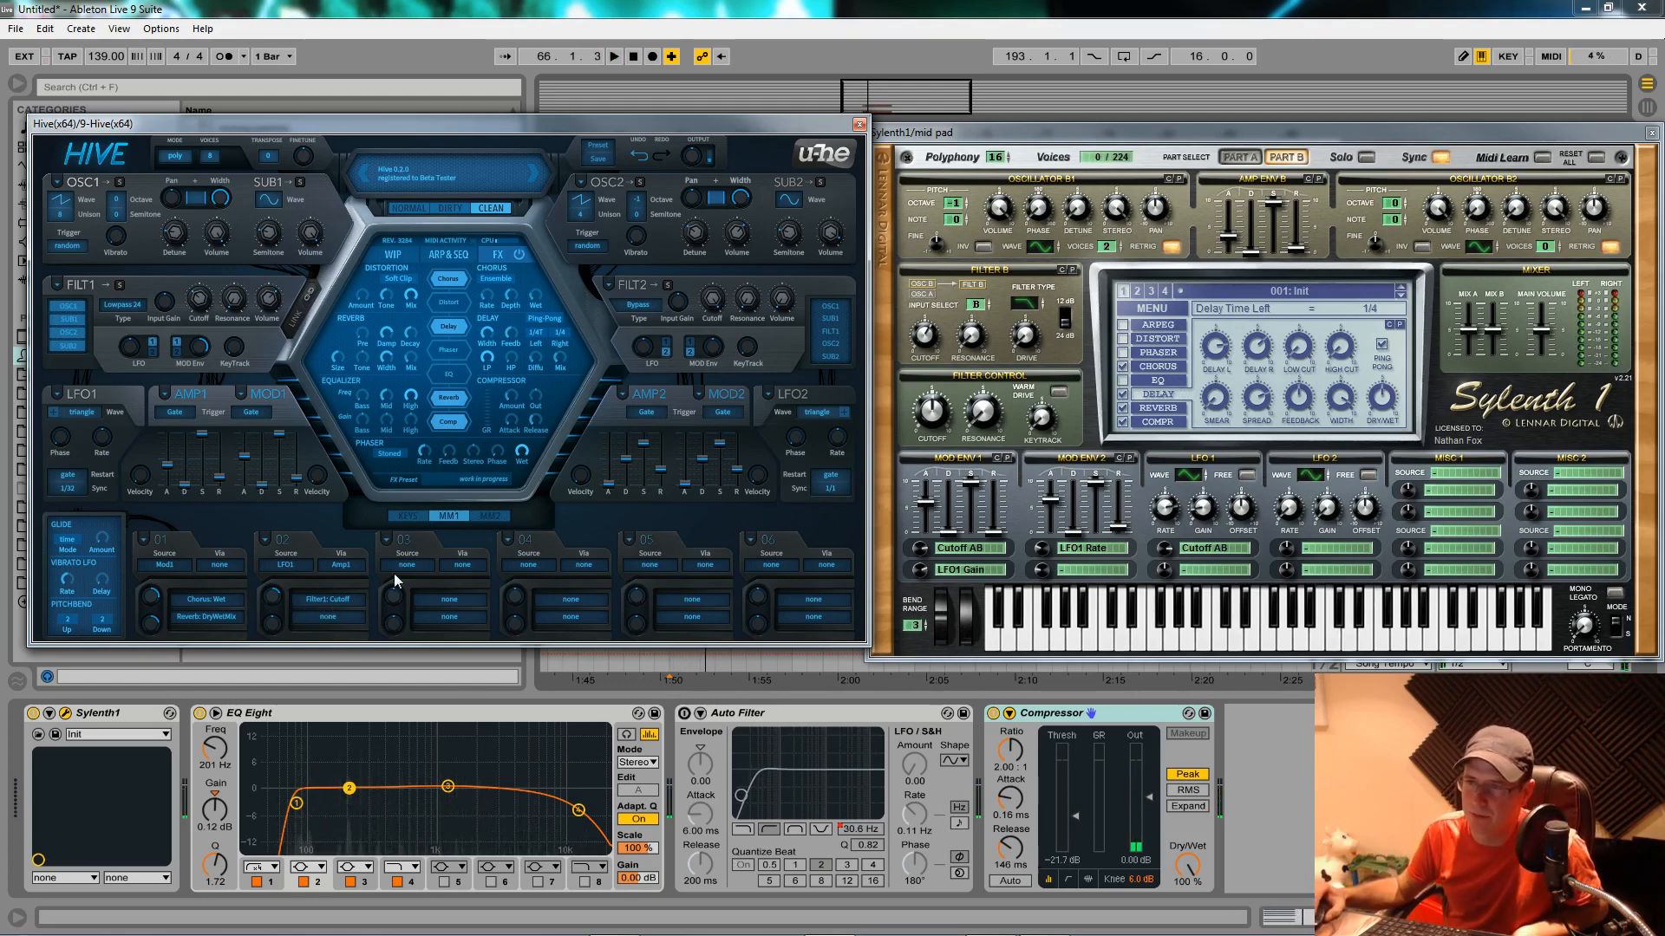
# Route Mod1 to LFO1 rate in slot 3 and raise the Mod1 attack to 63.
pyautogui.click(407, 543)
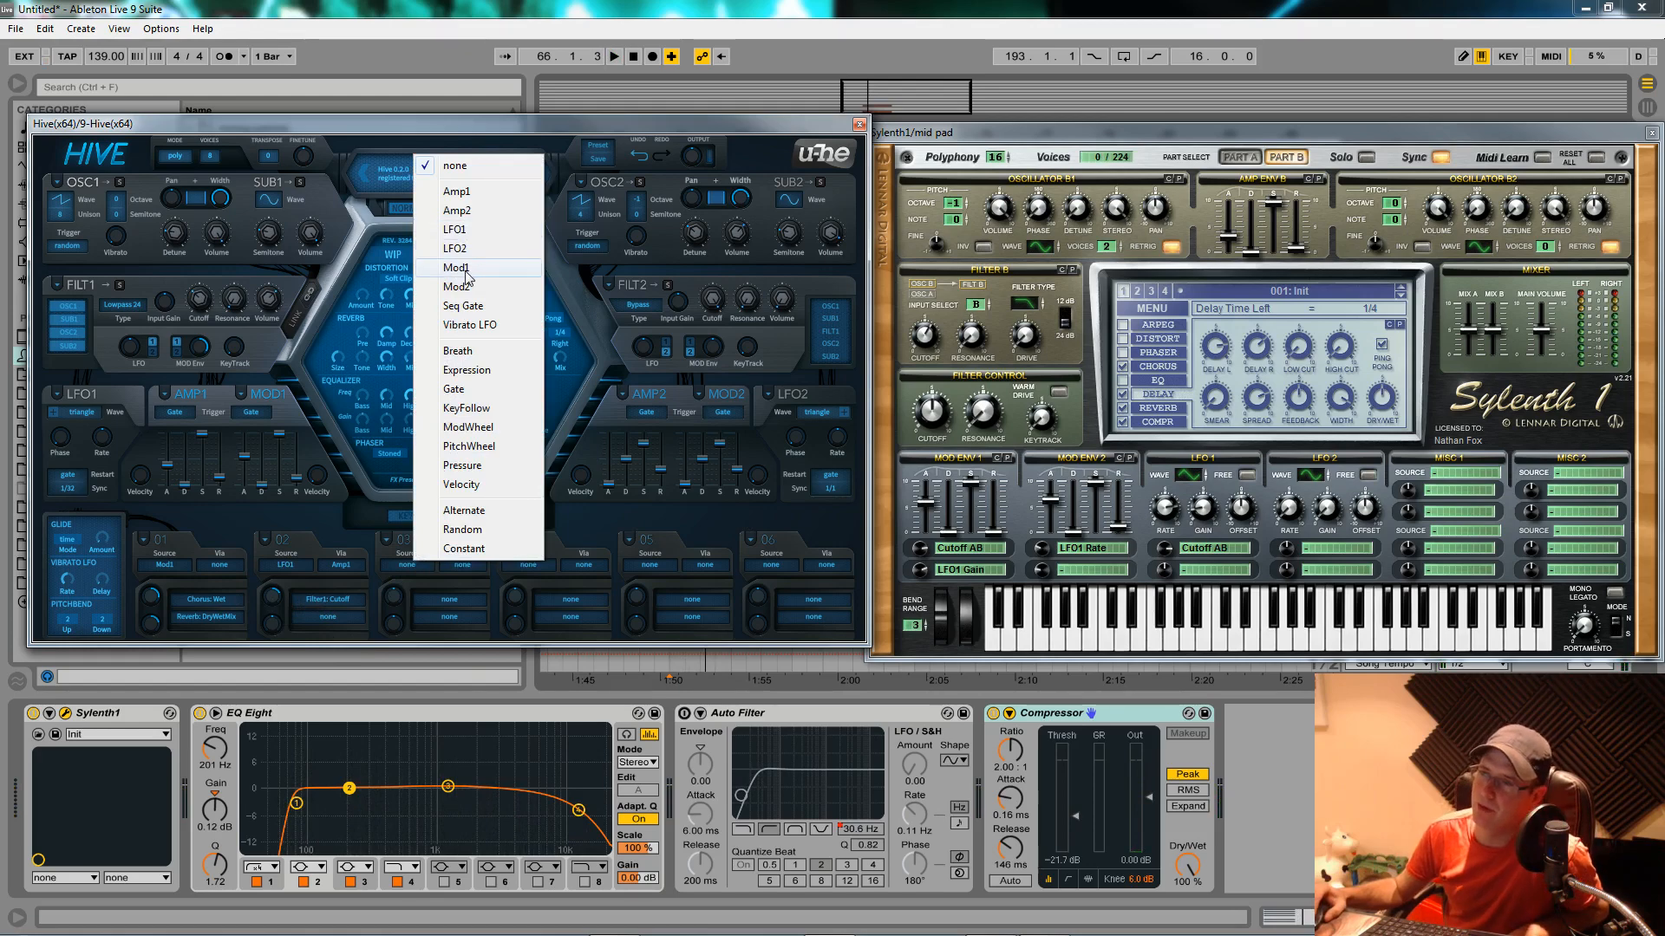
pyautogui.click(457, 266)
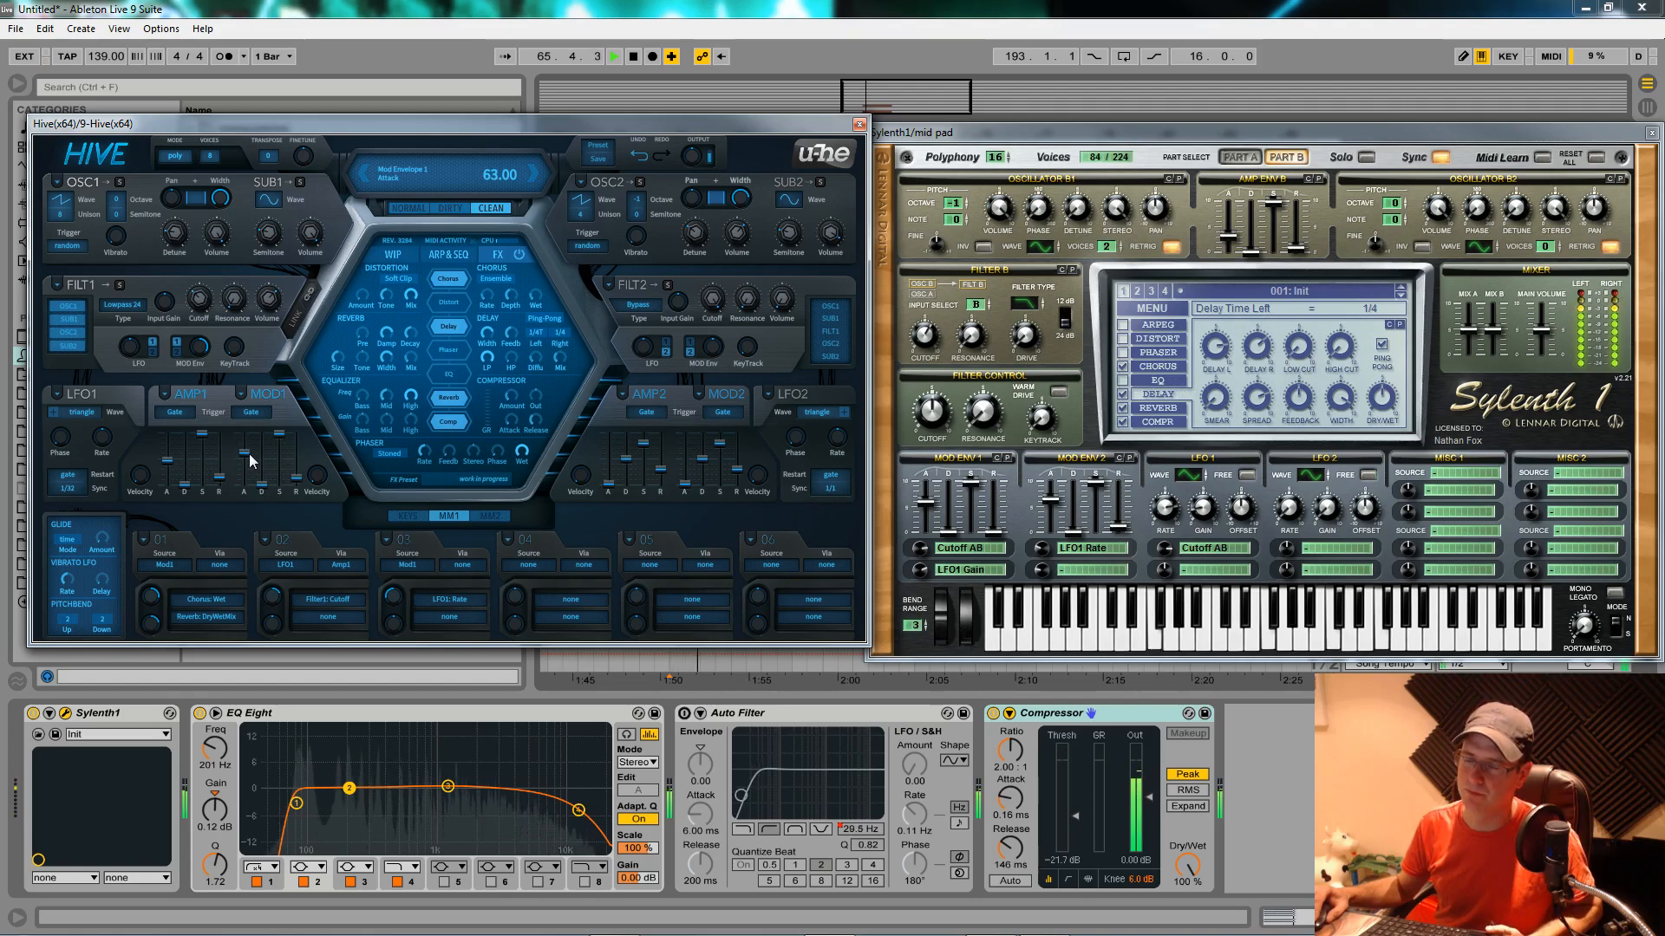
pyautogui.click(613, 56)
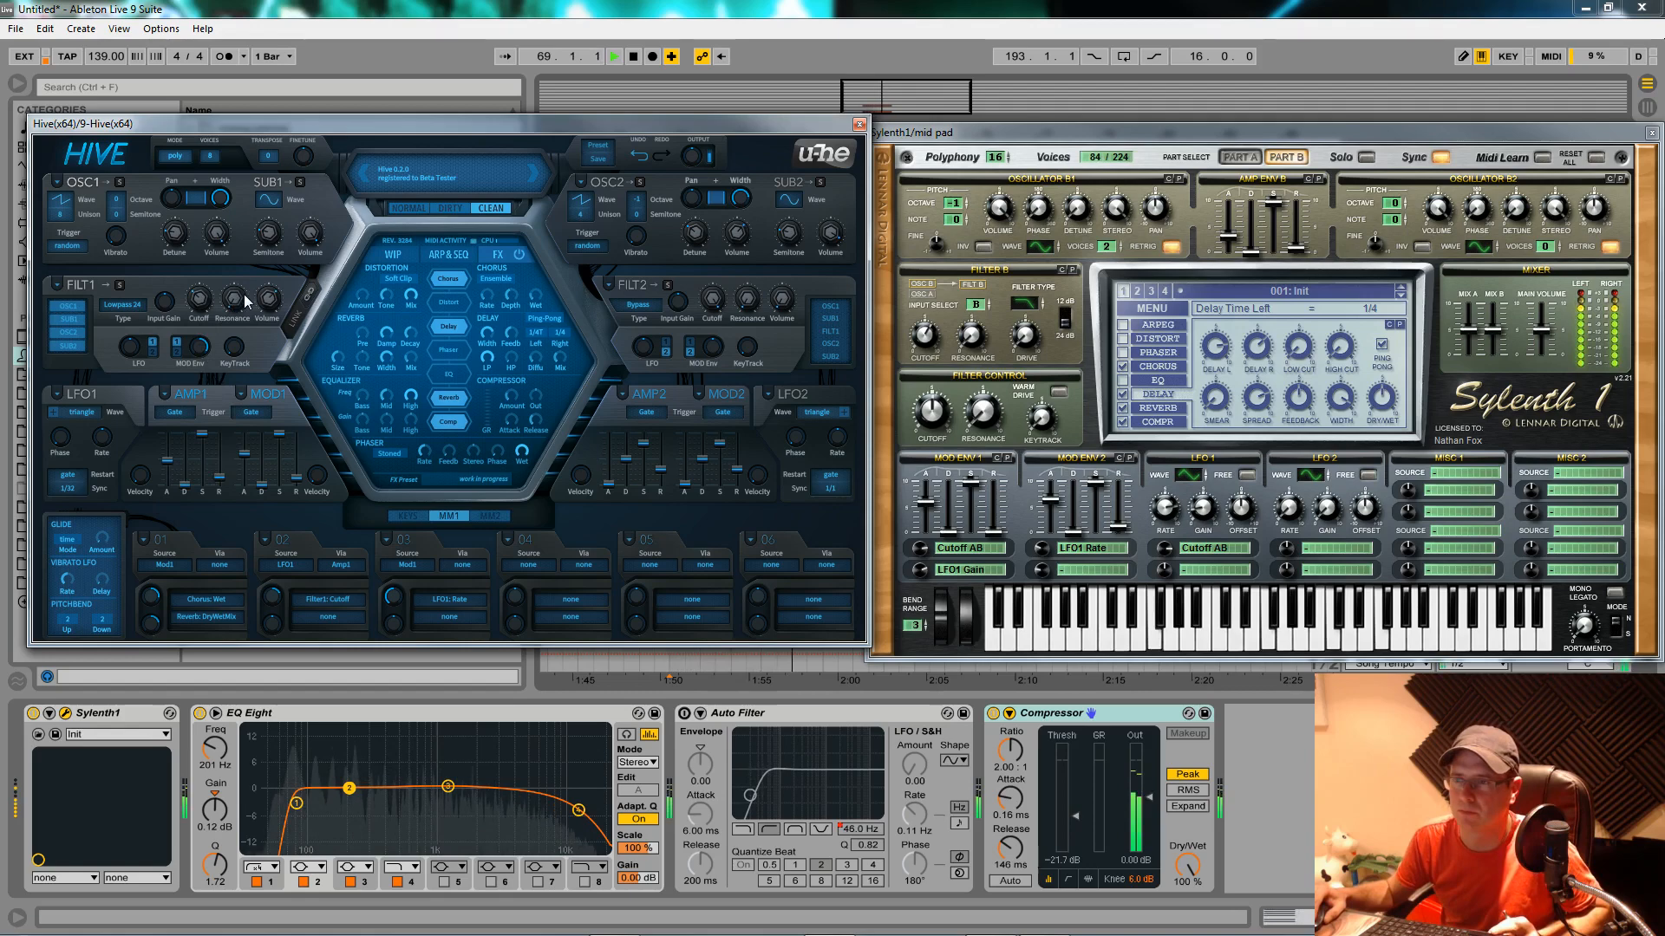
# Display Sylenth1's Part A and drag its window down to uncover the track list.
pyautogui.moveTo(246, 301); pyautogui.dragTo(246, 292)
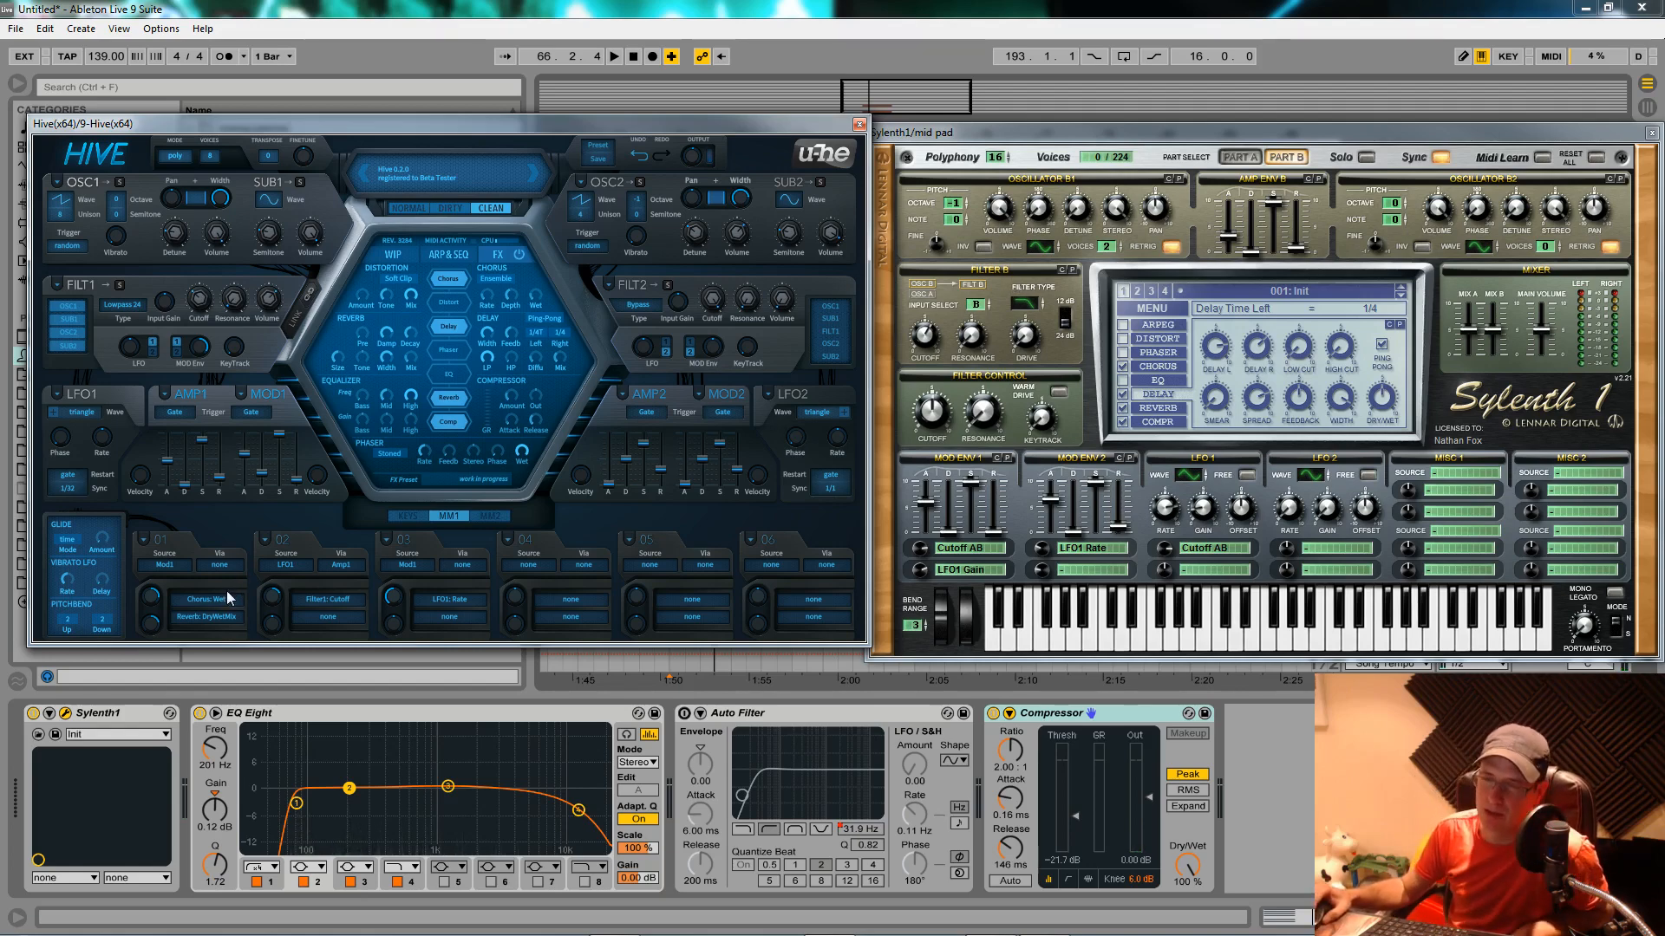
pyautogui.moveTo(460, 350)
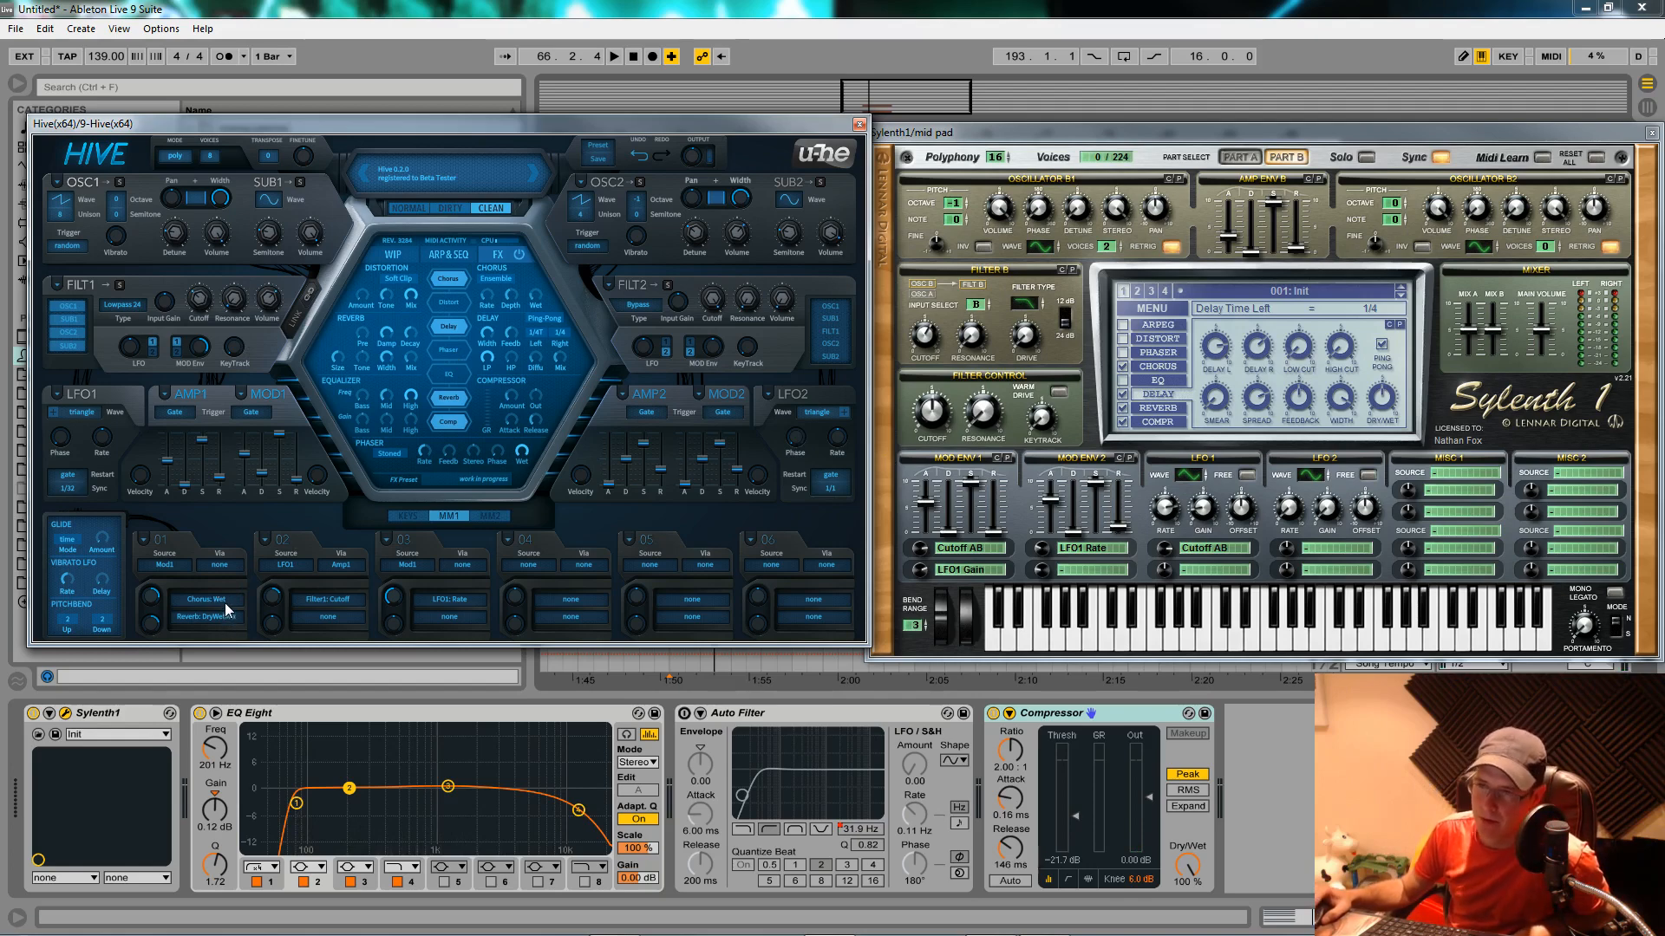
pyautogui.moveTo(239, 624)
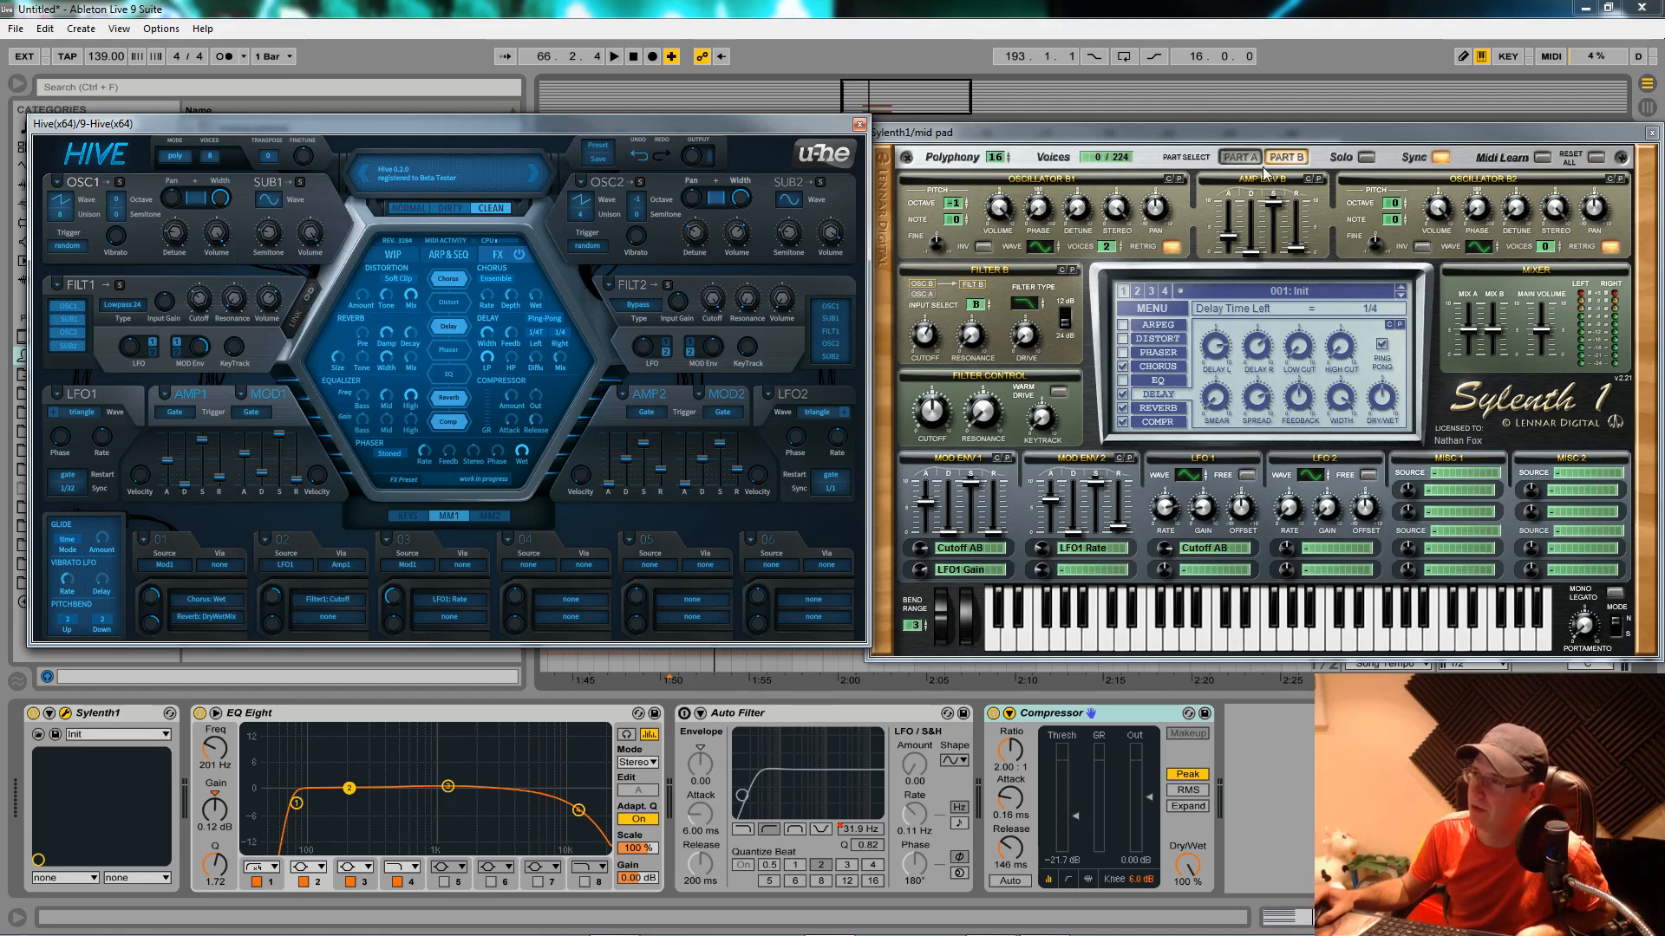
pyautogui.click(1235, 157)
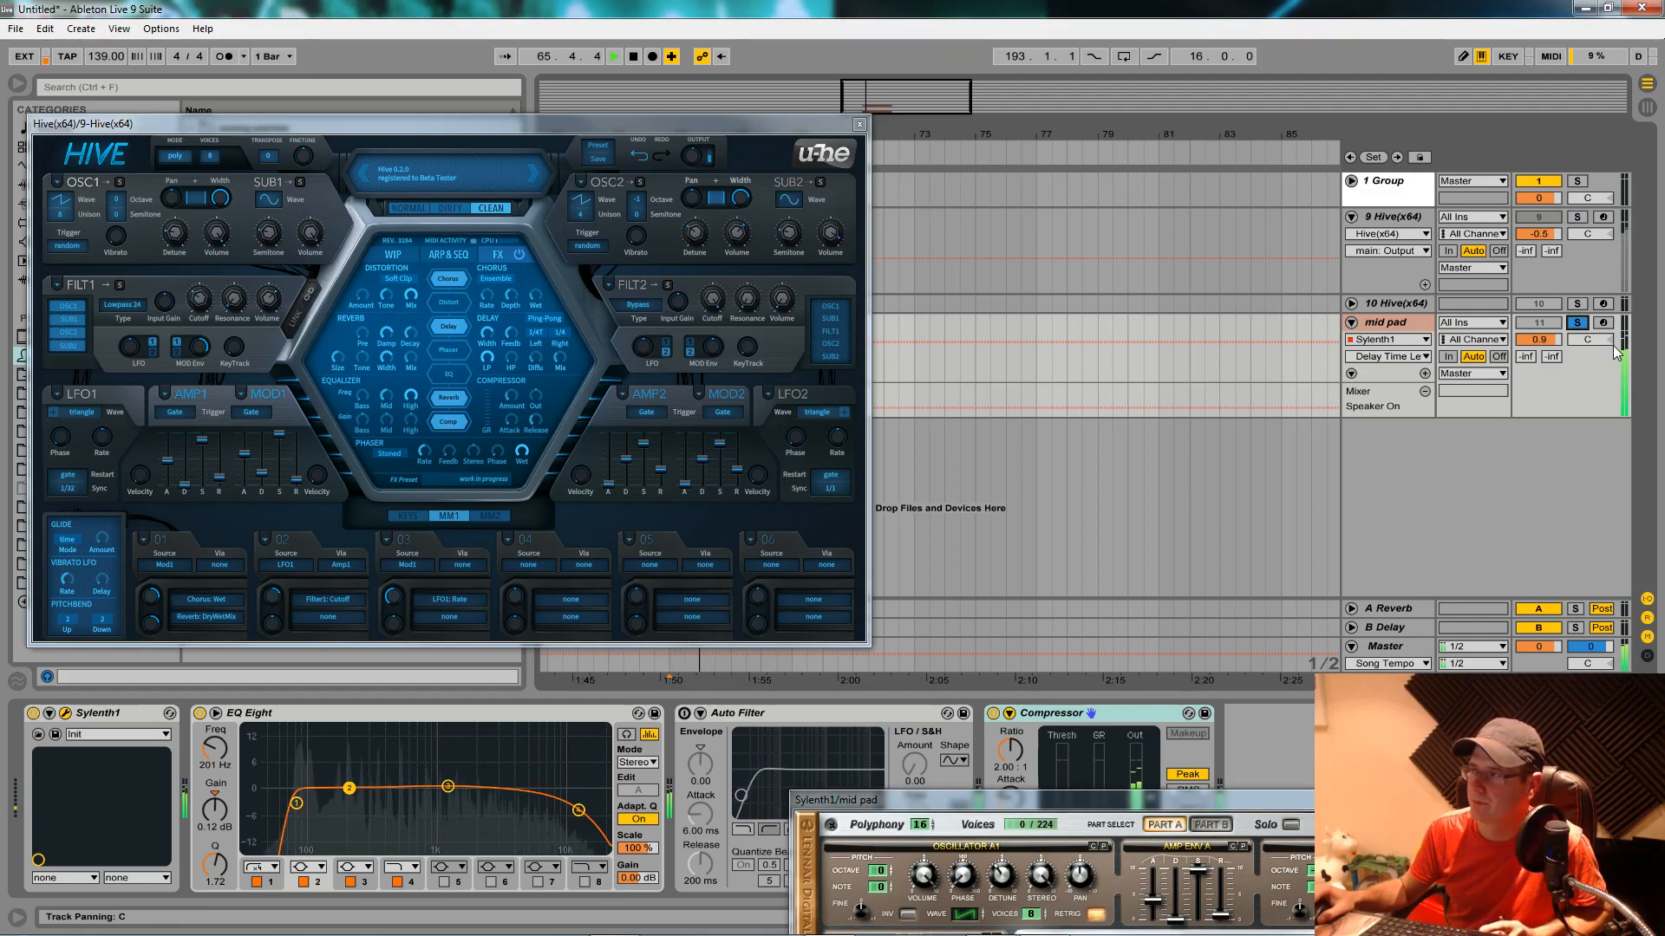
# Pick a new octave for Hive oscillator 1 and solo the 9 Hive track.
pyautogui.click(614, 56)
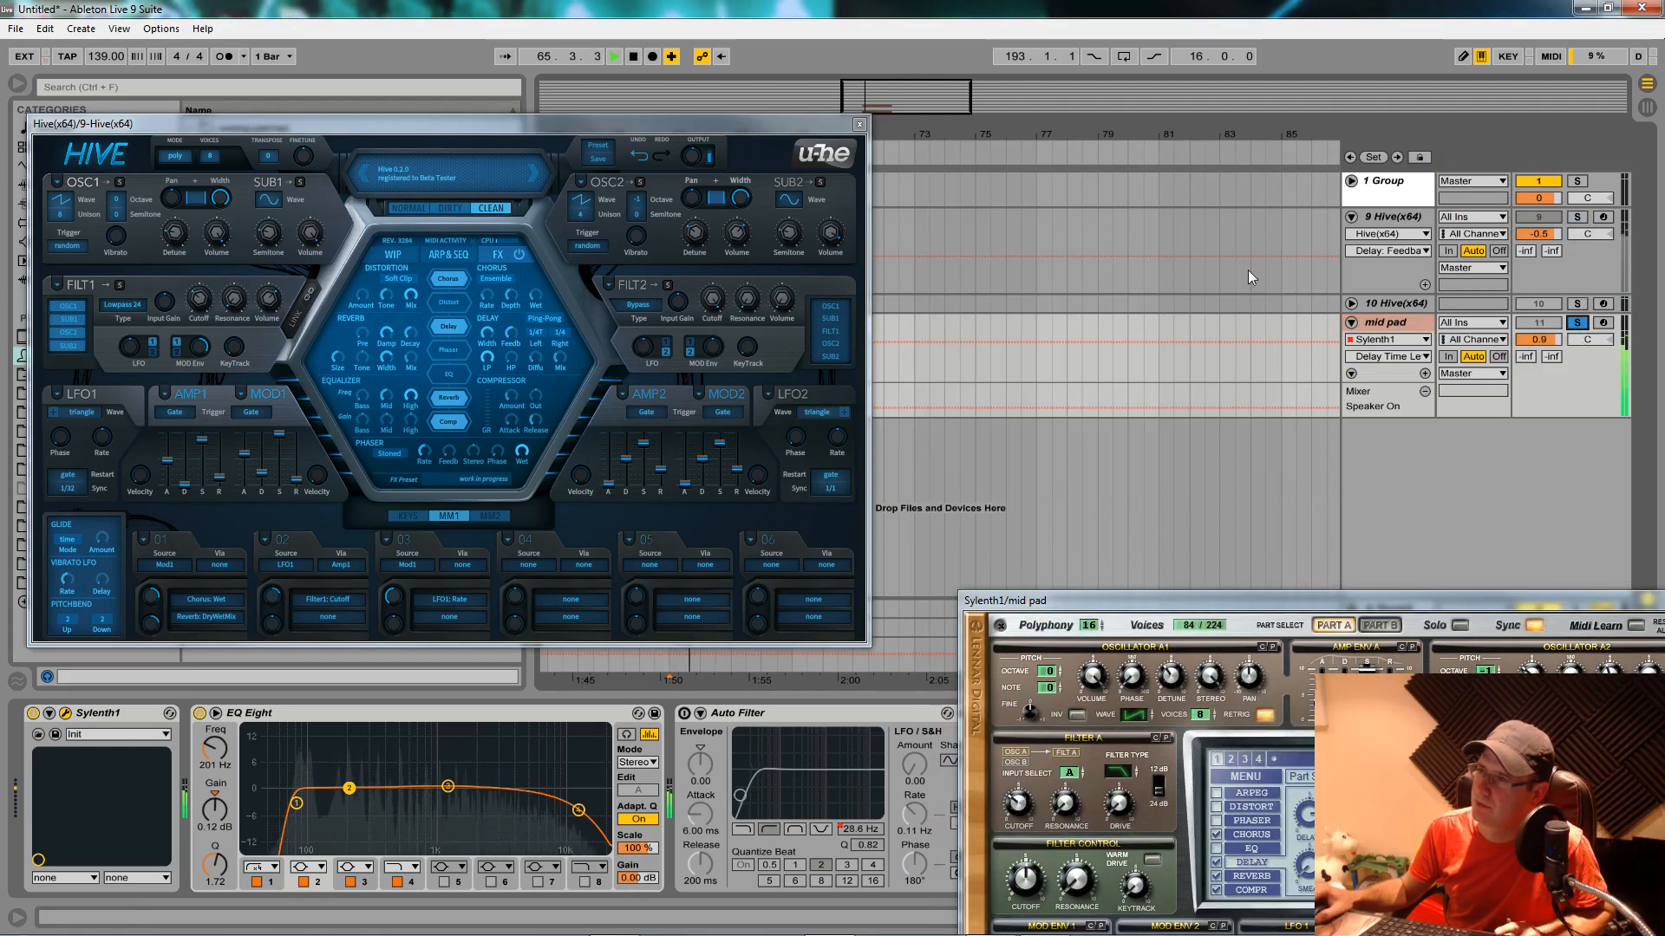
pyautogui.click(614, 56)
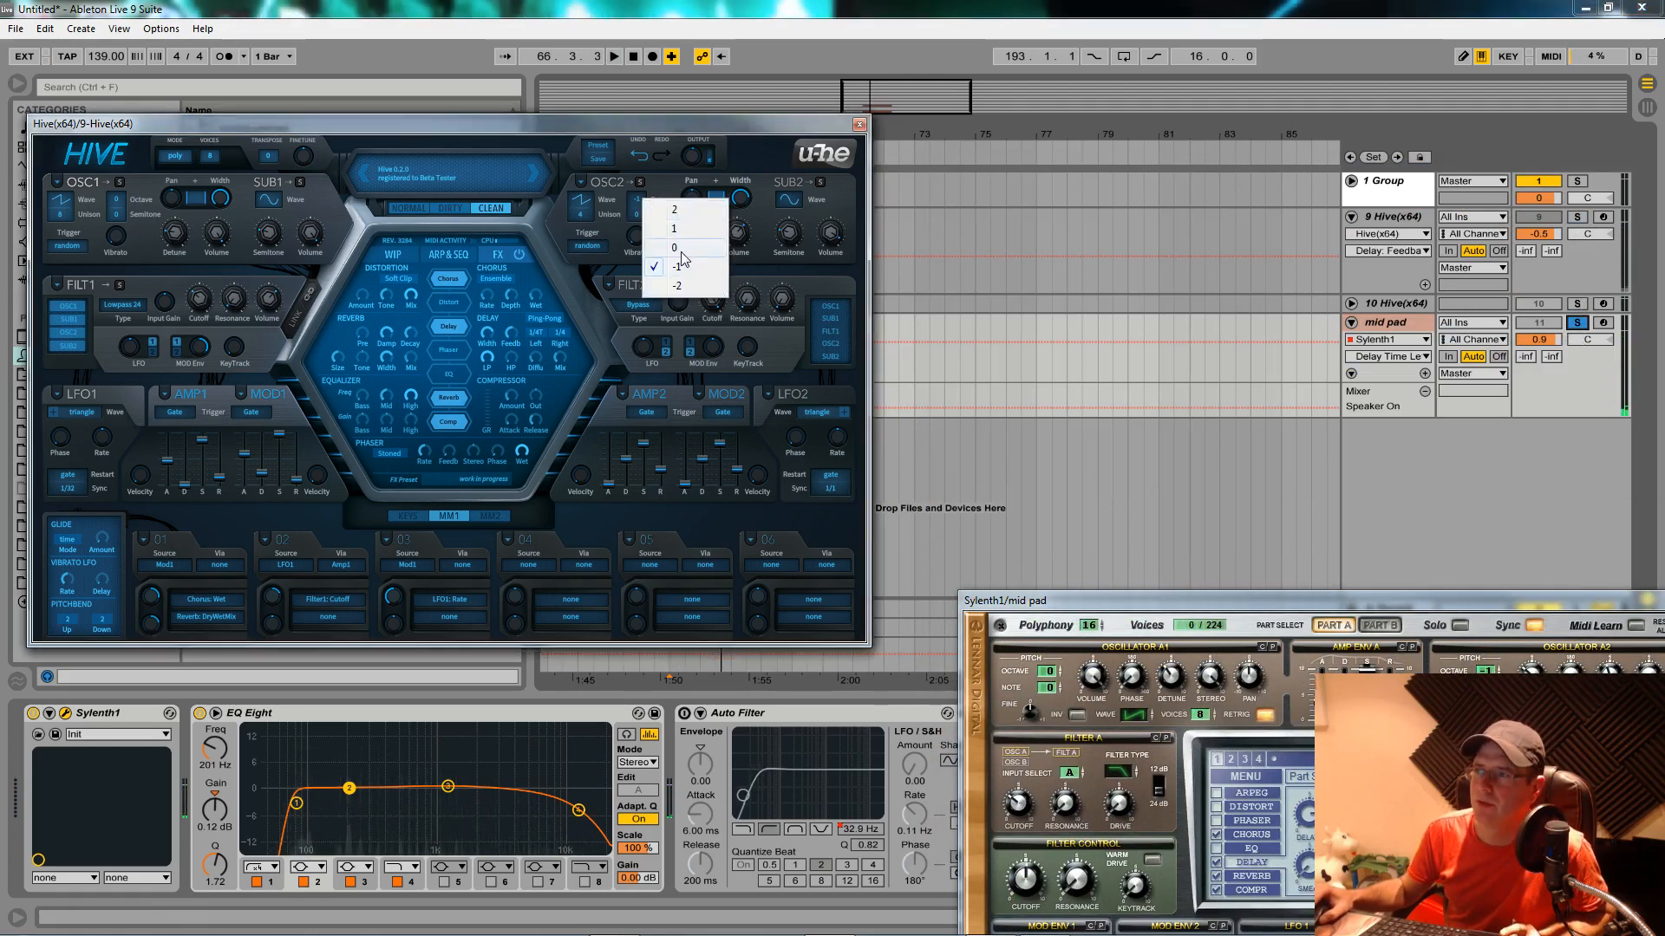
pyautogui.click(673, 227)
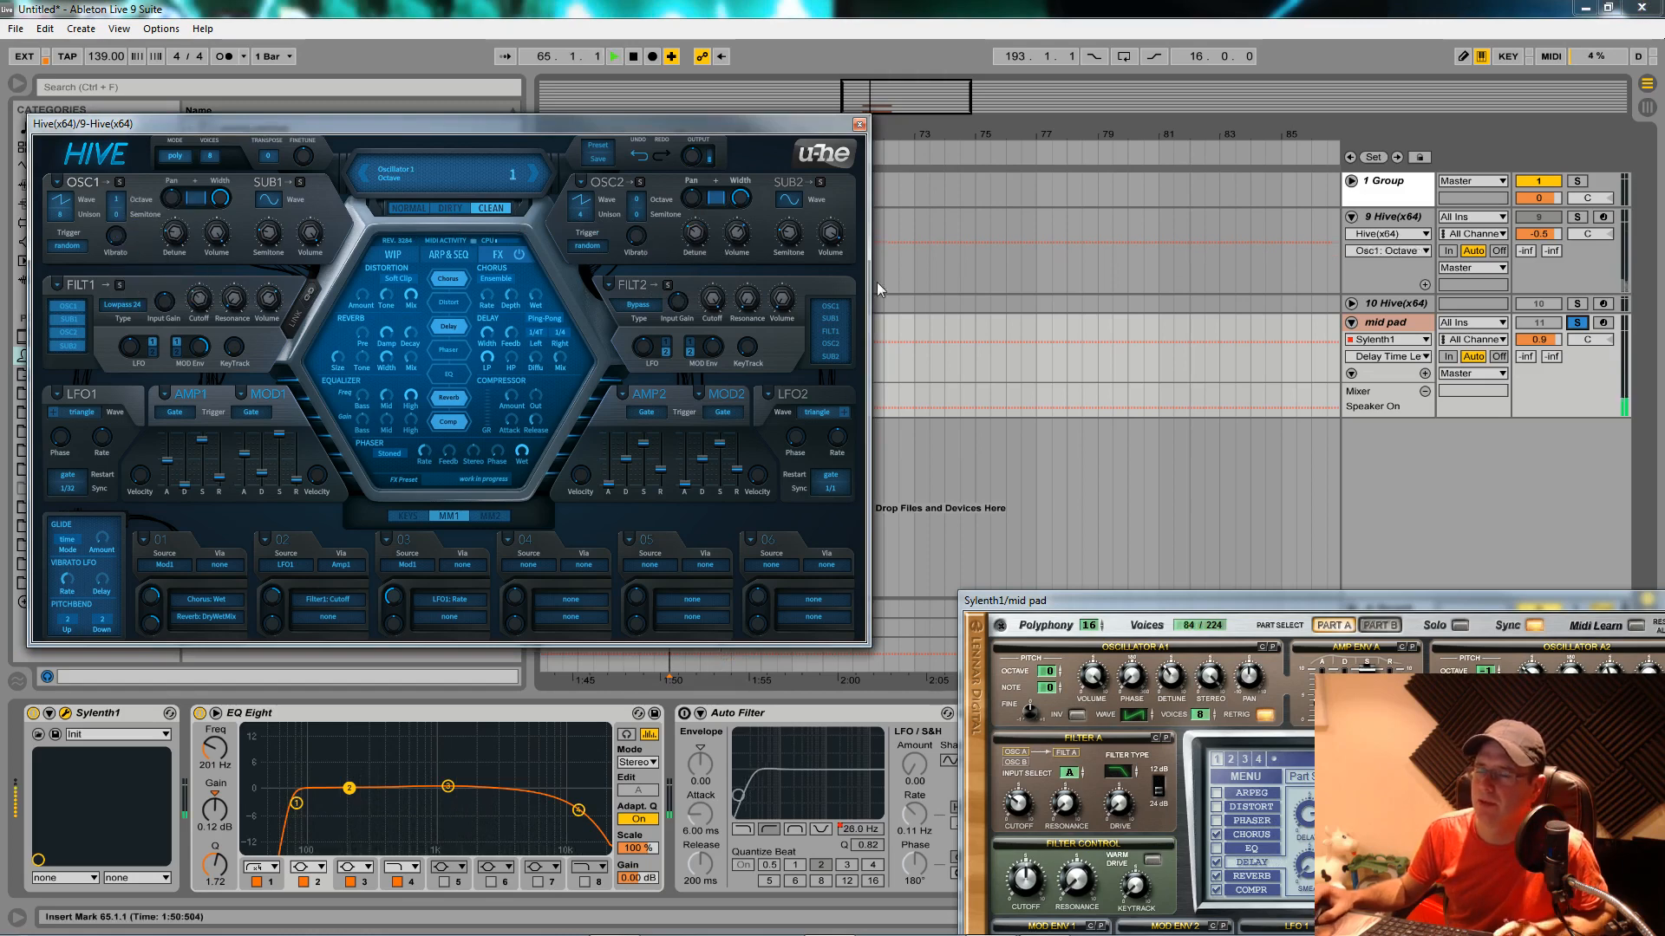
pyautogui.click(1577, 217)
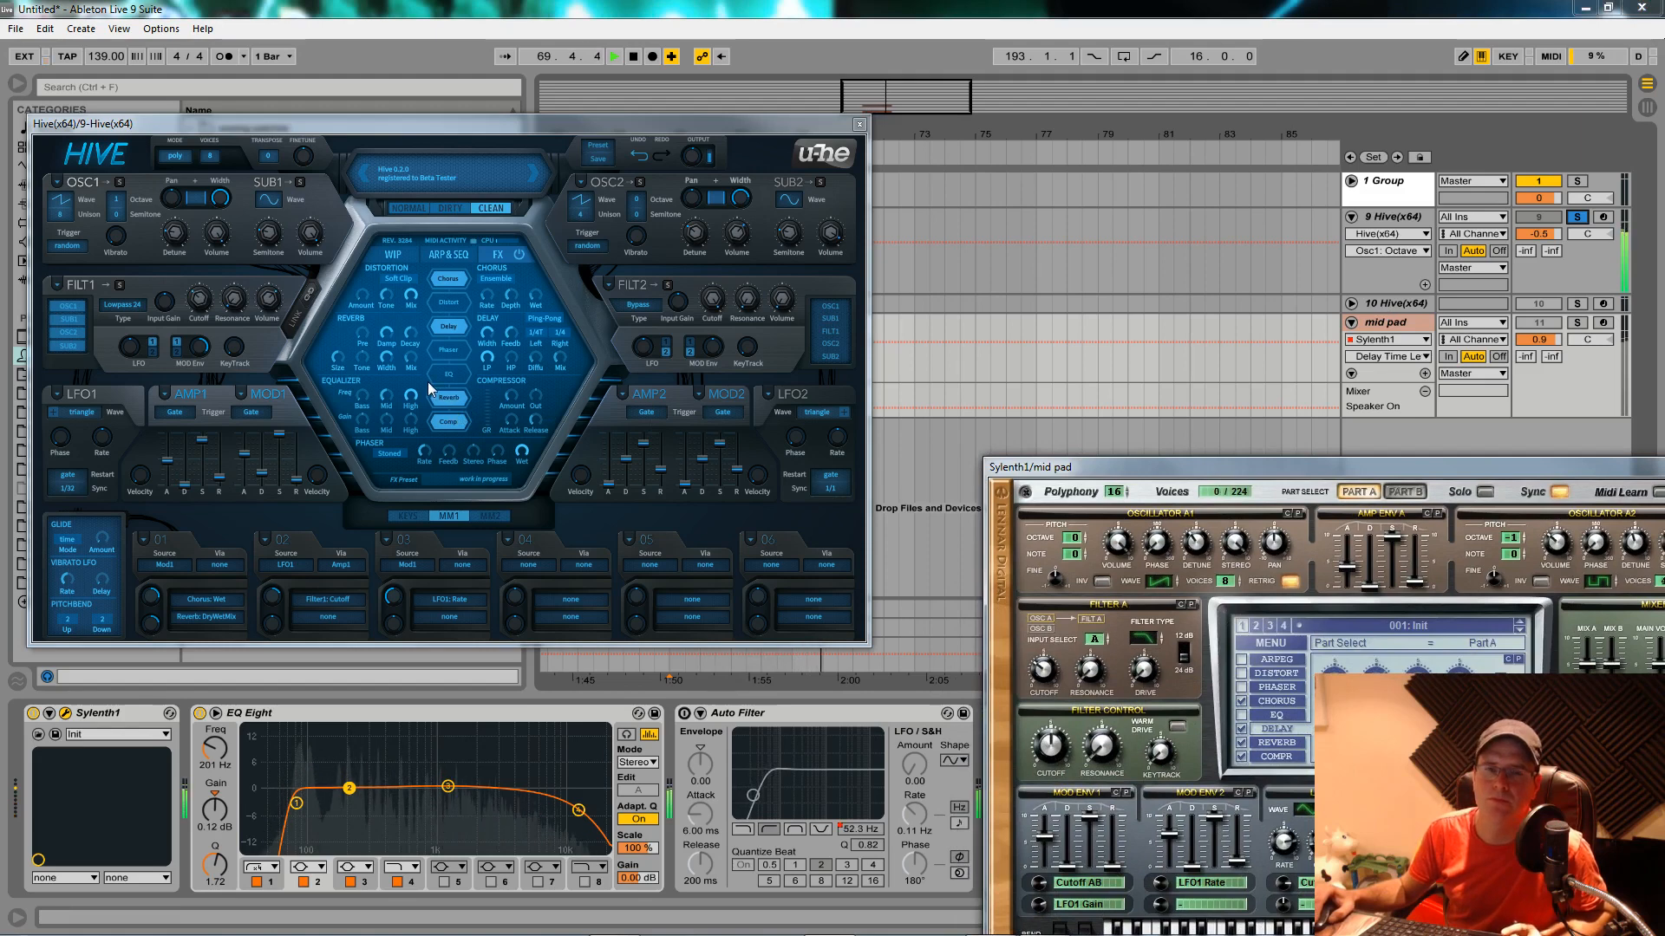
# Reposition the Hive window and bring Sylenth1's Part A window up beside it.
pyautogui.moveTo(446, 123); pyautogui.dragTo(531, 136)
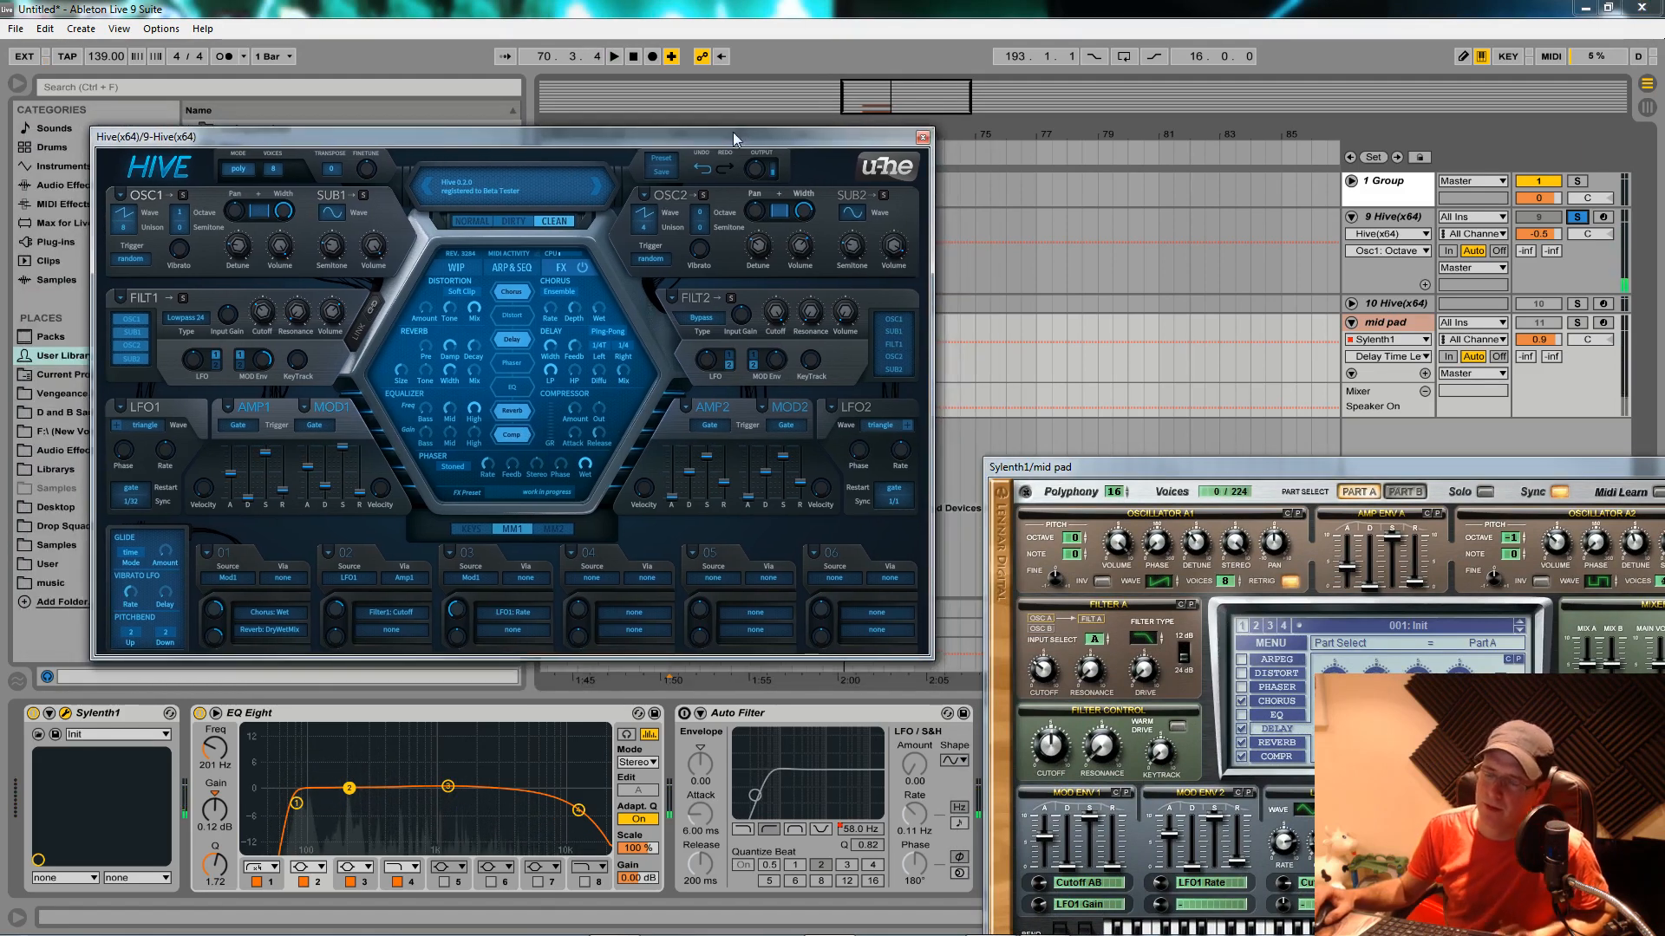
pyautogui.click(179, 227)
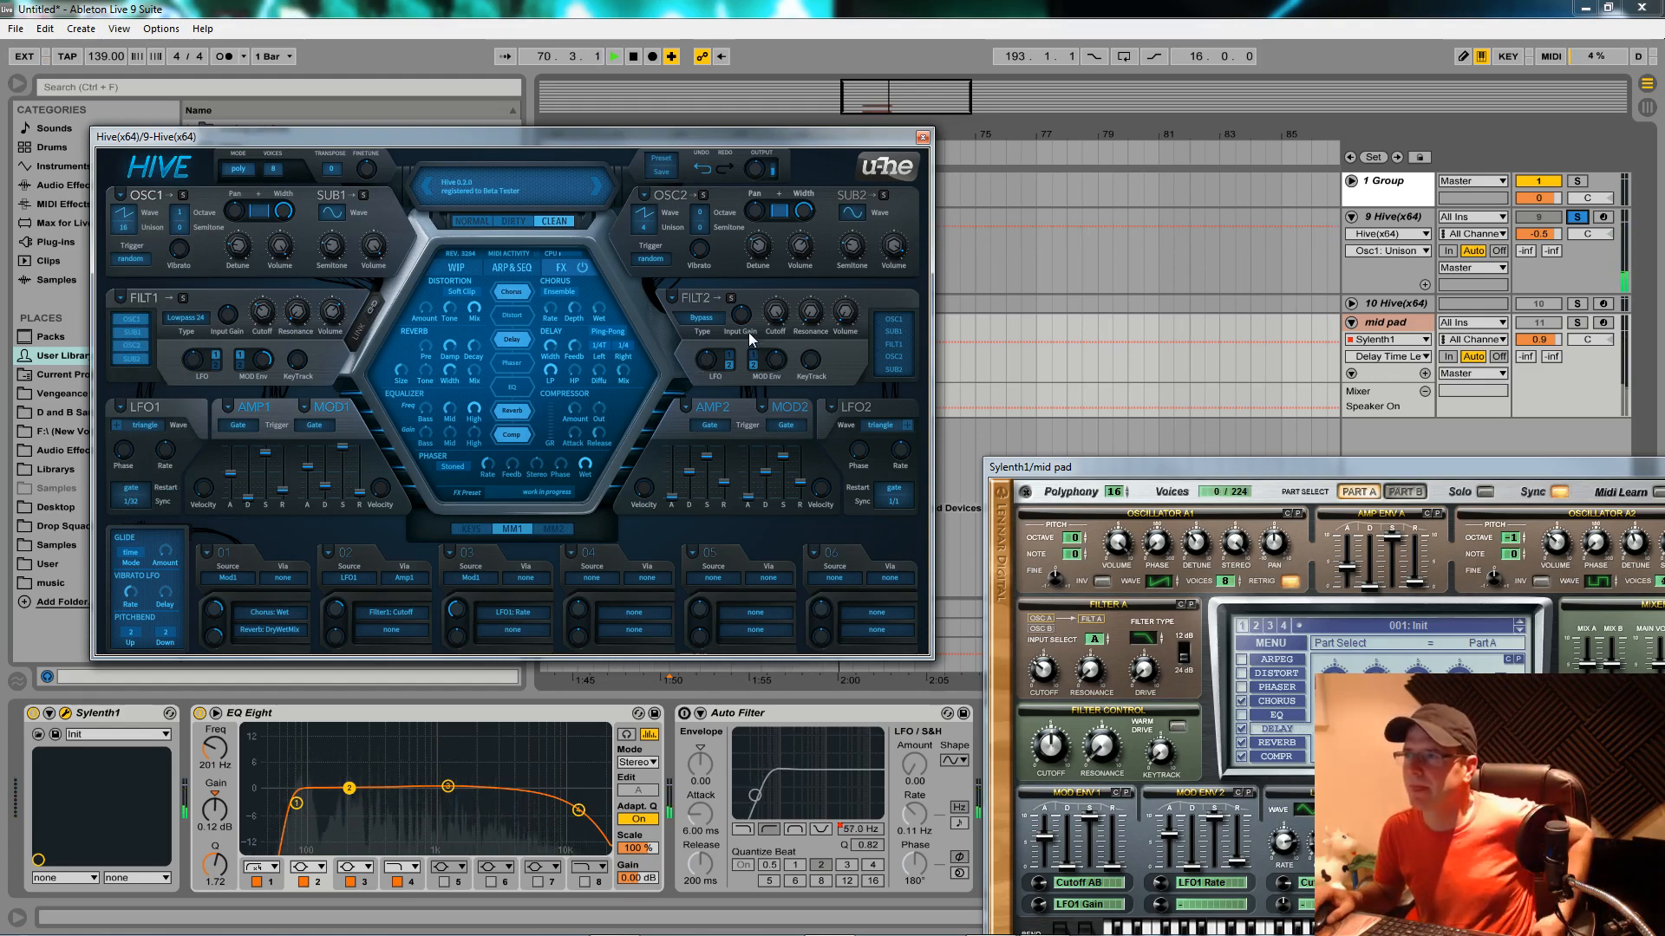
pyautogui.click(670, 216)
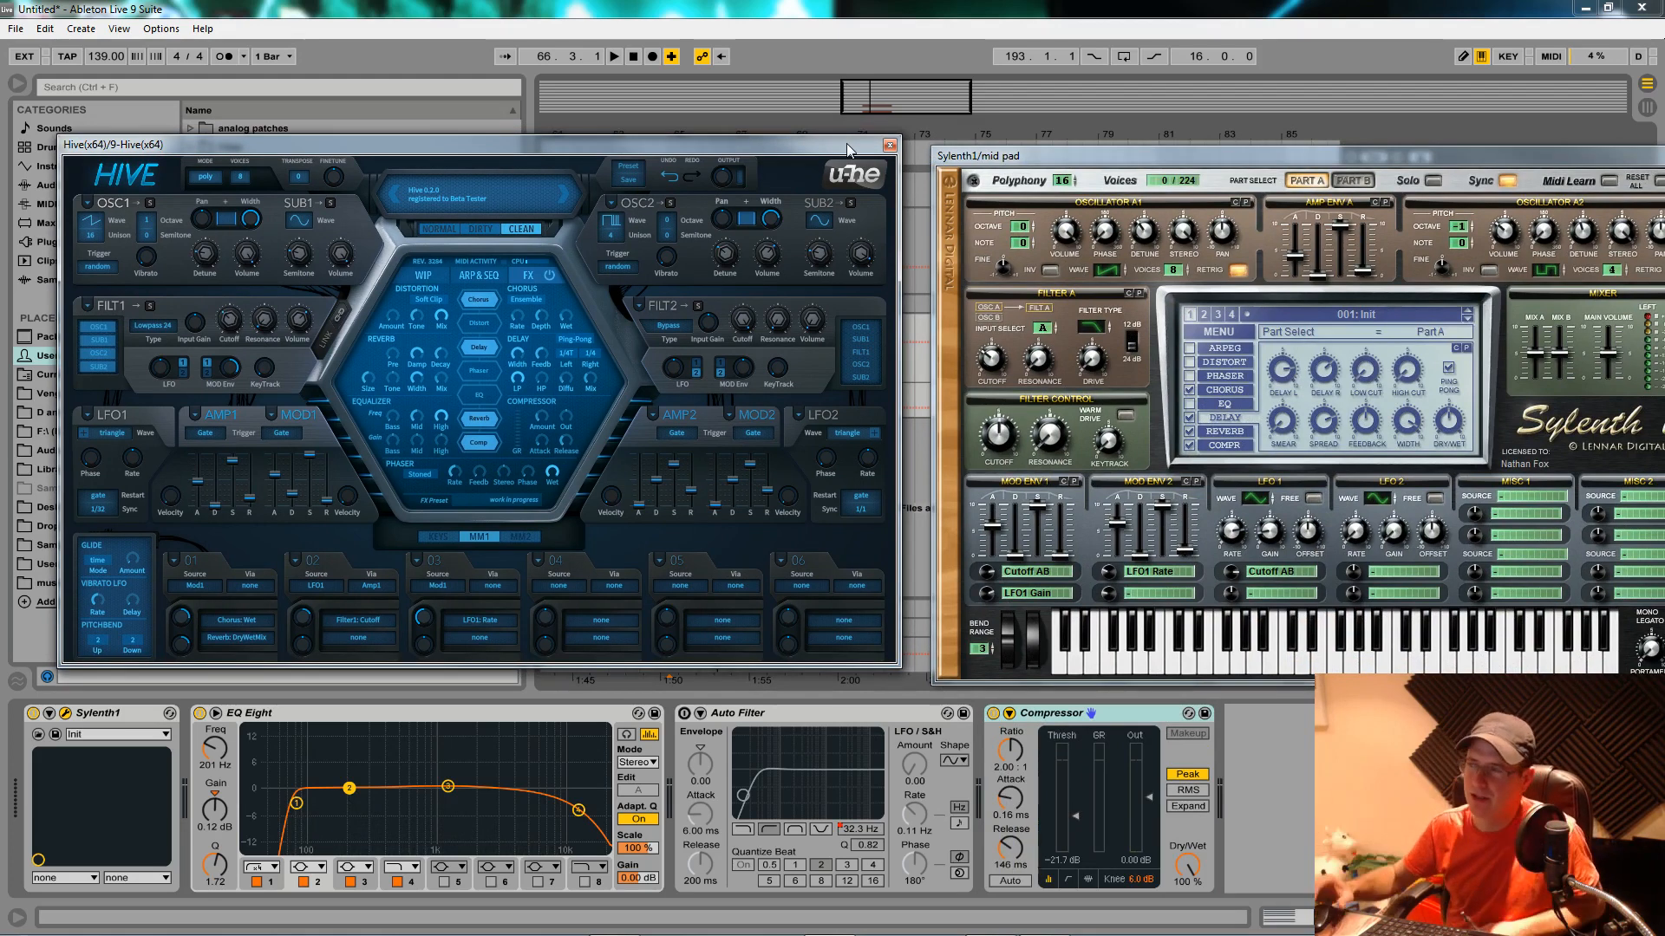
pyautogui.moveTo(1189, 342)
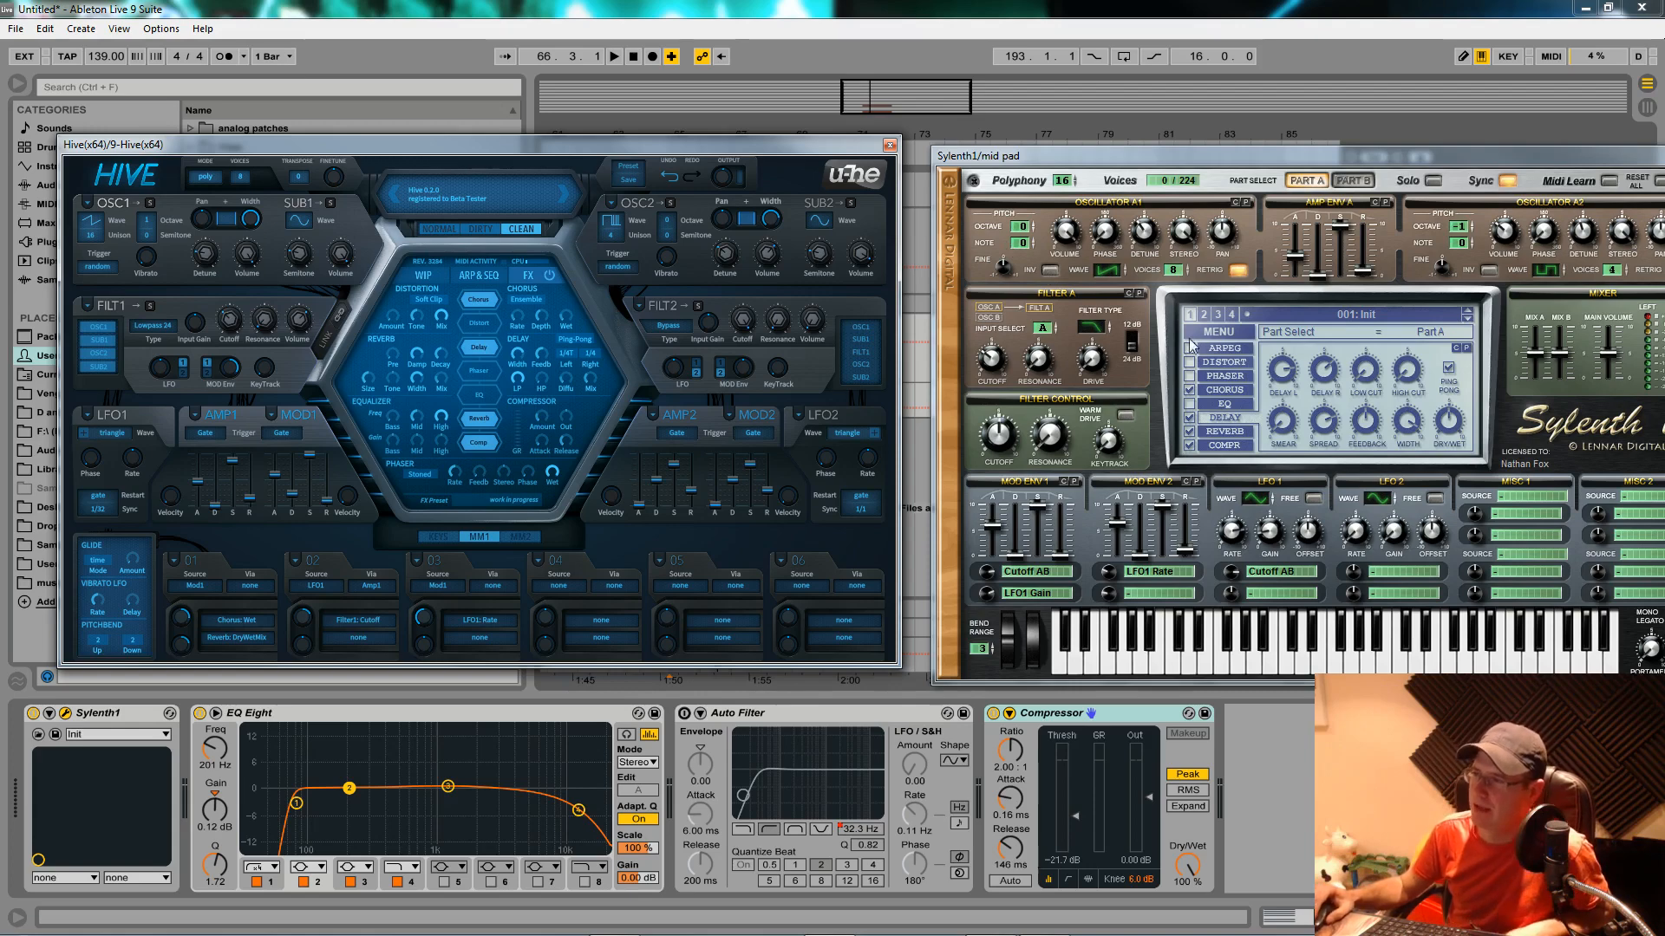
pyautogui.moveTo(1098, 395)
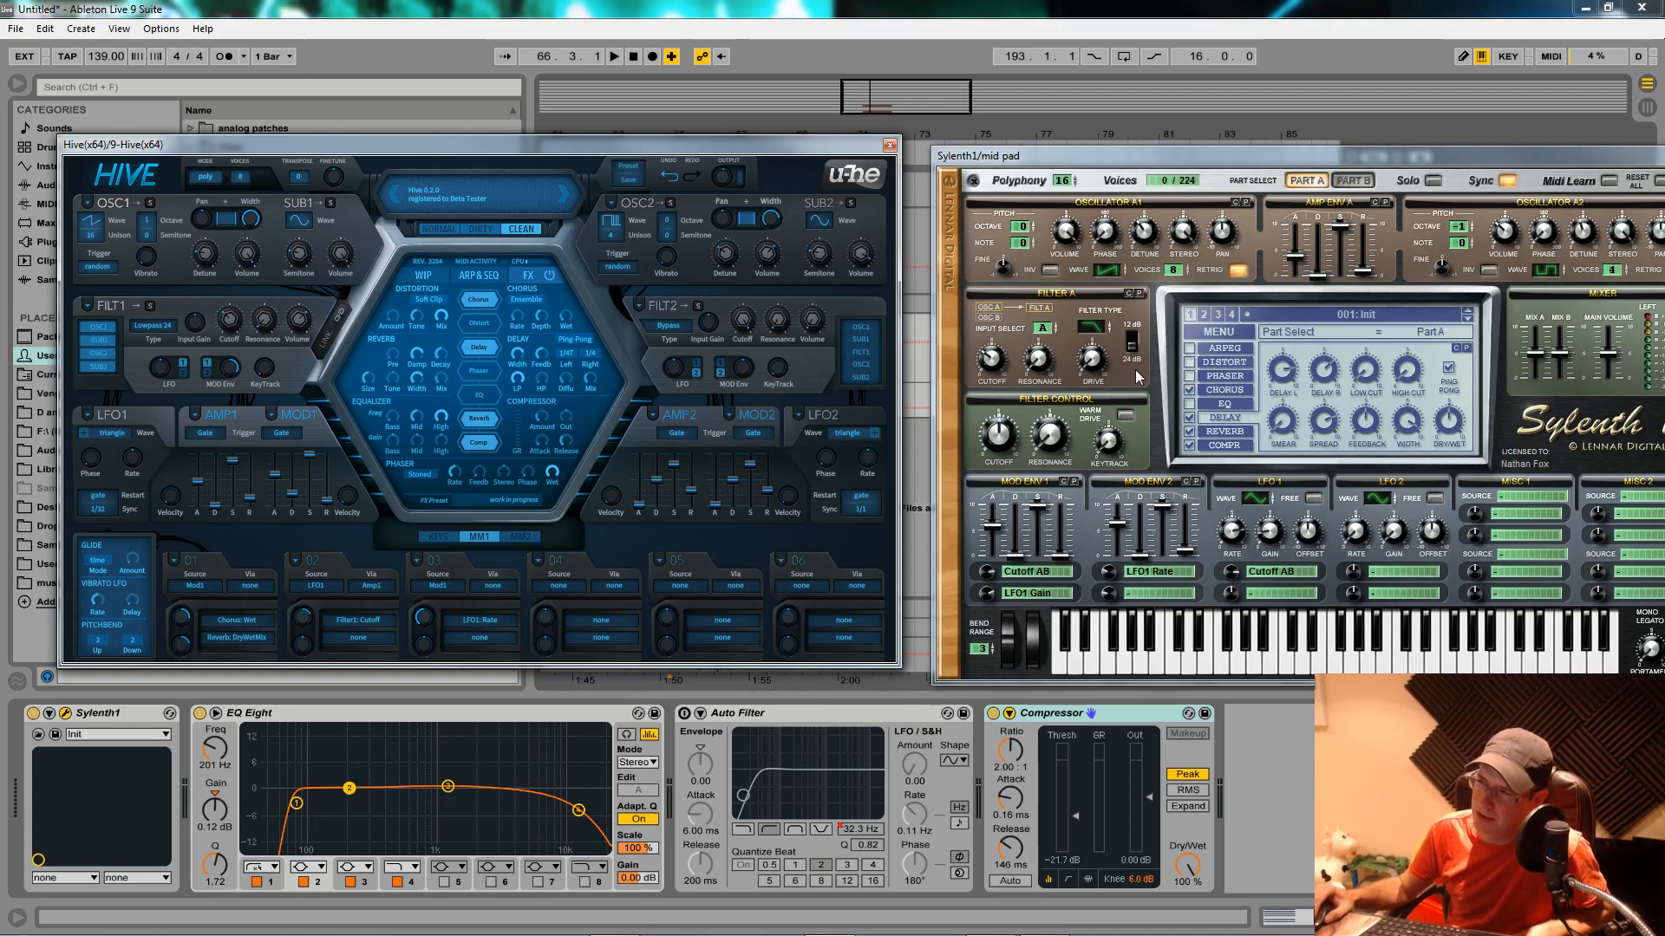
pyautogui.moveTo(729, 369)
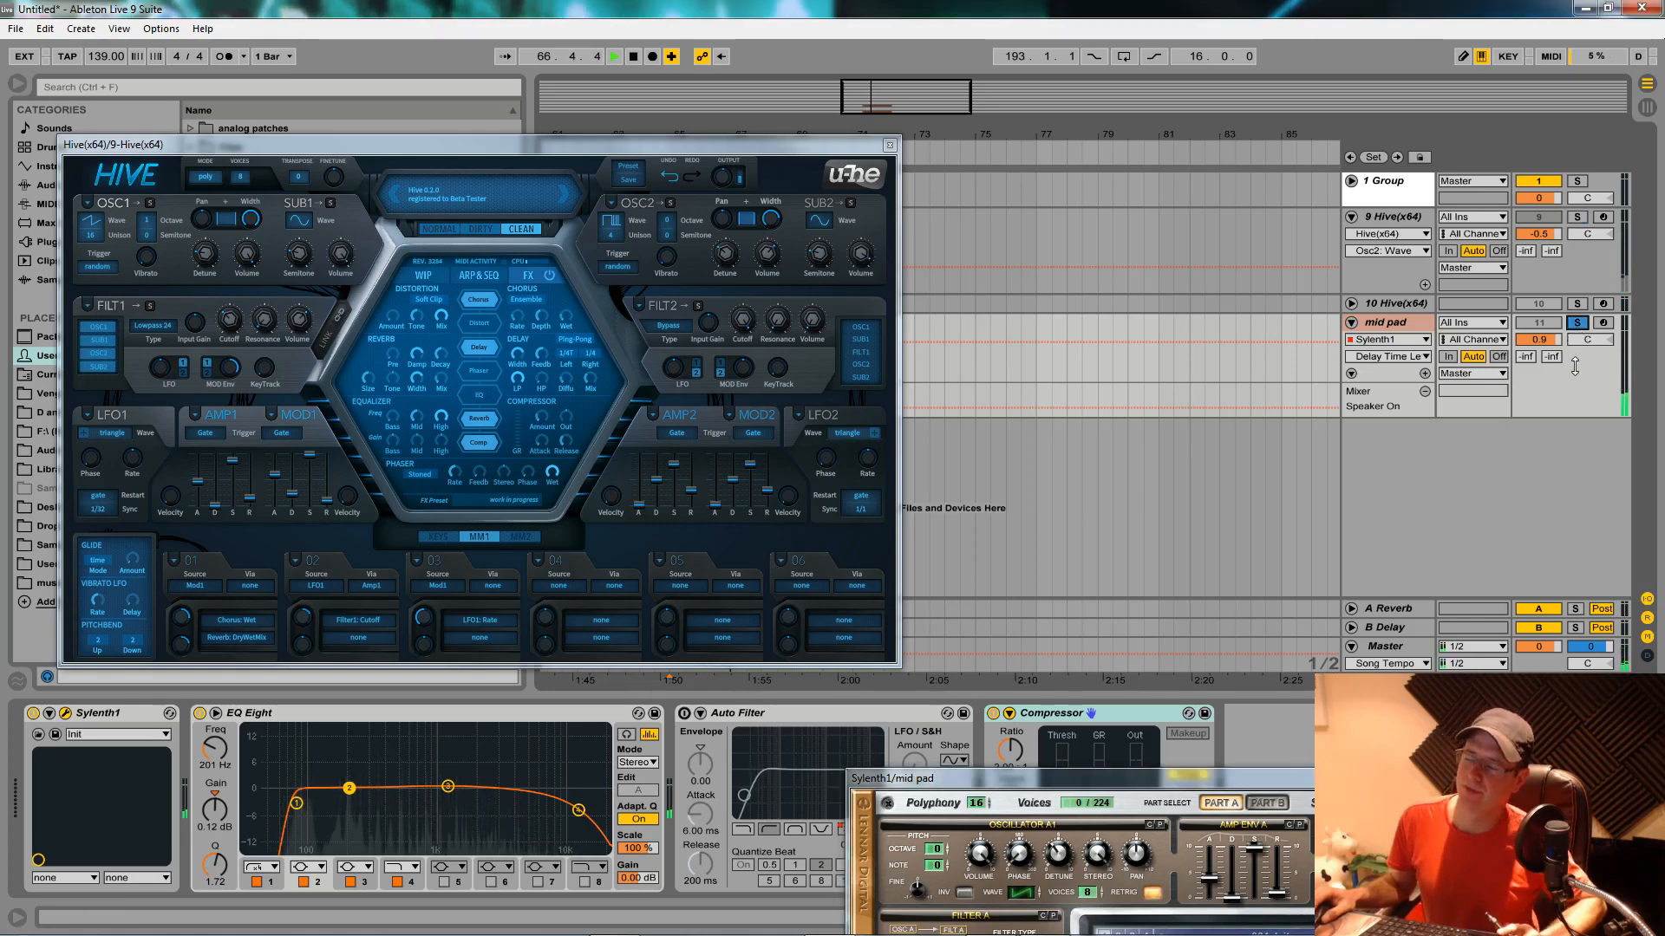
pyautogui.click(1575, 322)
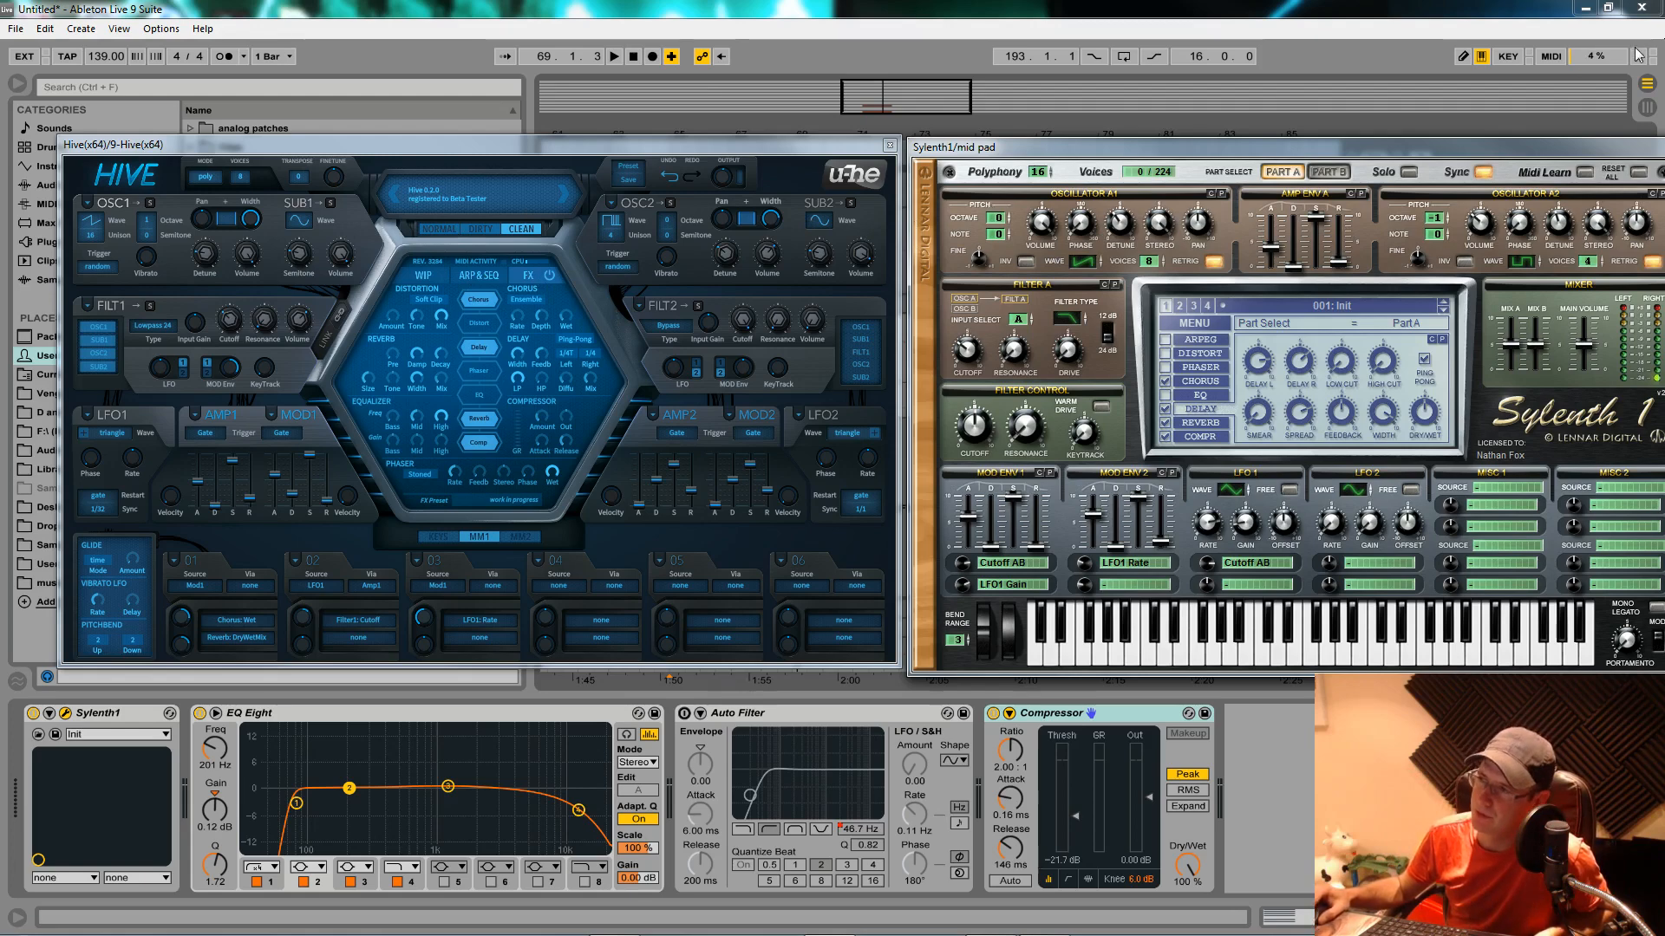
pyautogui.moveTo(1176, 96)
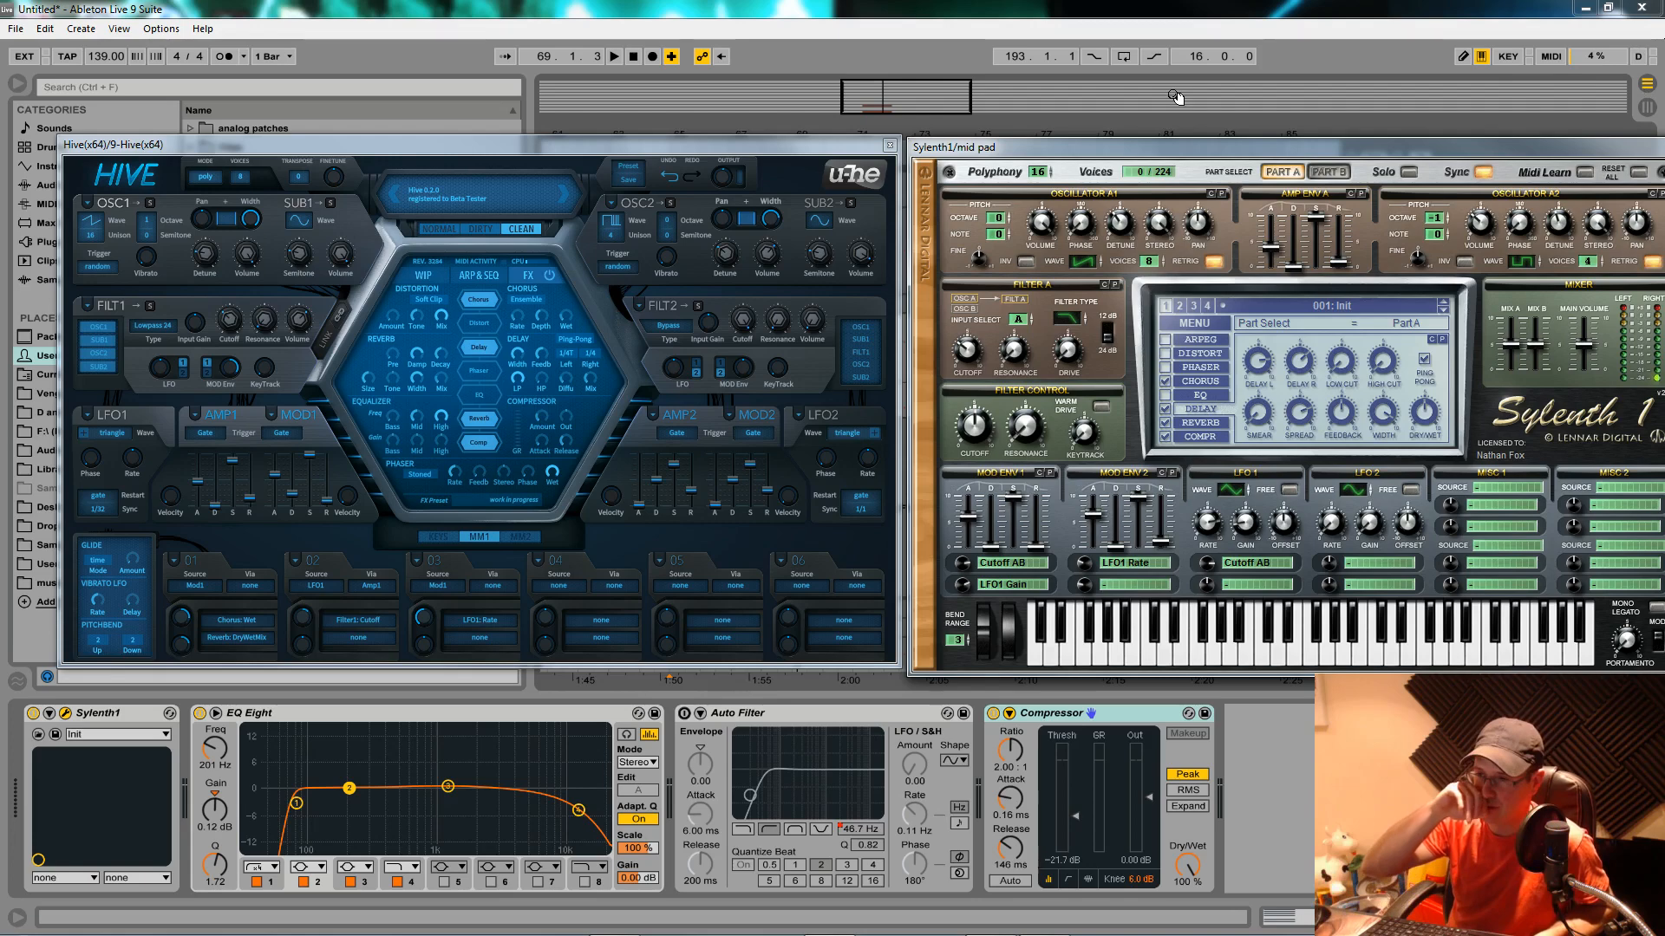
pyautogui.moveTo(1541, 306)
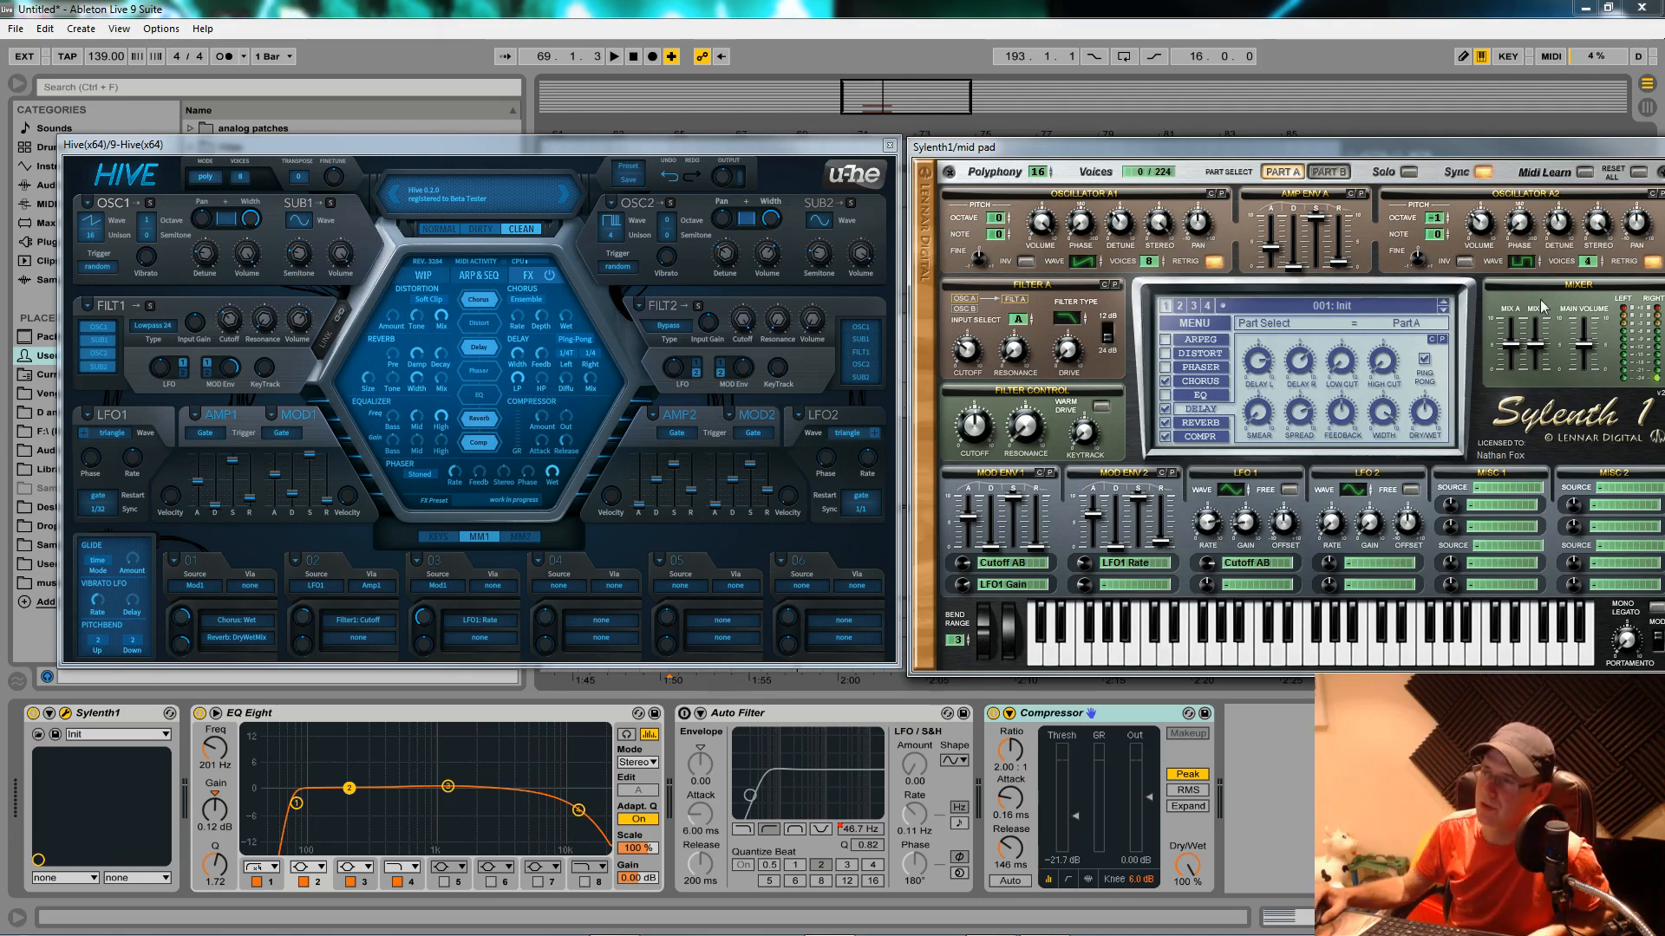